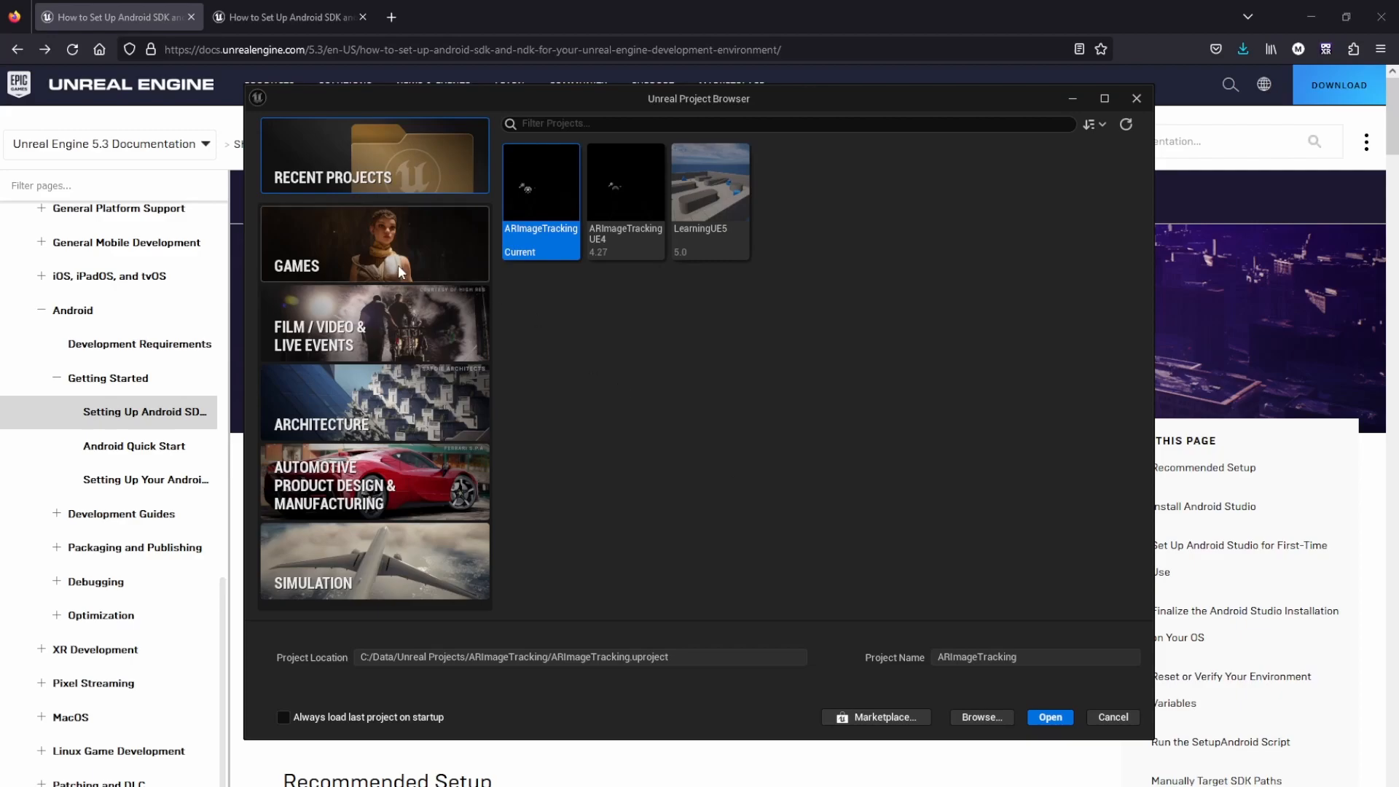
Pick the Handheld AR template under Games and name the project ARTest.
left_click(374, 243)
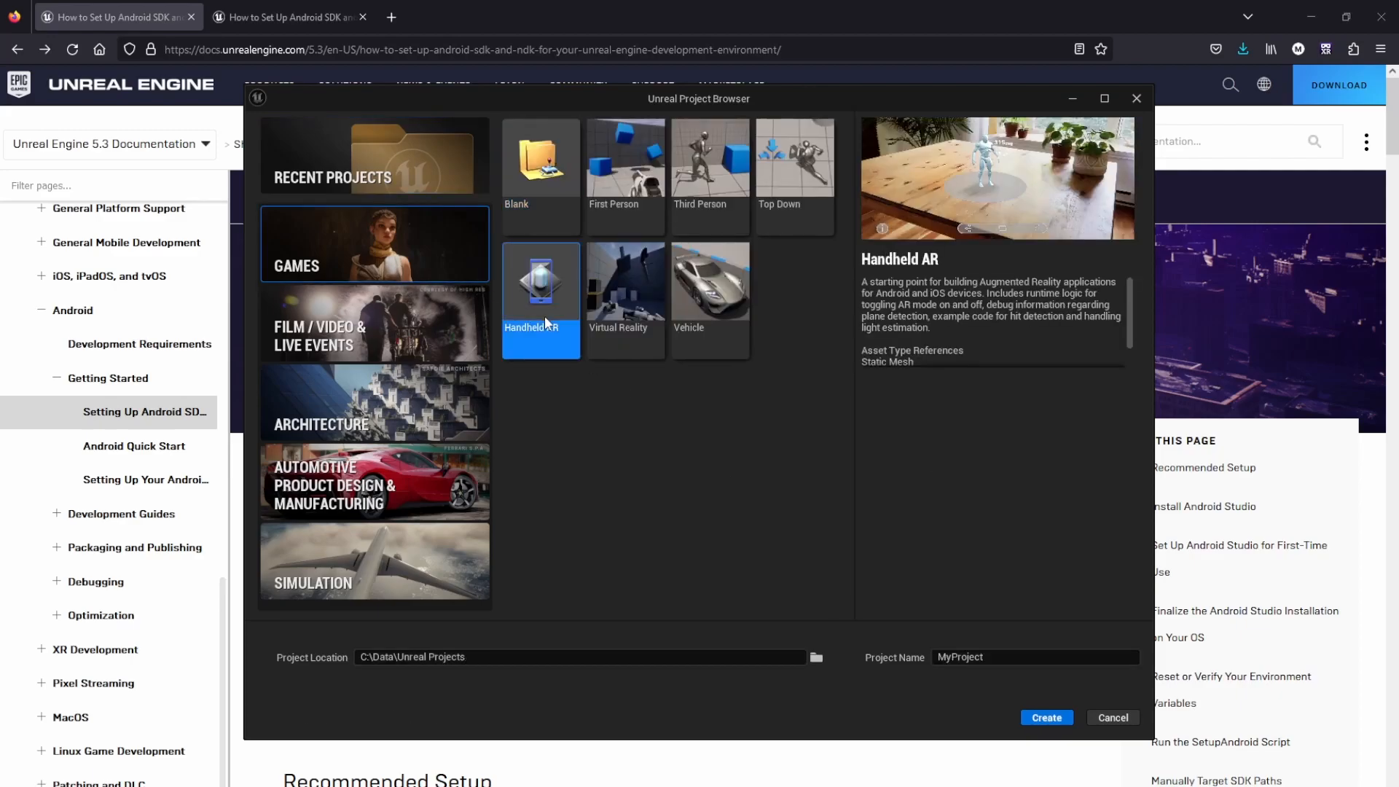
mouse_move(993, 671)
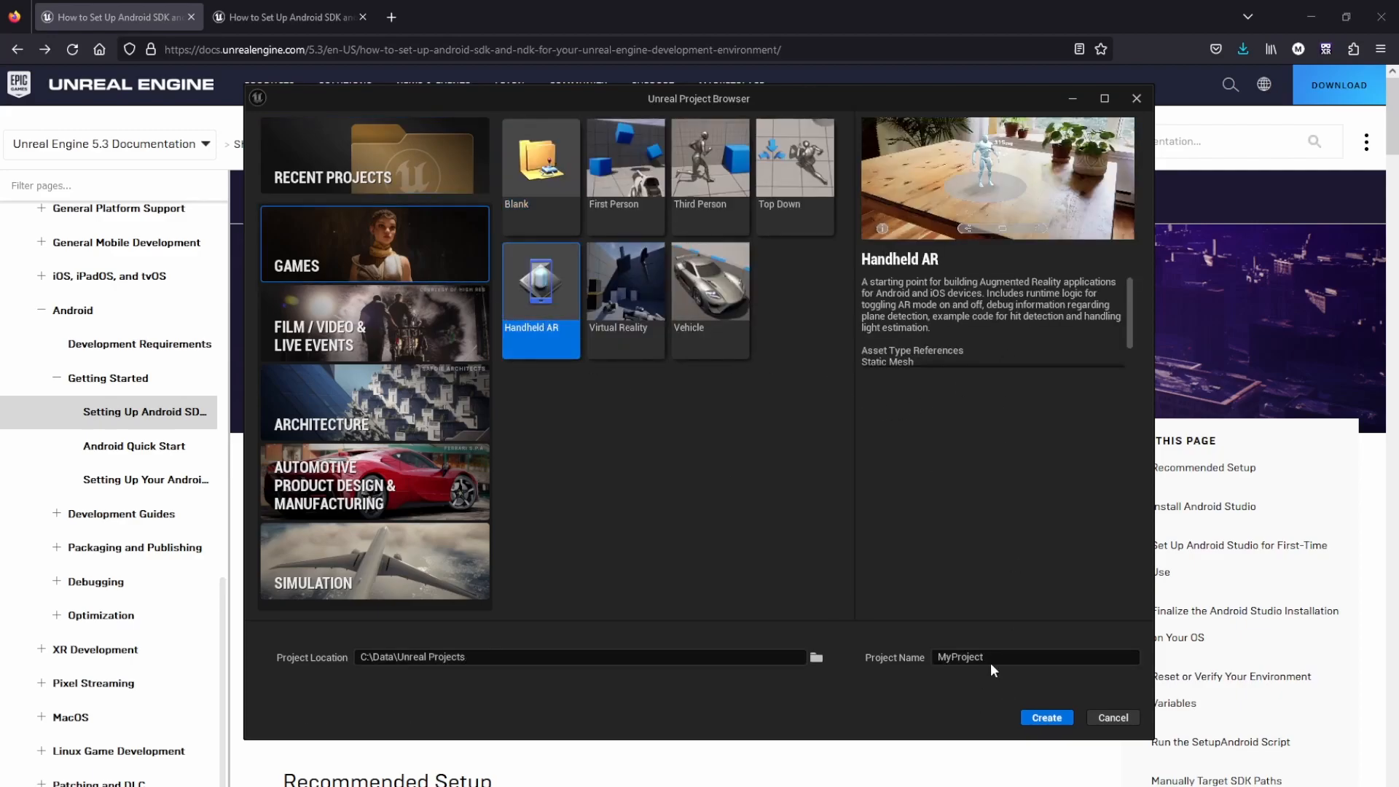
left_click(1035, 657)
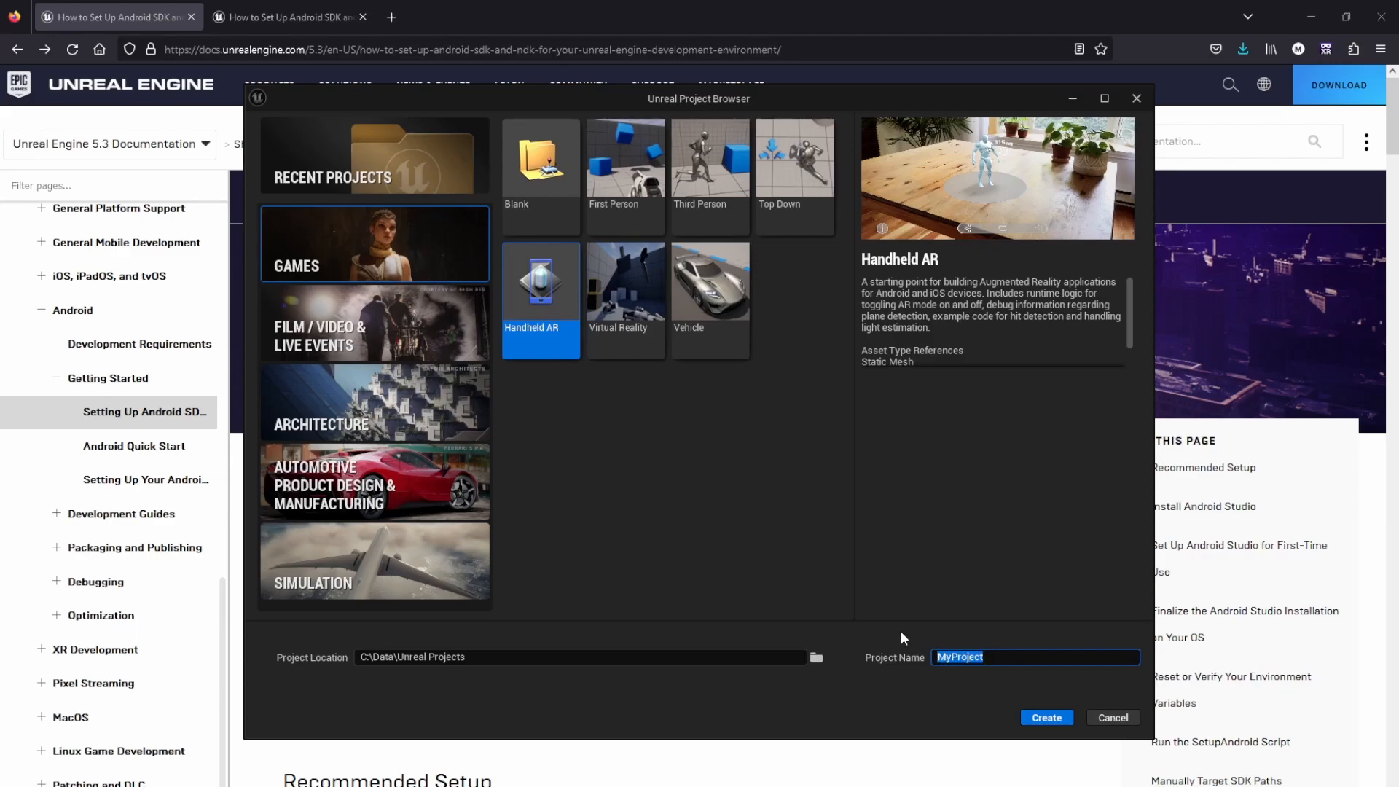
type("ARTest")
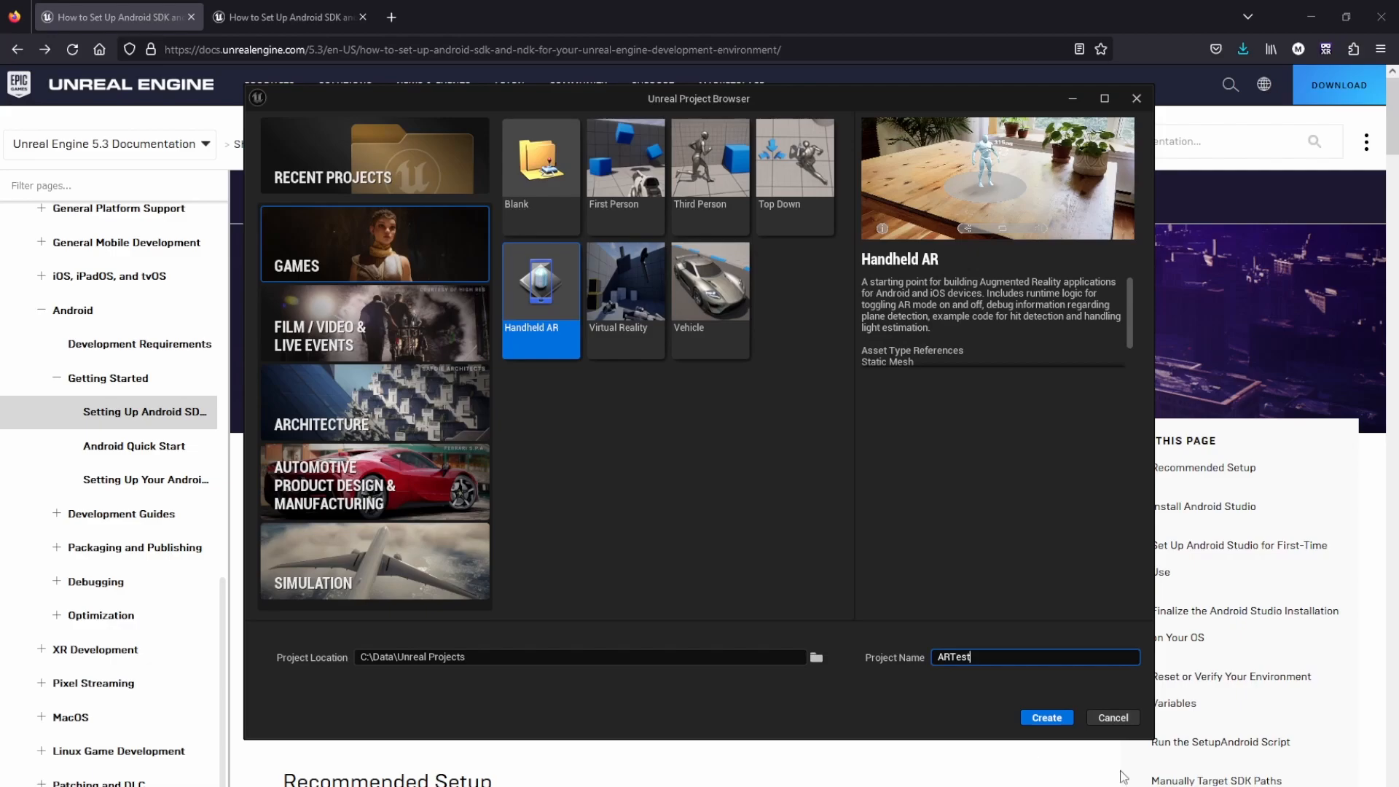
left_click(1110, 717)
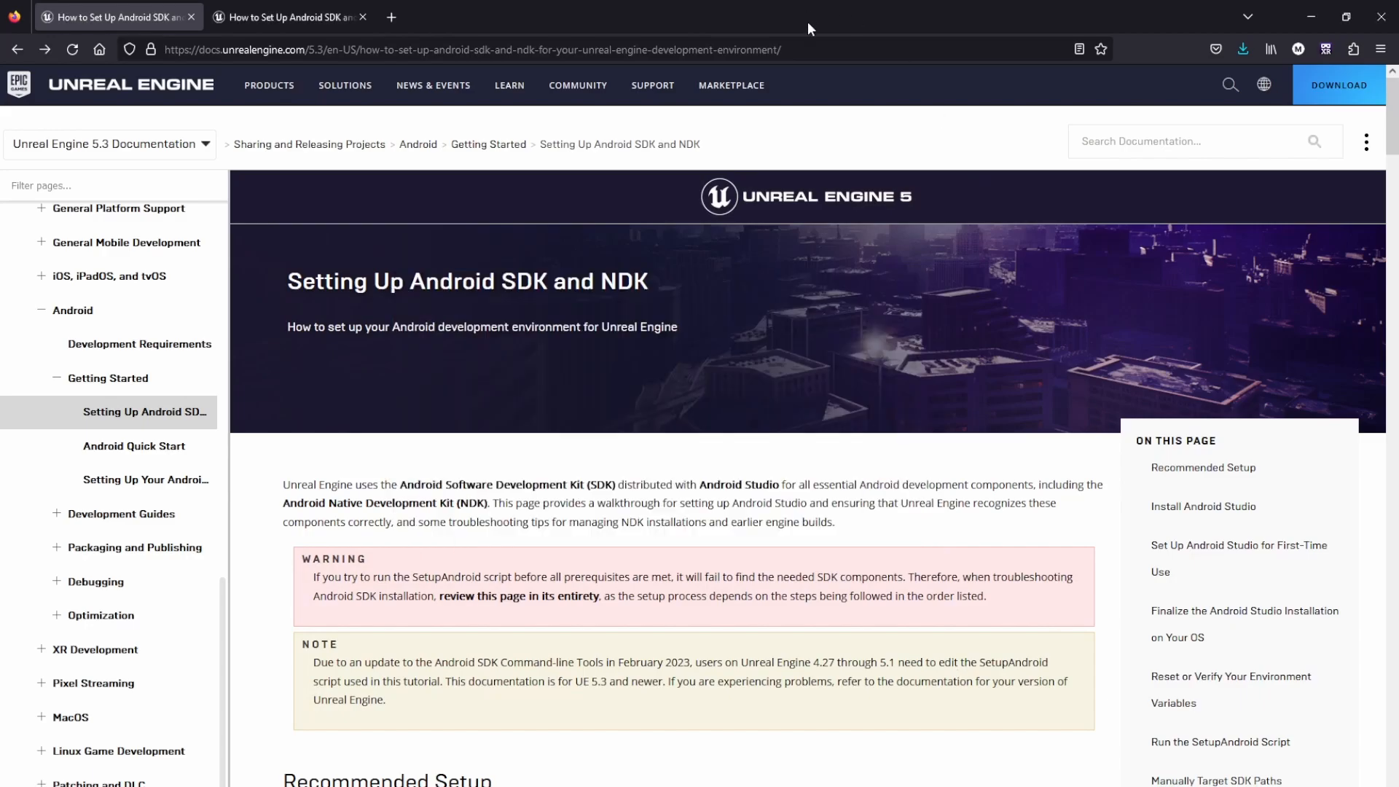
mouse_move(808, 112)
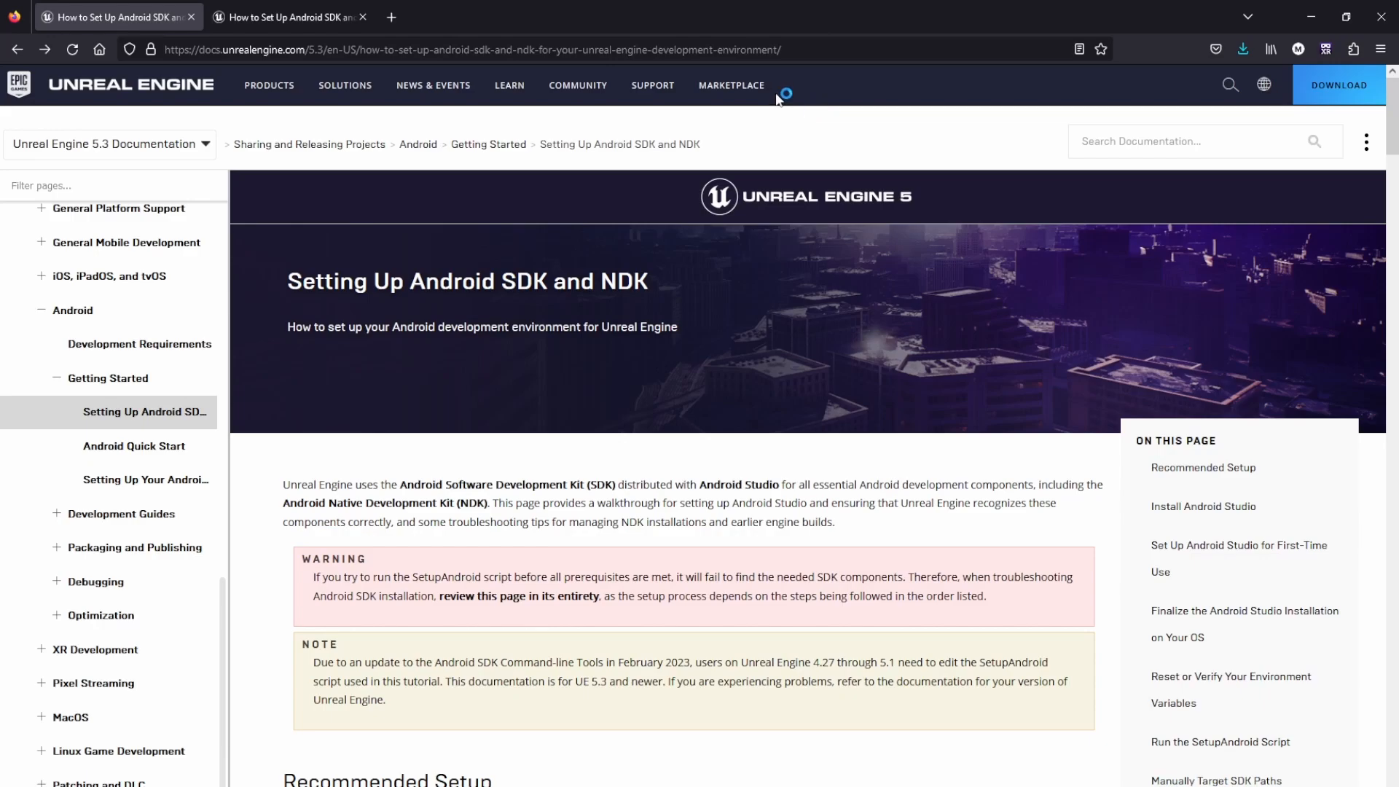
Scroll the 5.3 guide down to 'Run the SetupAndroid Script' and highlight that heading.
scroll("down", 3)
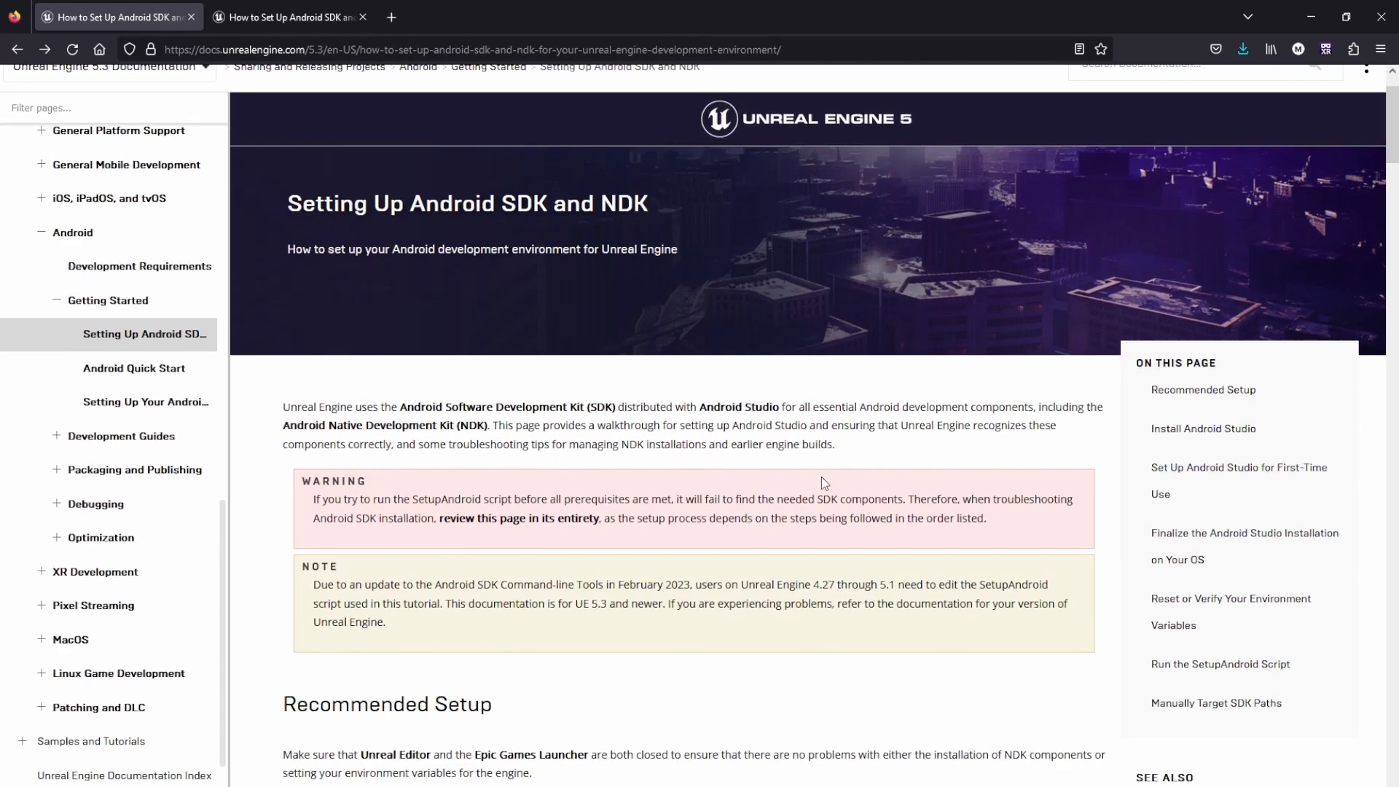
scroll("down", 3)
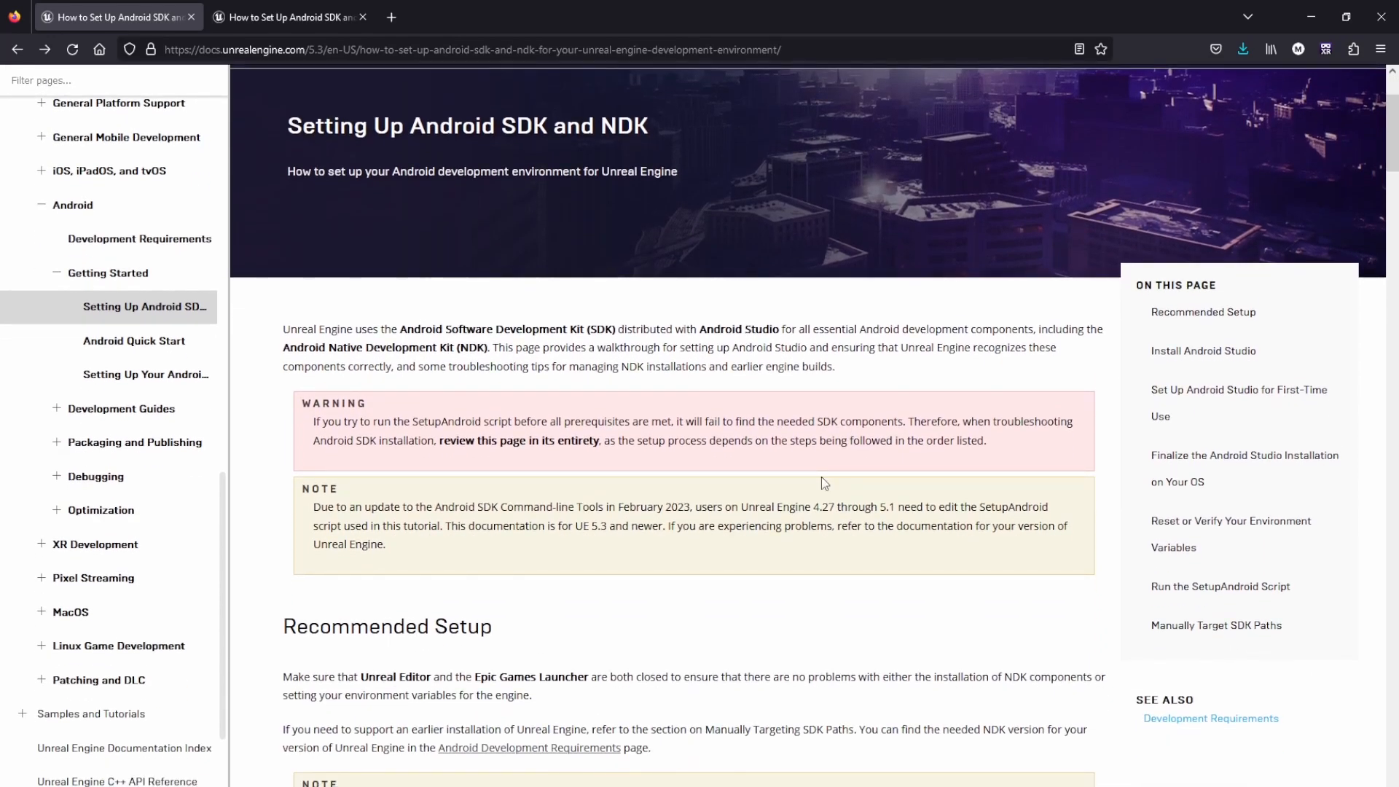
mouse_move(619, 390)
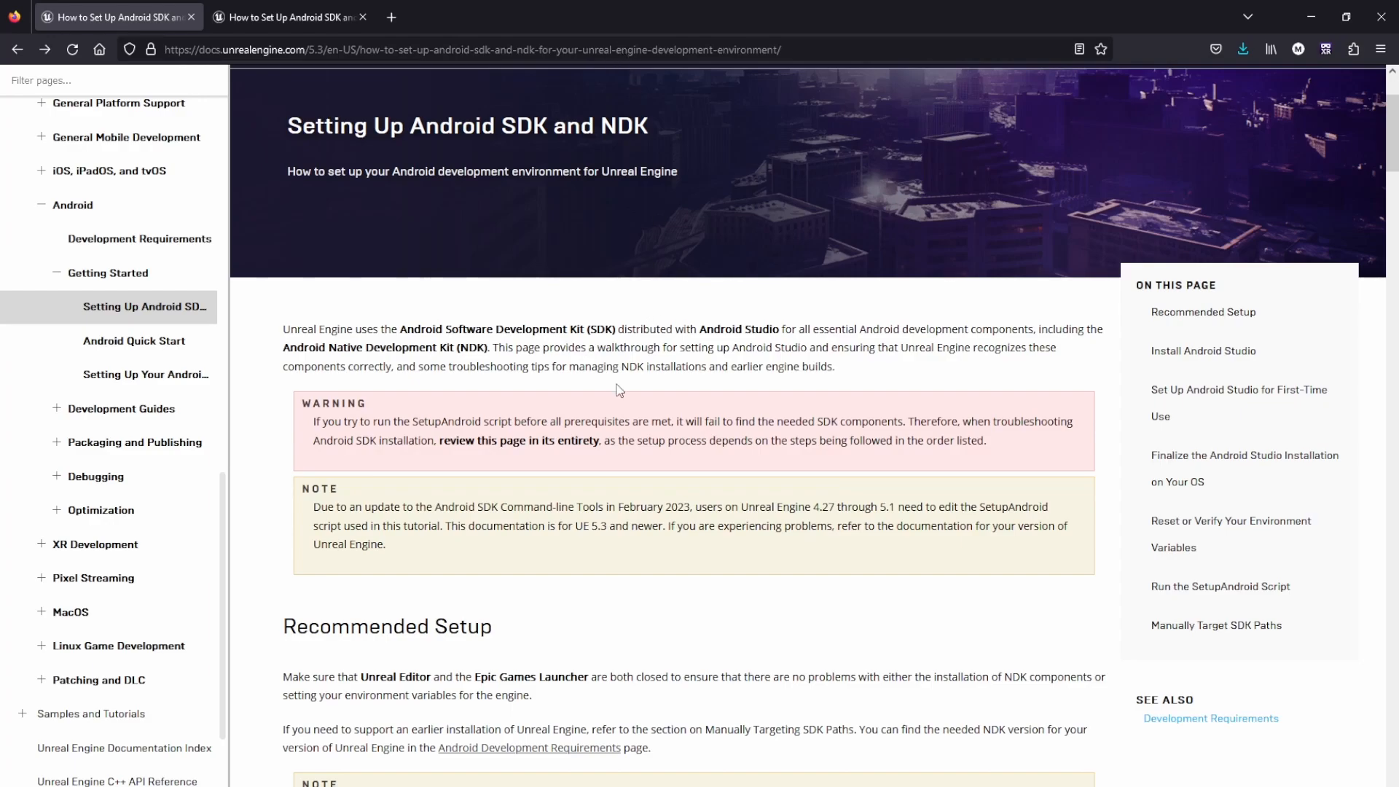
scroll("down", 3)
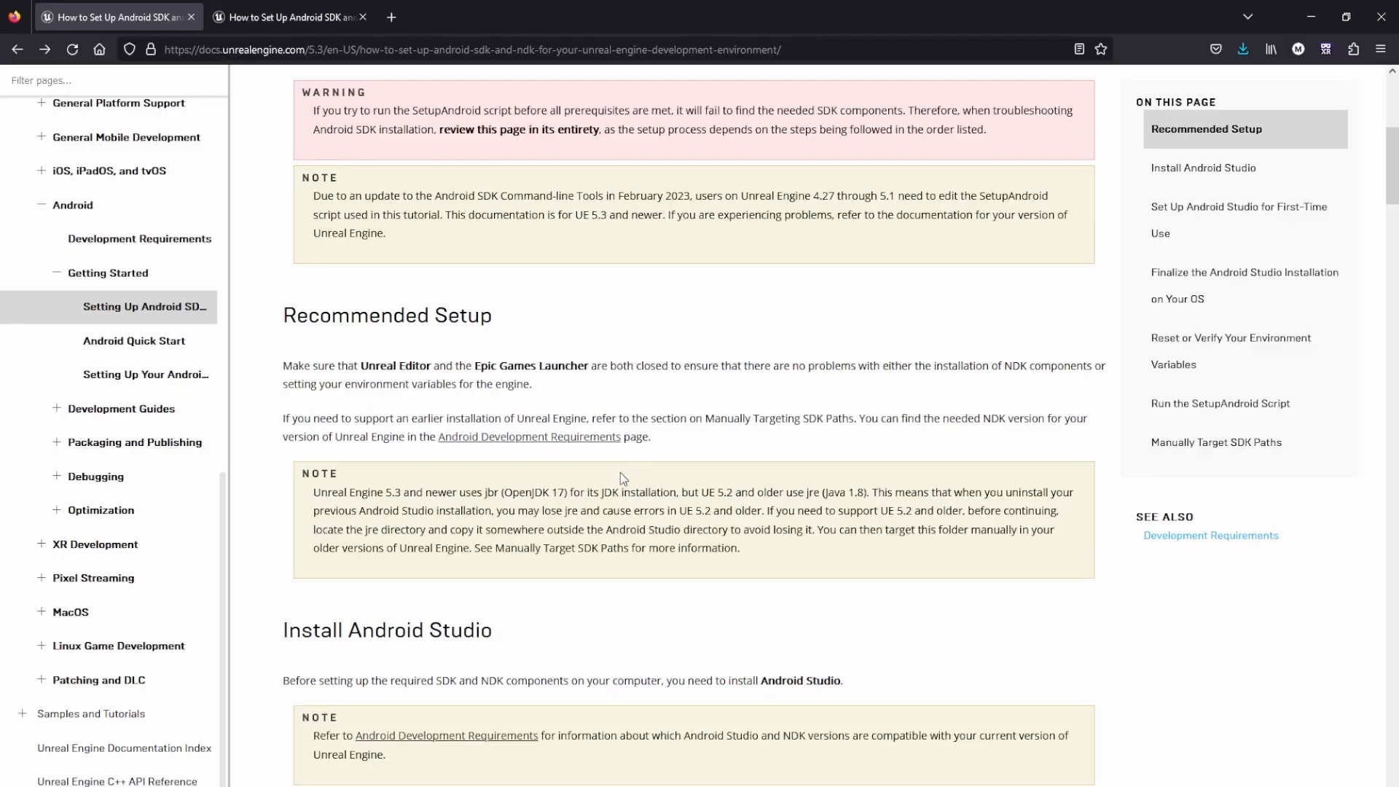
scroll("down", 3)
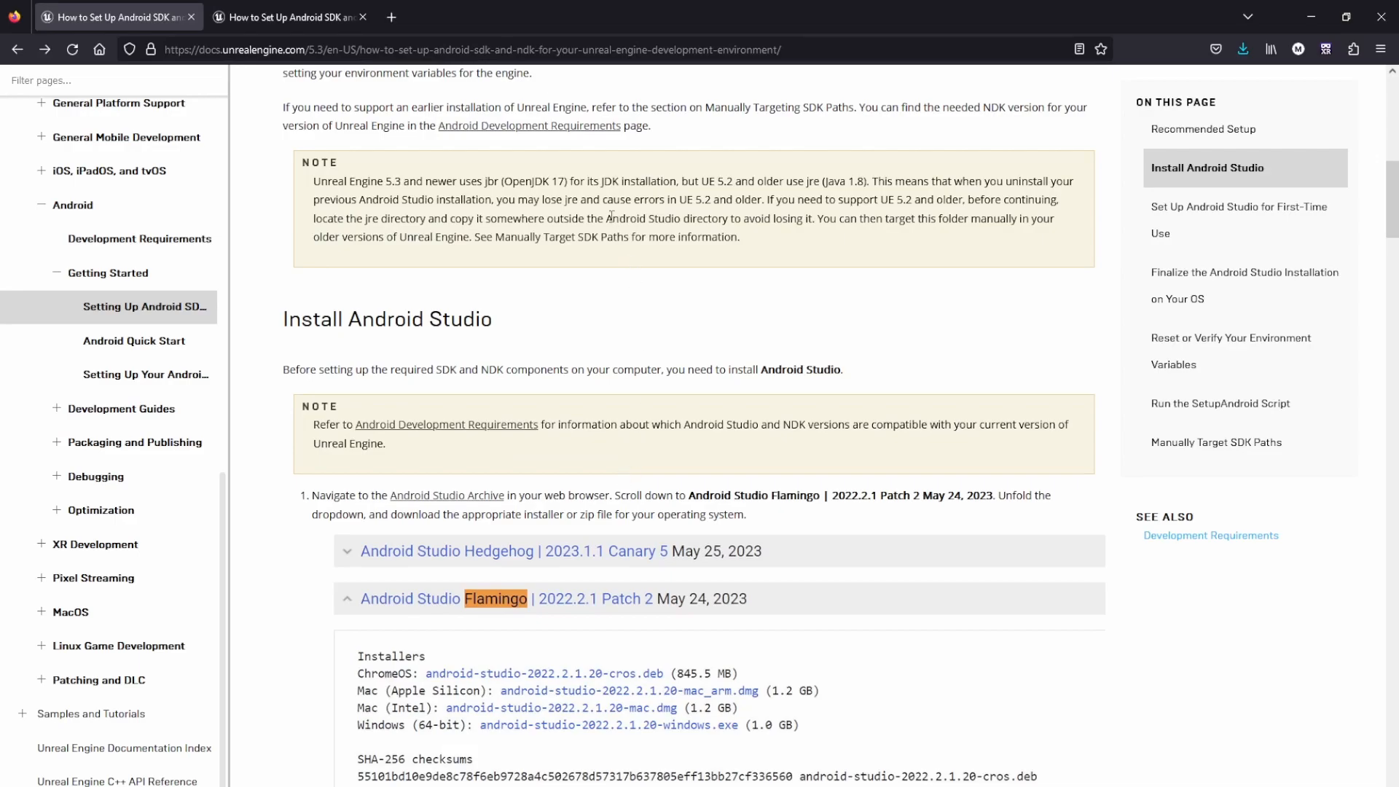
mouse_move(753, 341)
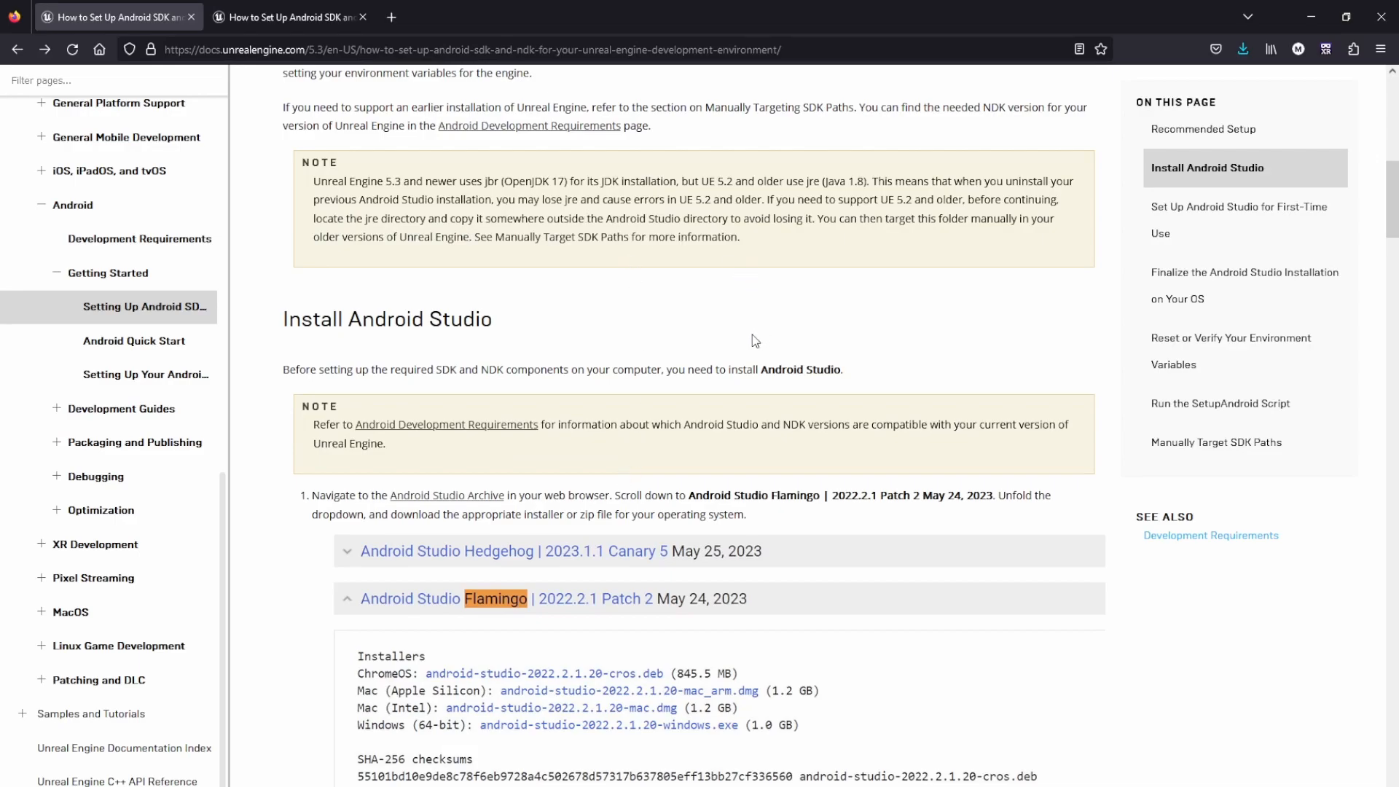
scroll("down", 3)
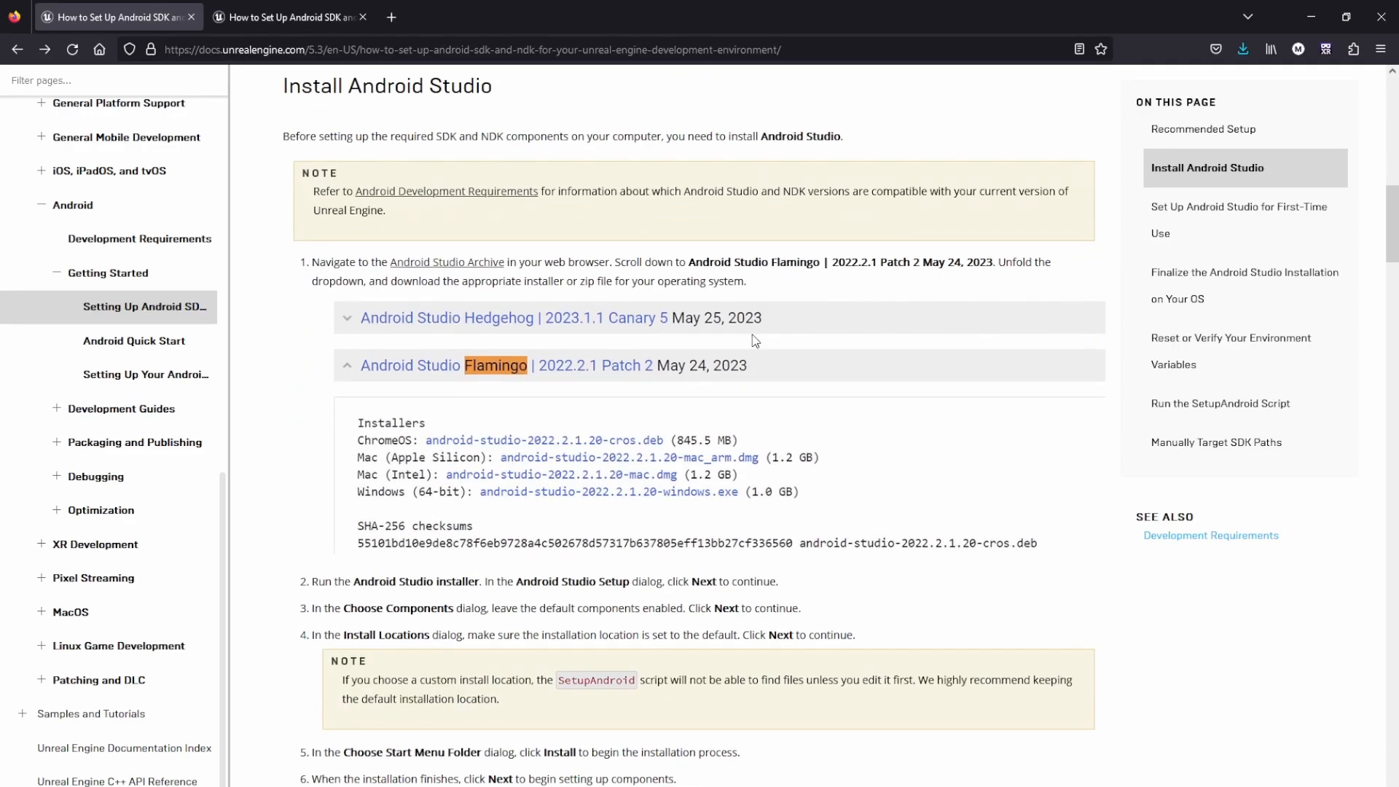
scroll("down", 3)
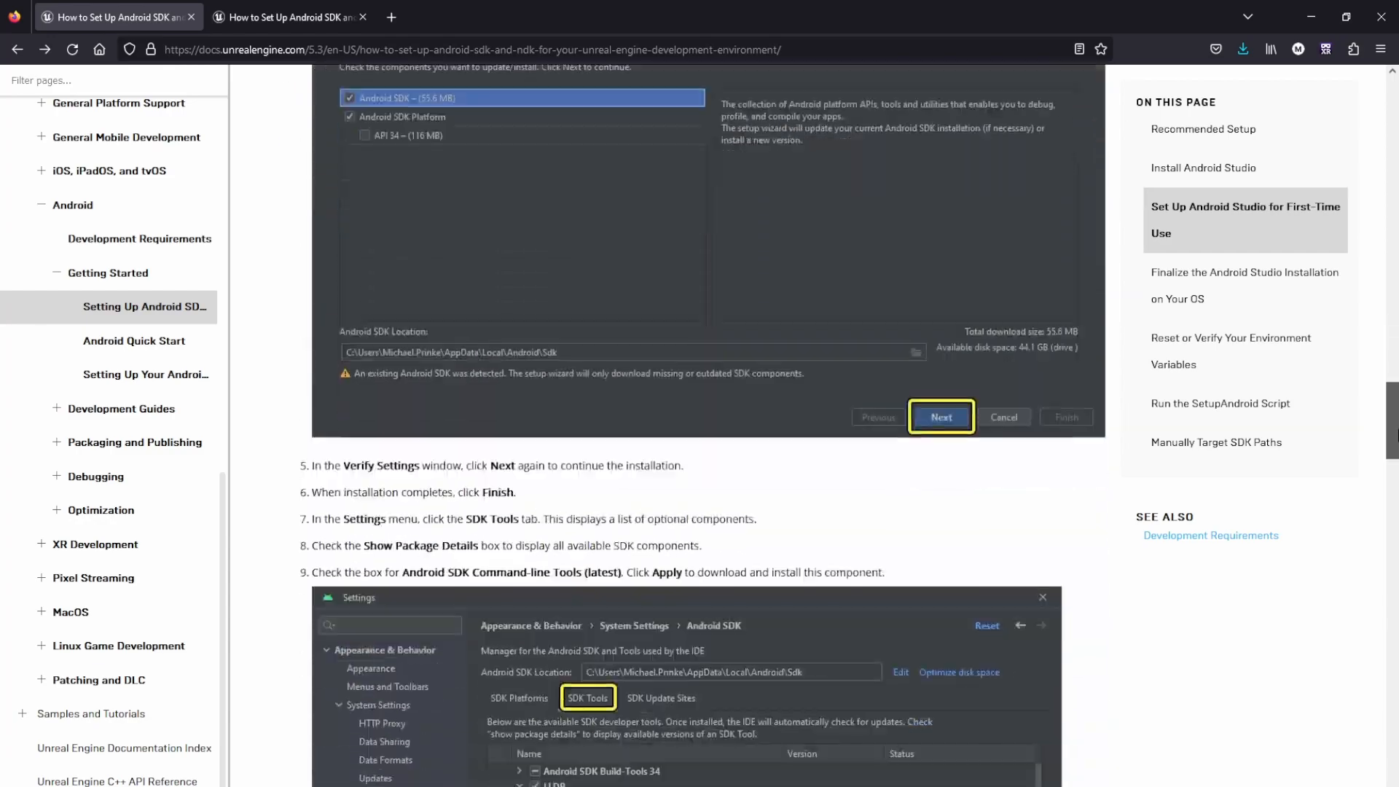
scroll("down", 3)
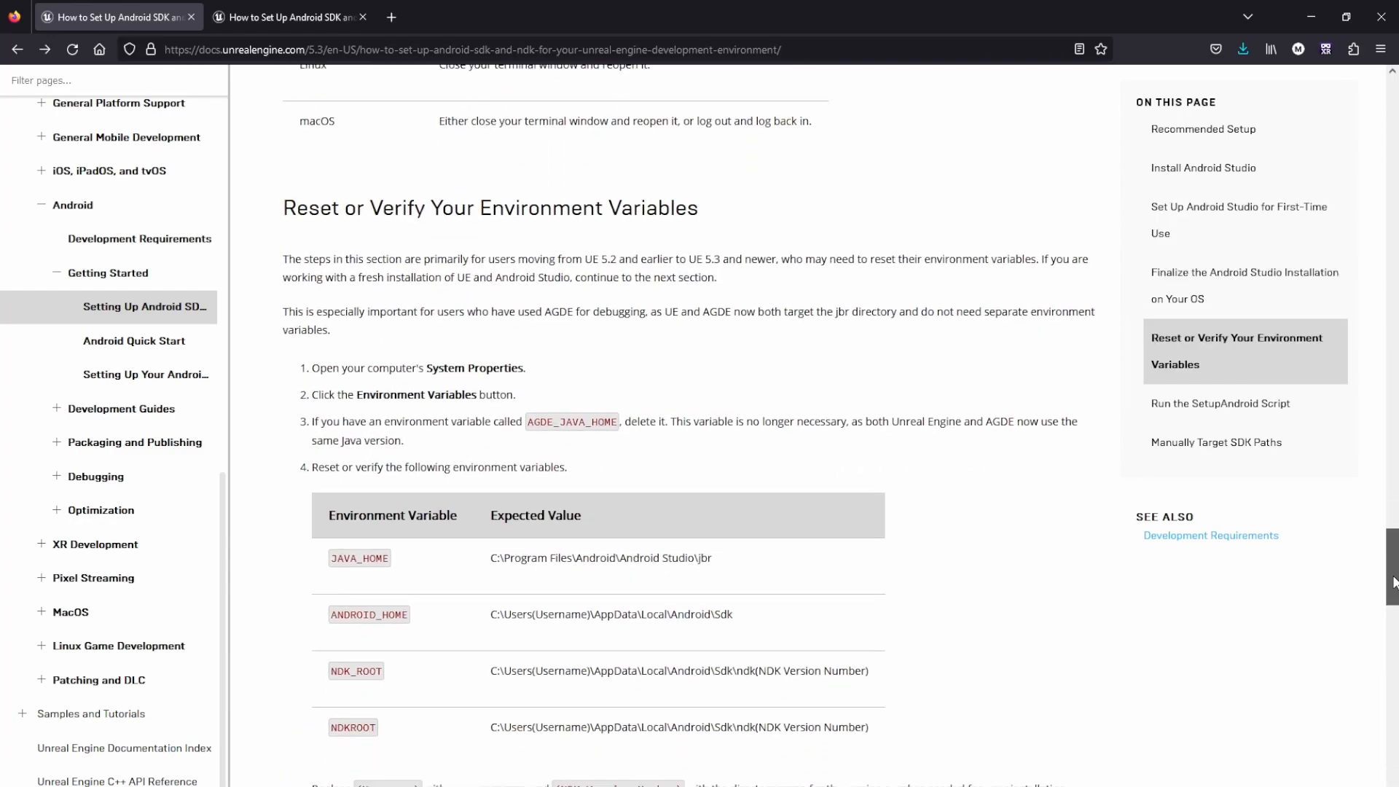
scroll("down", 3)
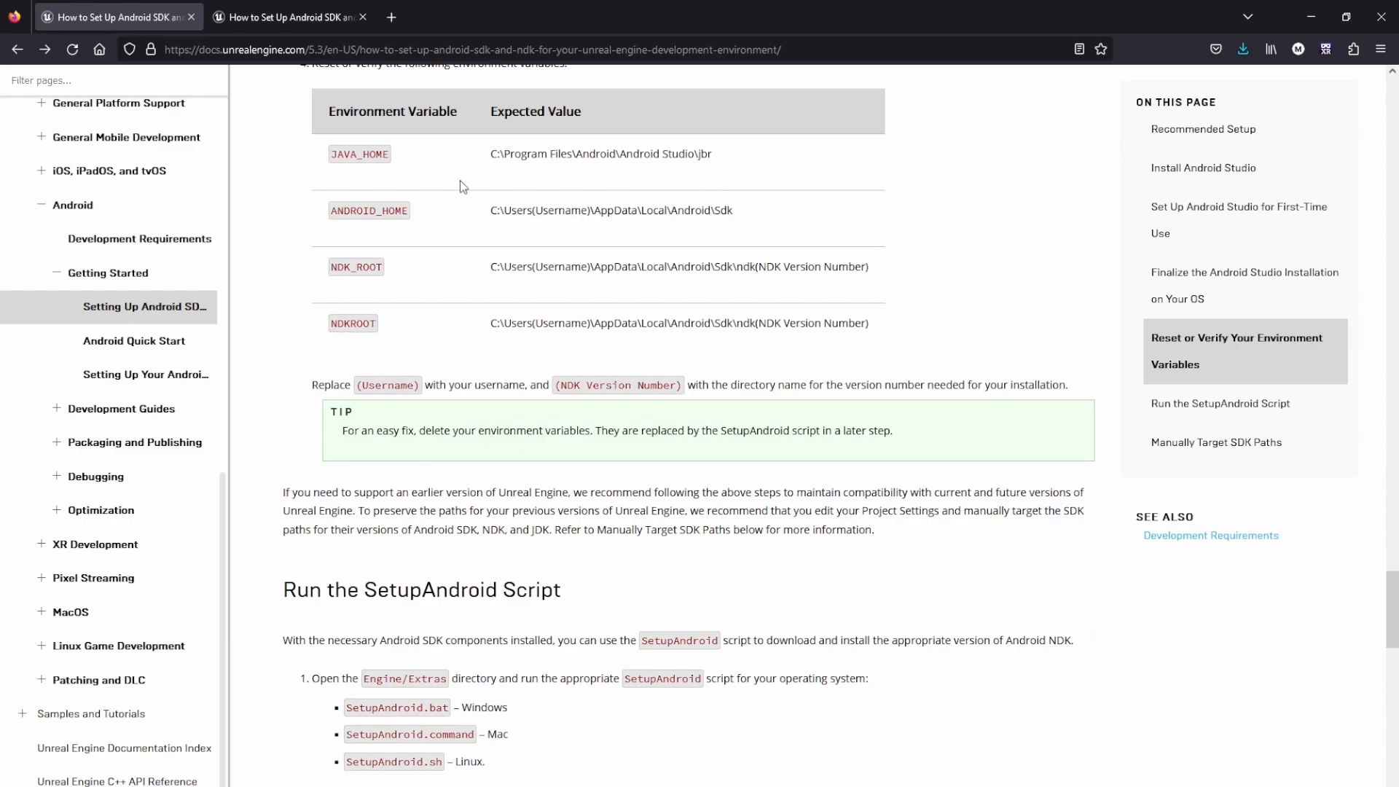
mouse_move(348, 623)
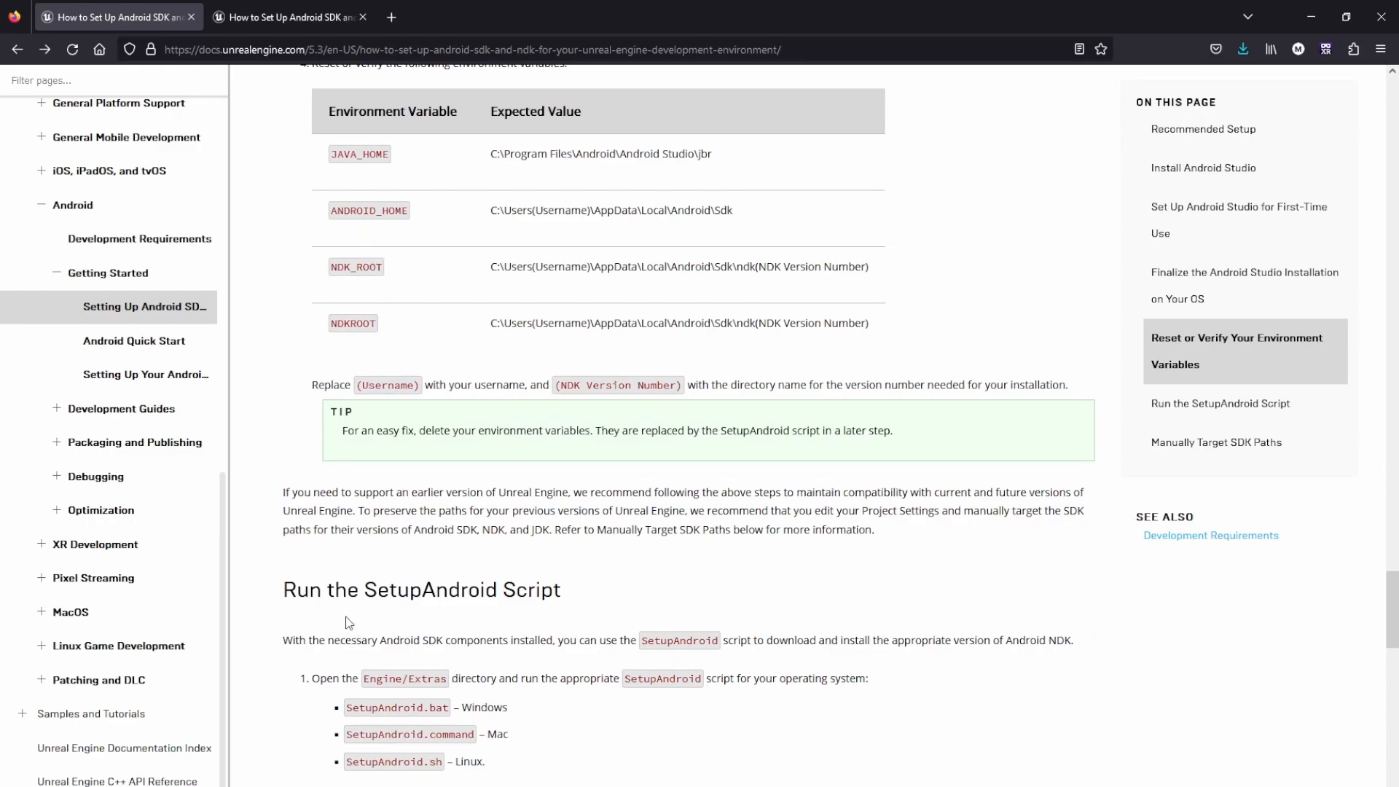
triple_click(420, 589)
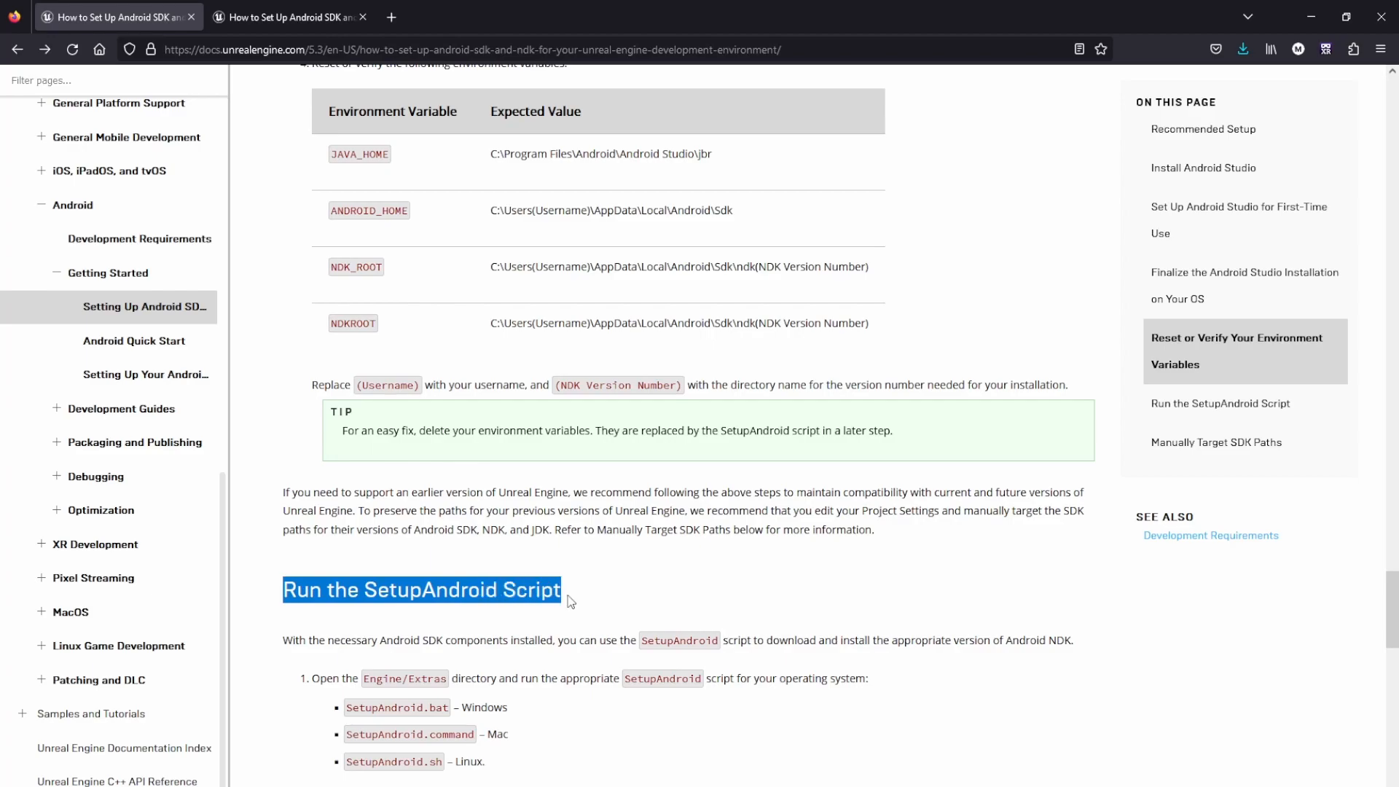
scroll("down", 3)
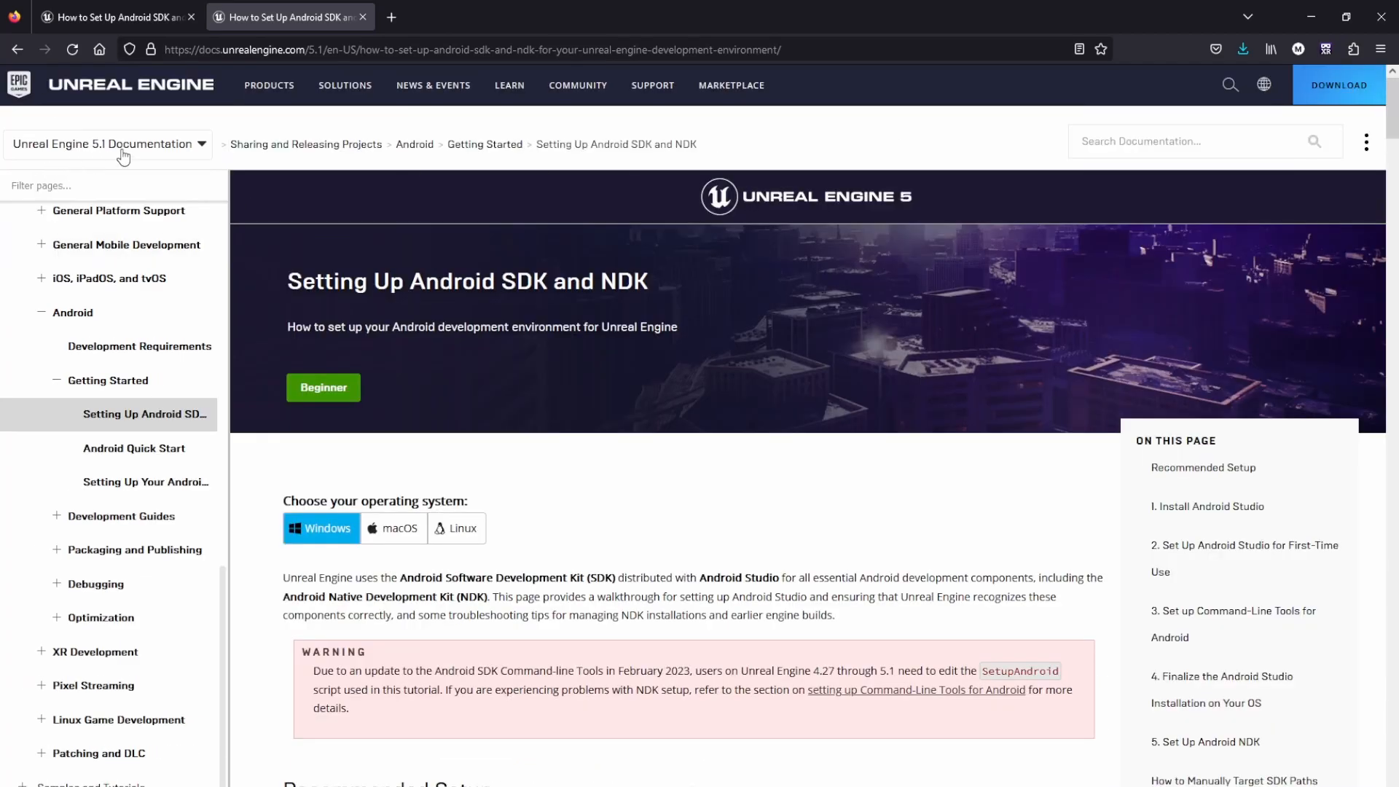
Highlight the 5.1 guide's SDKMANAGER line using 8.0, then return to the 5.3 guide.
scroll("down", 3)
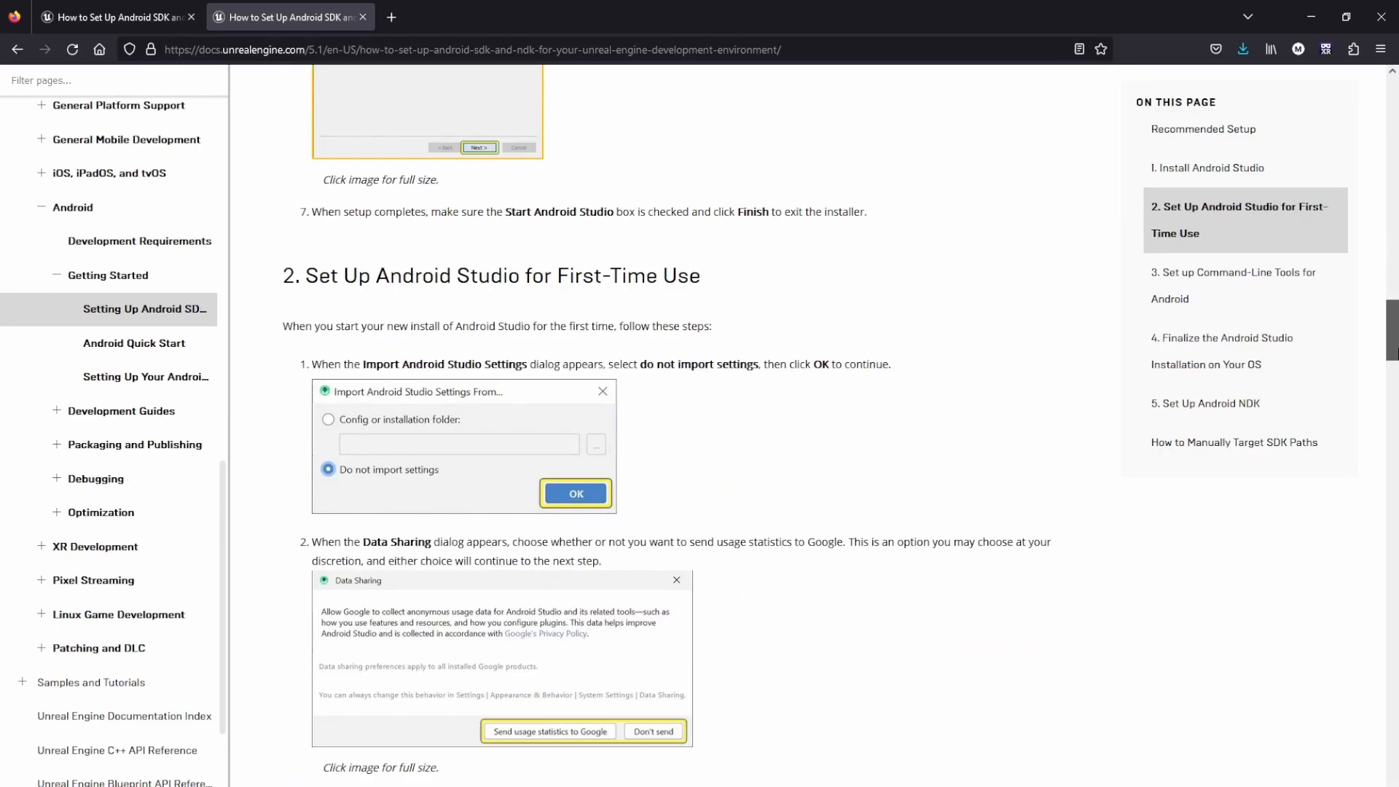
scroll("down", 3)
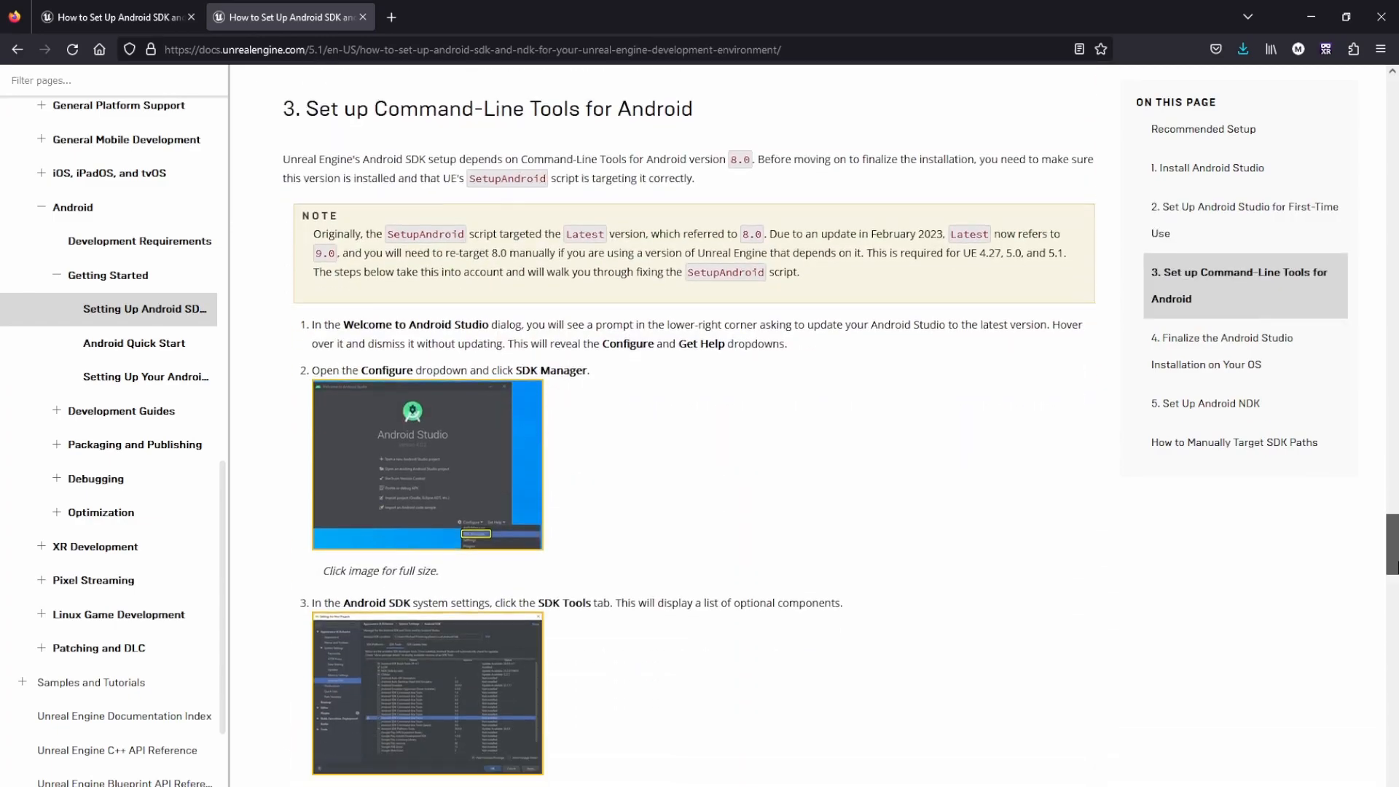
scroll("down", 3)
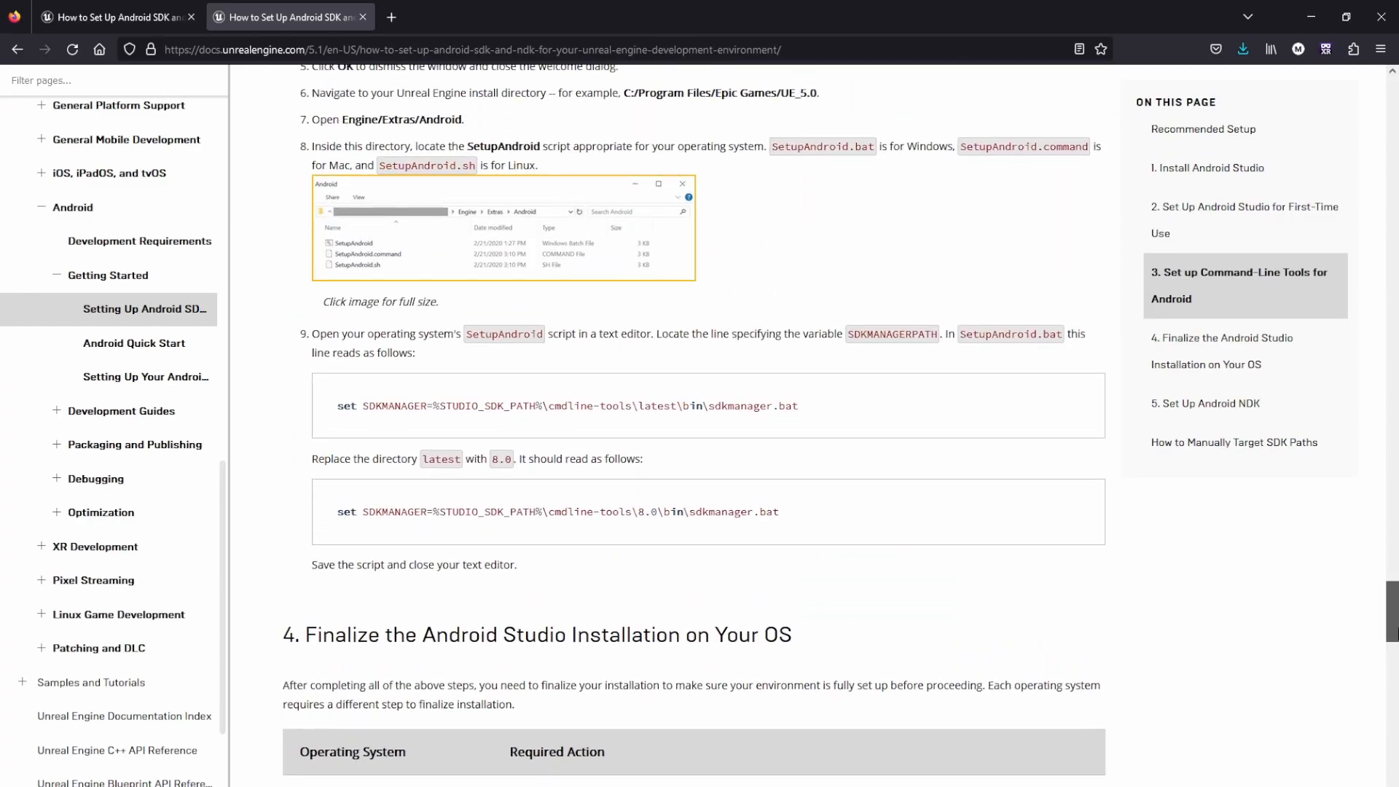
scroll("down", 3)
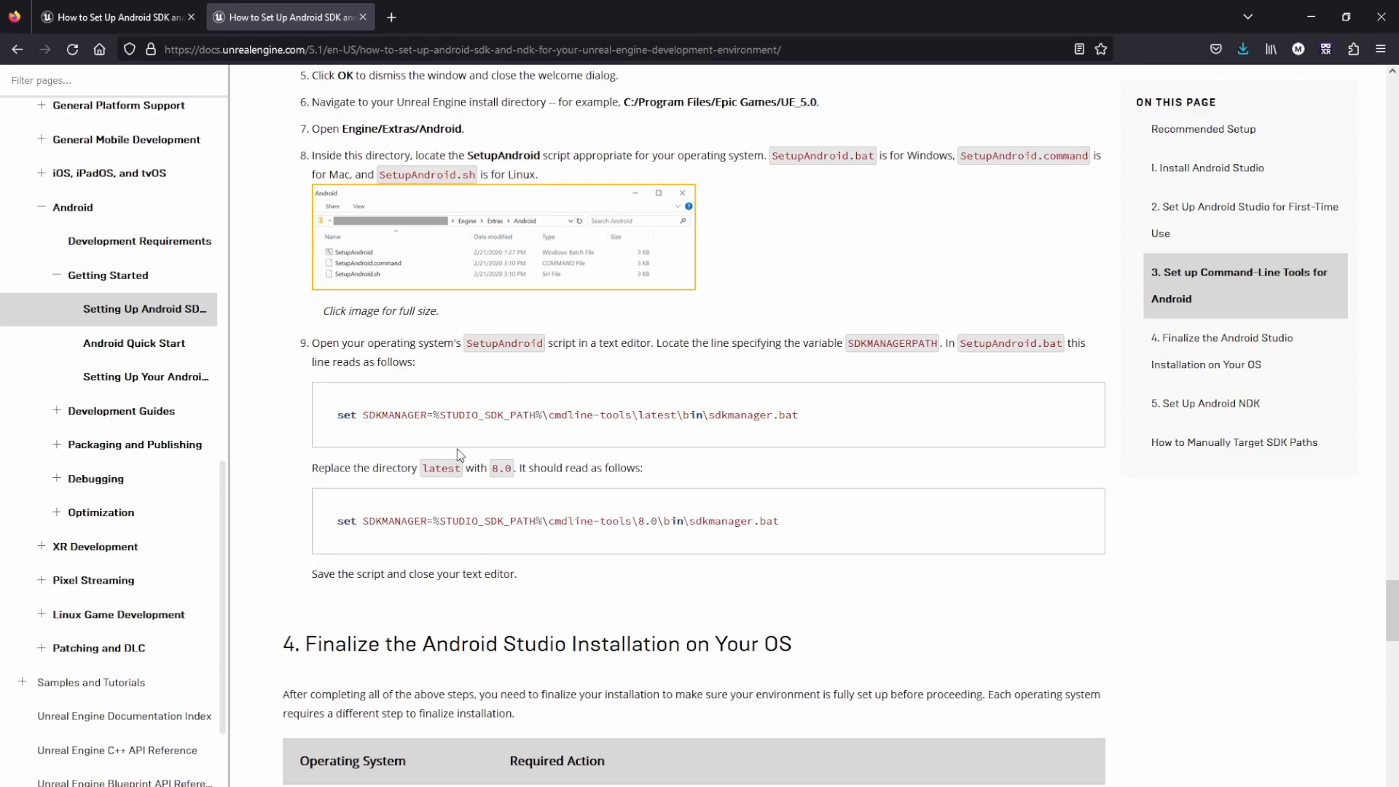
left_click_drag(358, 414, 765, 414)
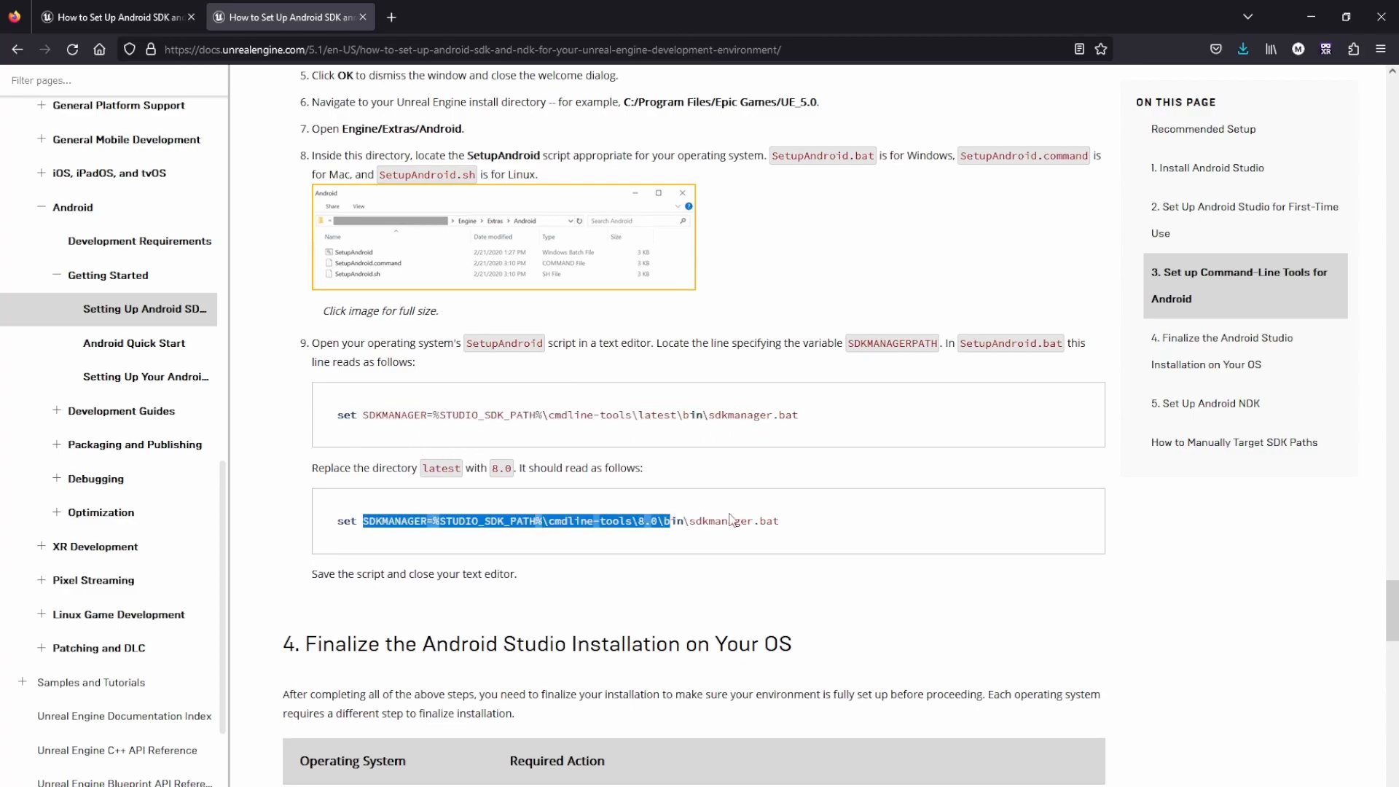
left_click(576, 604)
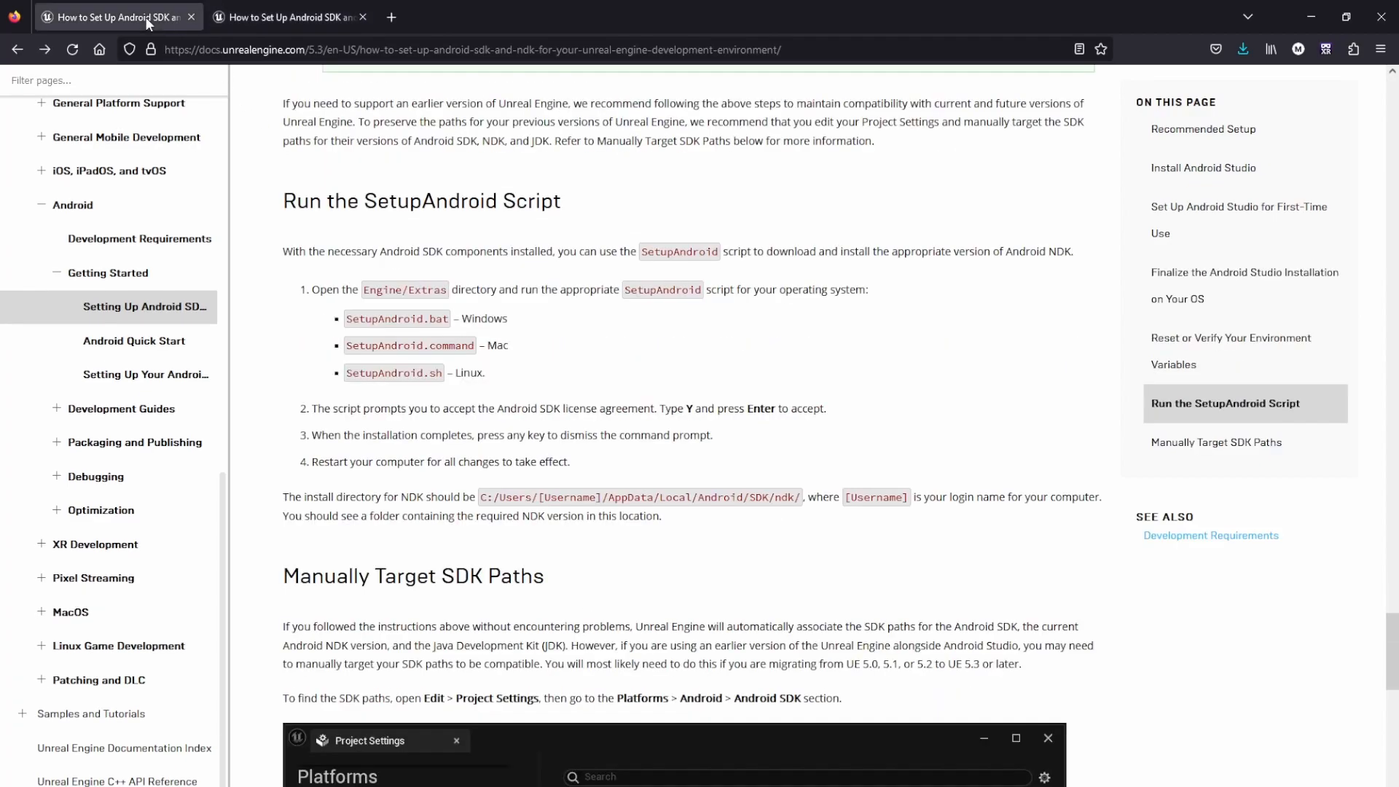
mouse_move(688, 409)
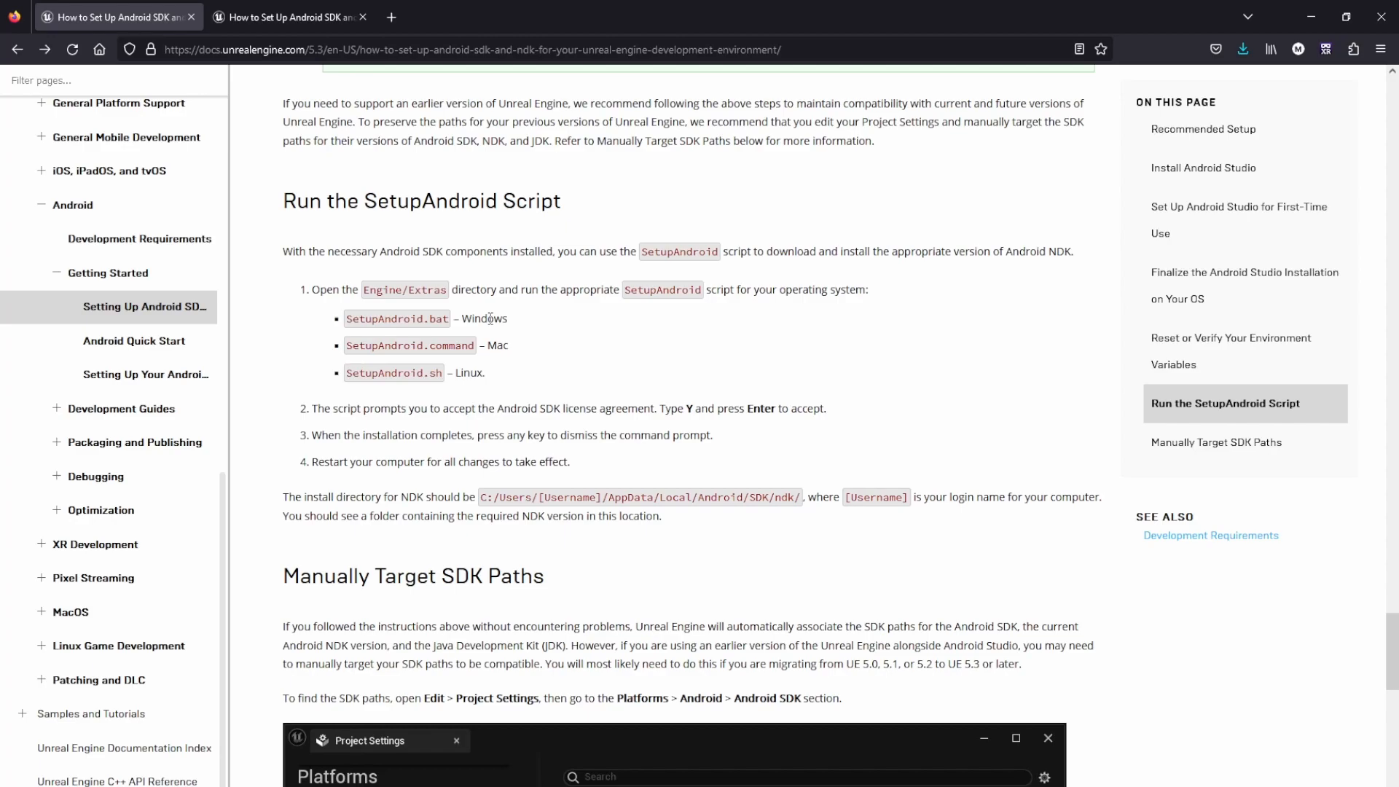
Scroll the 5.3 guide down through the Manually Target SDK Paths section.
scroll("down", 3)
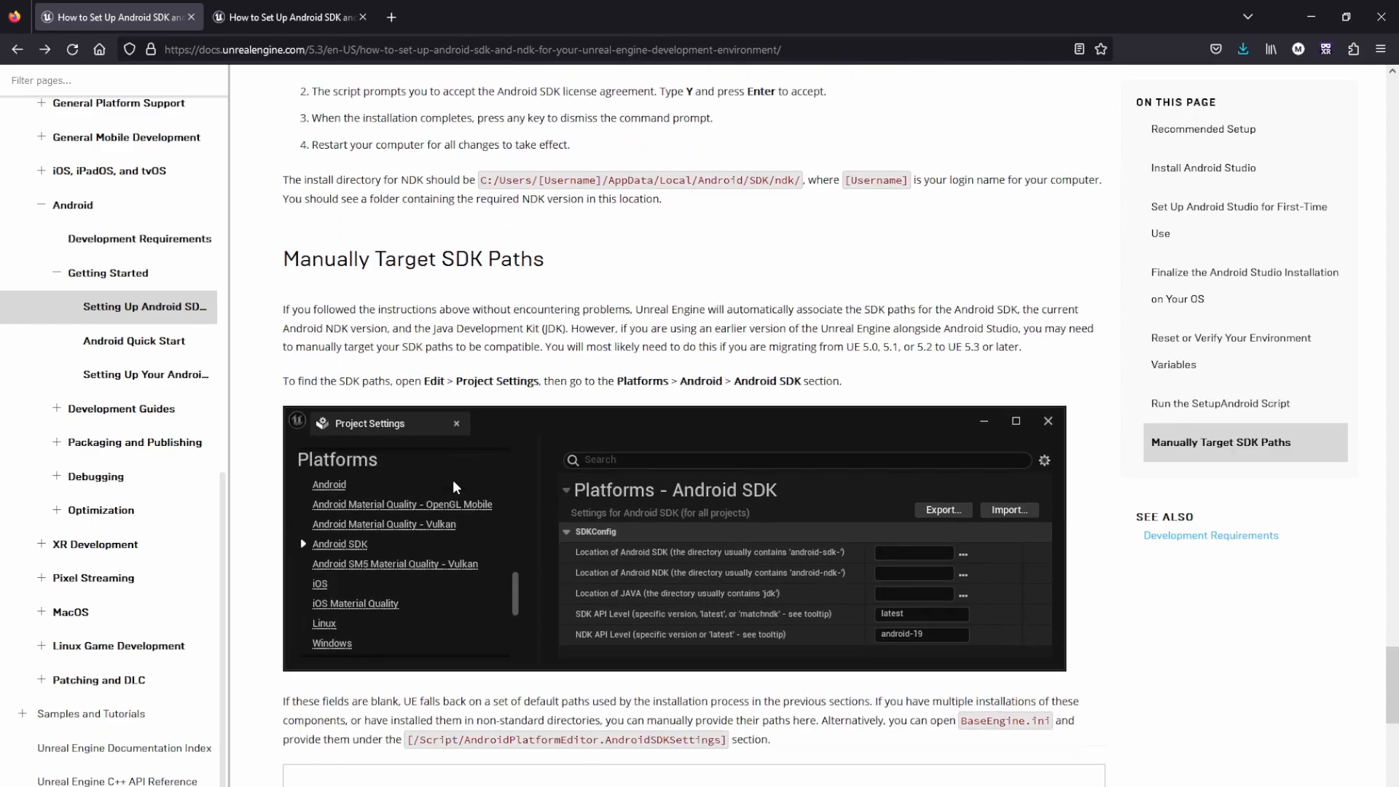
scroll("down", 3)
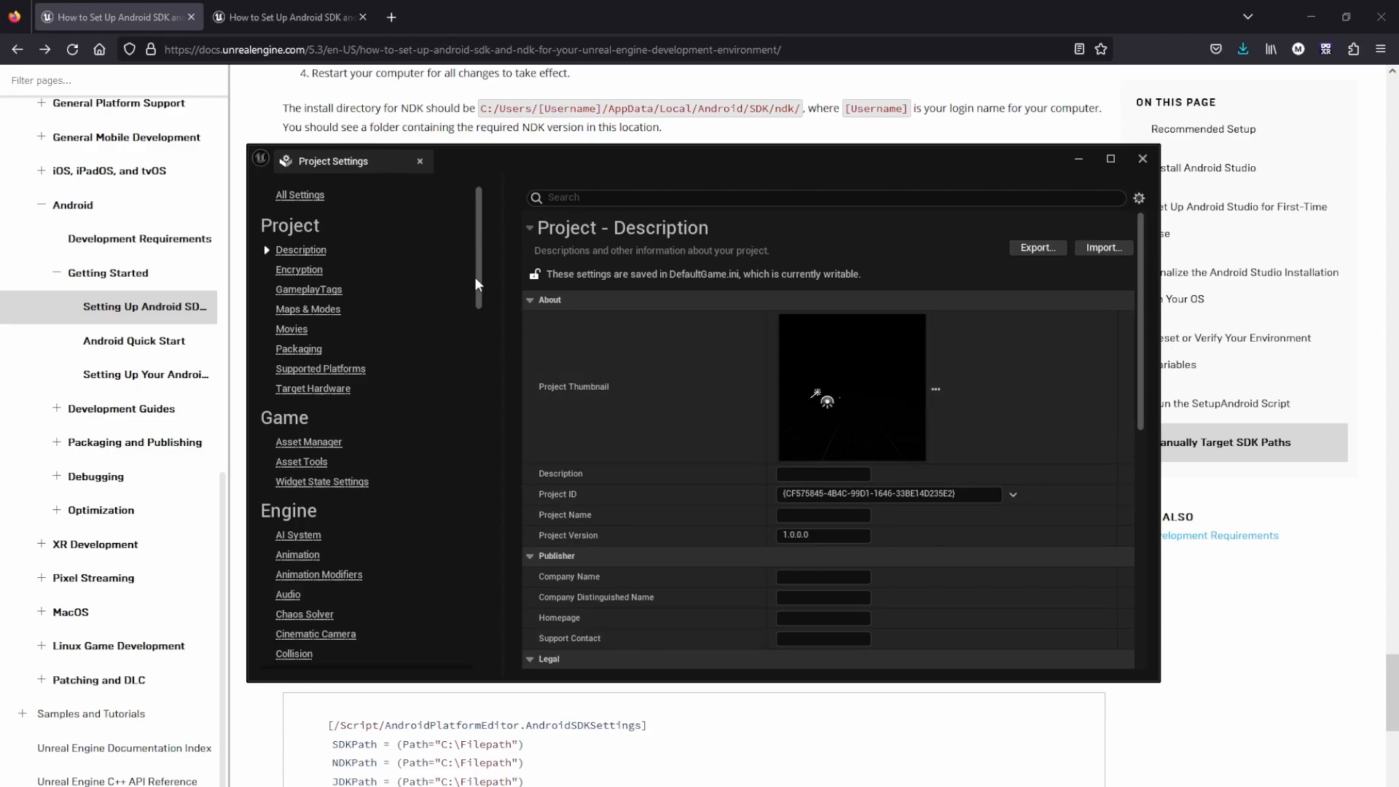
scroll("down", 3)
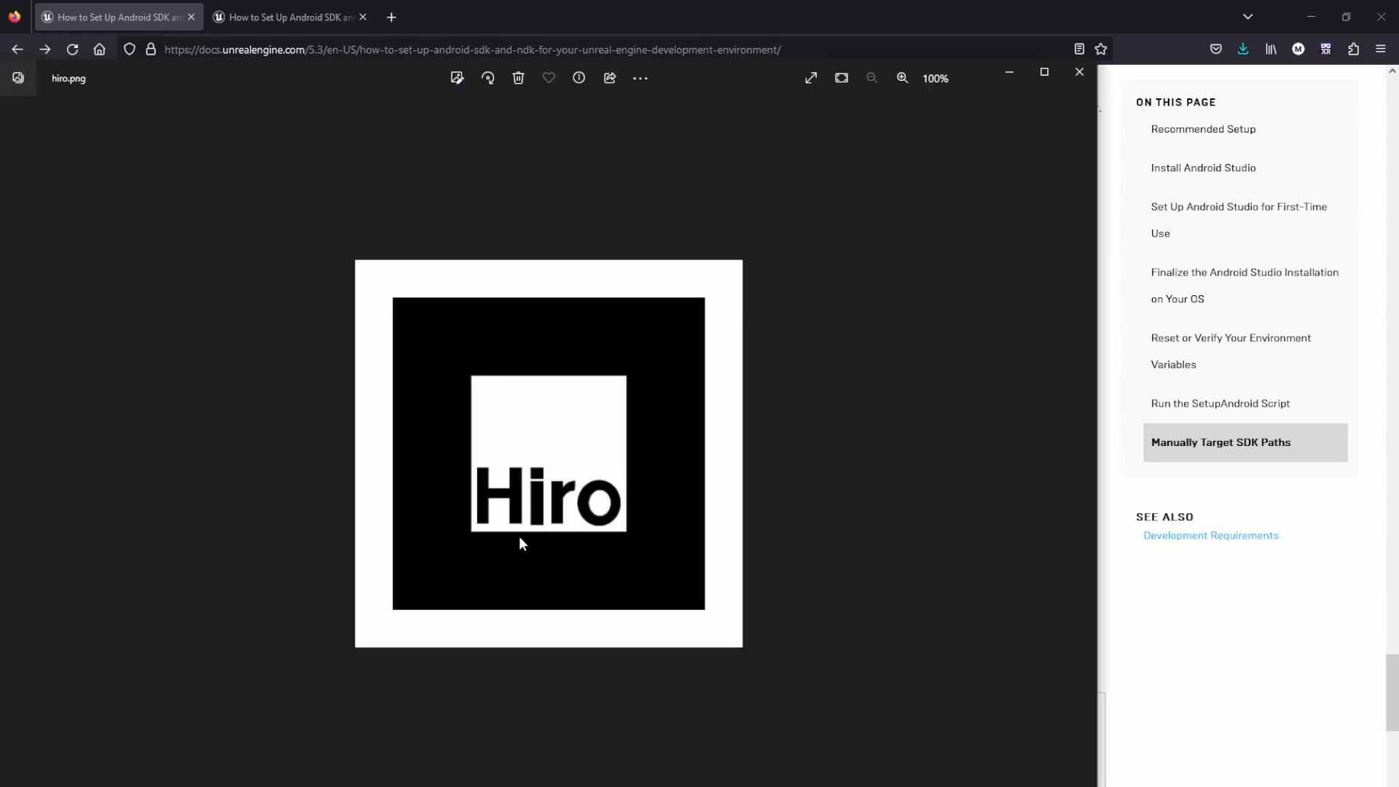
mouse_move(307, 400)
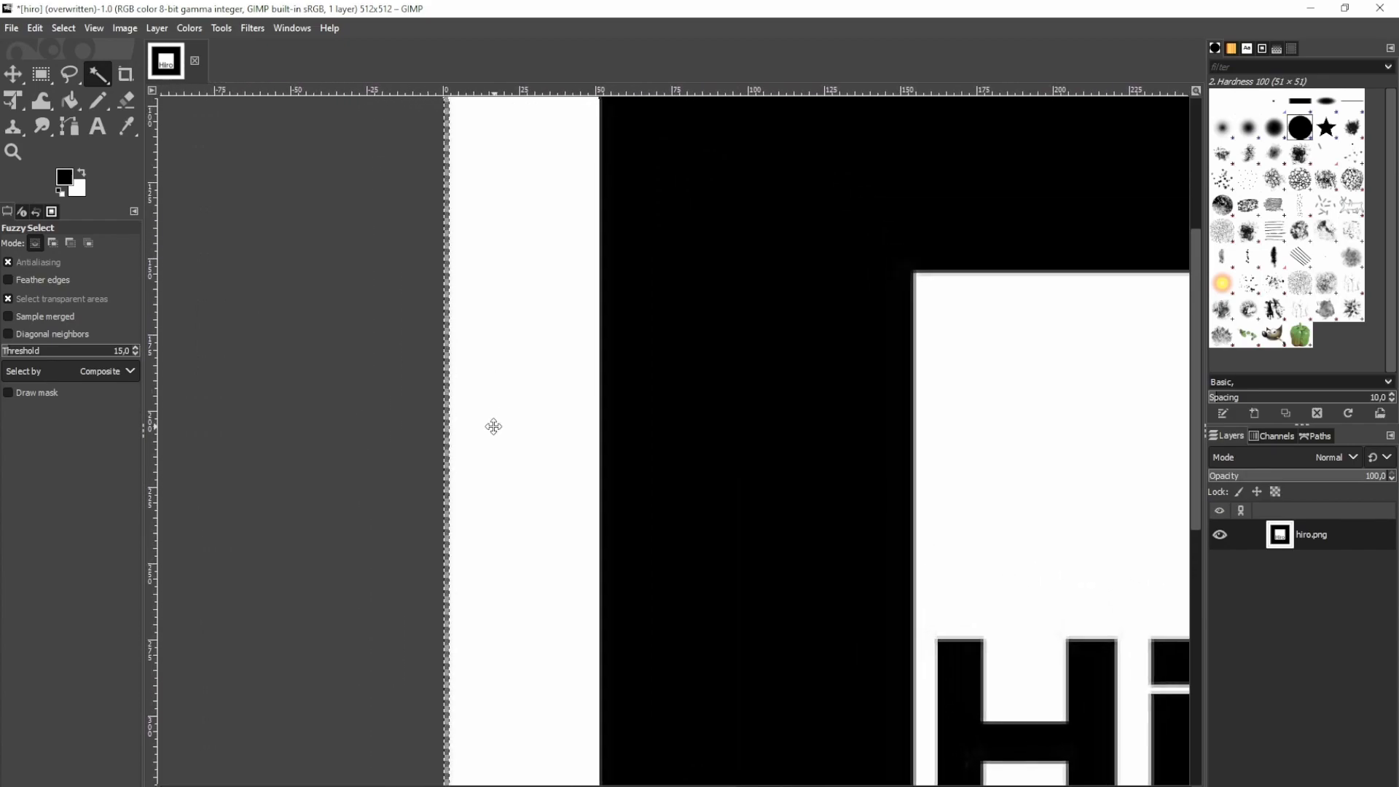
mouse_move(461, 545)
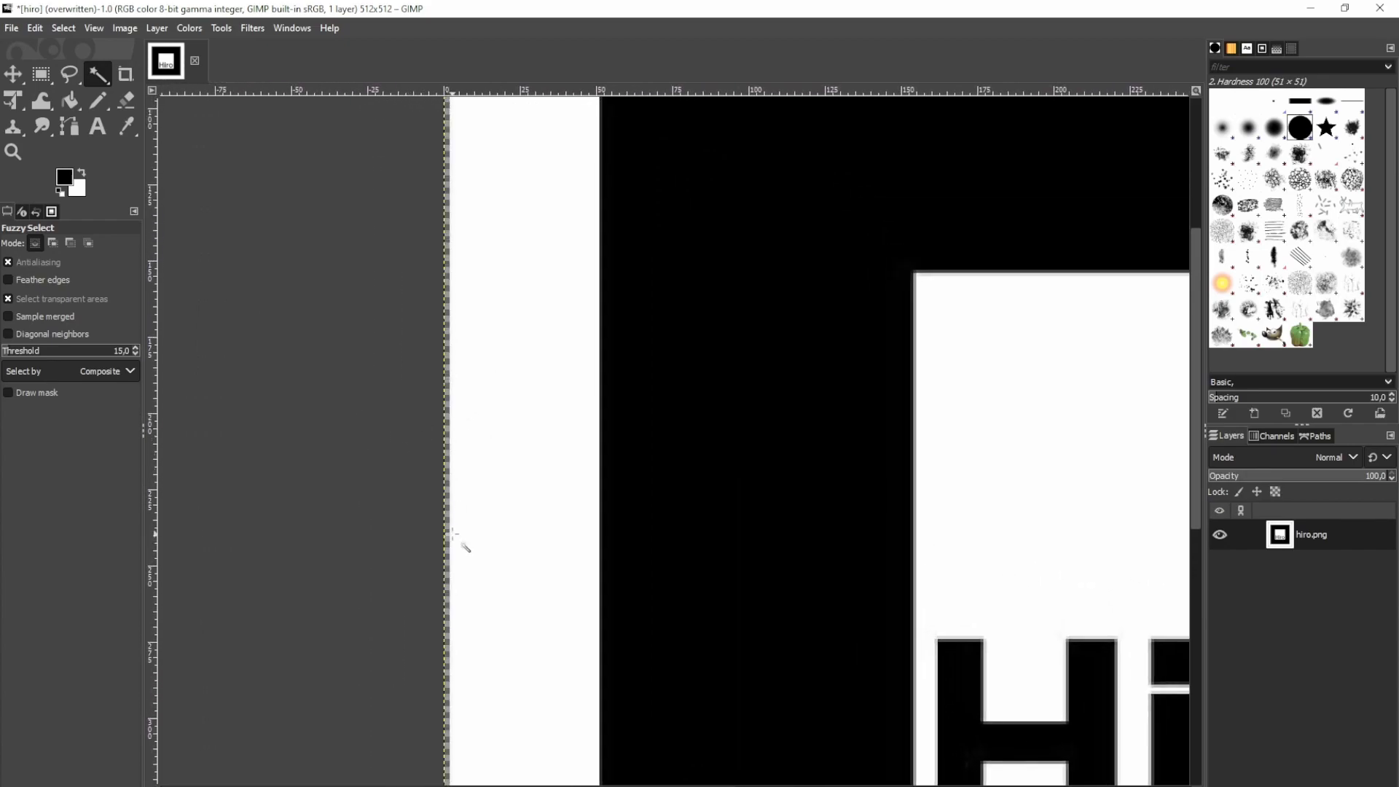
mouse_move(445, 496)
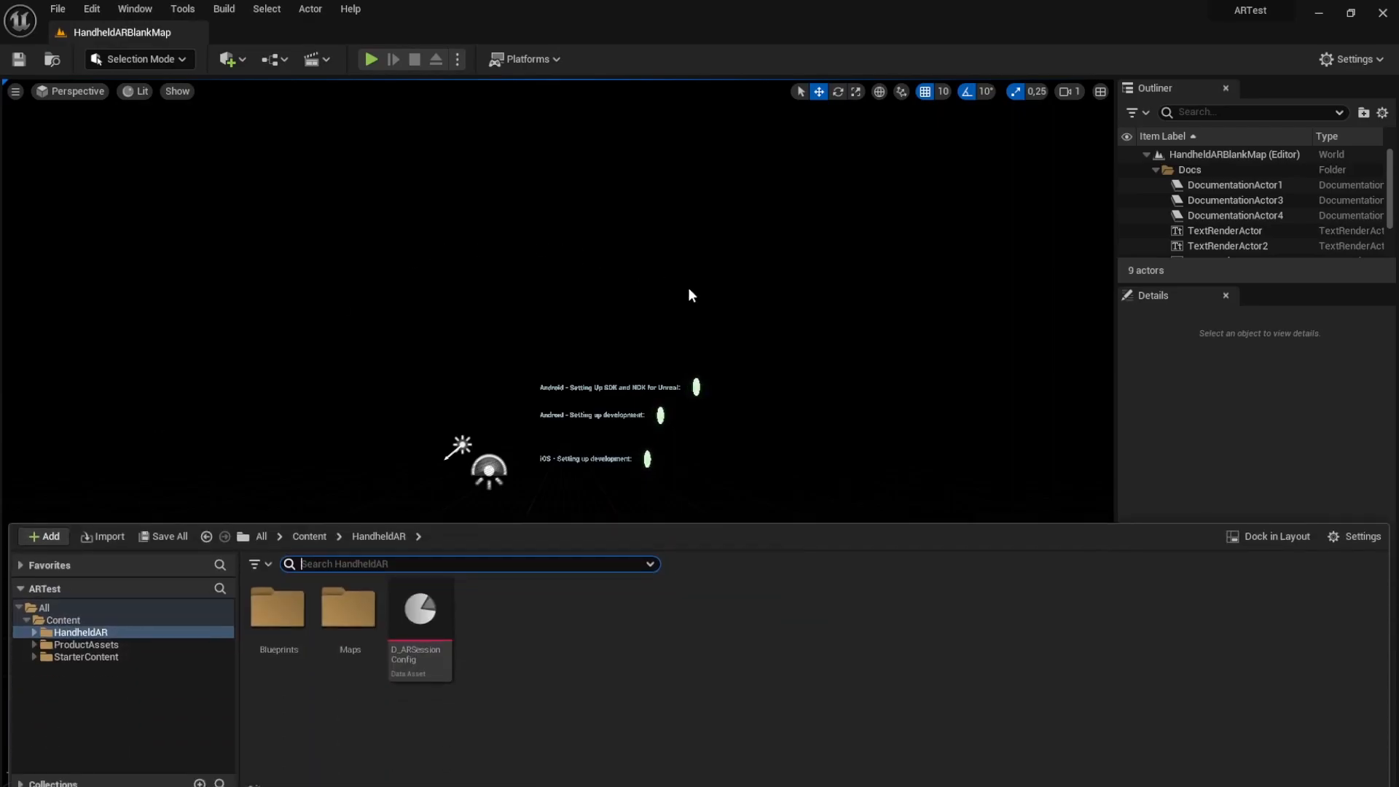
Close the Content Drawer, delete the Docs folder, and start selecting the sample actors.
left_click(1157, 169)
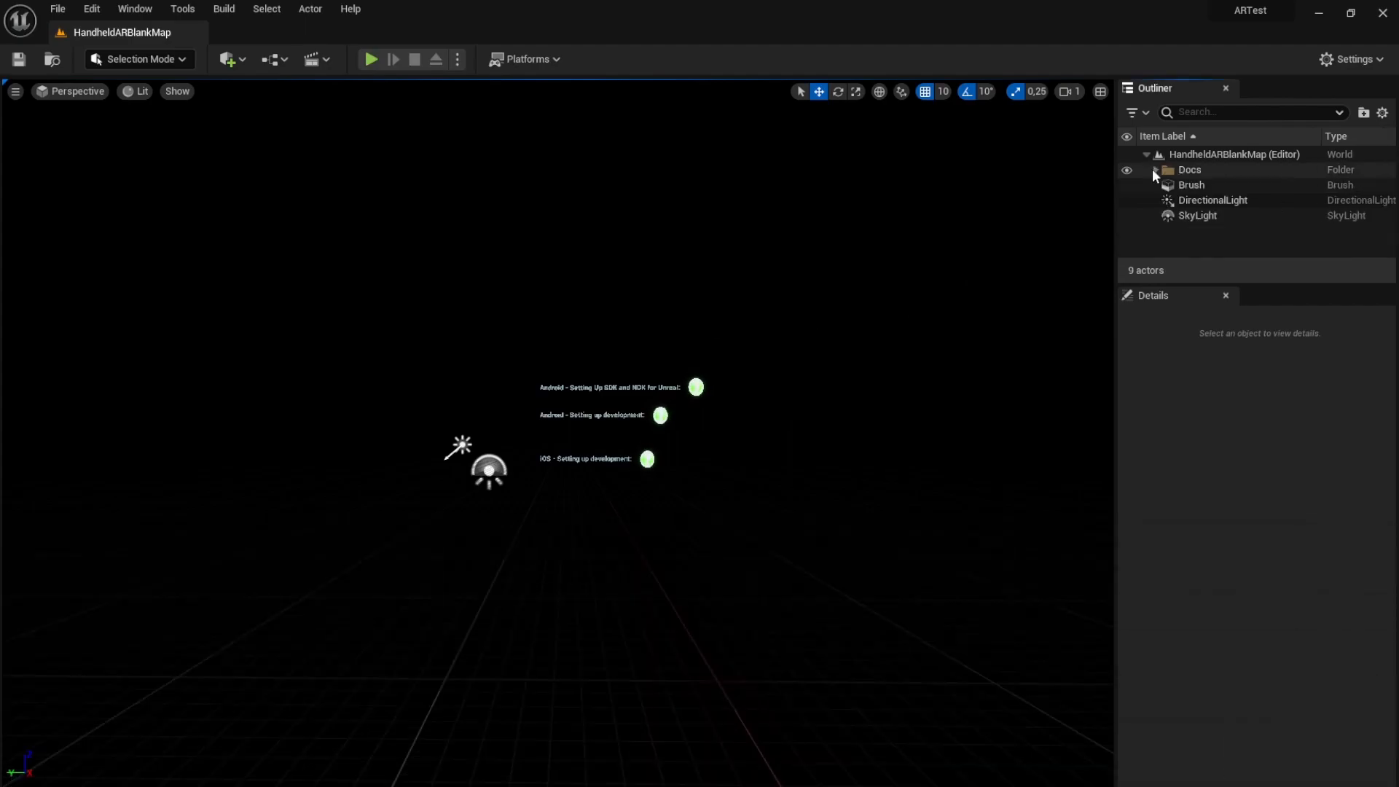
left_click(1189, 170)
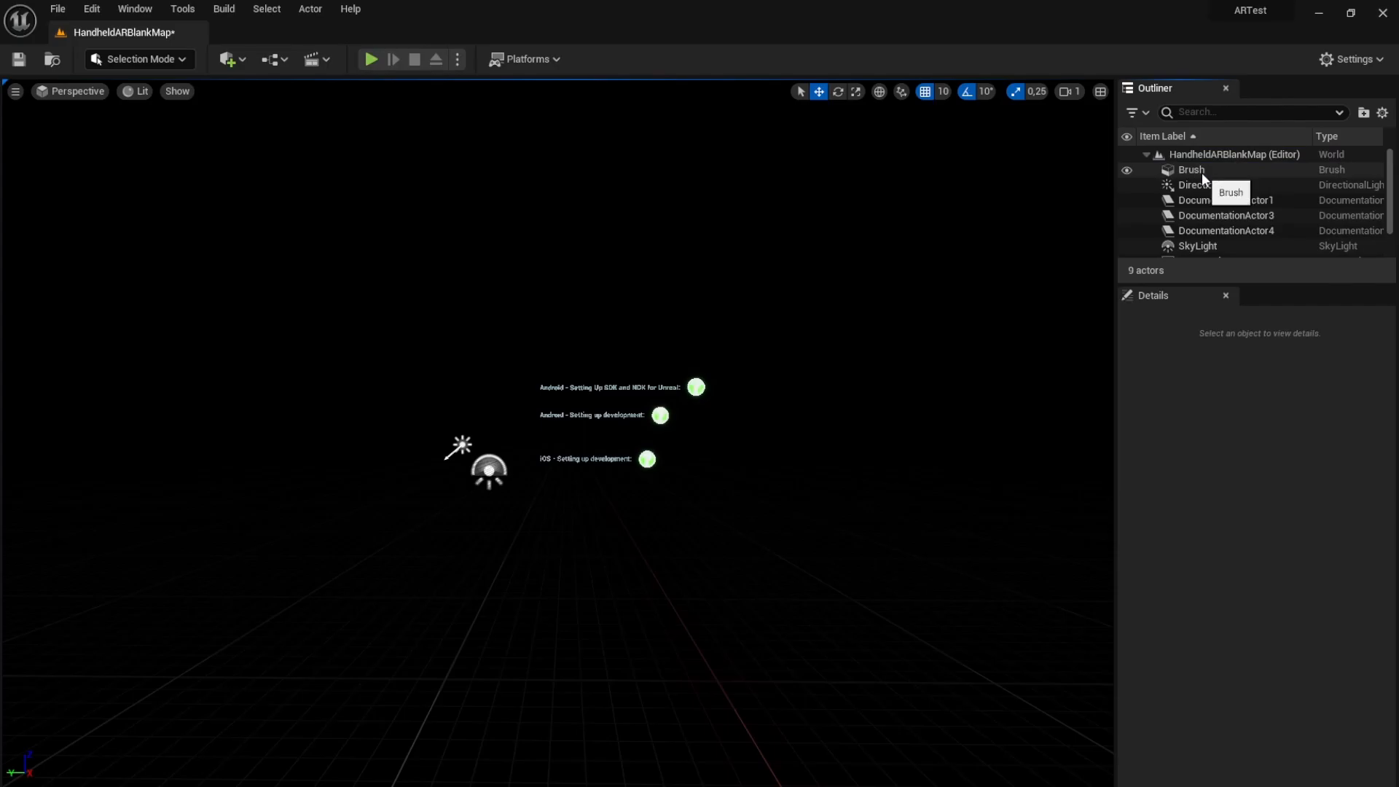
left_click(1224, 184)
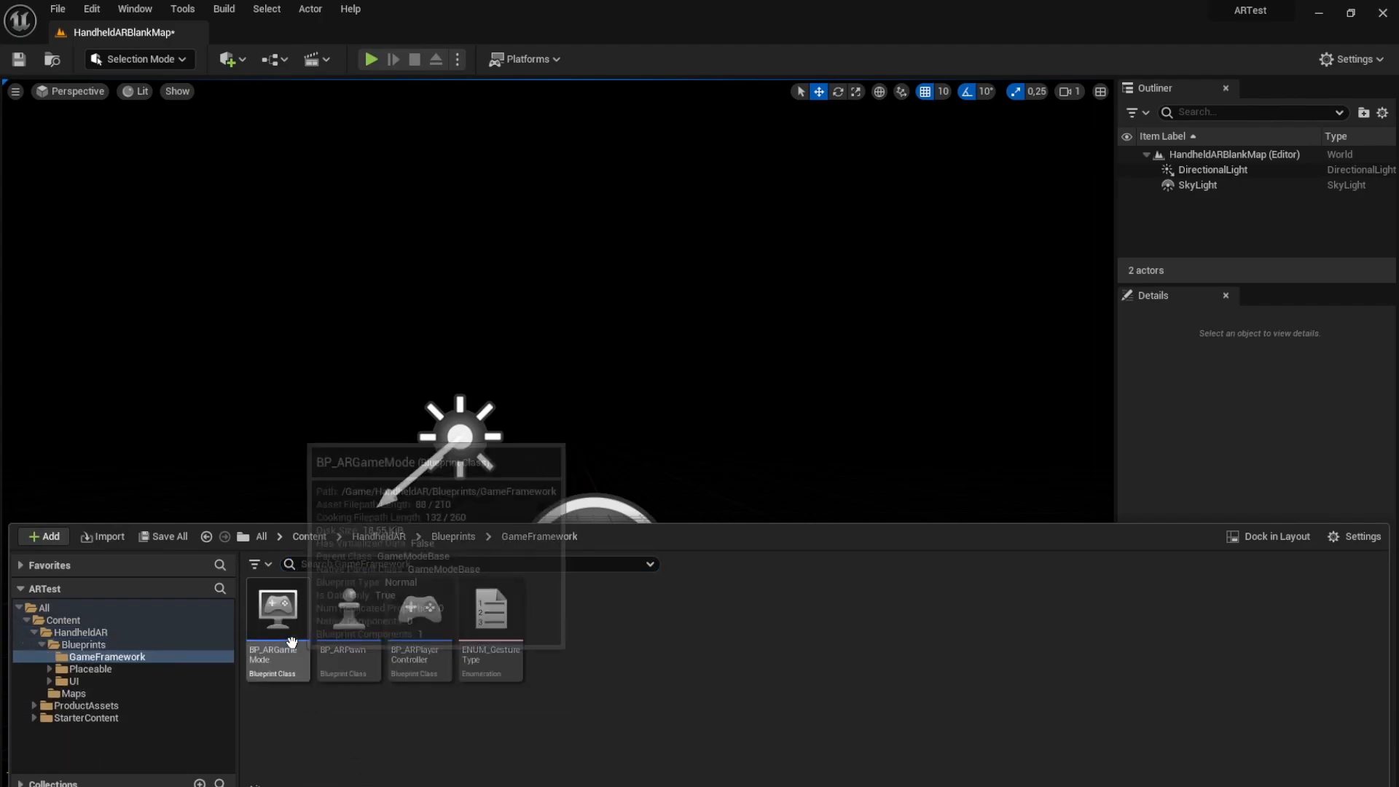
Select and open BP_ARPawn from the GameFramework folder.
left_click(348, 616)
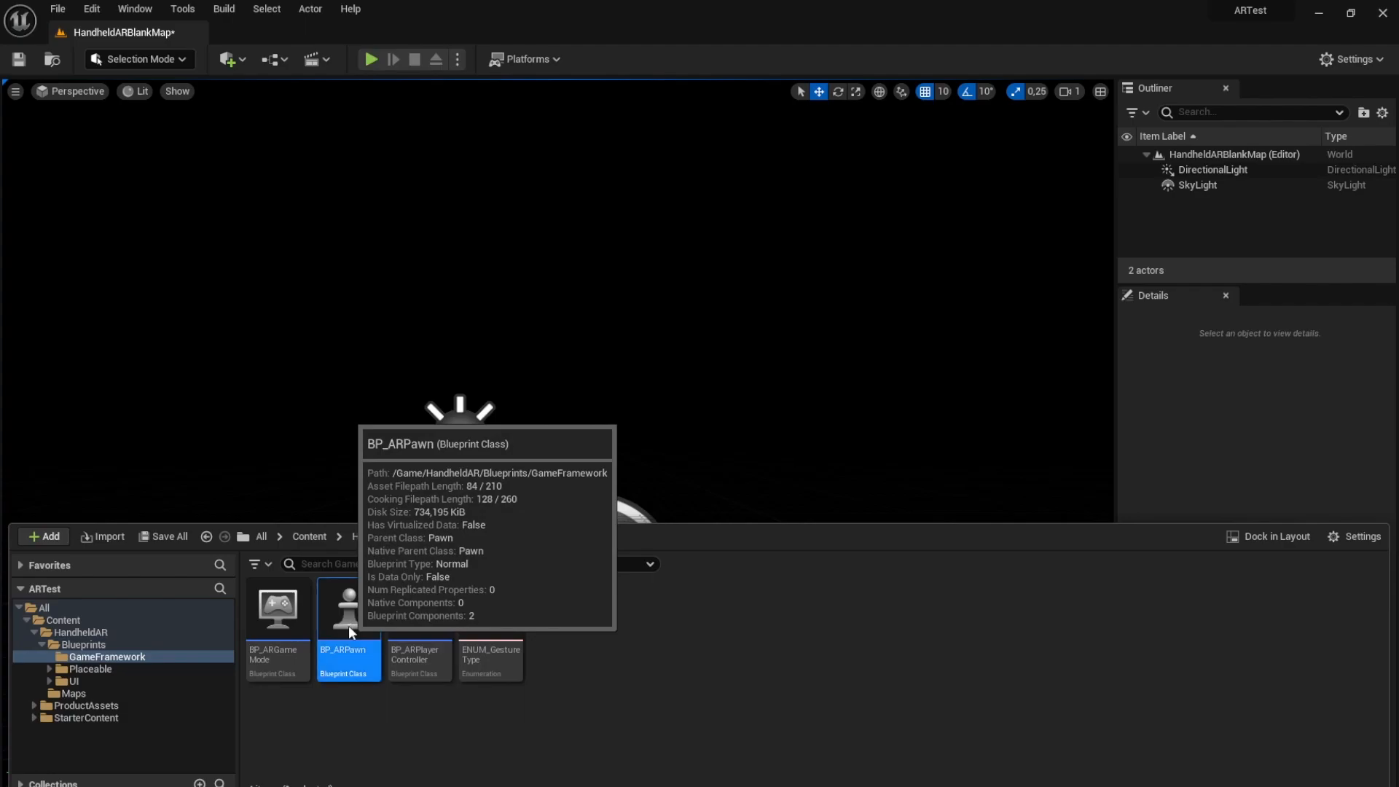
double_click(347, 607)
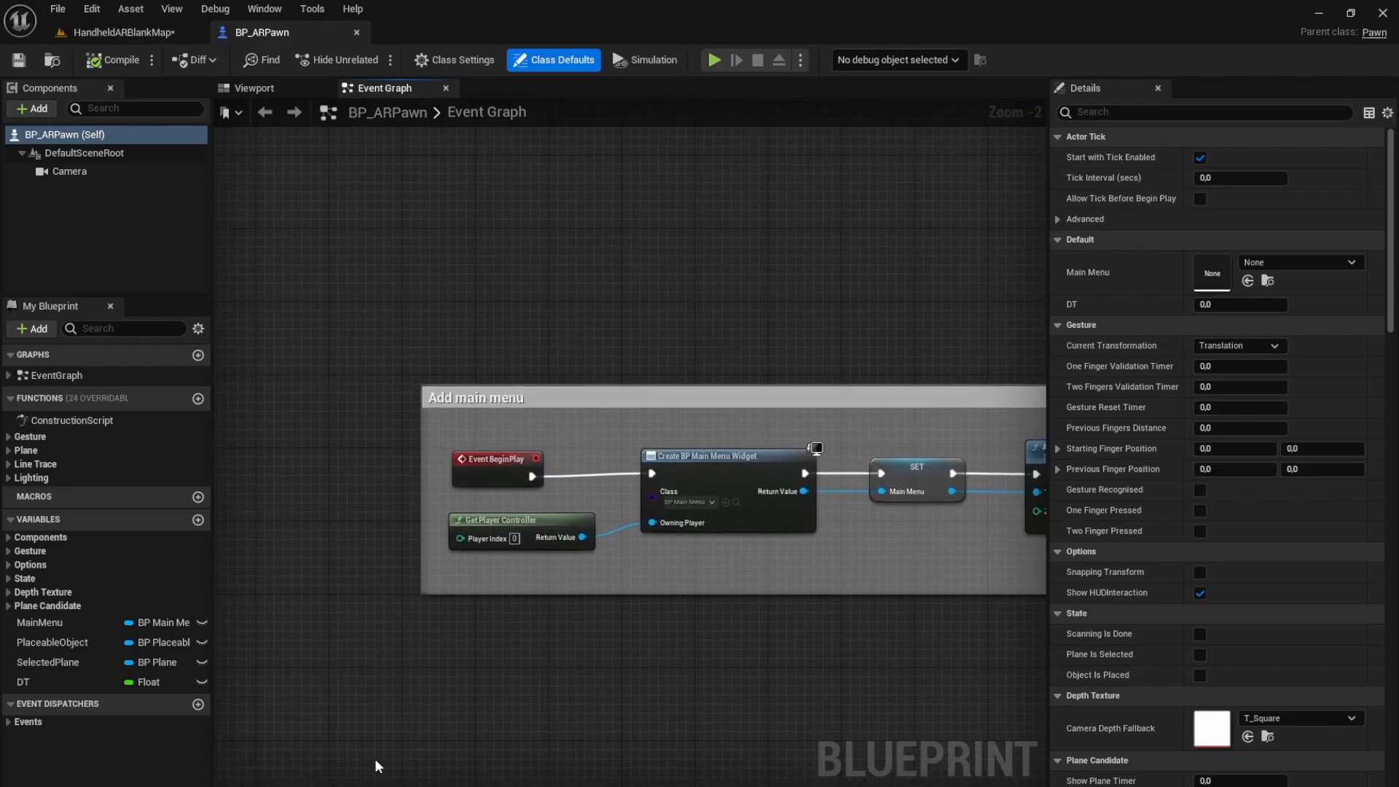
mouse_move(536, 473)
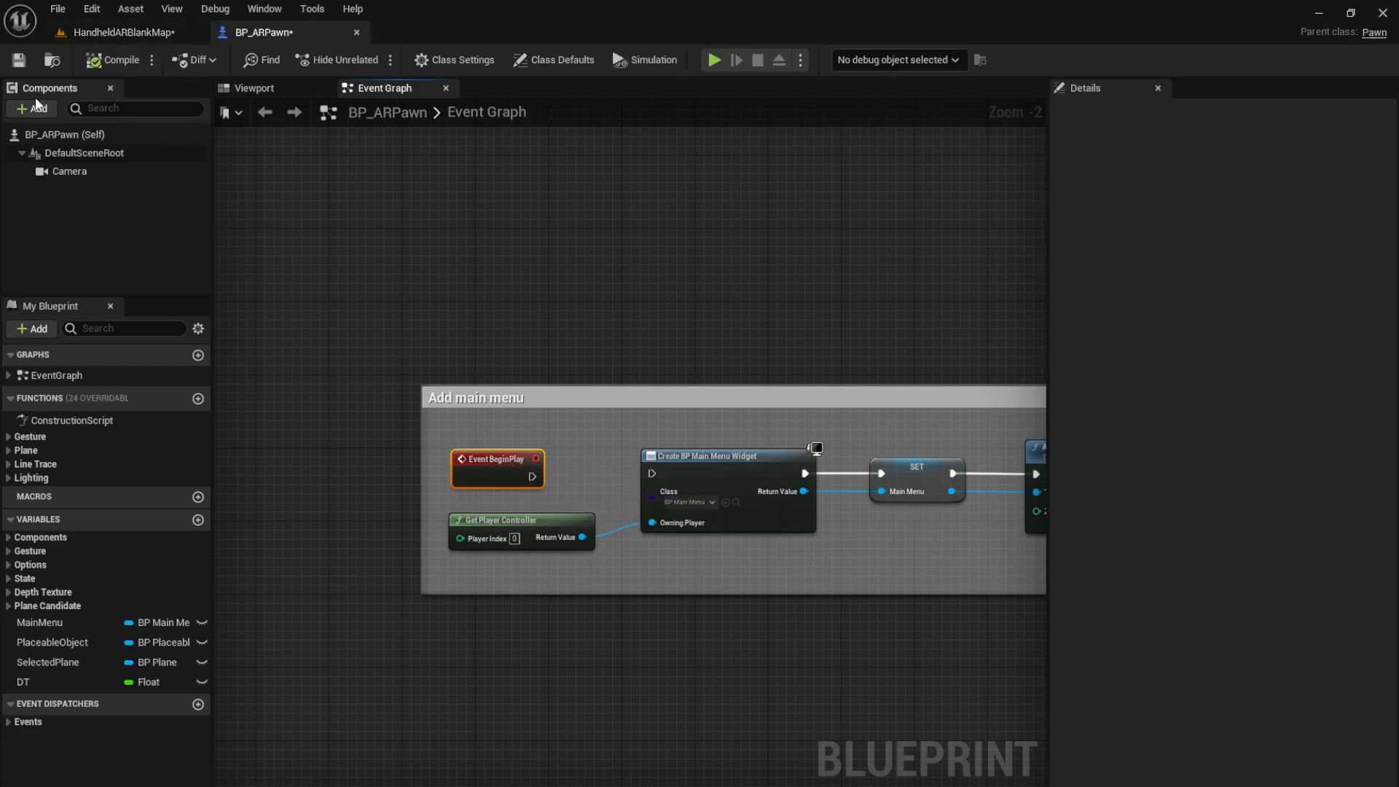
mouse_move(356, 32)
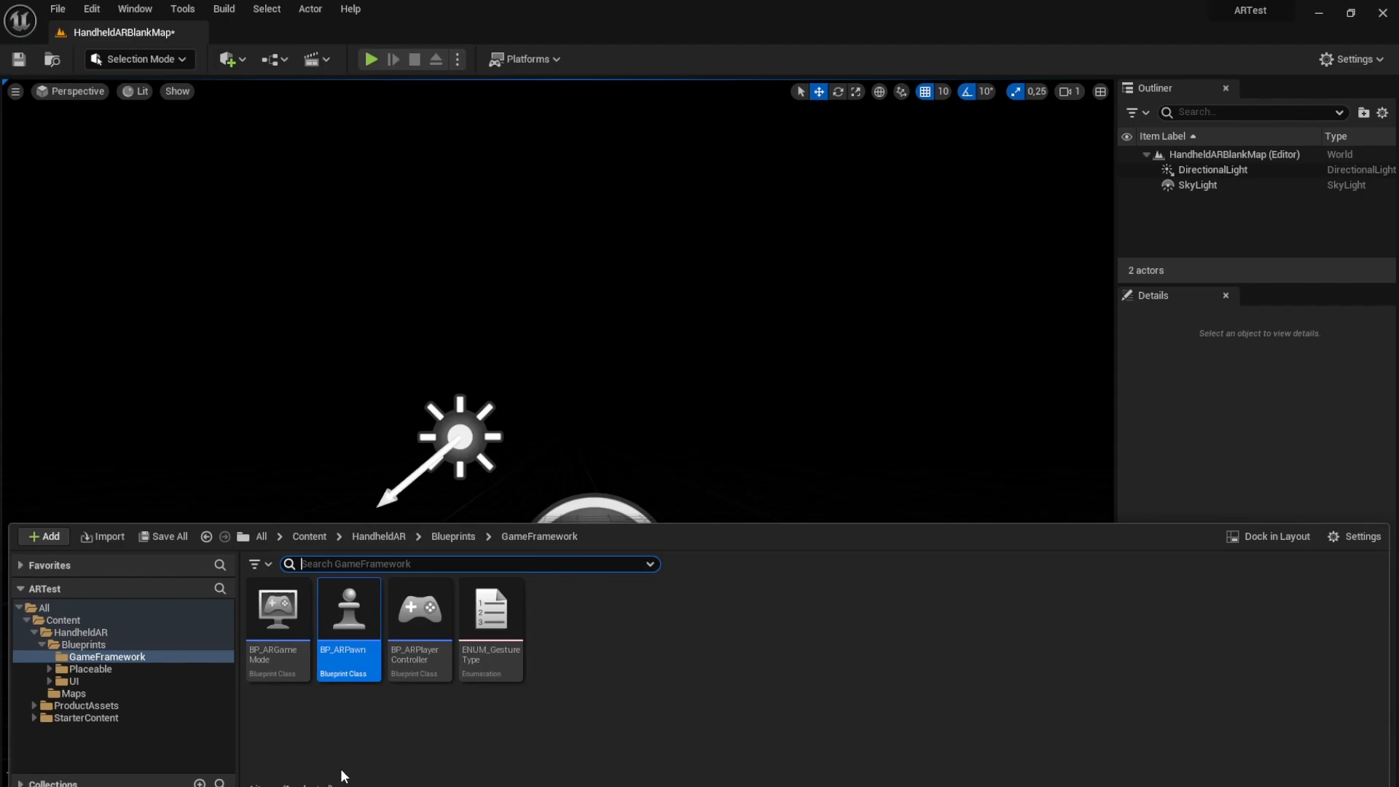
mouse_move(954, 439)
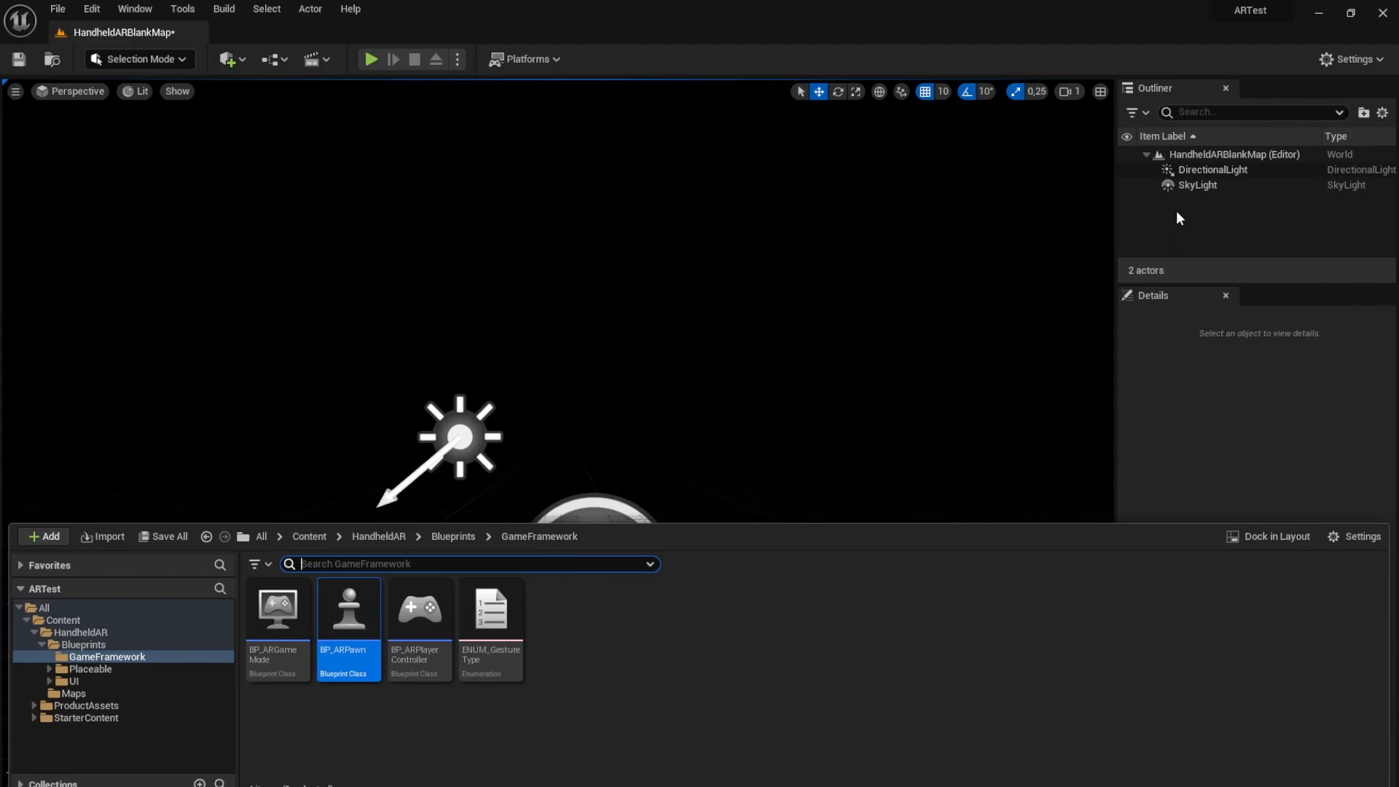
Place an empty Actor from Quick Add and rename it TrackedParent.
right_click(1178, 219)
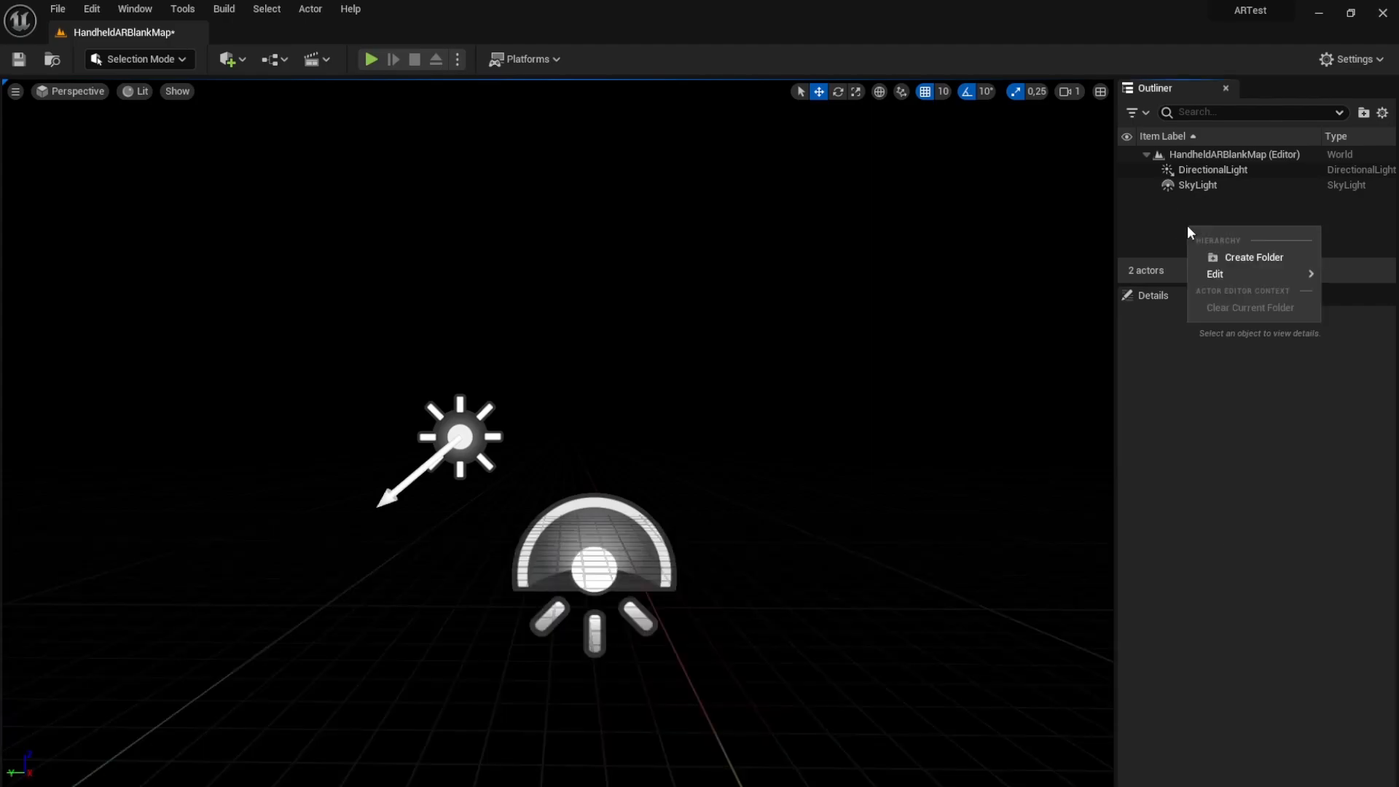
left_click(228, 59)
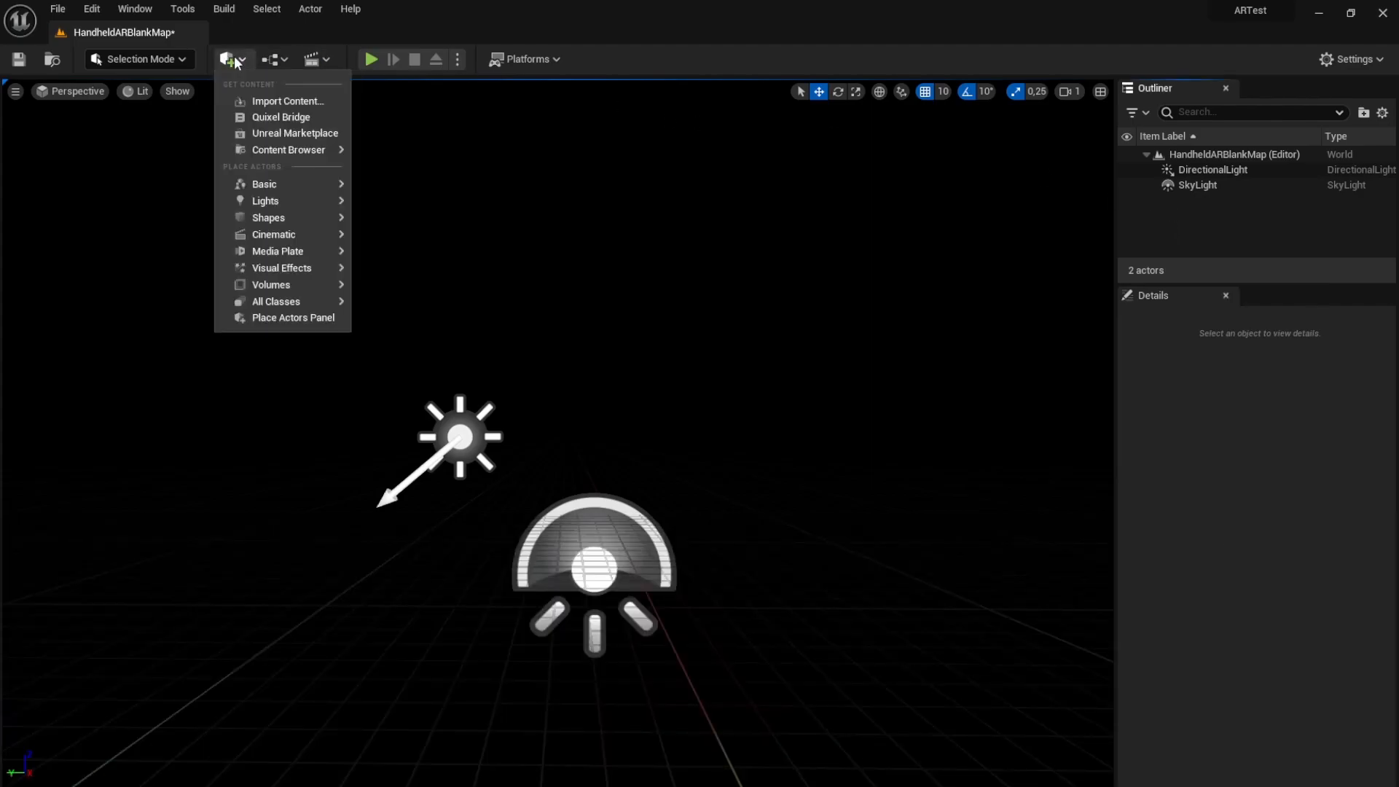
mouse_move(264, 184)
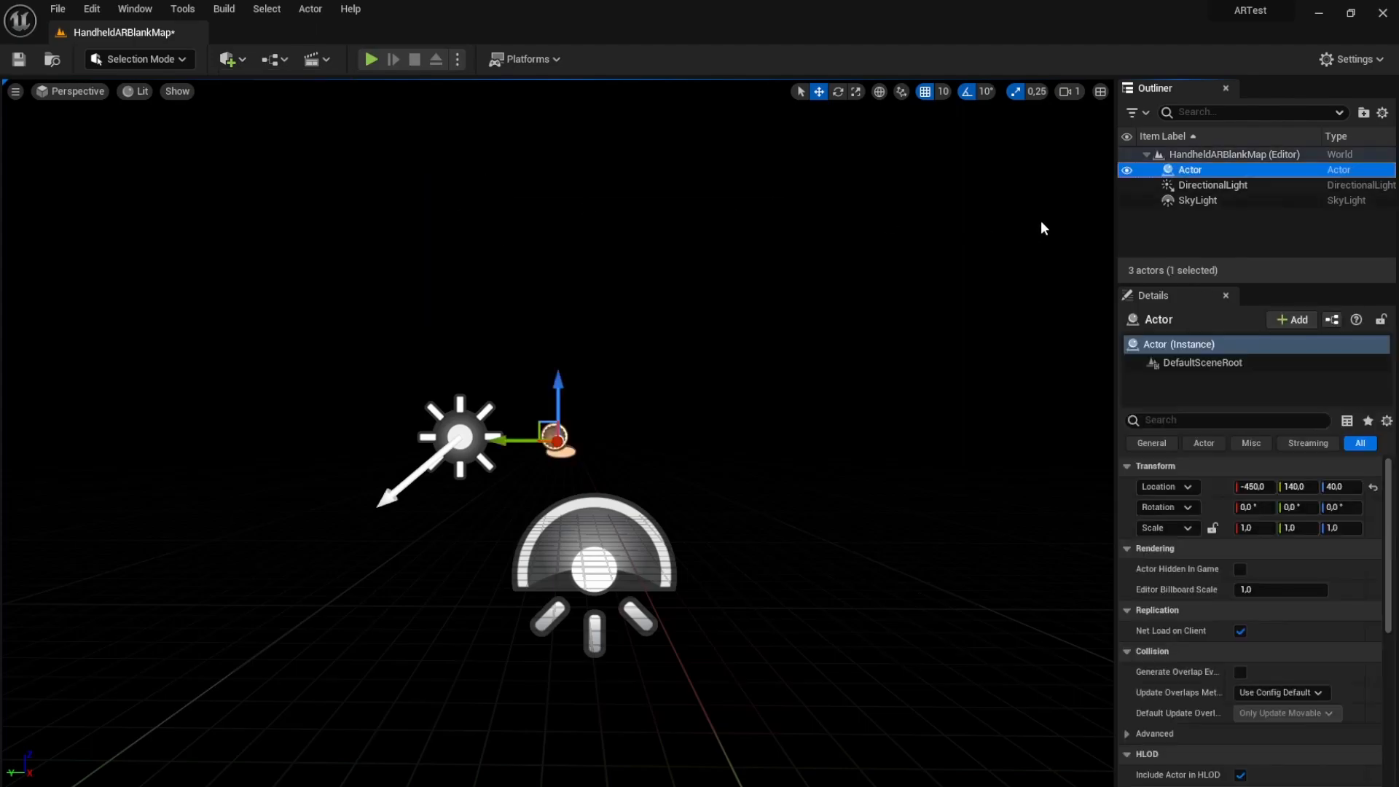
mouse_move(1363, 224)
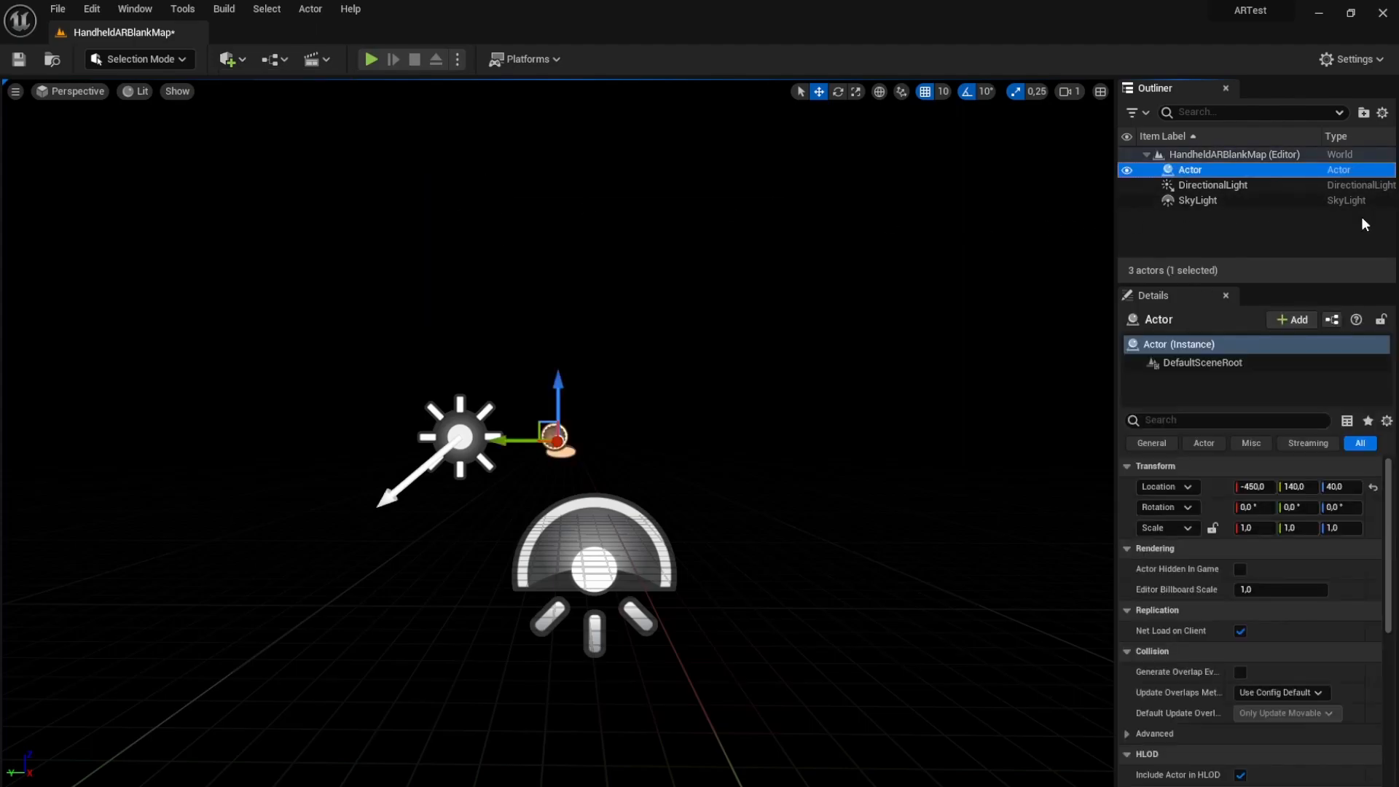
type("TrackedParent")
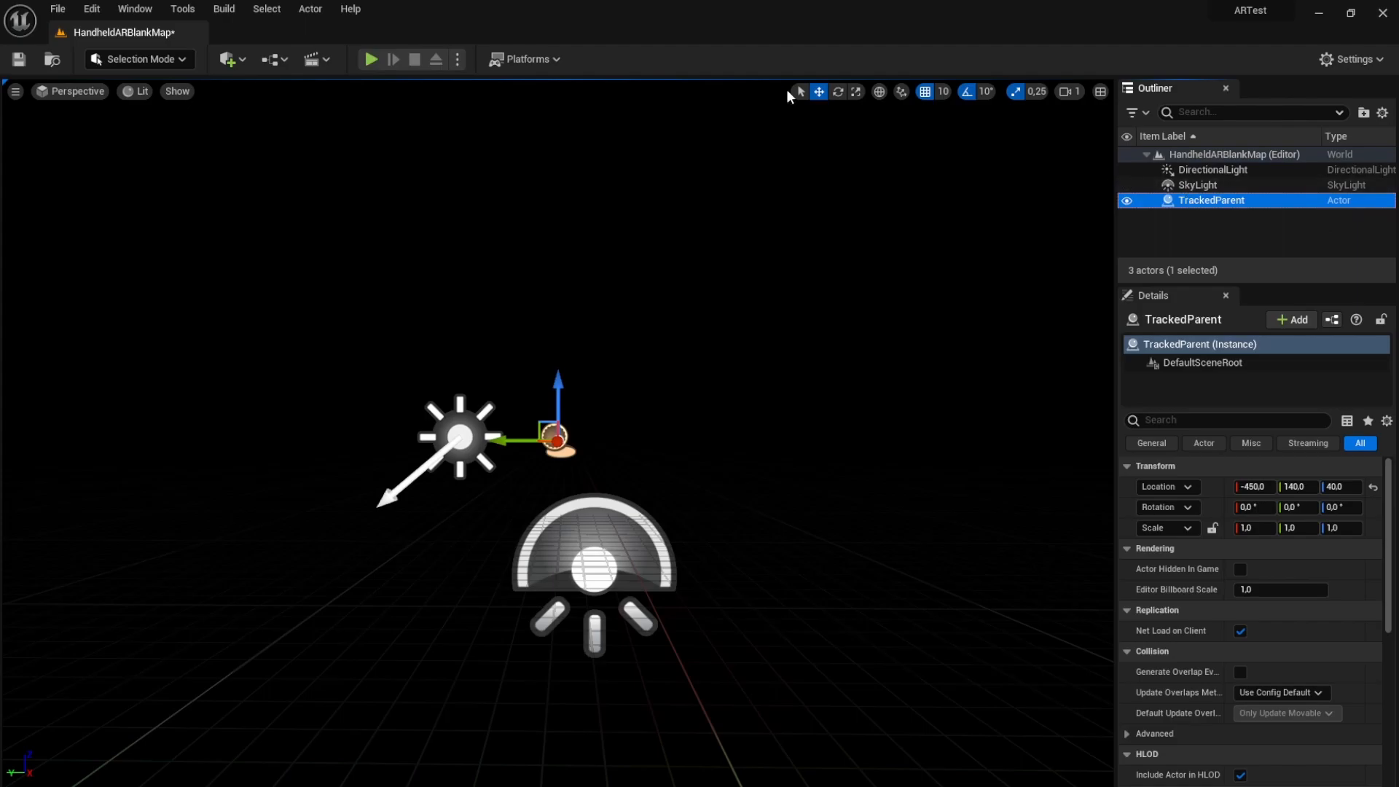
Place a cube from Quick Add and rename it TrackedCube.
left_click(227, 59)
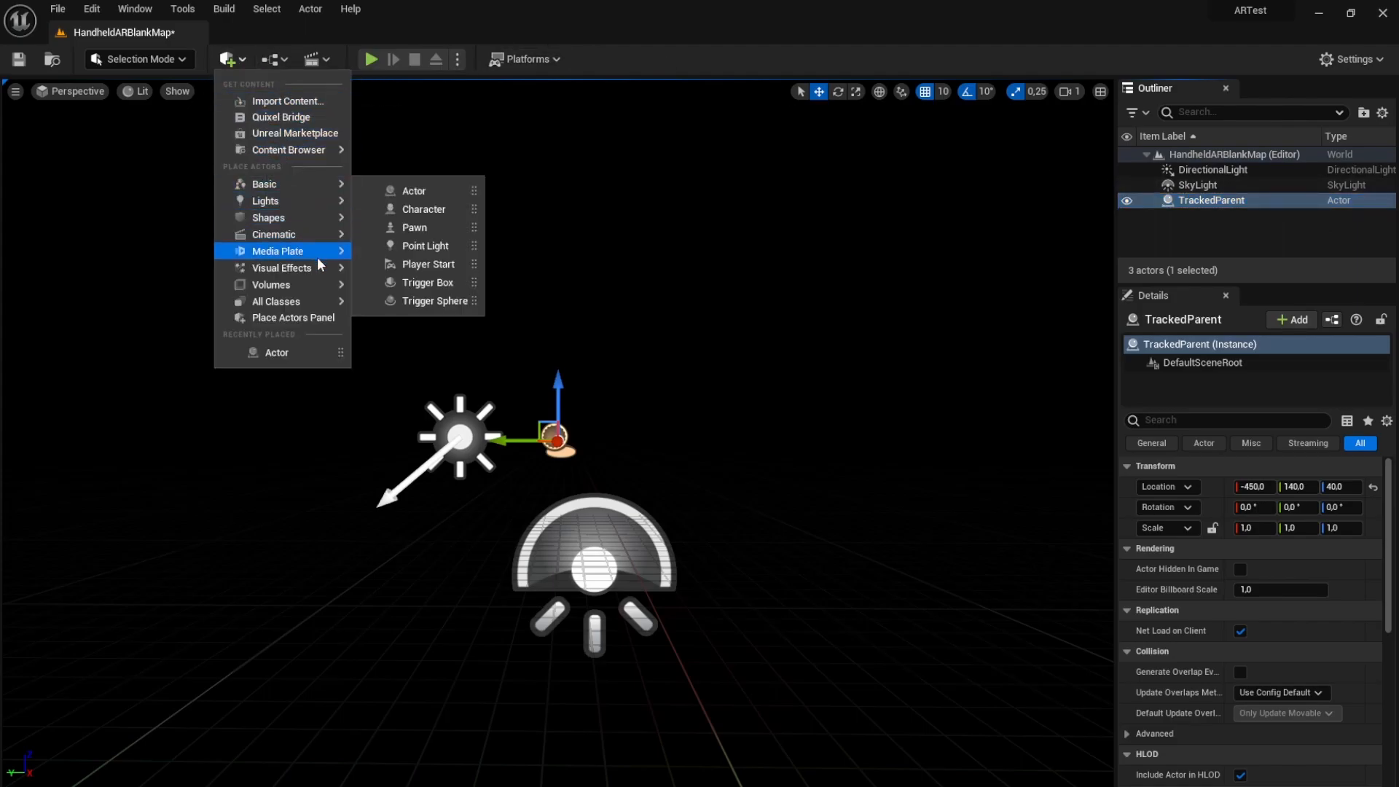
mouse_move(266, 199)
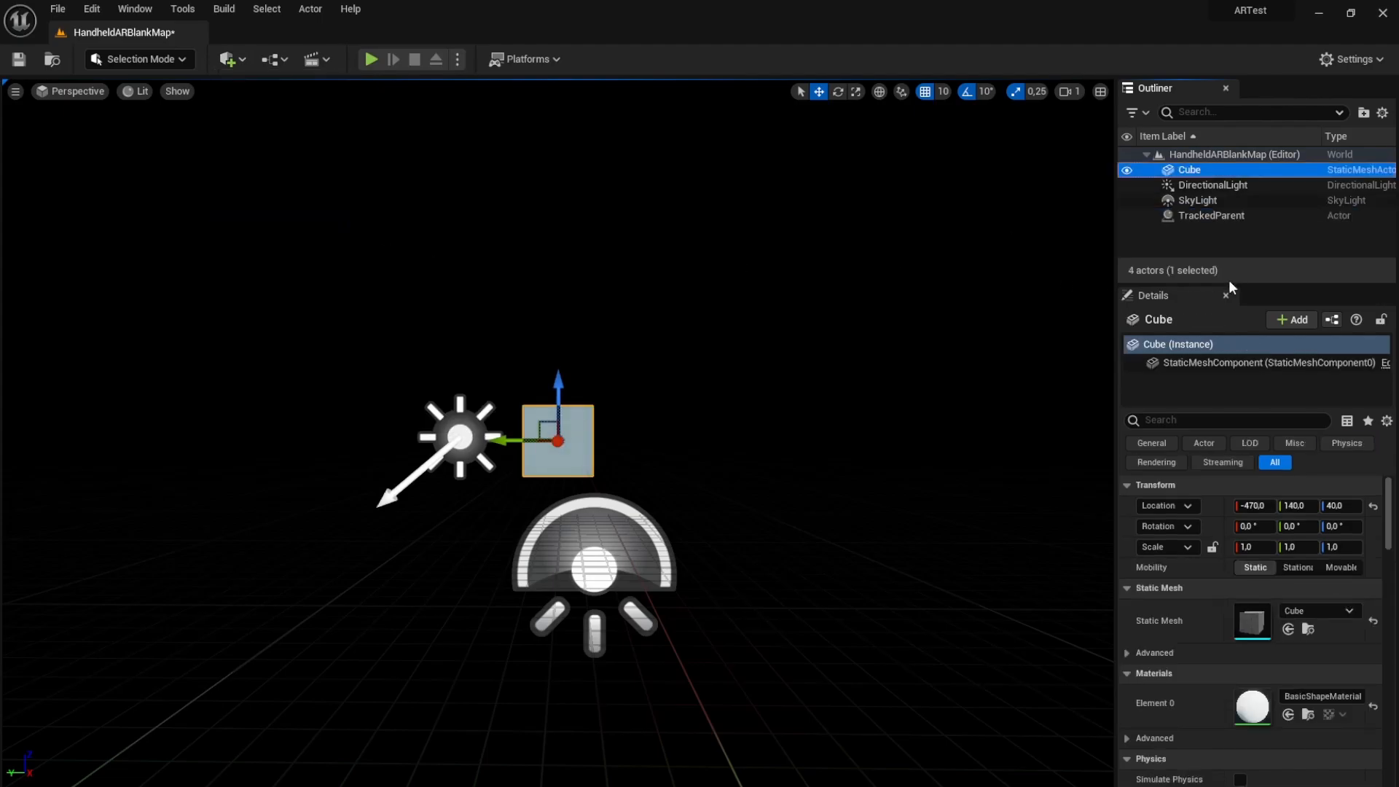
double_click(1189, 170)
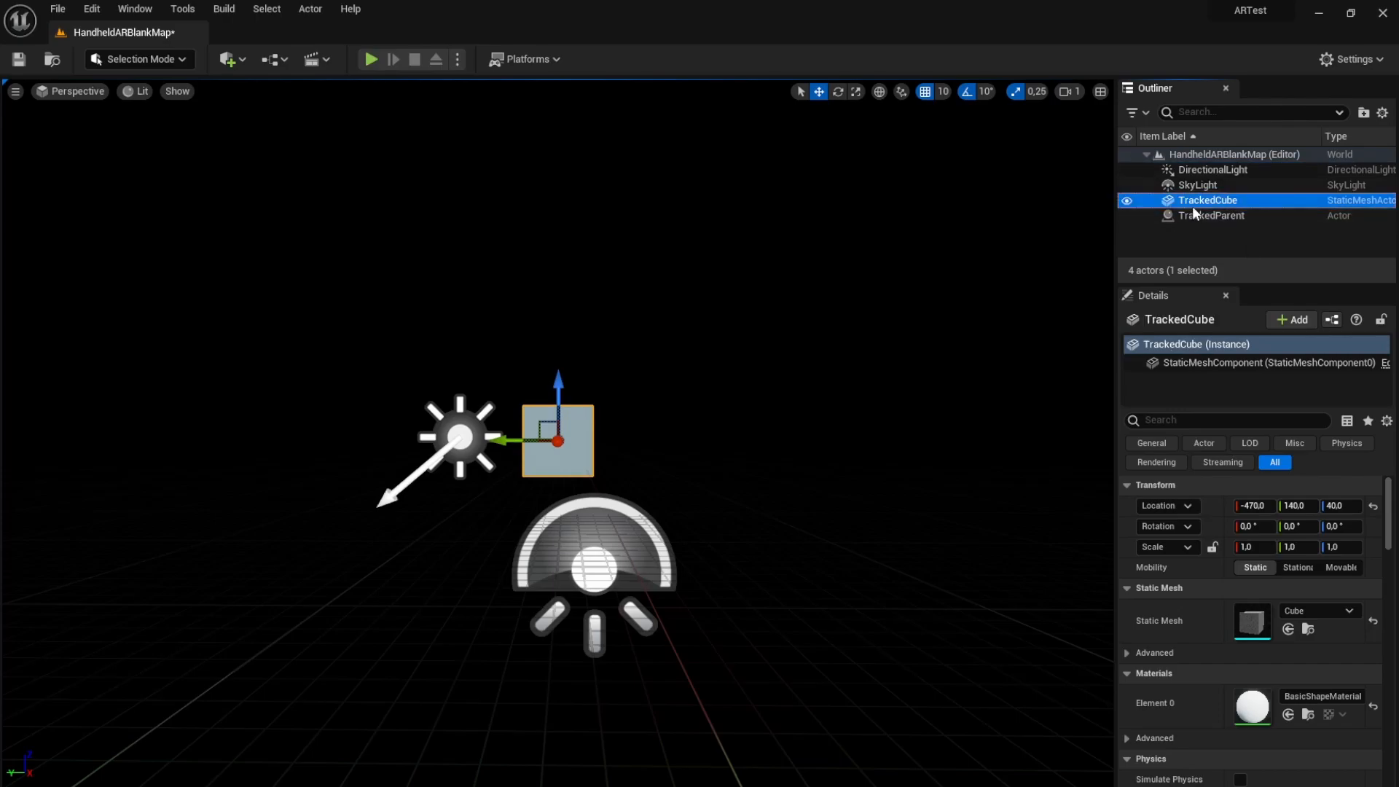
left_click(1212, 215)
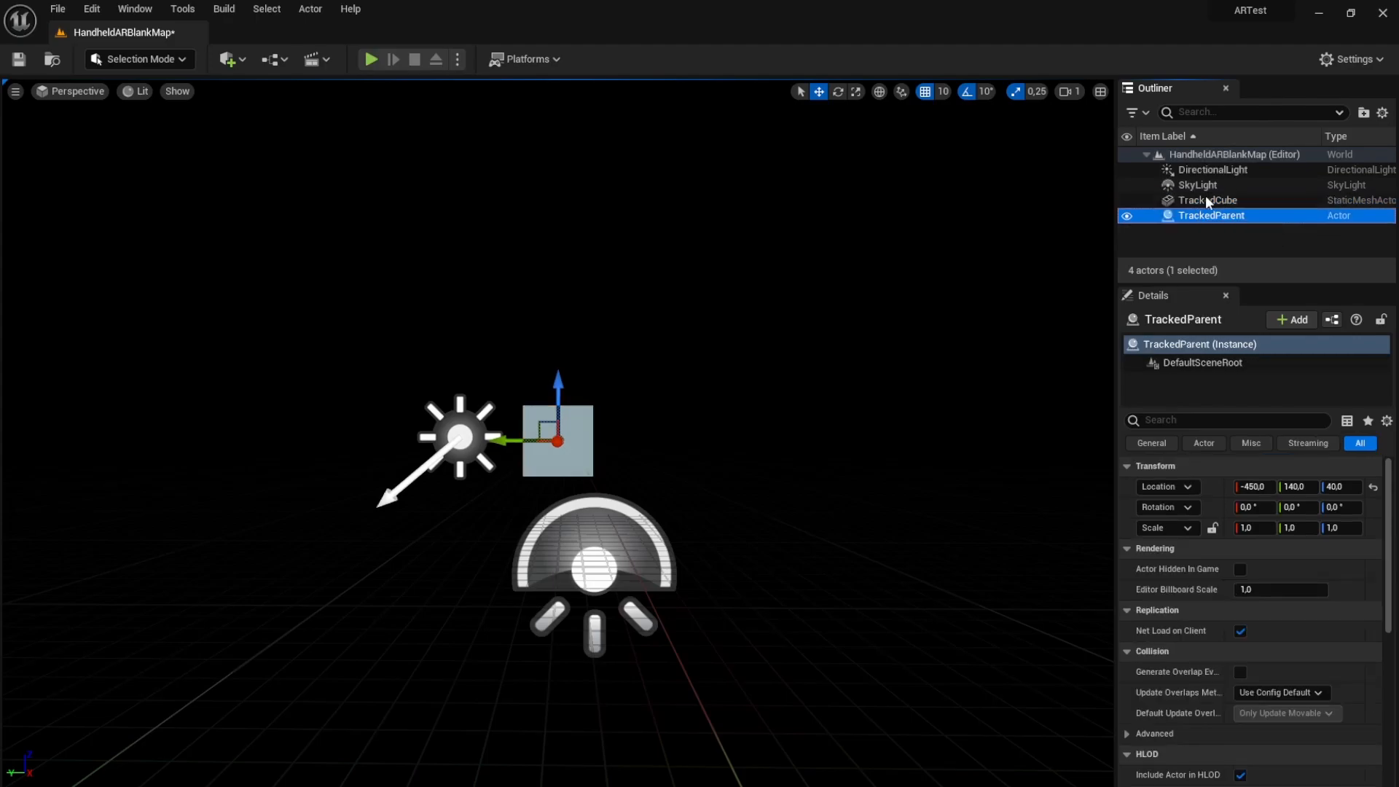
left_click(1208, 200)
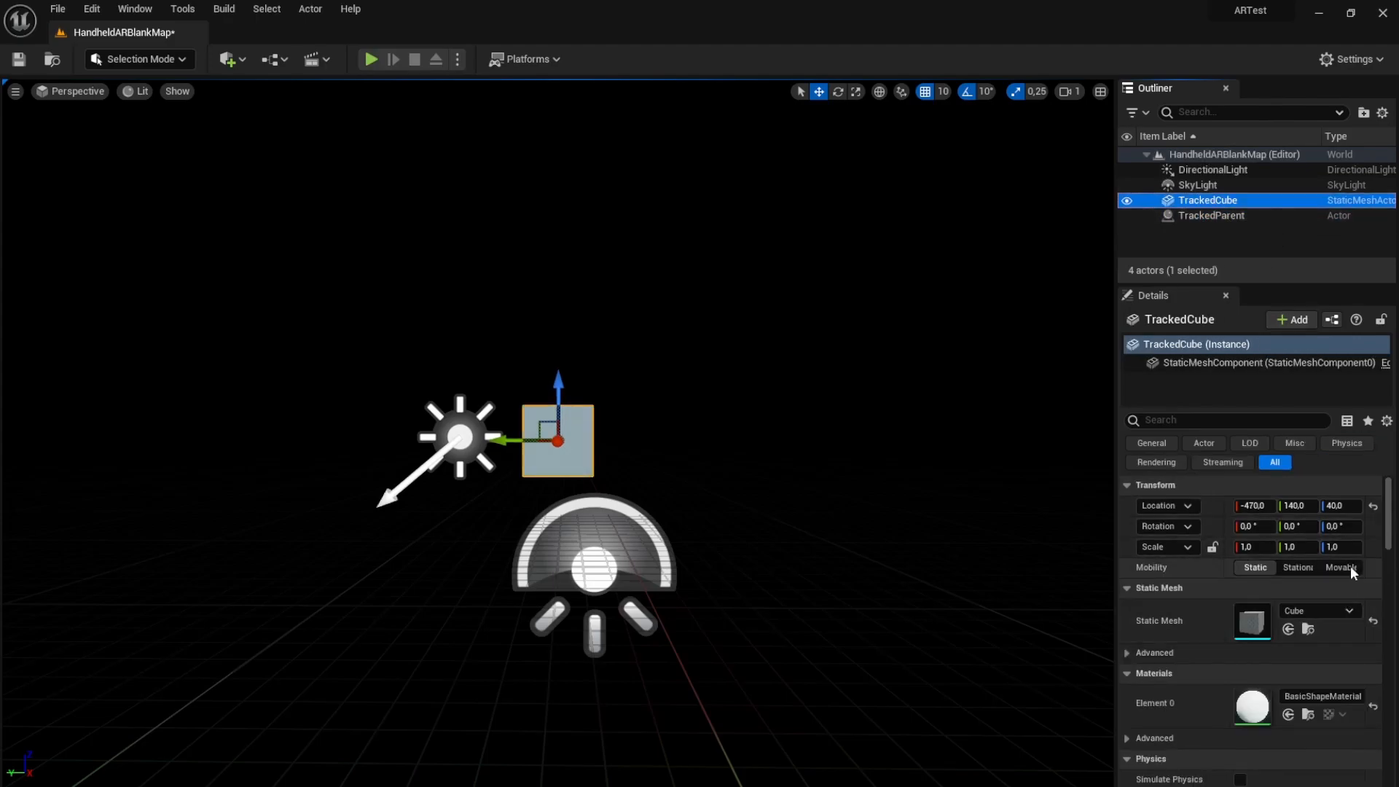
Make TrackedCube movable, zero both actors' locations, and scale the cube to 0.1.
left_click(1340, 568)
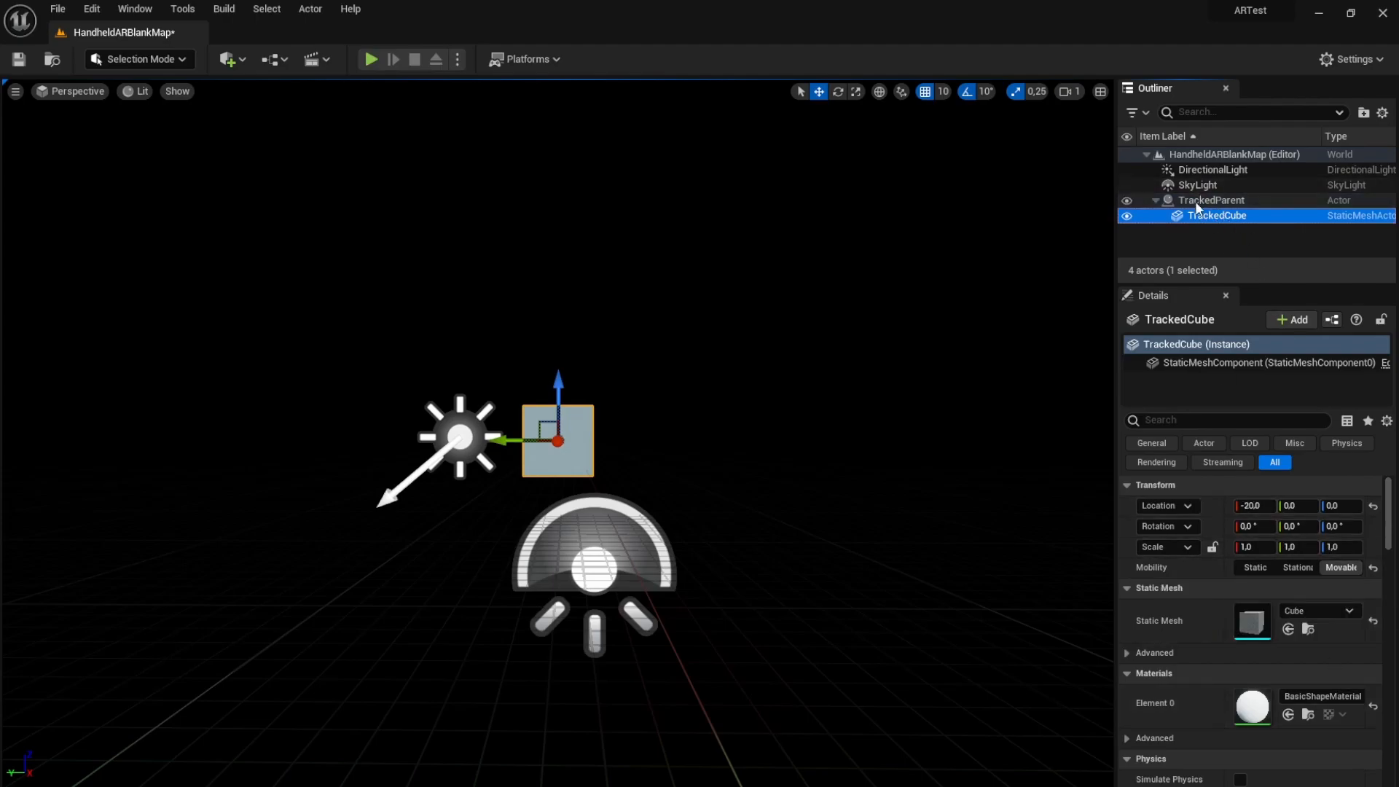
left_click(1212, 200)
type("0")
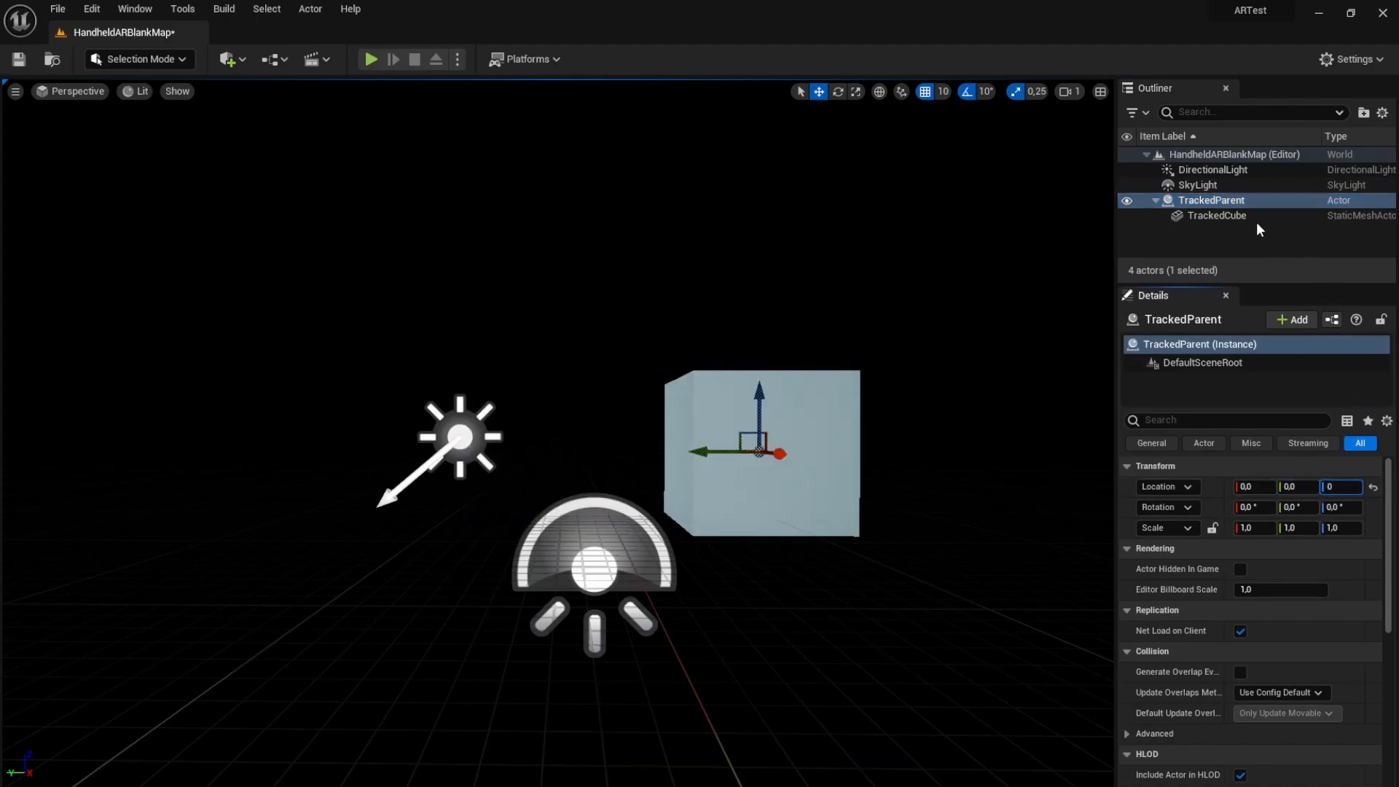
left_click(1216, 215)
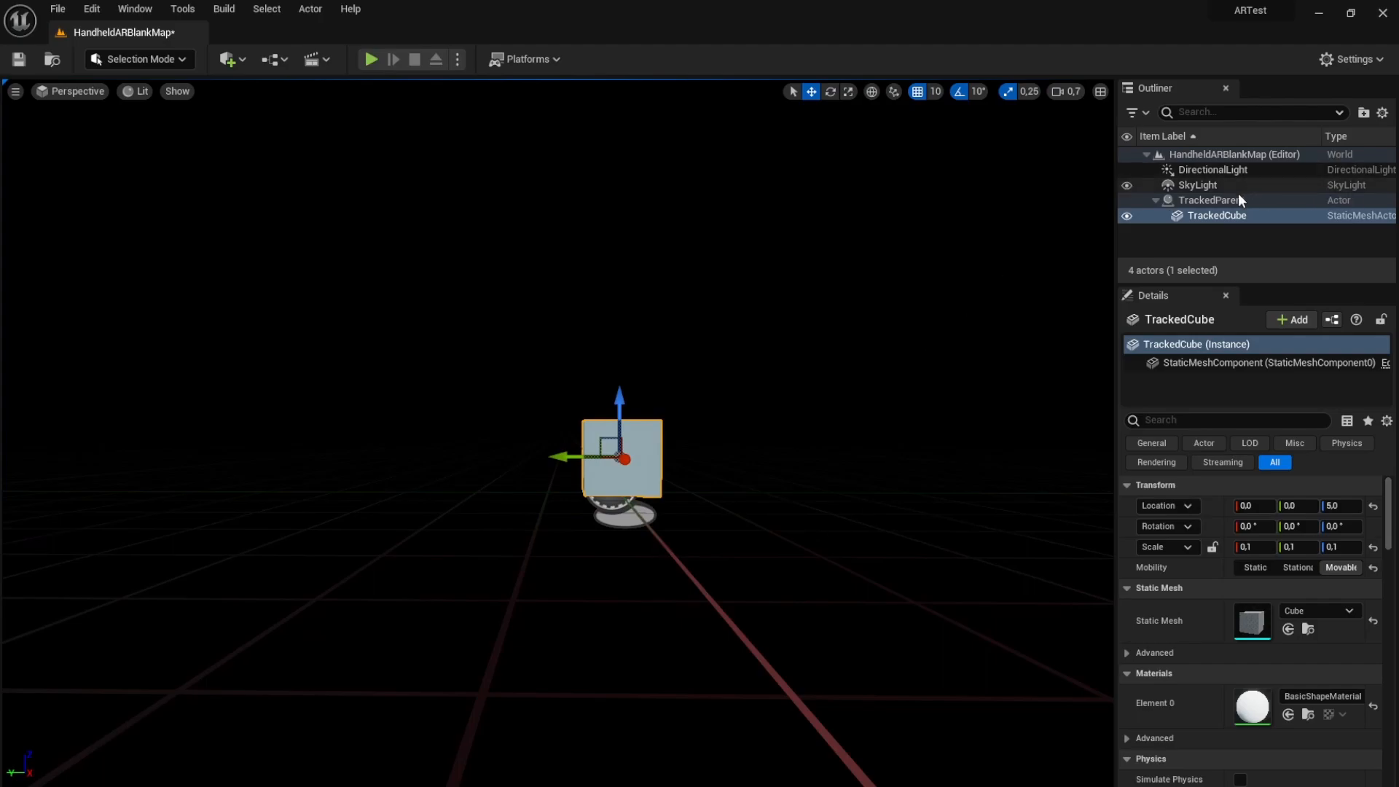
Open D_ARSessionConfig from the Content Drawer and expand its Image Tracking settings.
left_click(1216, 215)
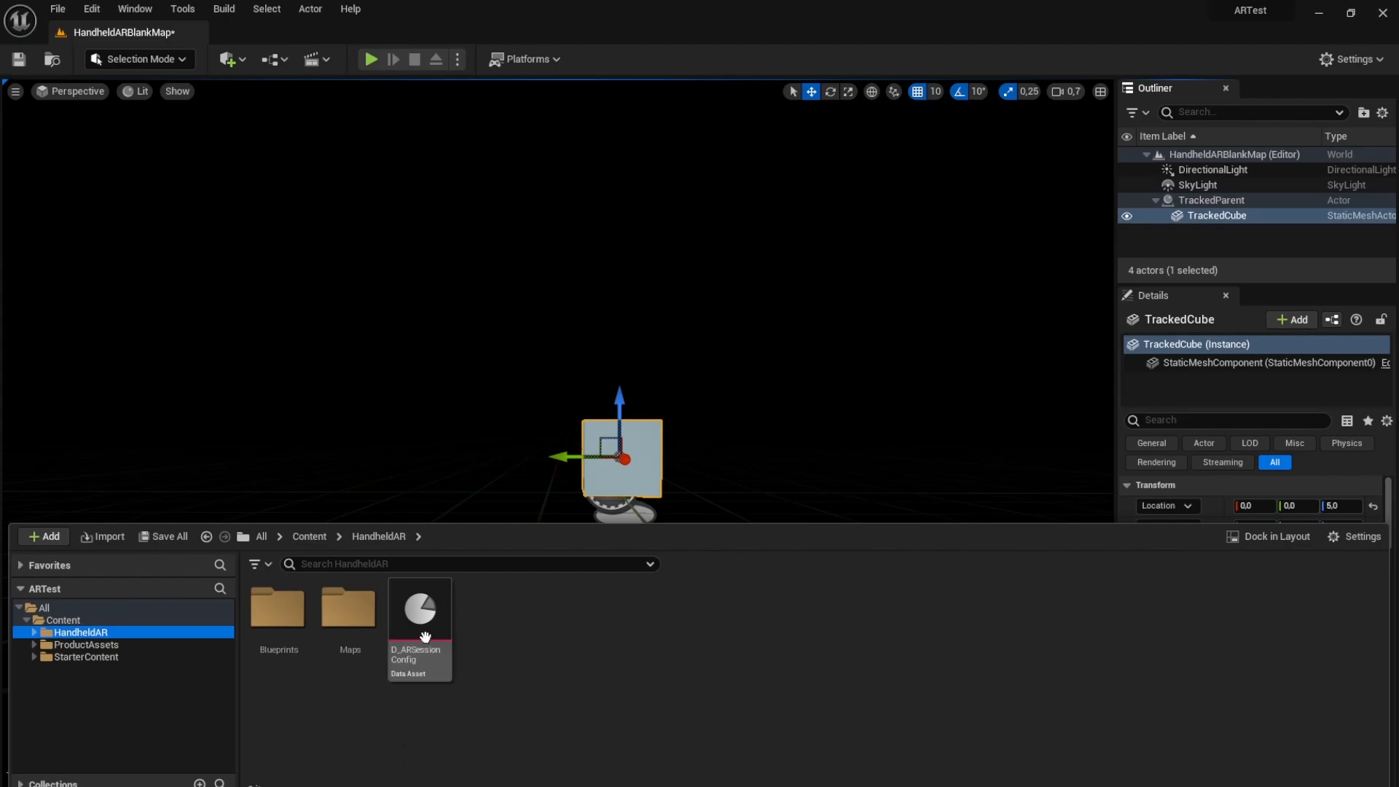
double_click(419, 612)
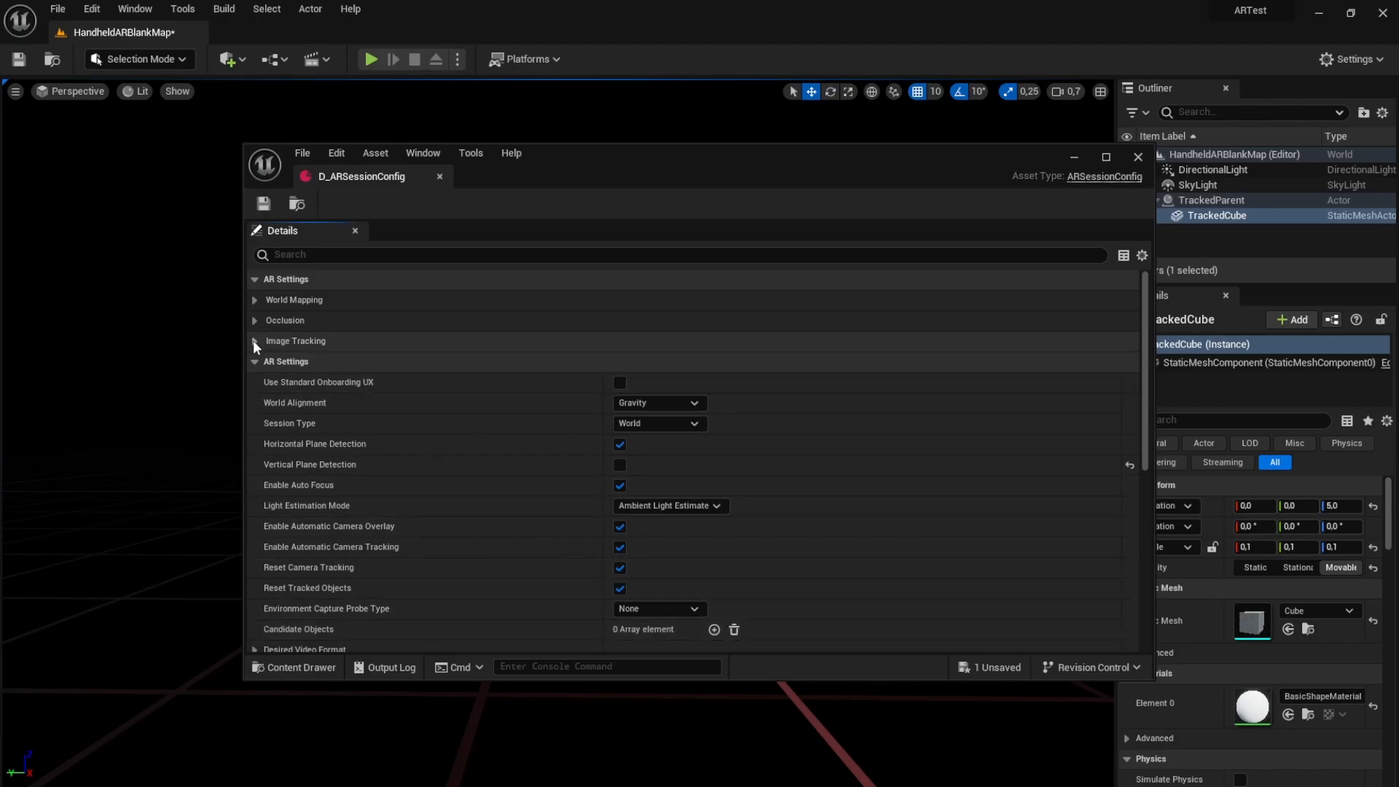
left_click(255, 341)
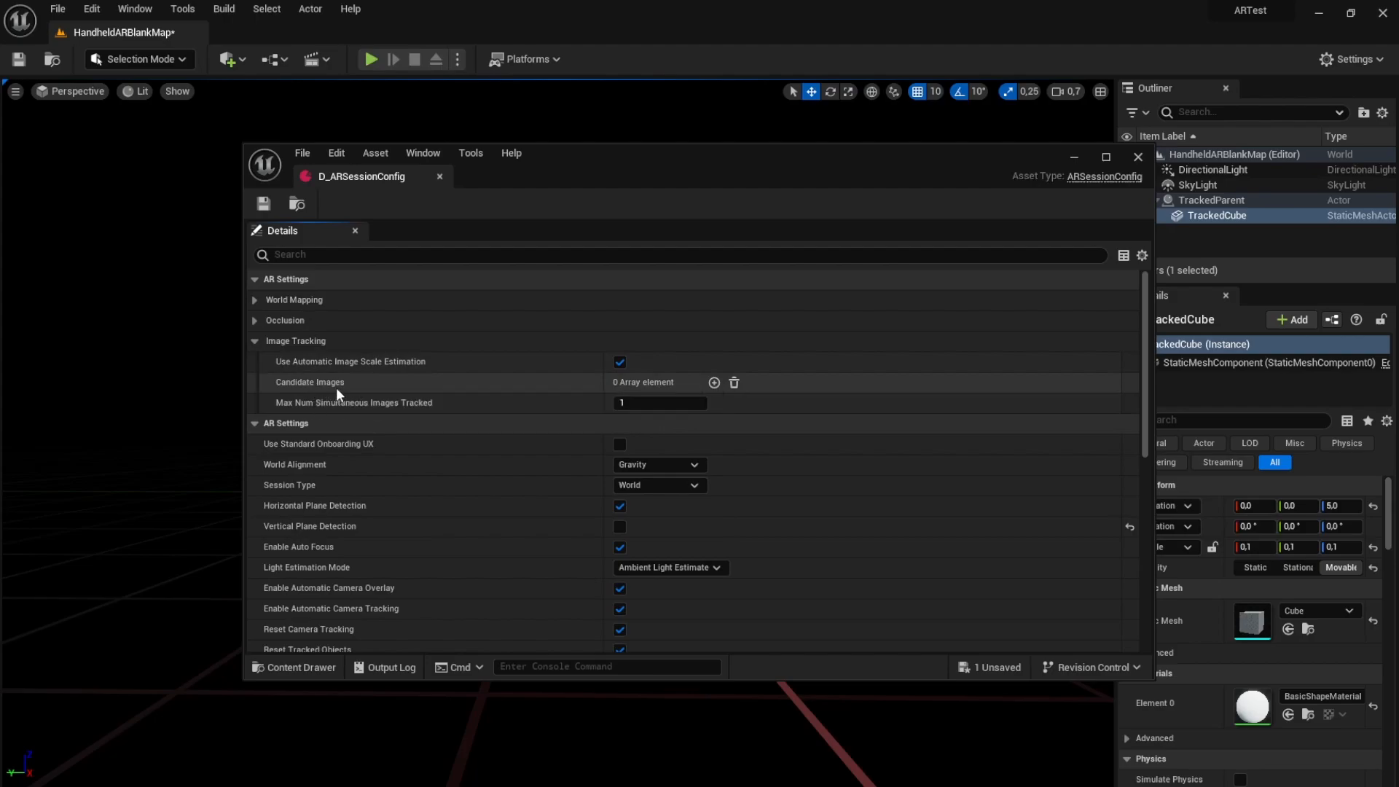
mouse_move(401, 397)
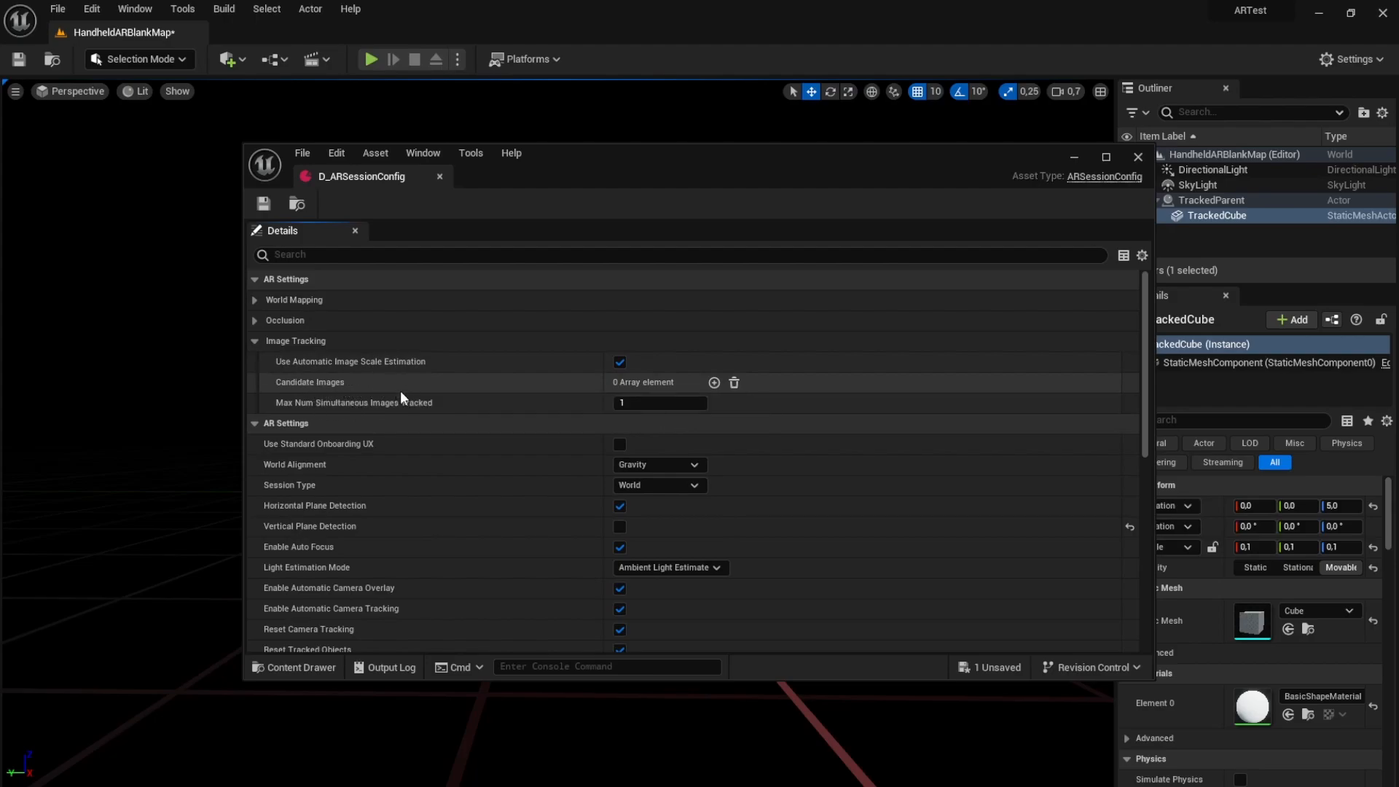
left_click(296, 667)
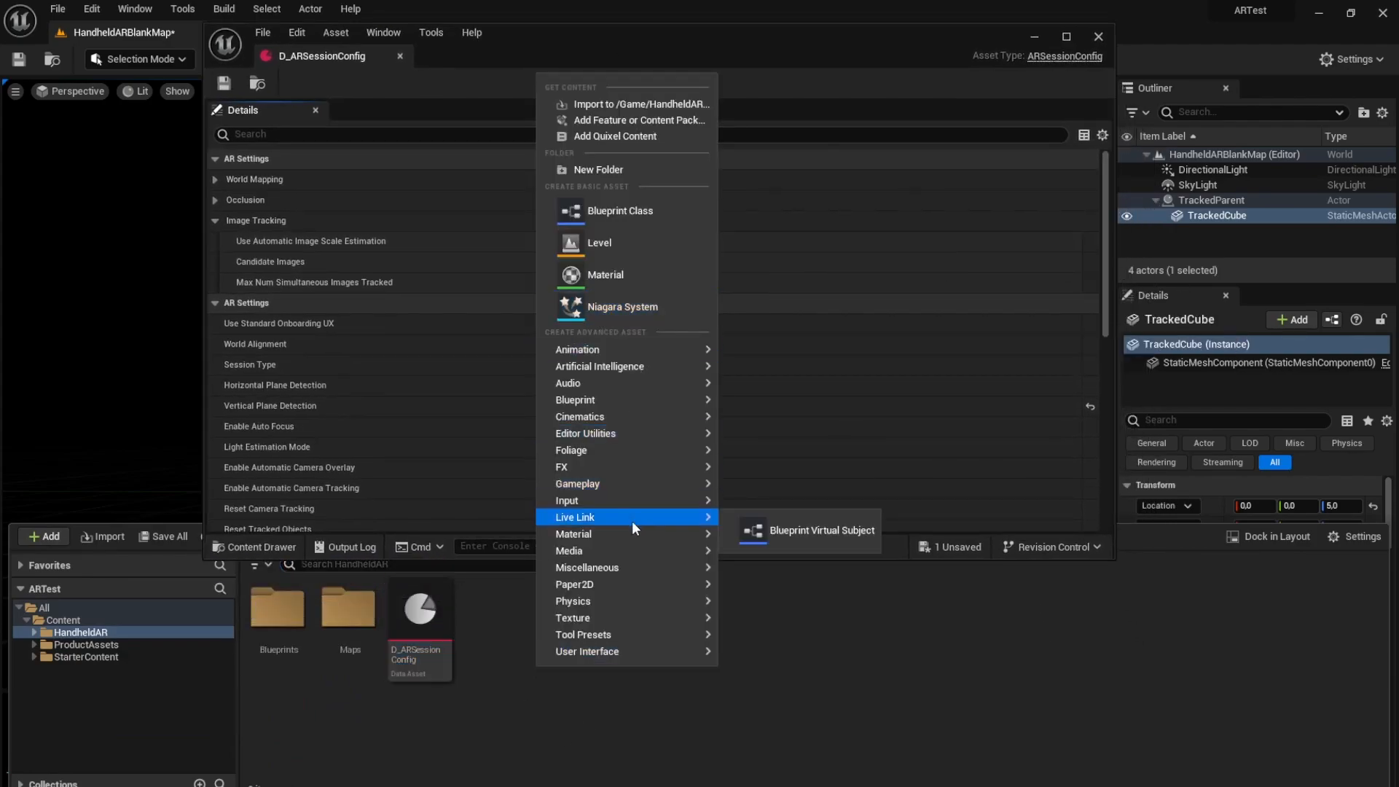
mouse_move(607, 500)
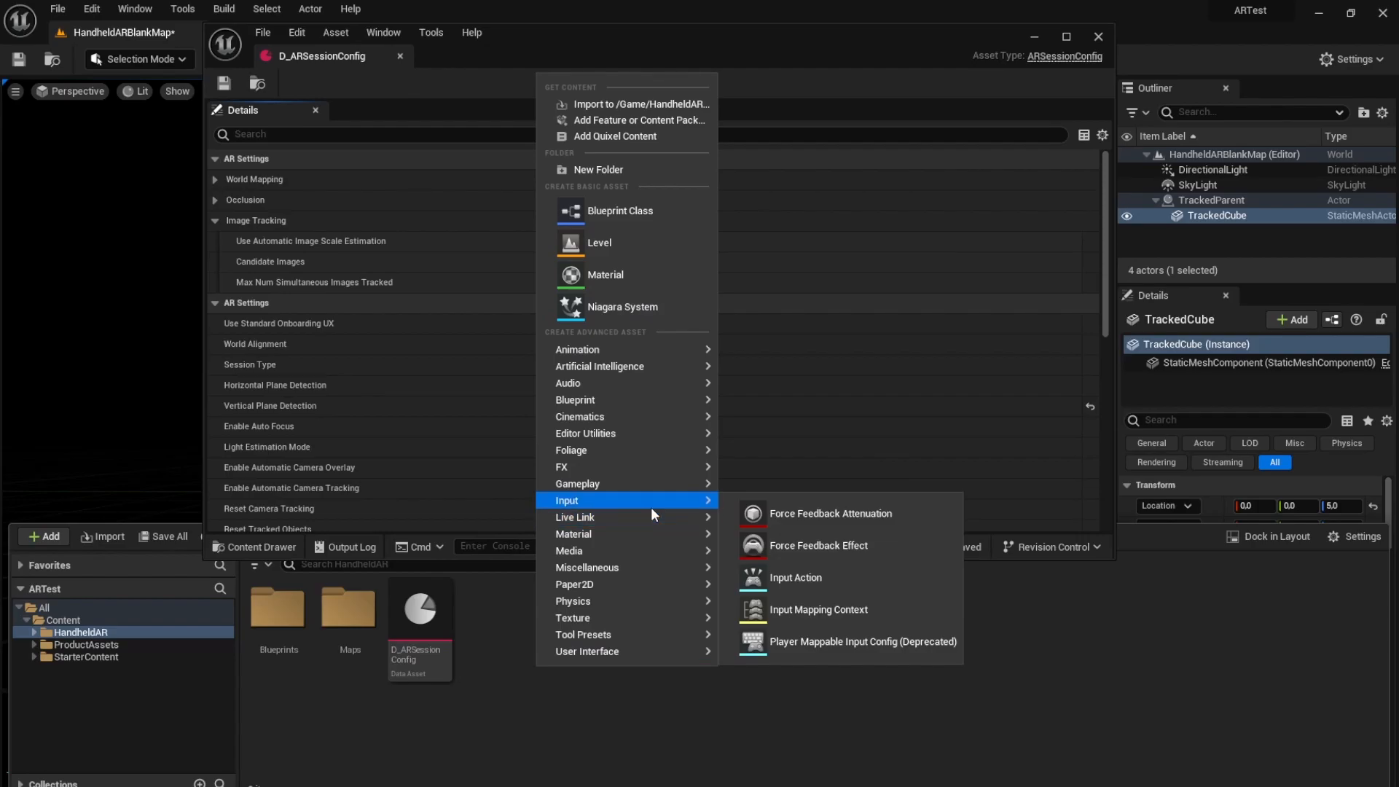
mouse_move(587, 568)
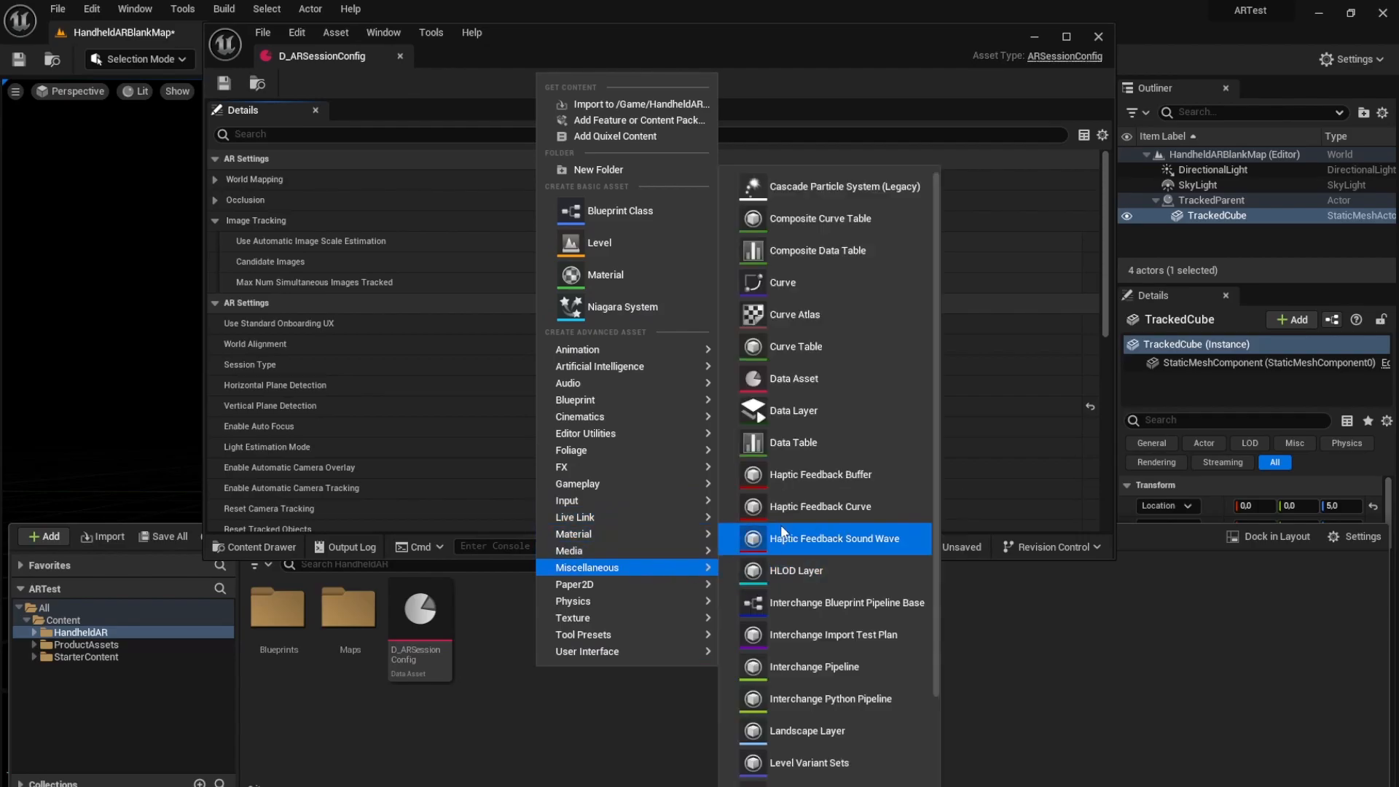
Add a Data Asset of class ARCandidate Image and name it HiroCandidateImage.
left_click(792, 378)
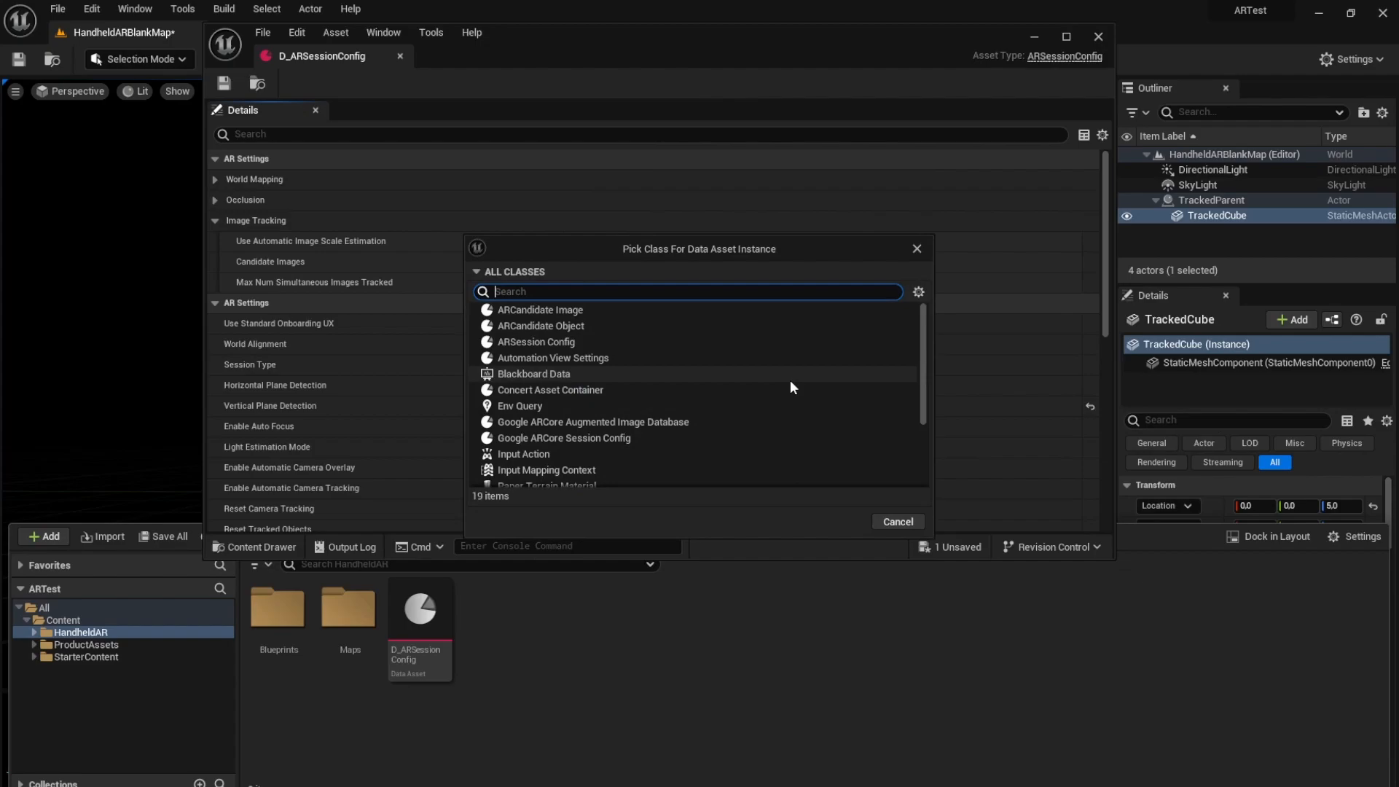
mouse_move(599, 334)
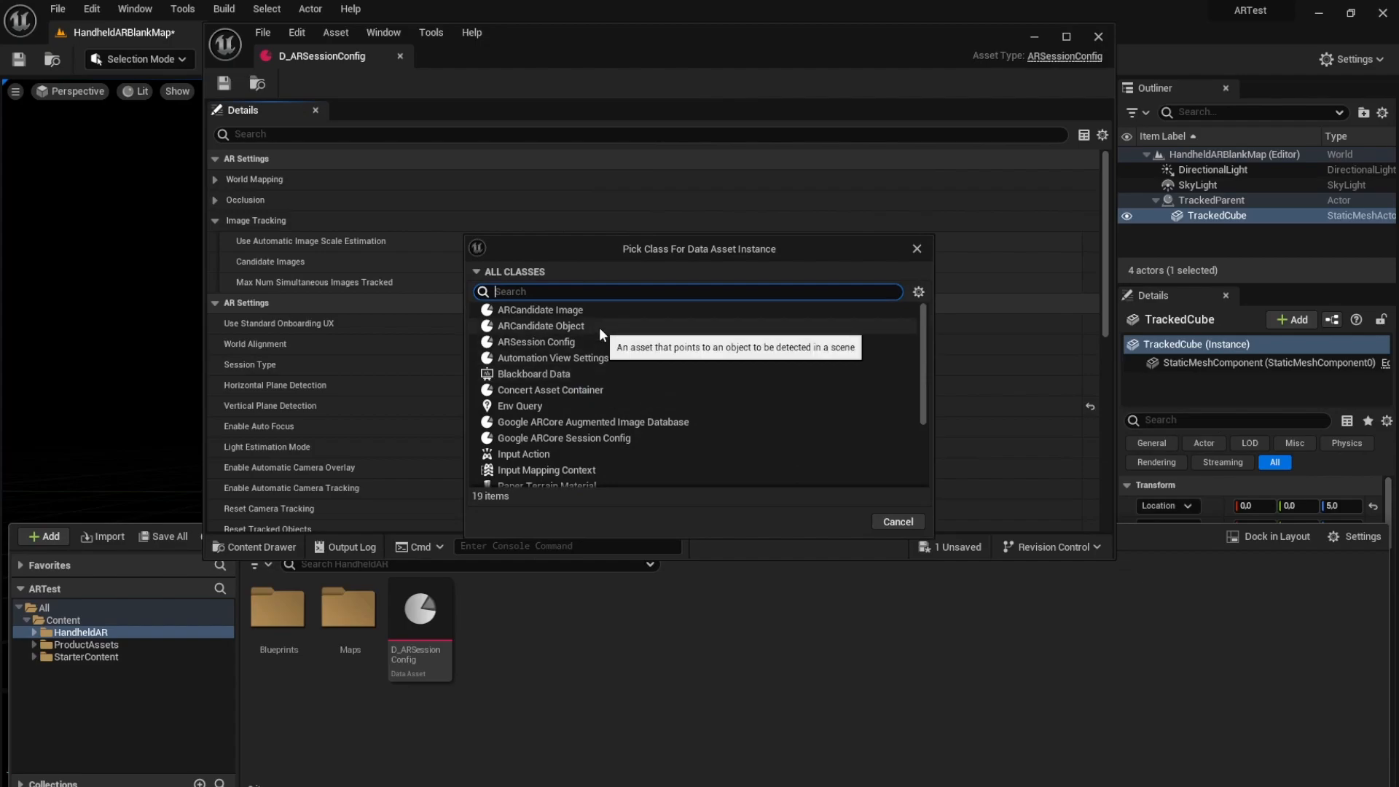
mouse_move(540, 310)
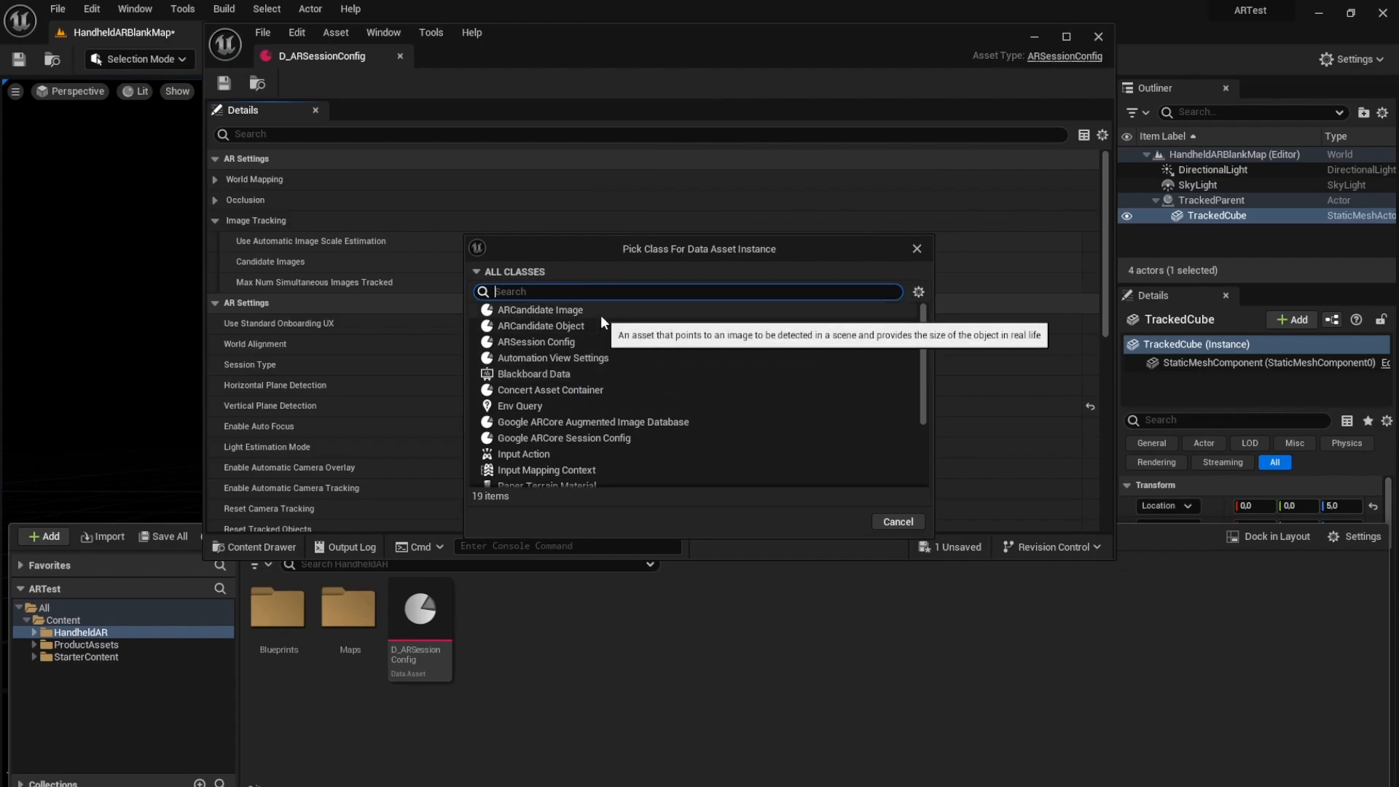
left_click(539, 310)
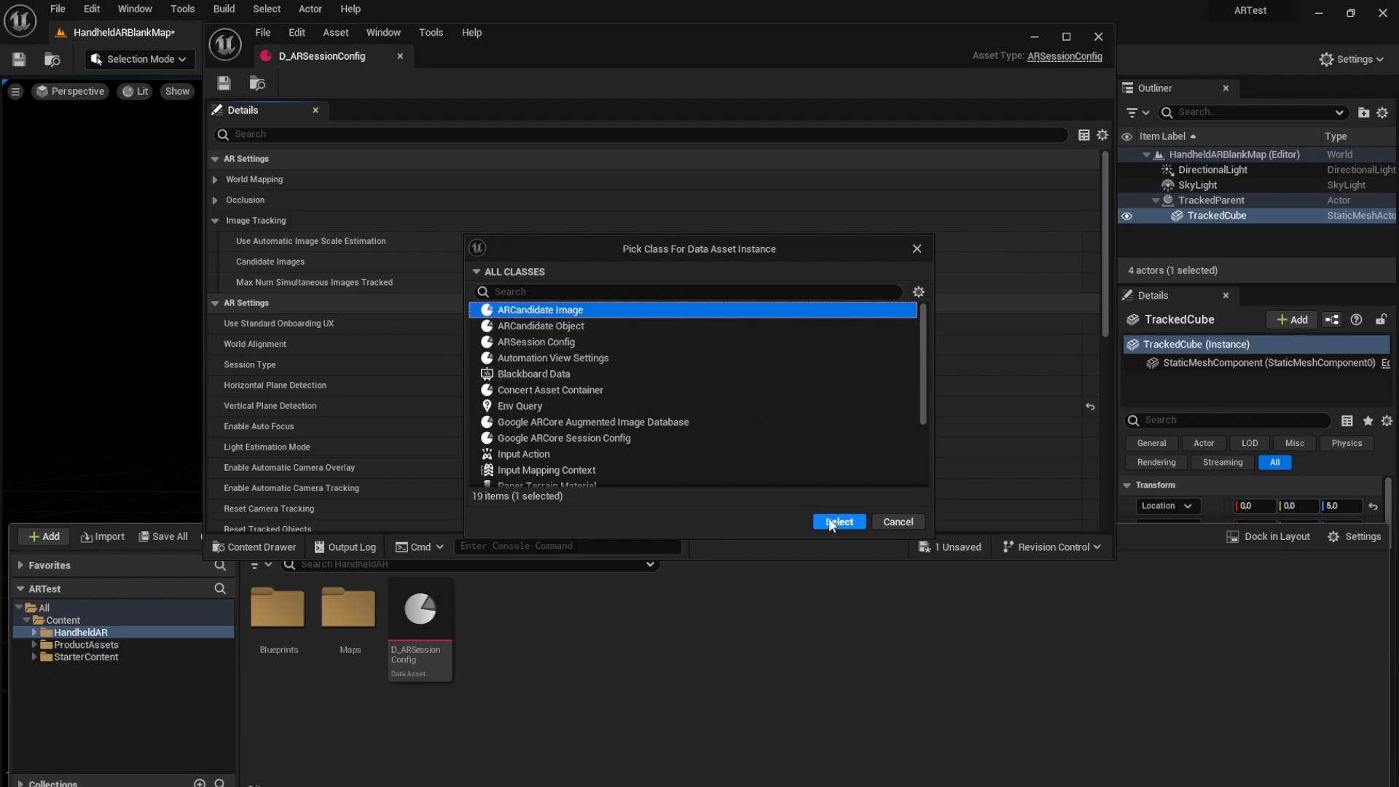
left_click(836, 521)
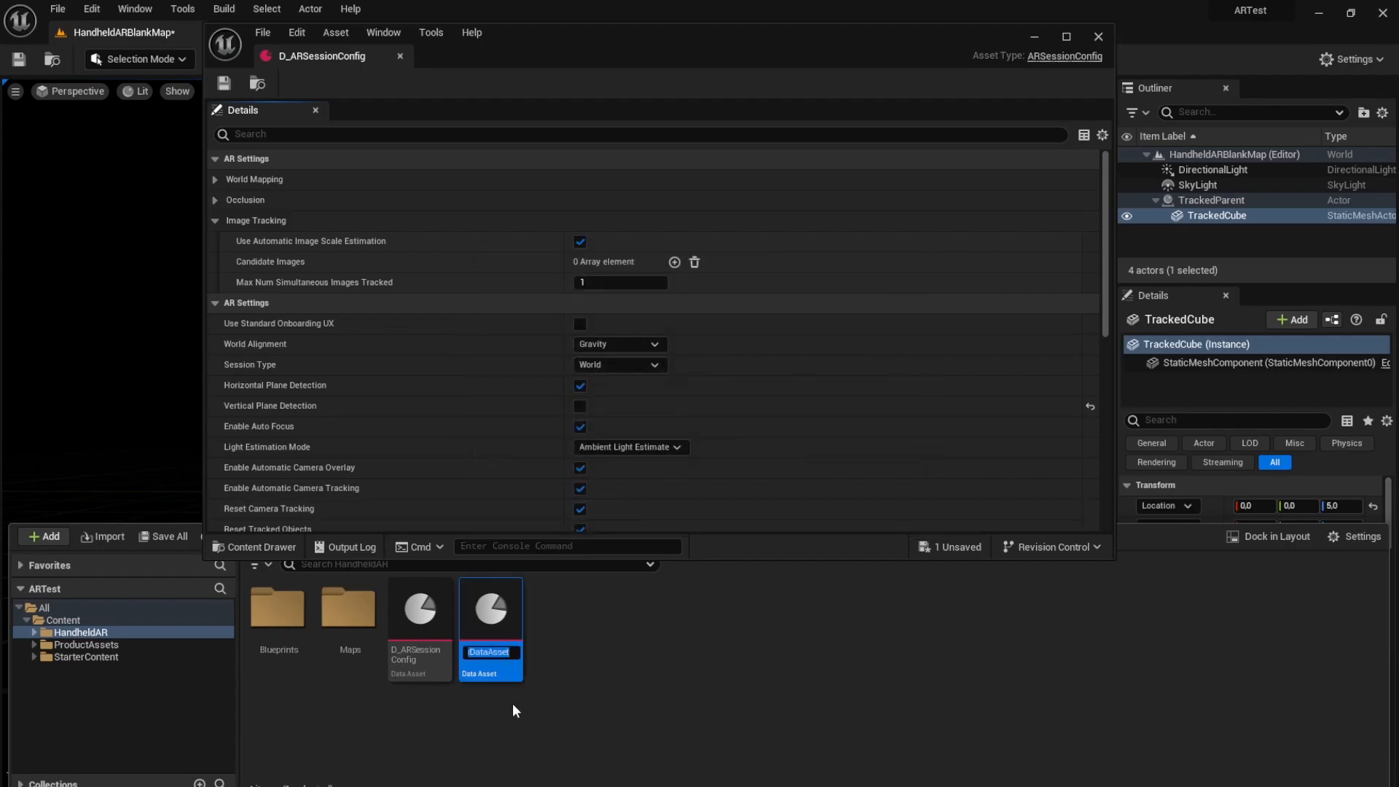
type("HiroCandidateImage")
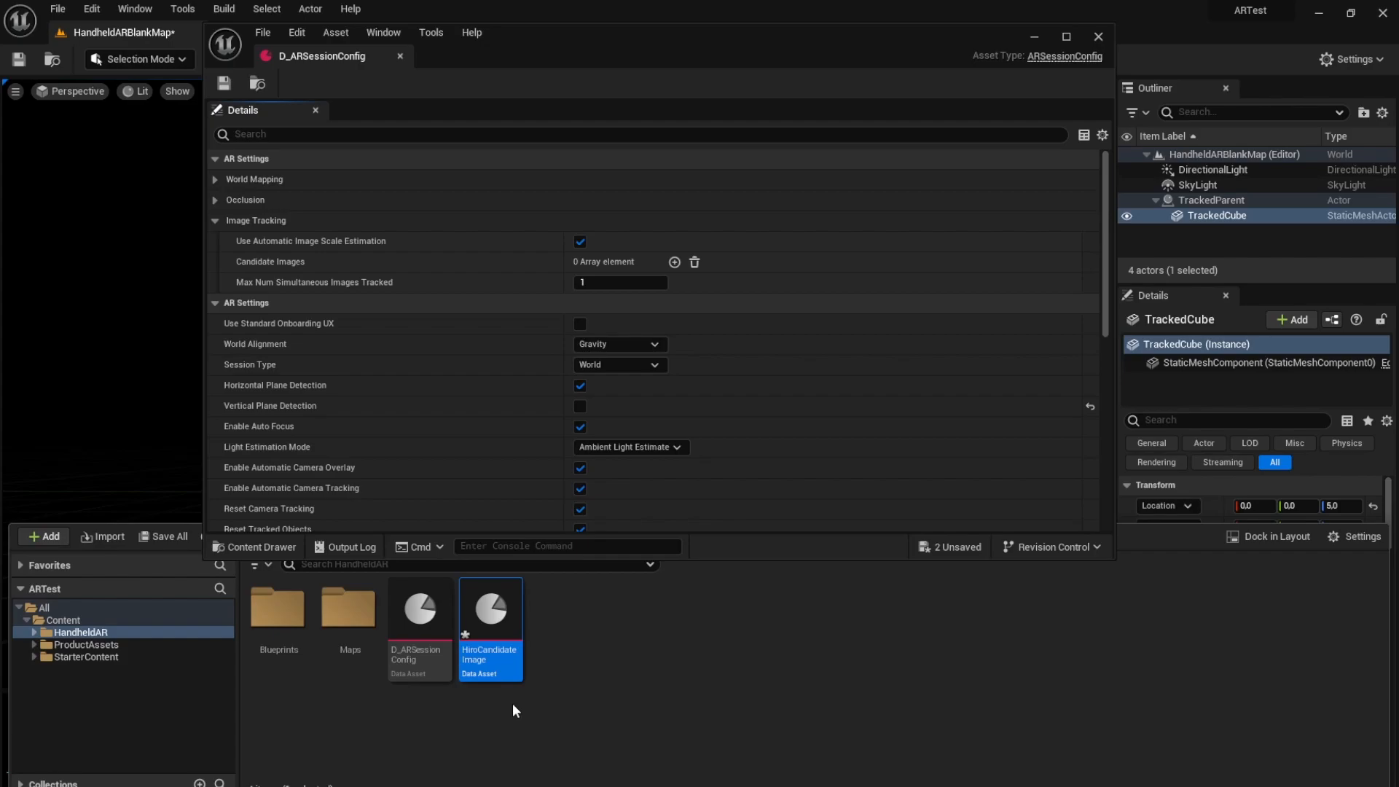
Give HiroCandidateImage the friendly name hiro and import hiro.png as its candidate texture.
double_click(490, 609)
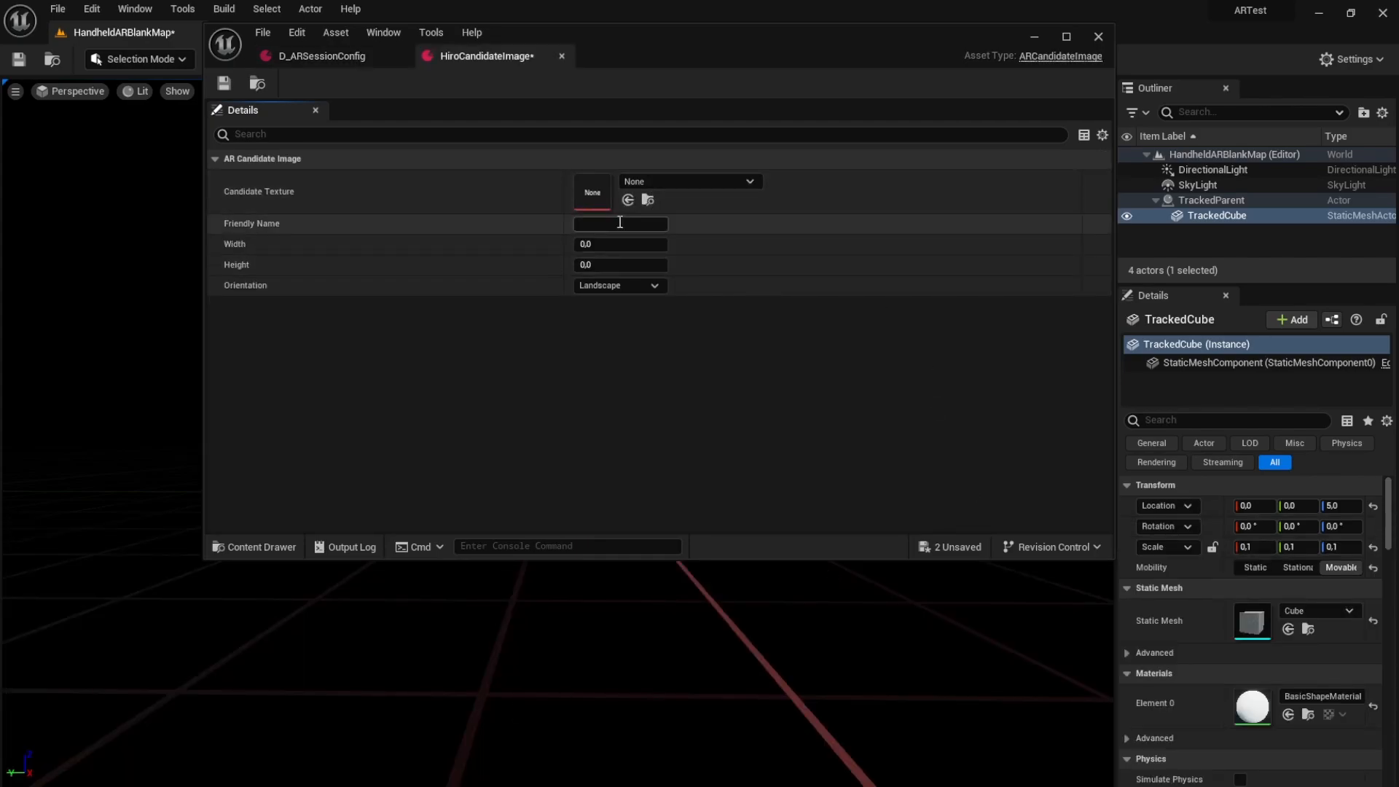
type("hiro.png")
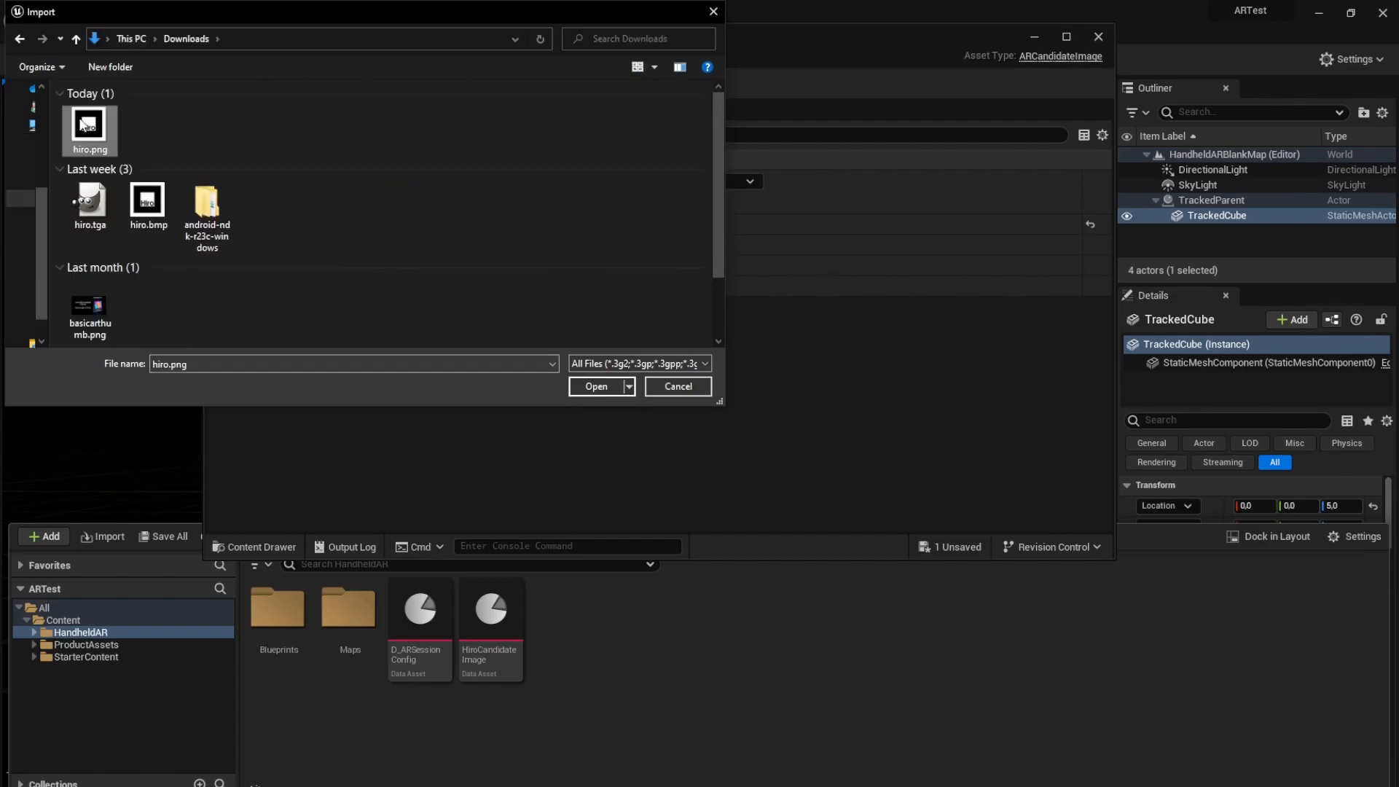
left_click(596, 387)
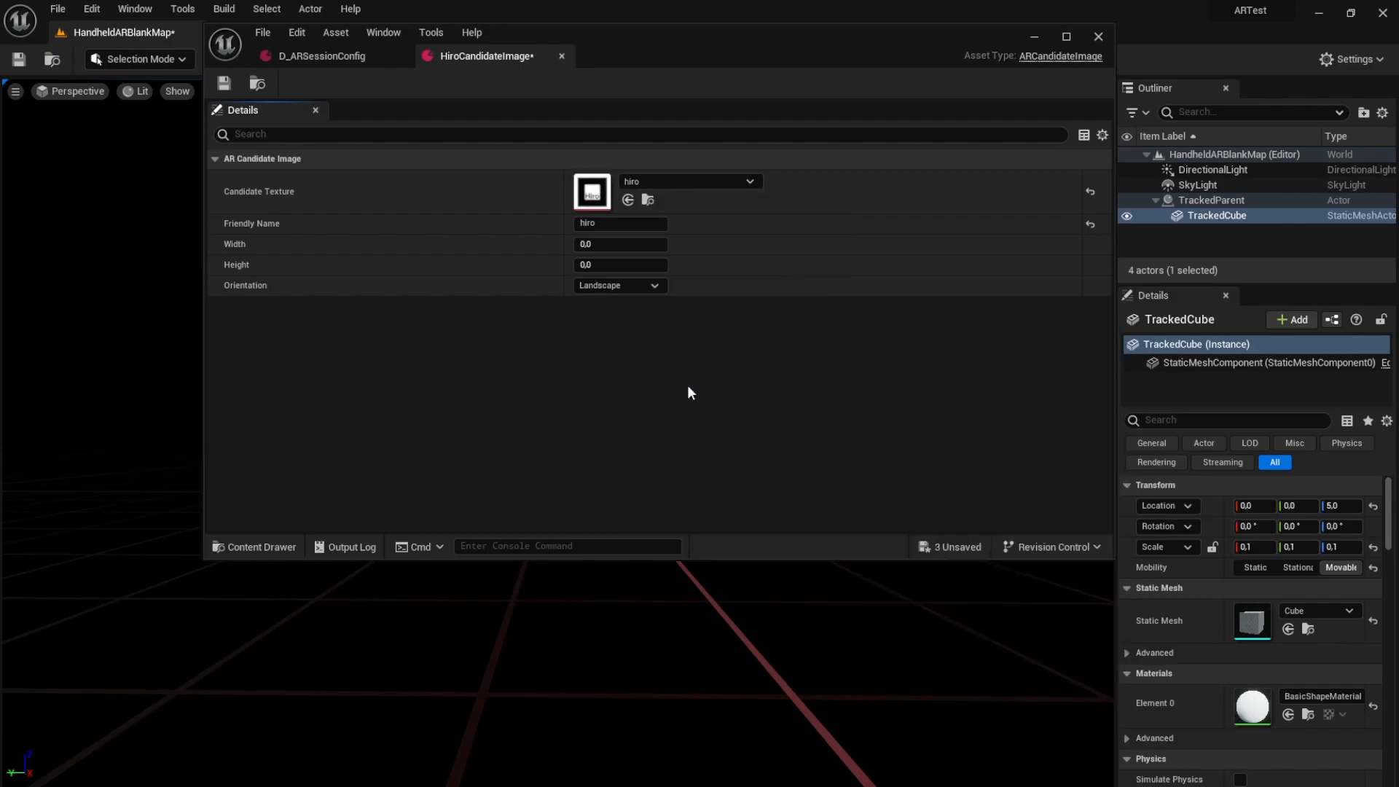
mouse_move(223, 84)
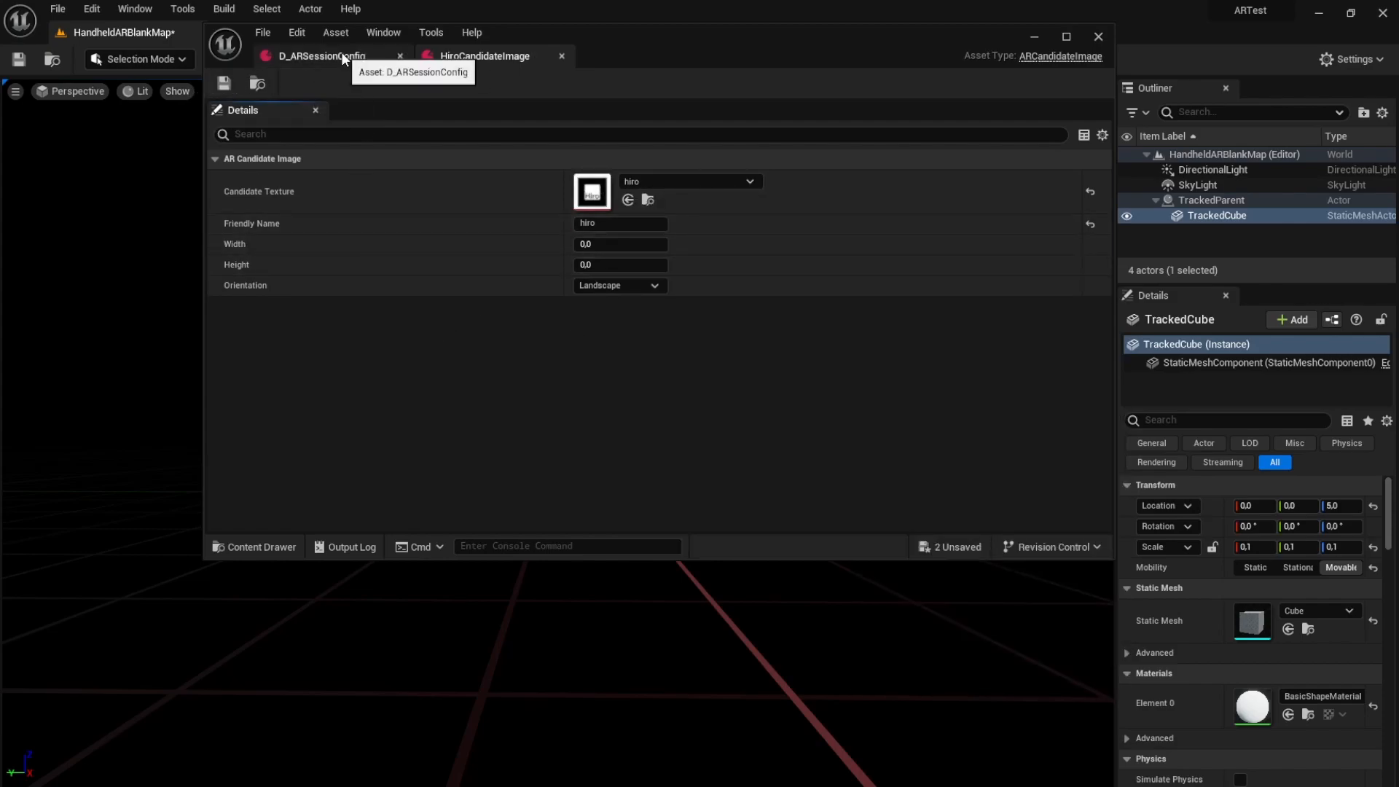
Set HiroCandidateImage as Index 0 of D_ARSessionConfig's Candidate Images and save the config.
left_click(321, 55)
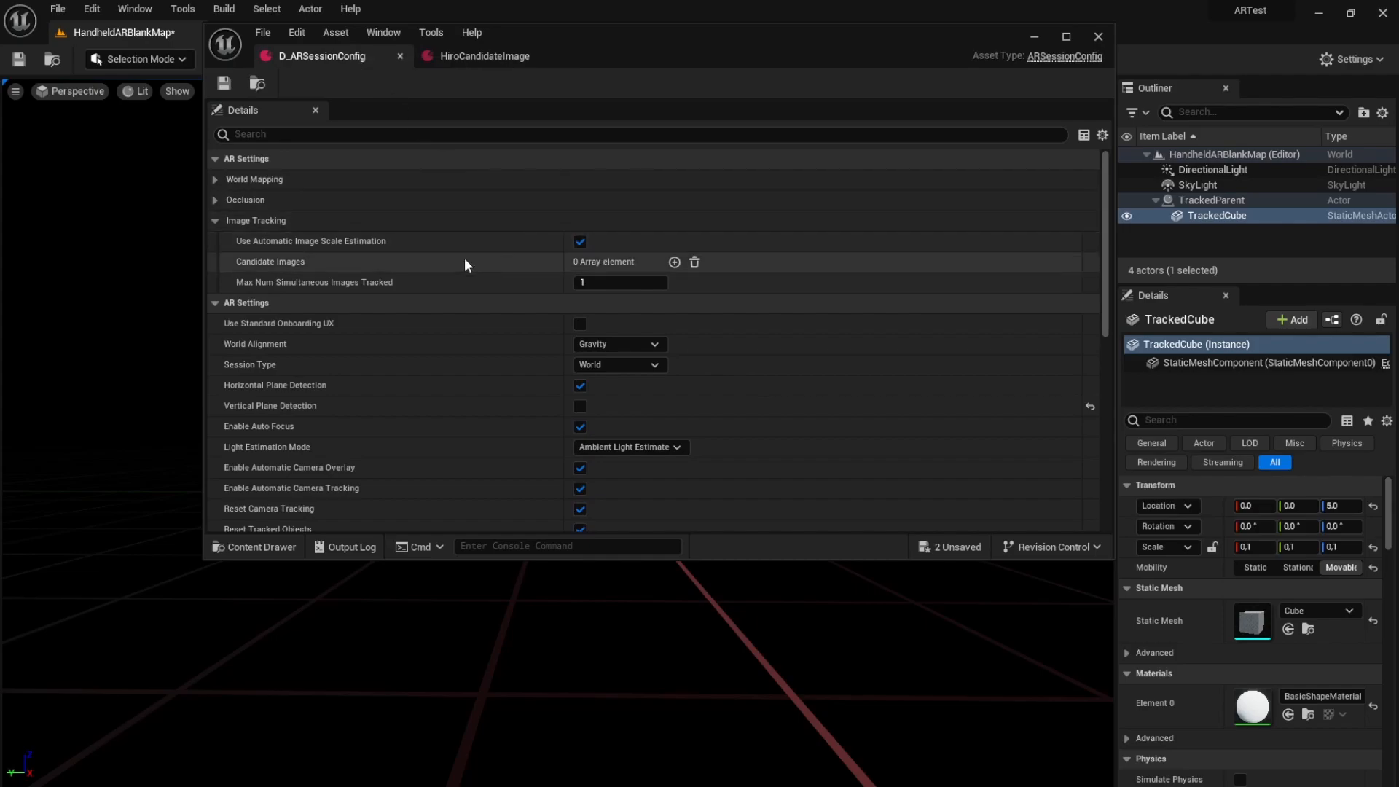
left_click(675, 261)
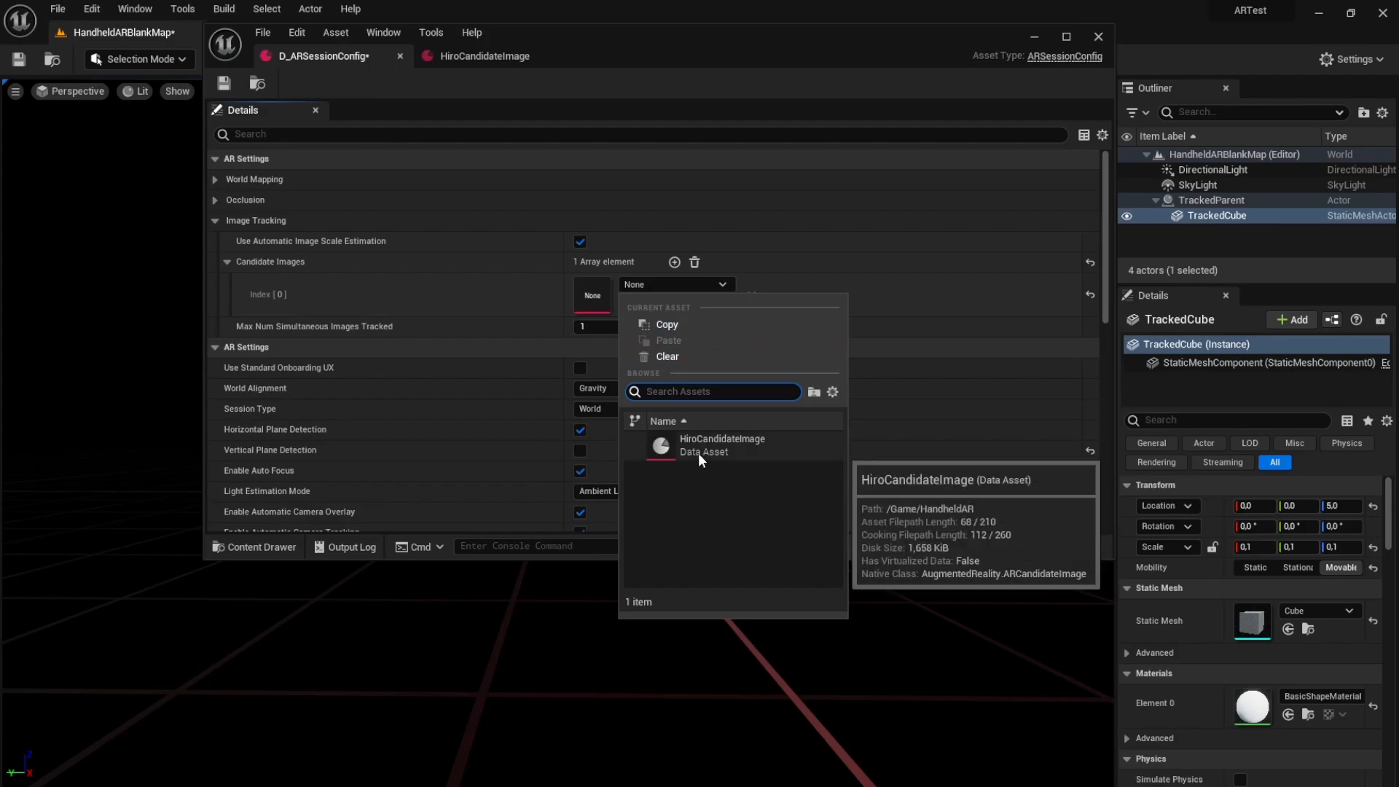
left_click(721, 443)
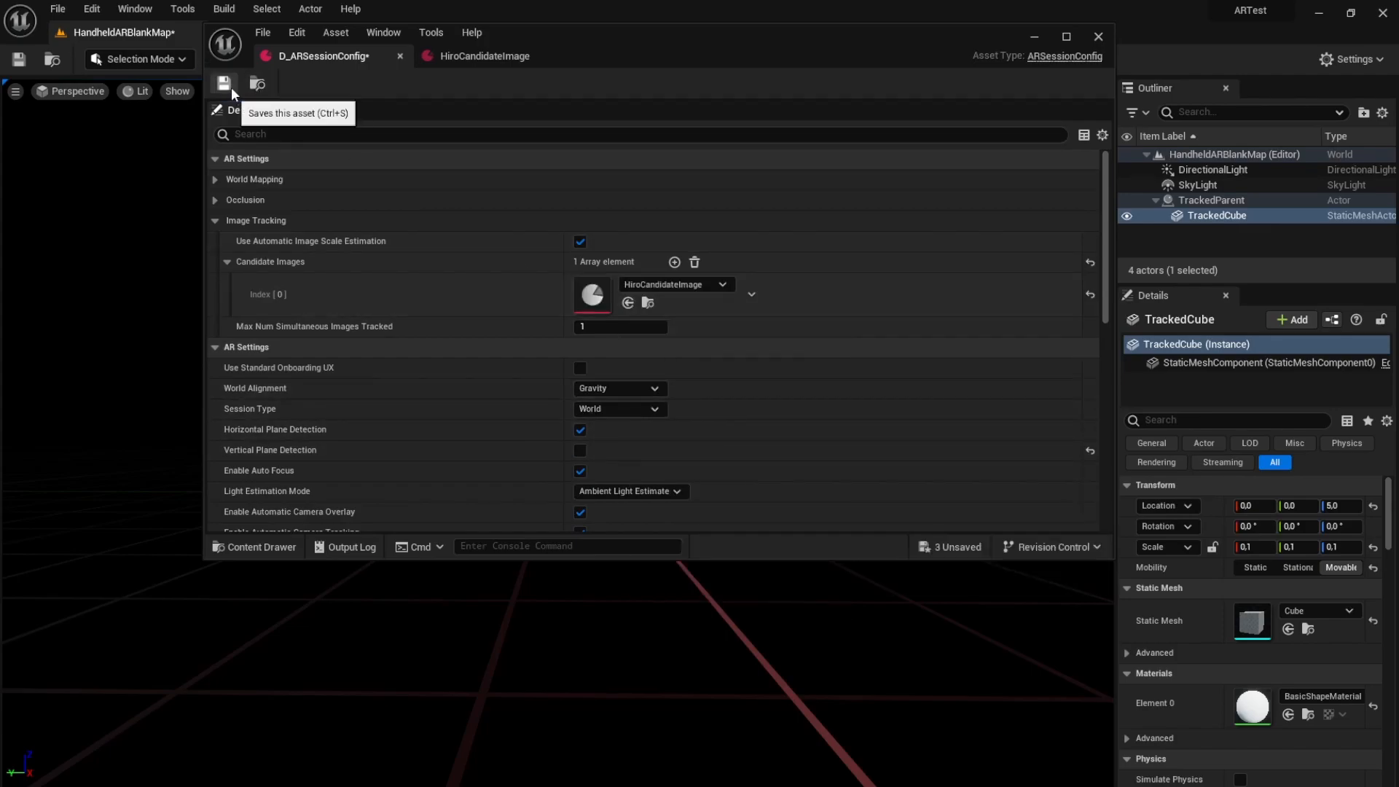
left_click(223, 83)
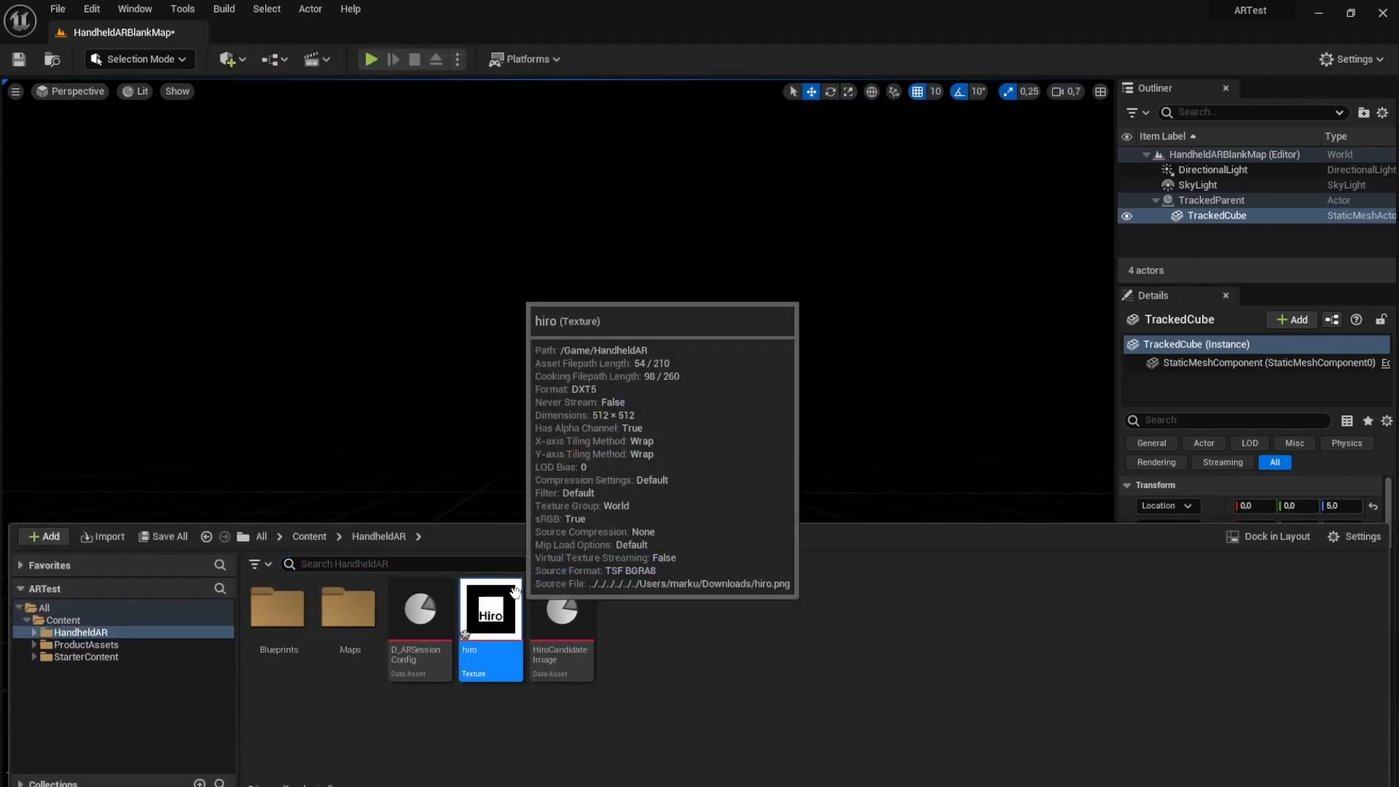
Set the hiro texture to UserInterface2D (RGBA) compression and the UI texture group, then close it.
double_click(490, 610)
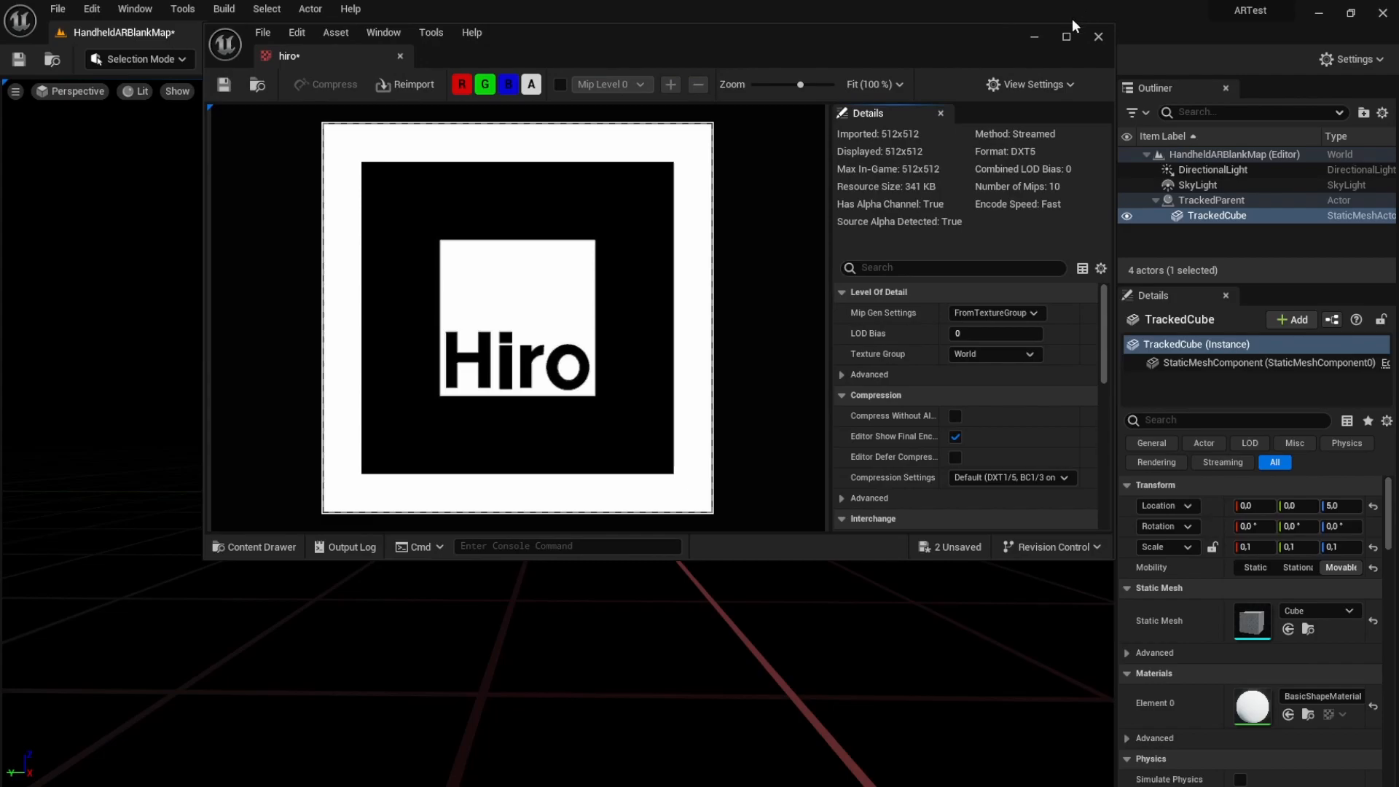
left_click(1065, 36)
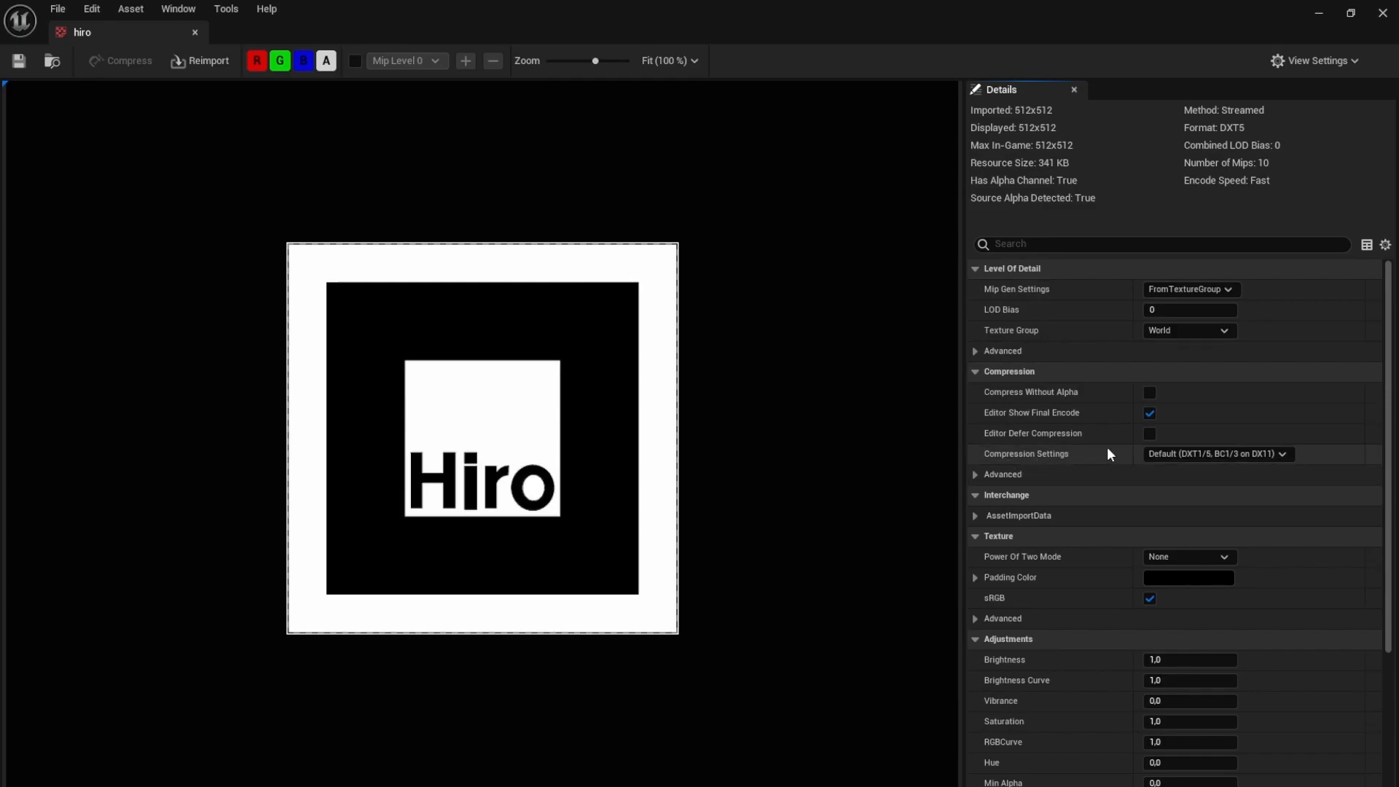
left_click(1216, 454)
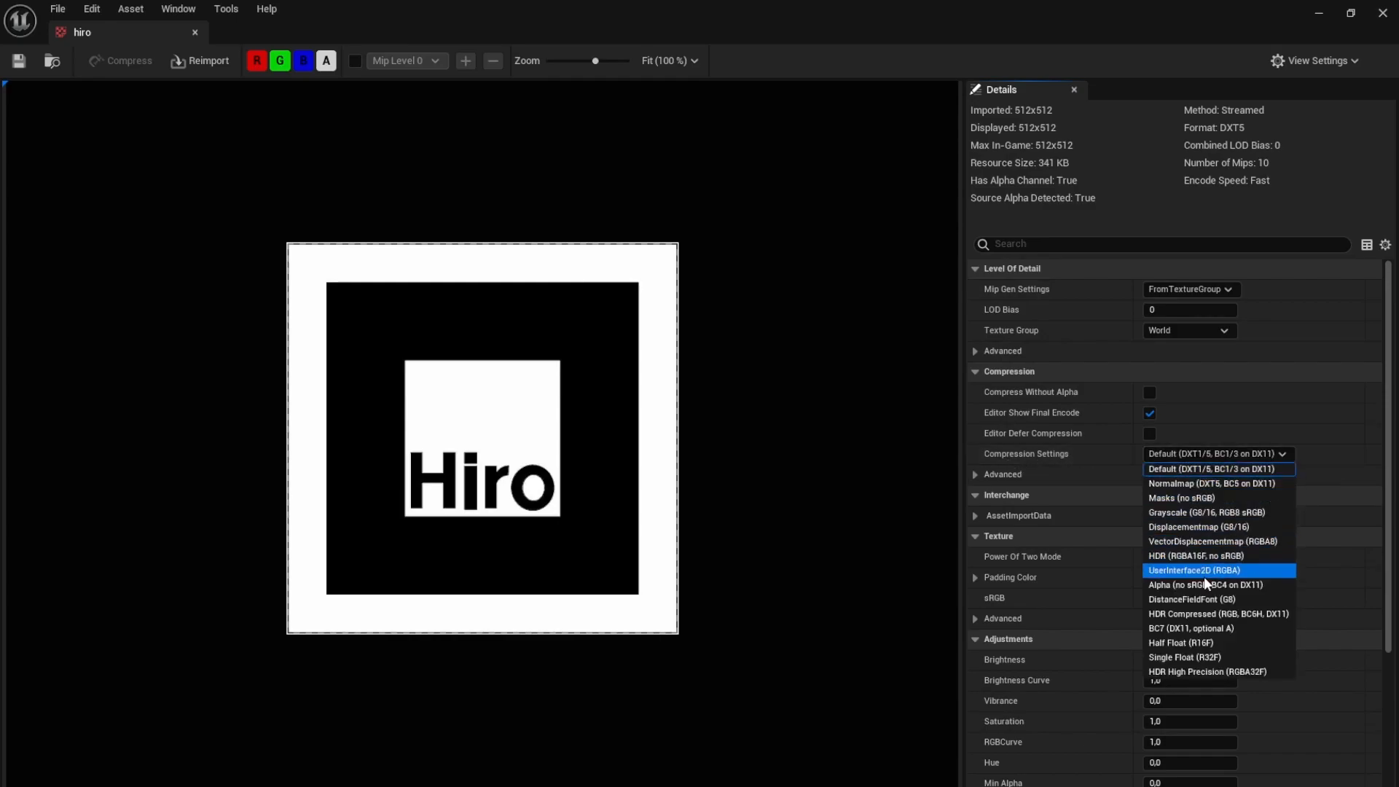
left_click(1196, 570)
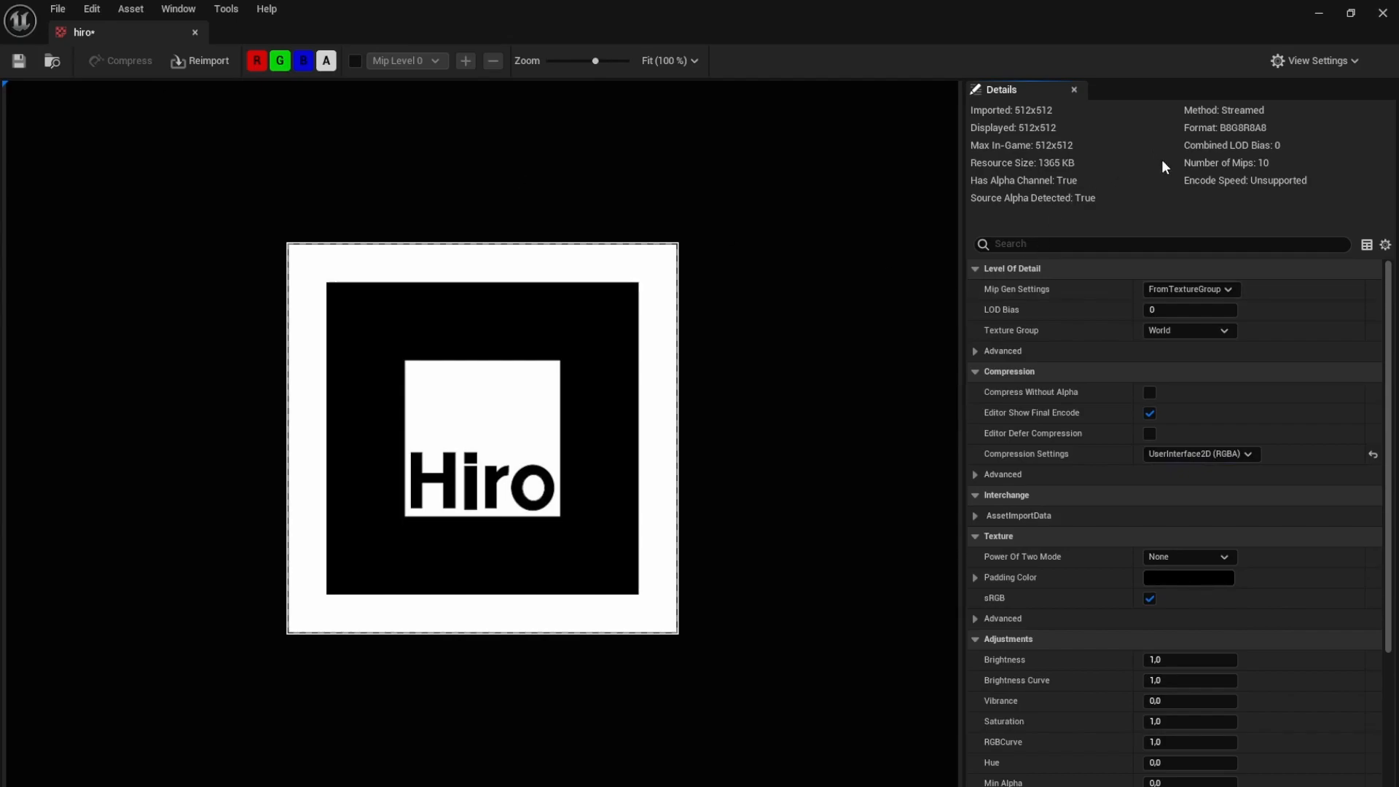
mouse_move(1192, 577)
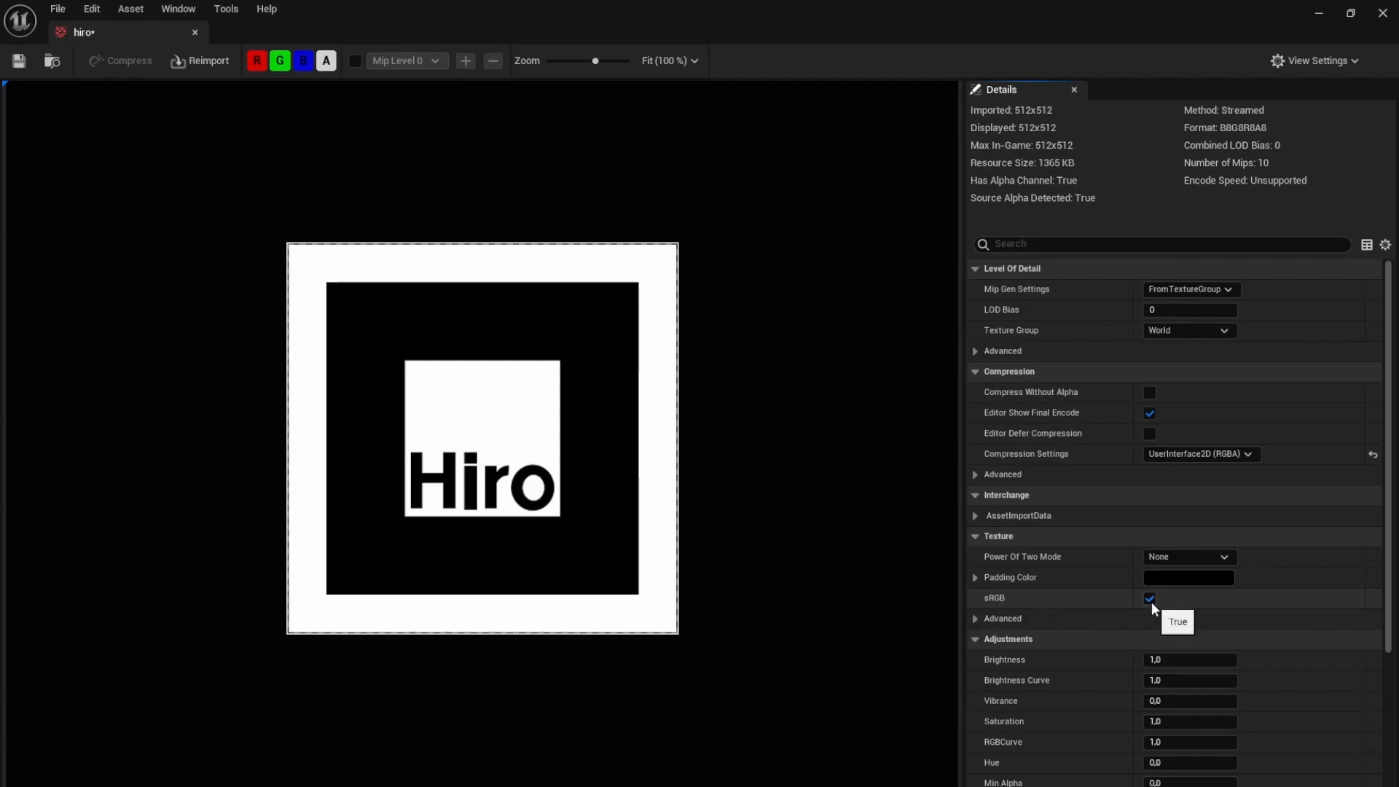
left_click(1189, 330)
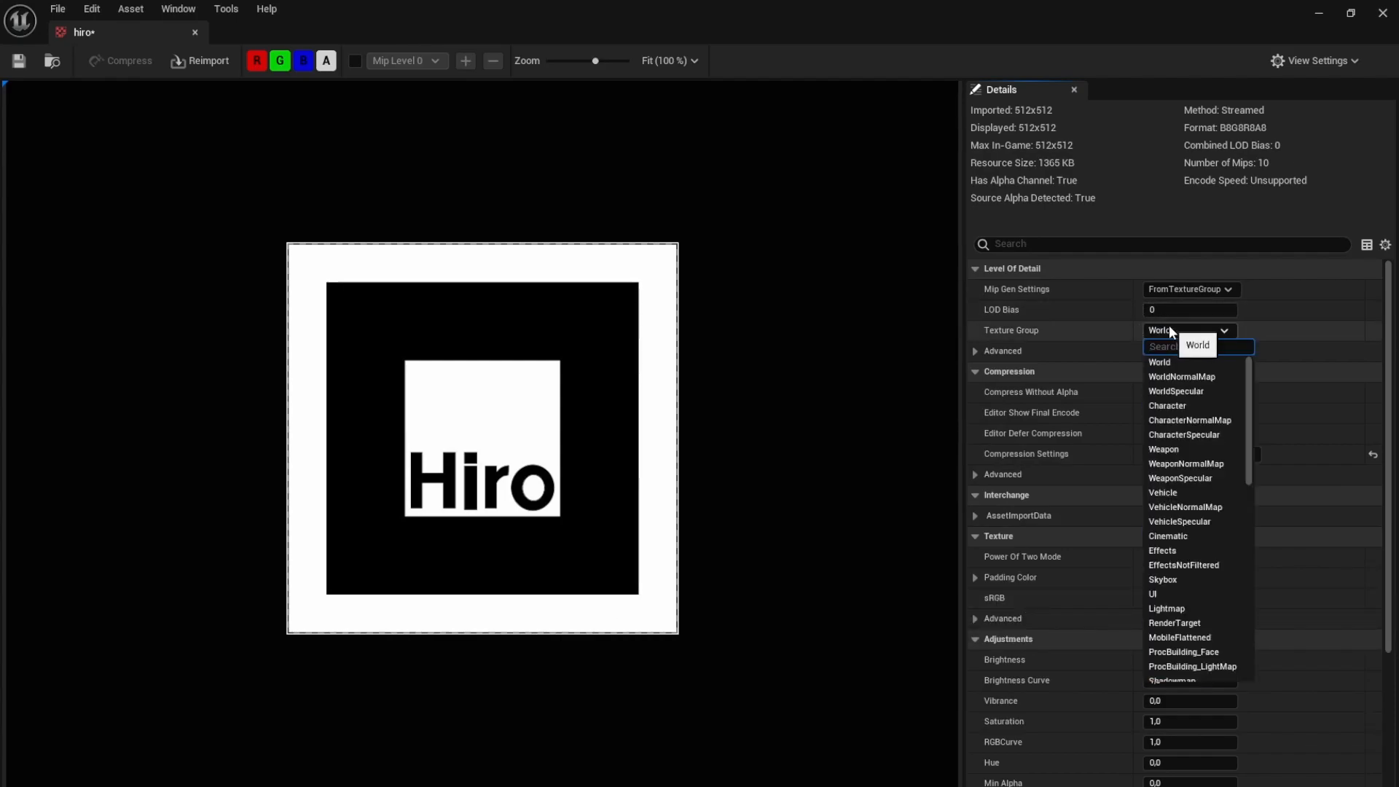
left_click(1152, 593)
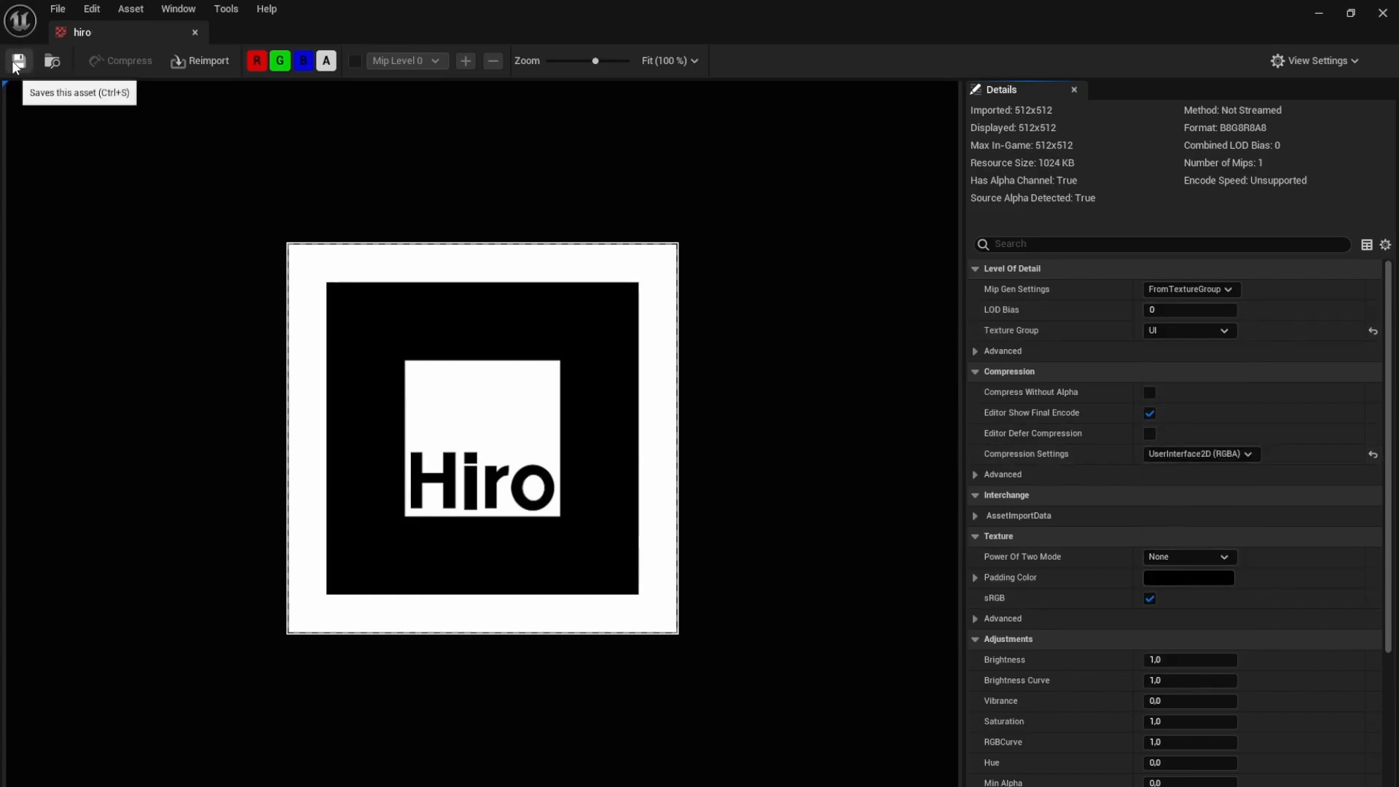
mouse_move(195, 32)
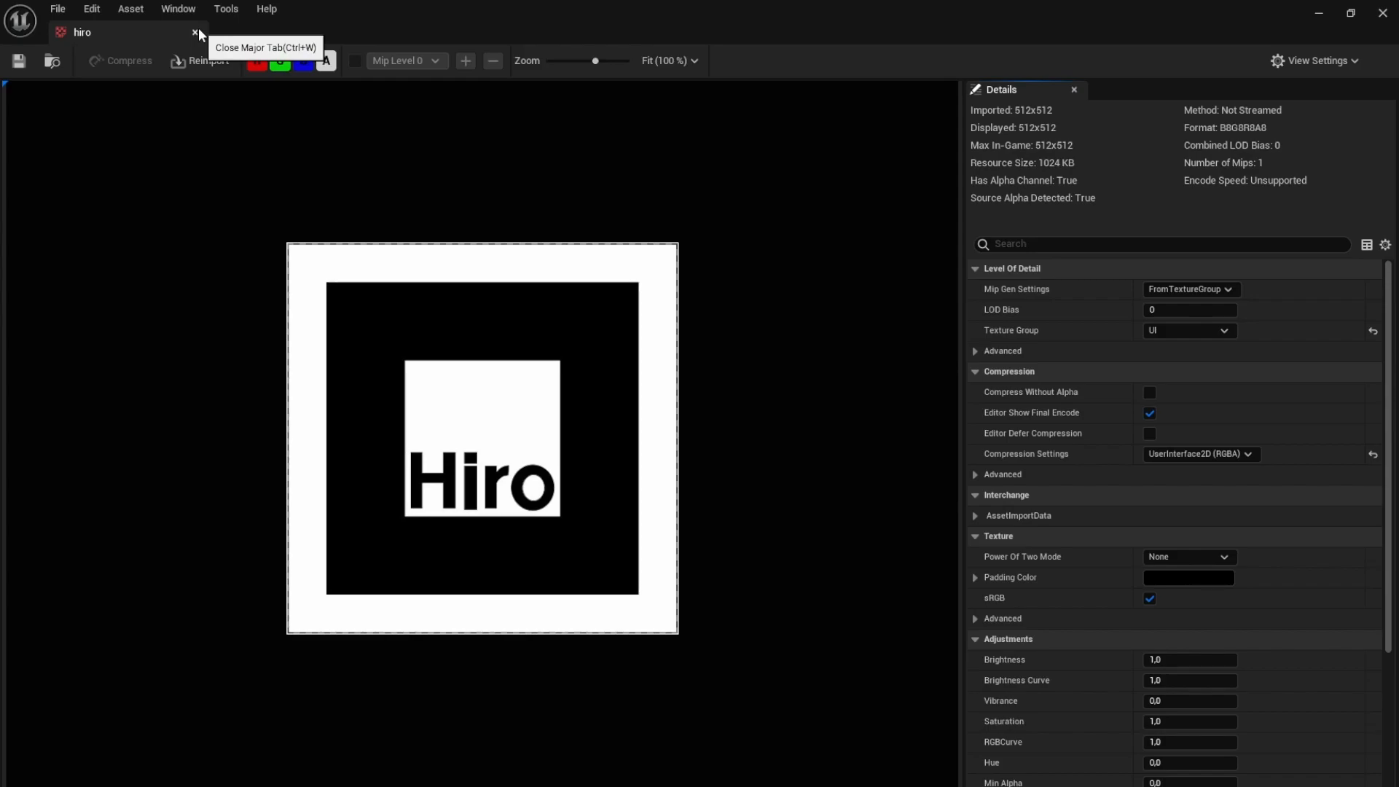
left_click(195, 32)
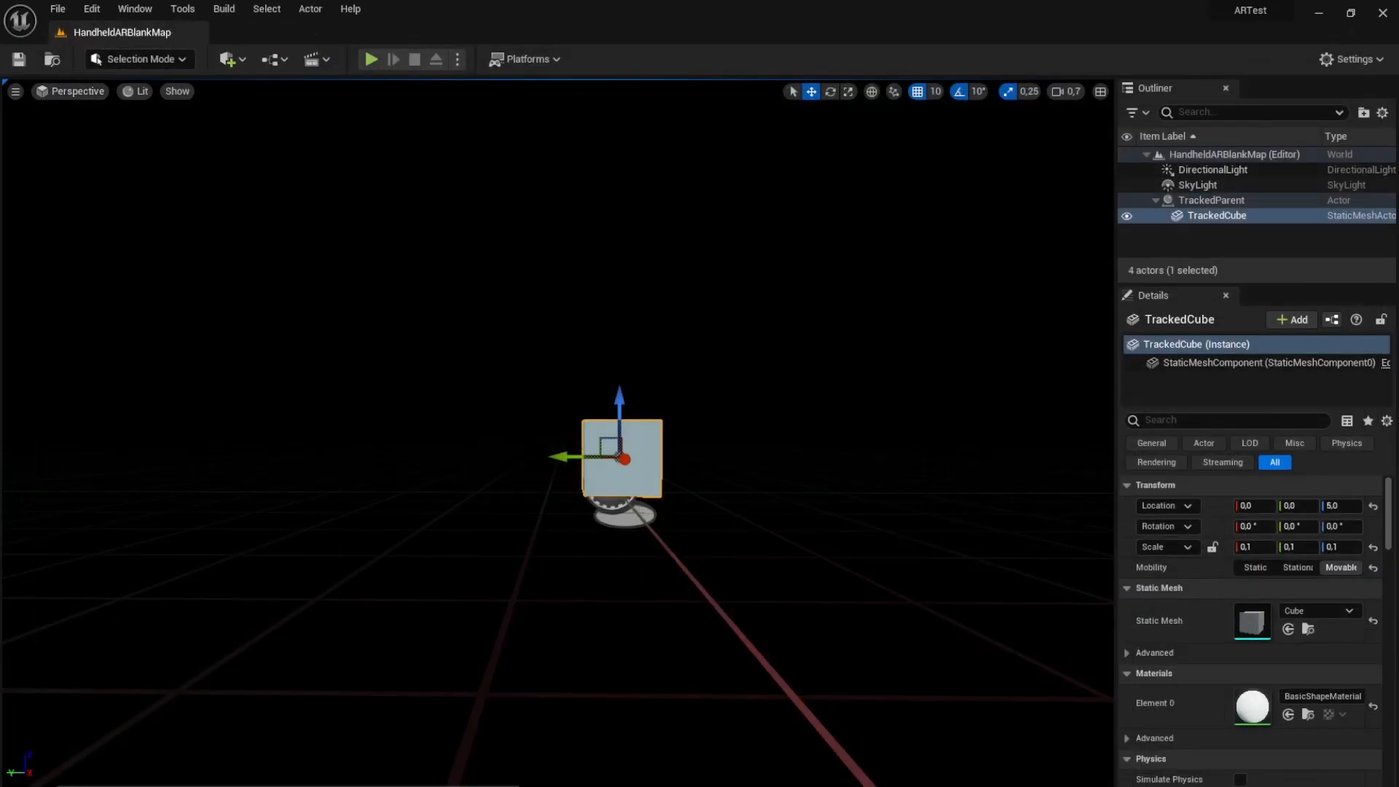
Open the HandheldARBlankMap Level Blueprint from the Blueprints toolbar dropdown.
left_click(270, 59)
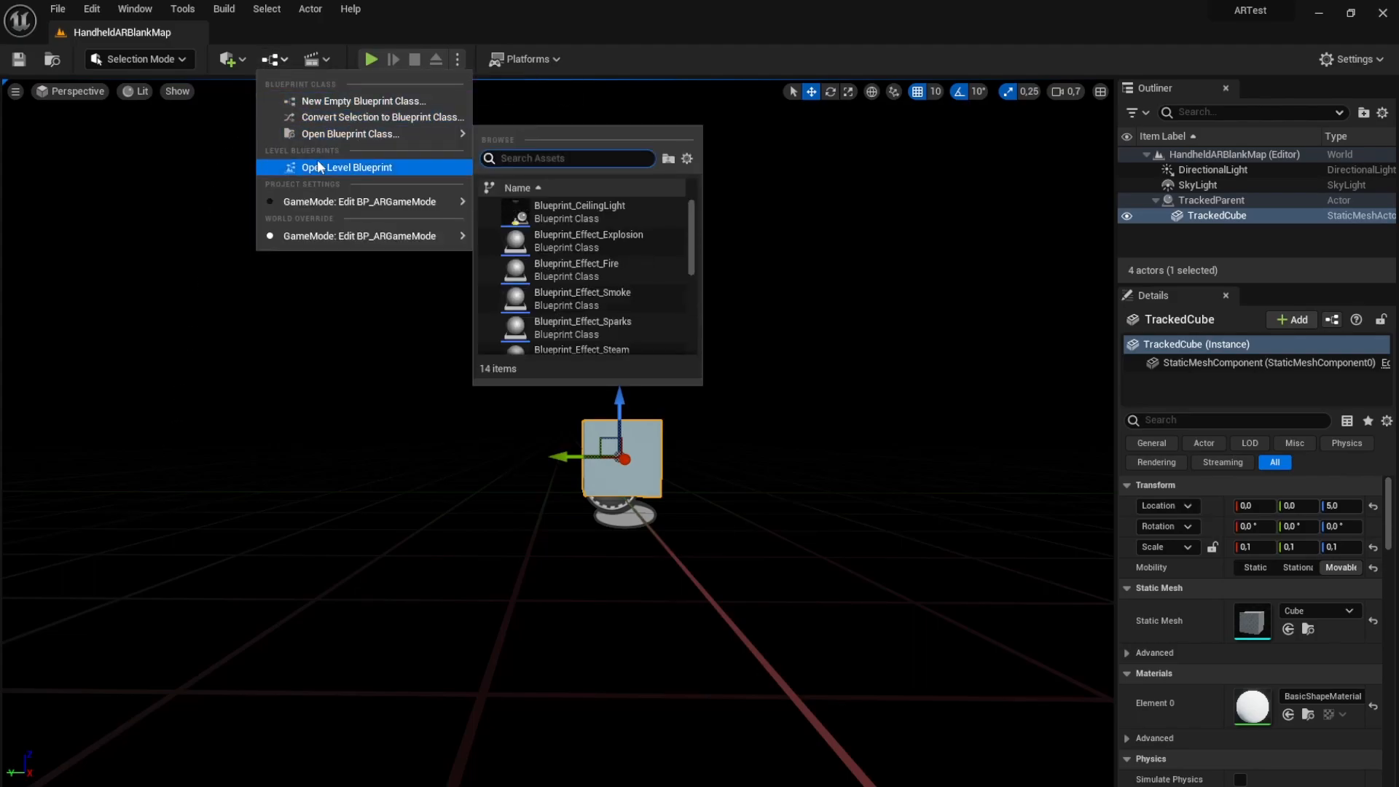
left_click(349, 168)
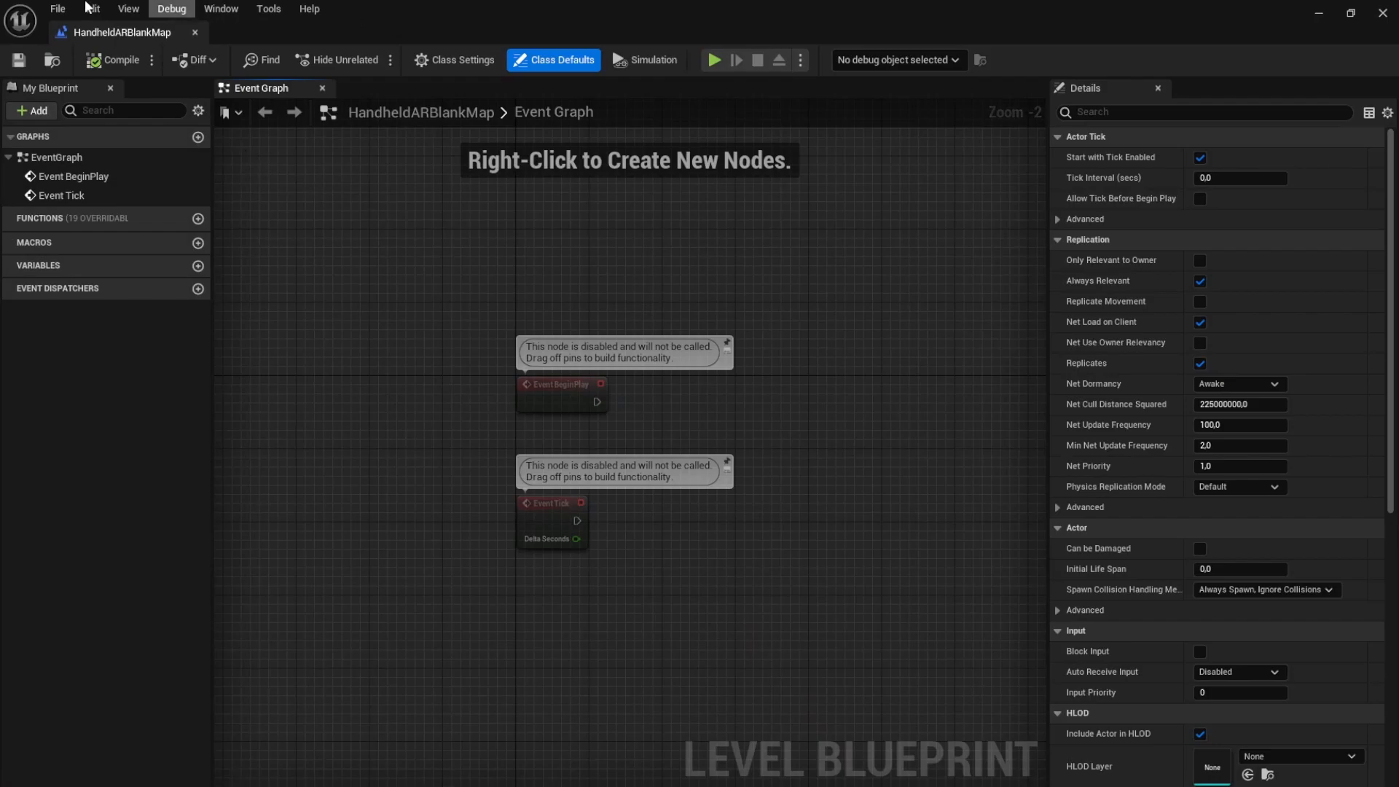
left_click(91, 9)
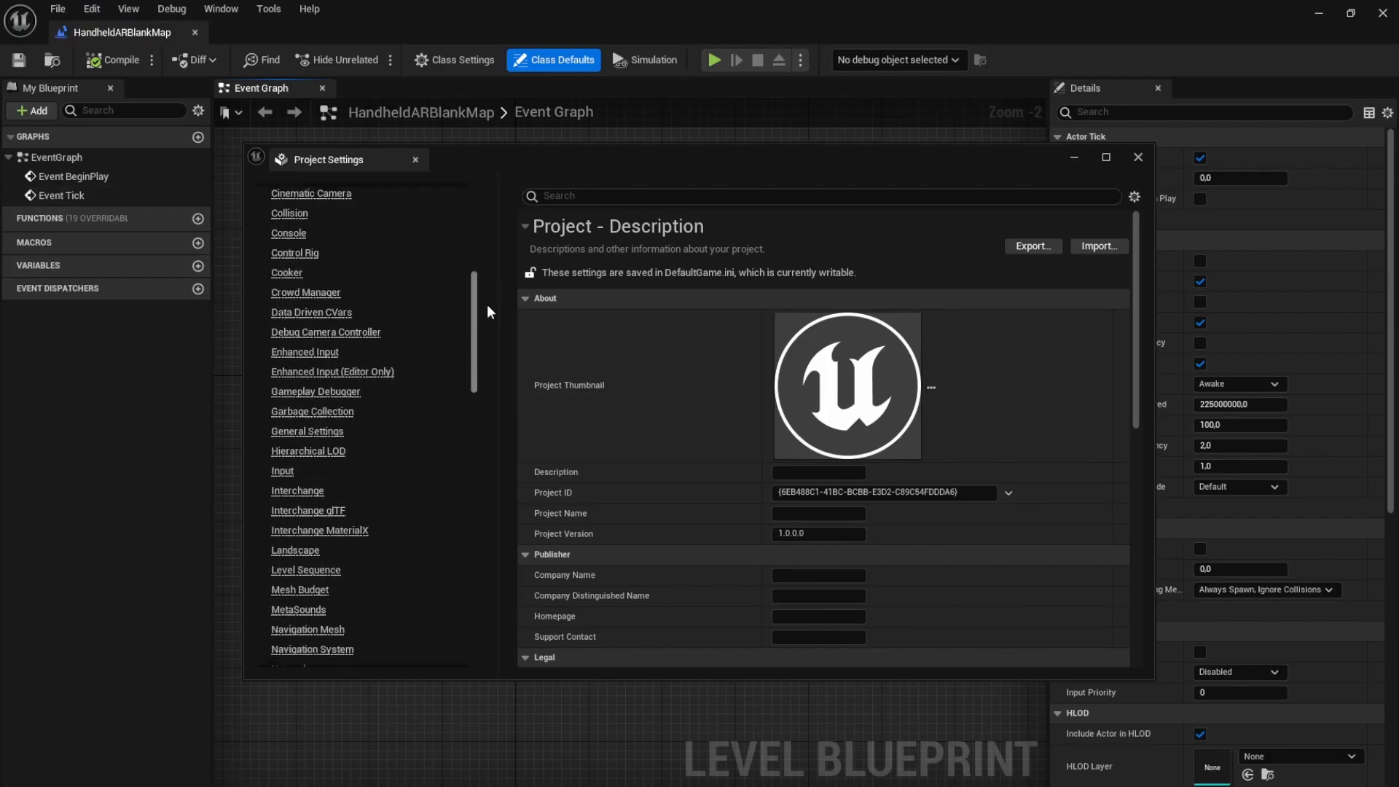
Scroll Project Settings down to Platforms, then close it to return to the Event Graph.
scroll("down", 3)
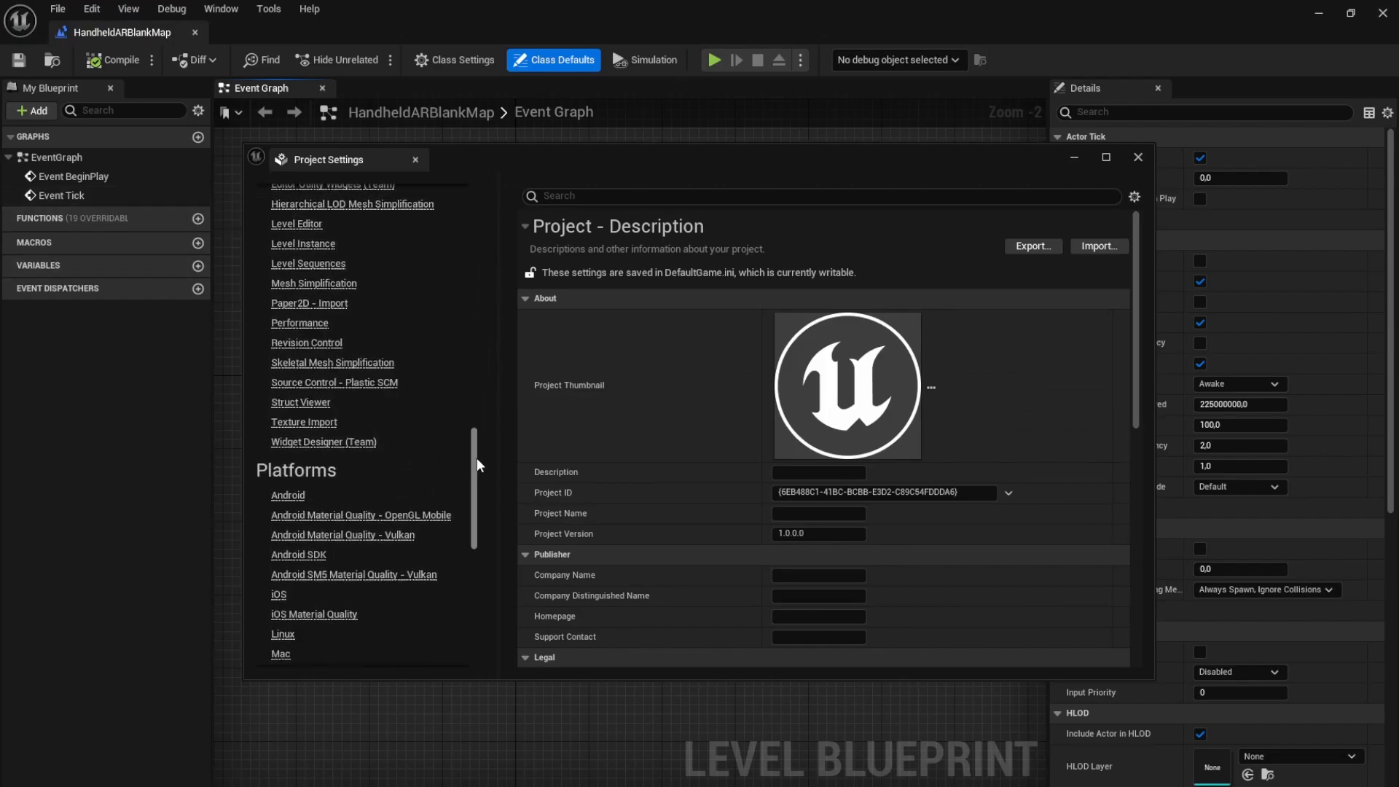
left_click(298, 485)
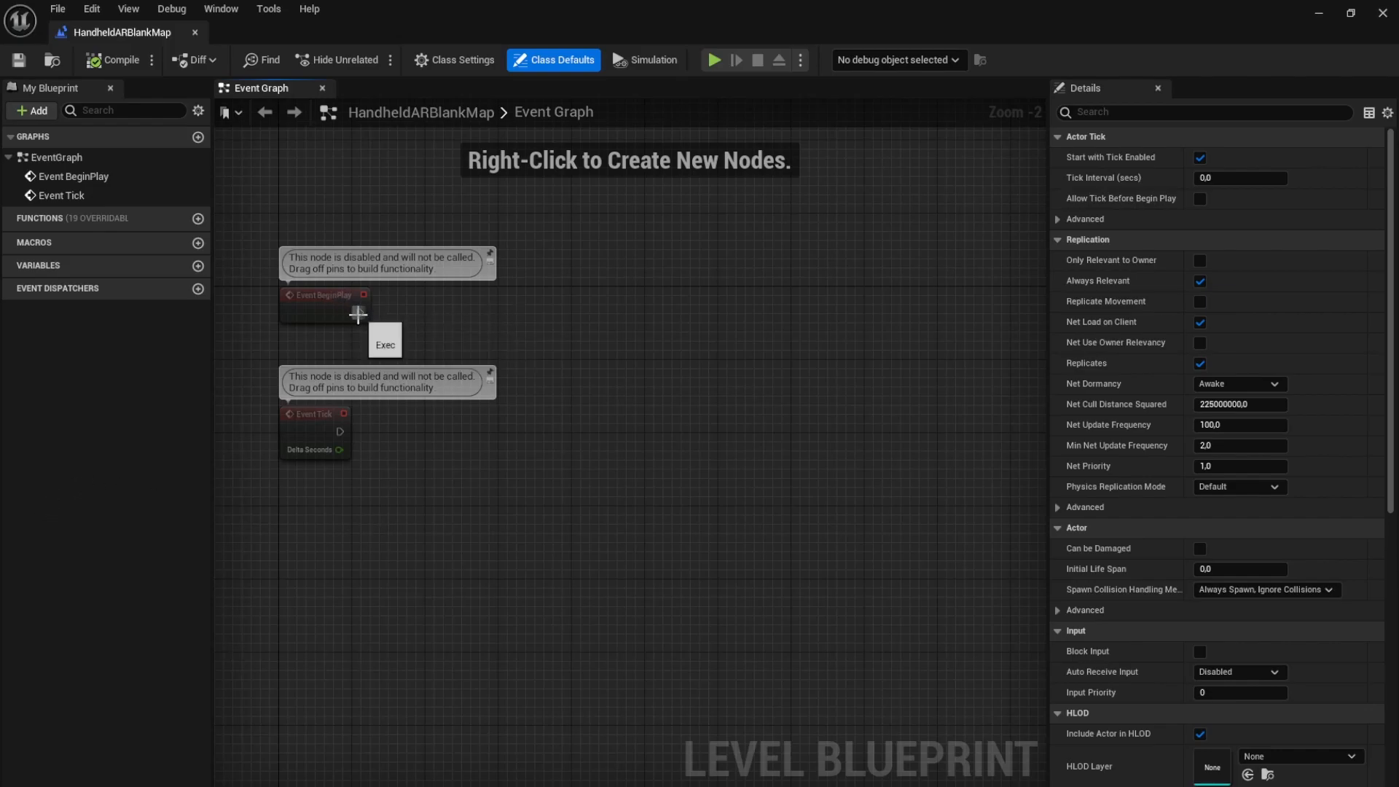
Chain Event BeginPlay into Start AR Session with D_ARSessionConfig, then Control Screensaver.
left_click_drag(364, 294, 429, 312)
type("Start")
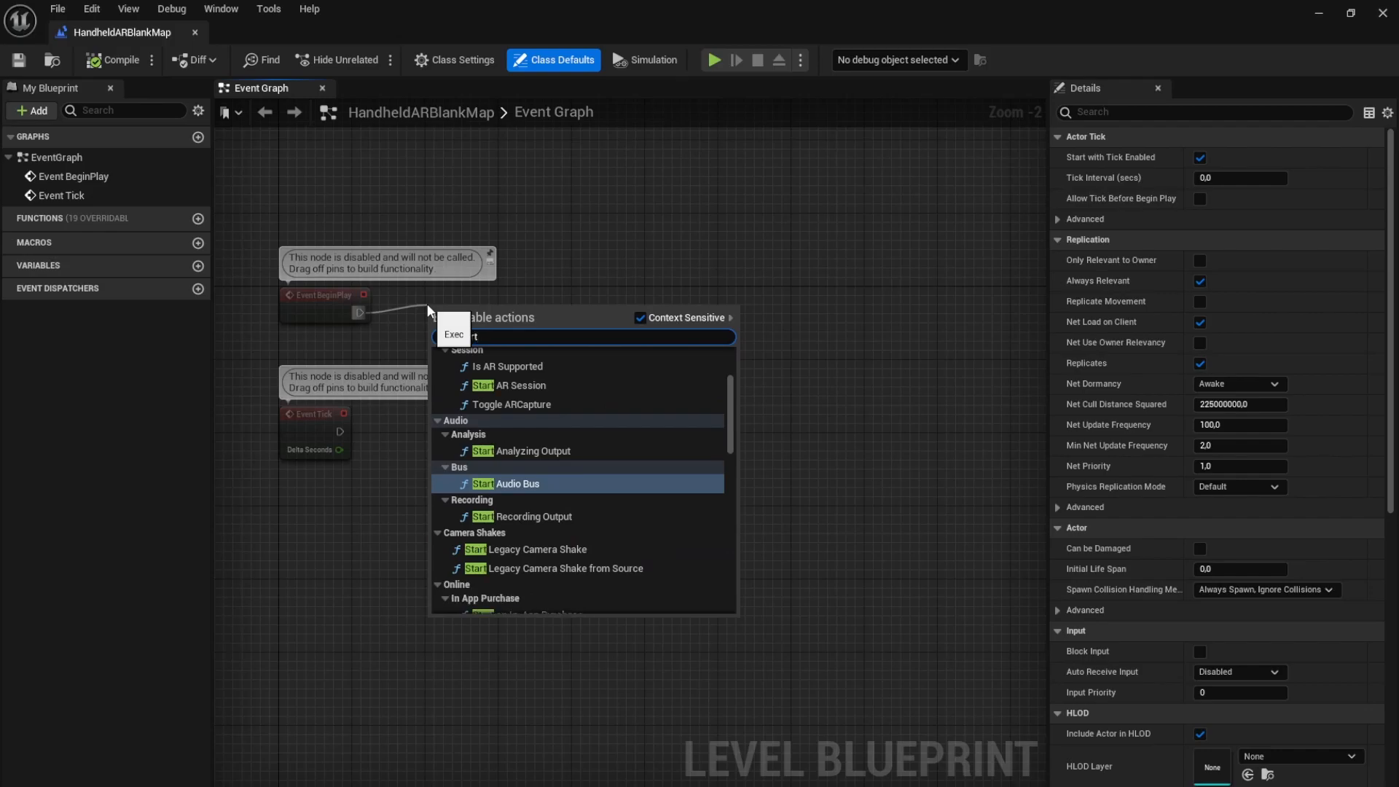
left_click(512, 385)
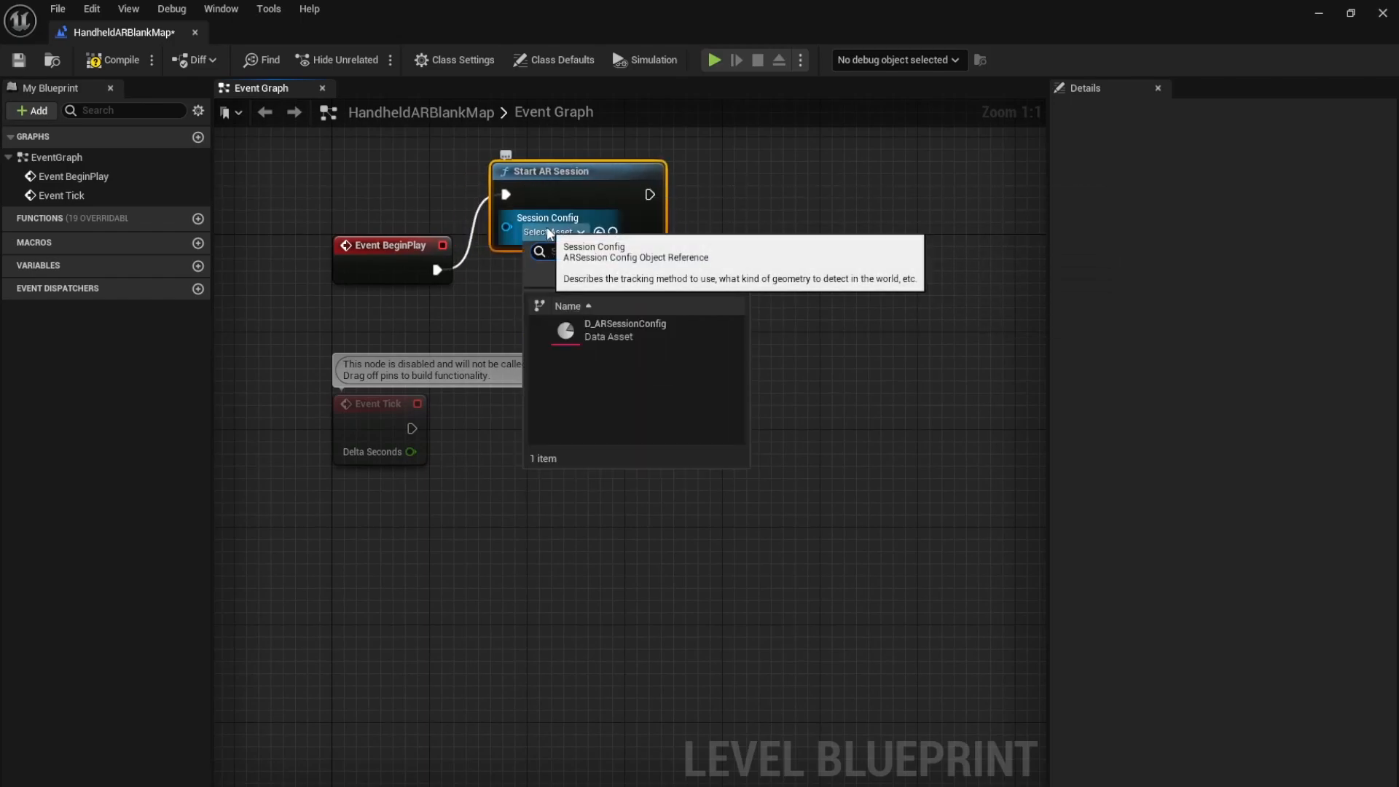
left_click(625, 330)
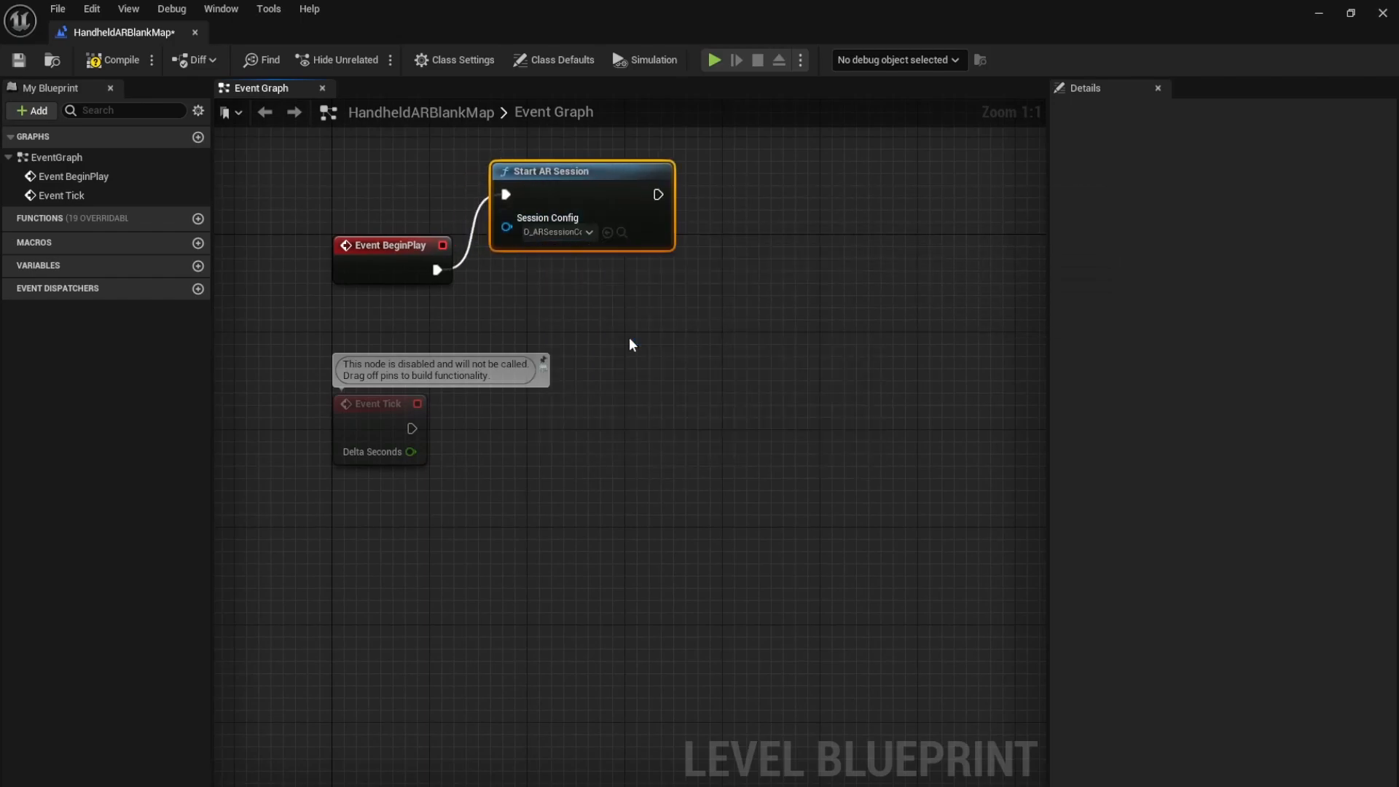
left_click_drag(657, 194, 703, 198)
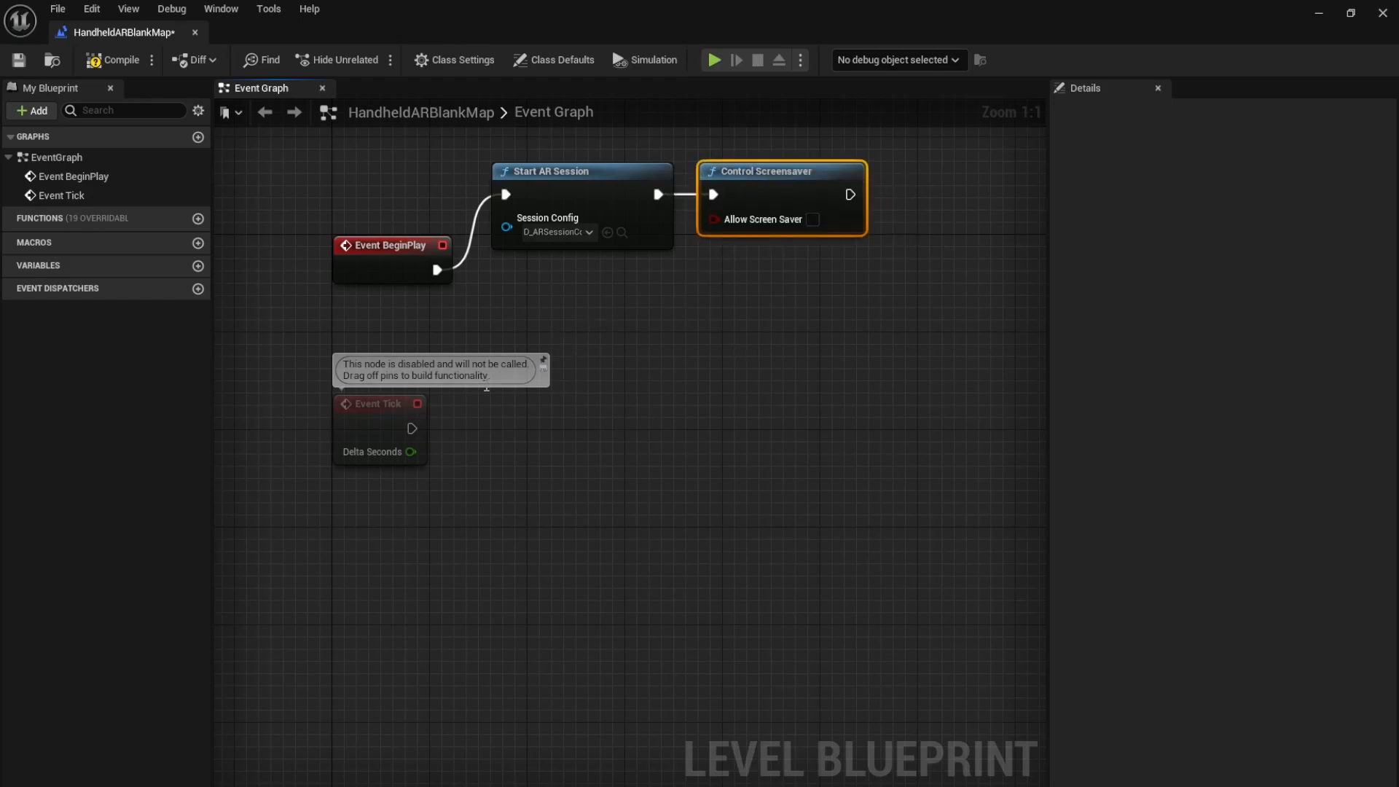
left_click_drag(411, 429, 464, 431)
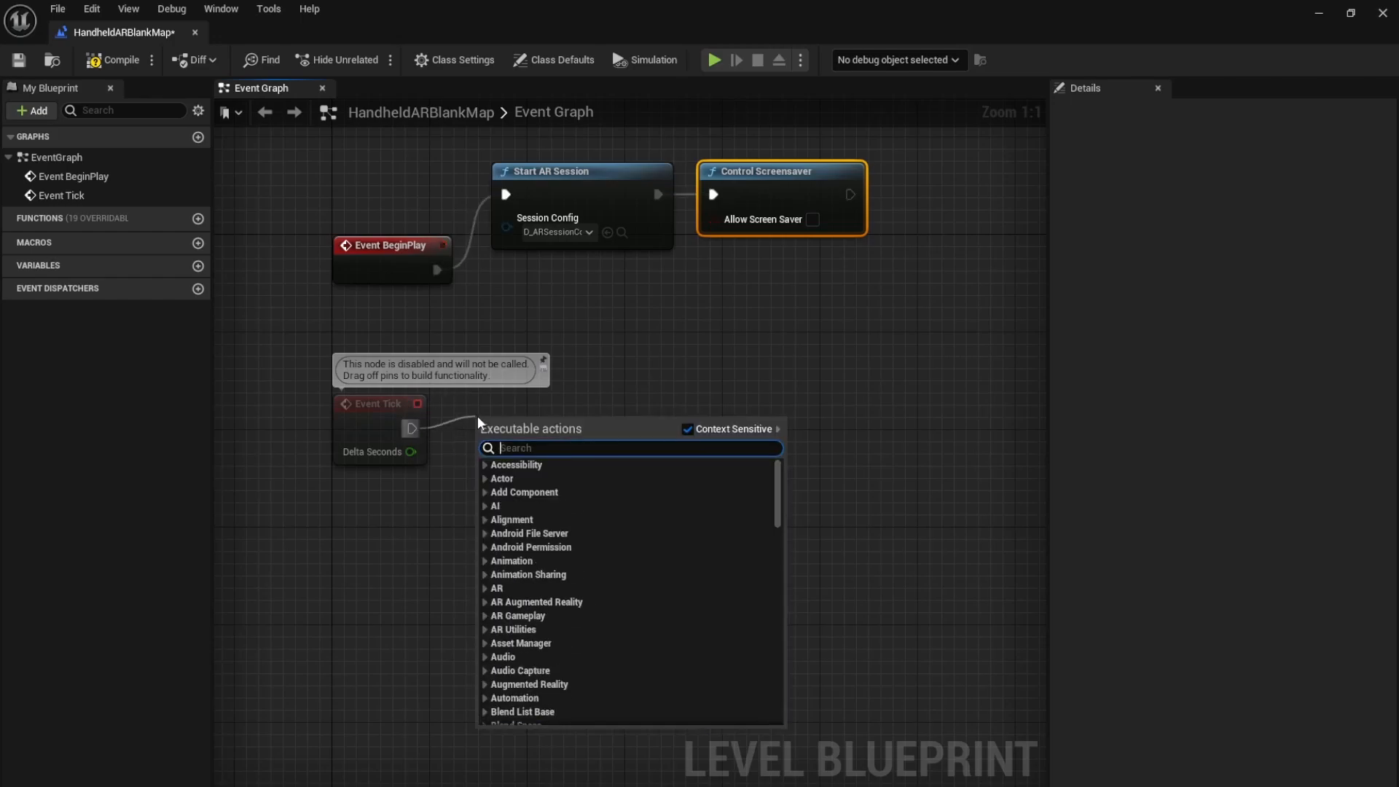
Add Get All AR Geometries By Class for ARTrackedImage after Event Tick, feeding a For Each Loop.
type("getall")
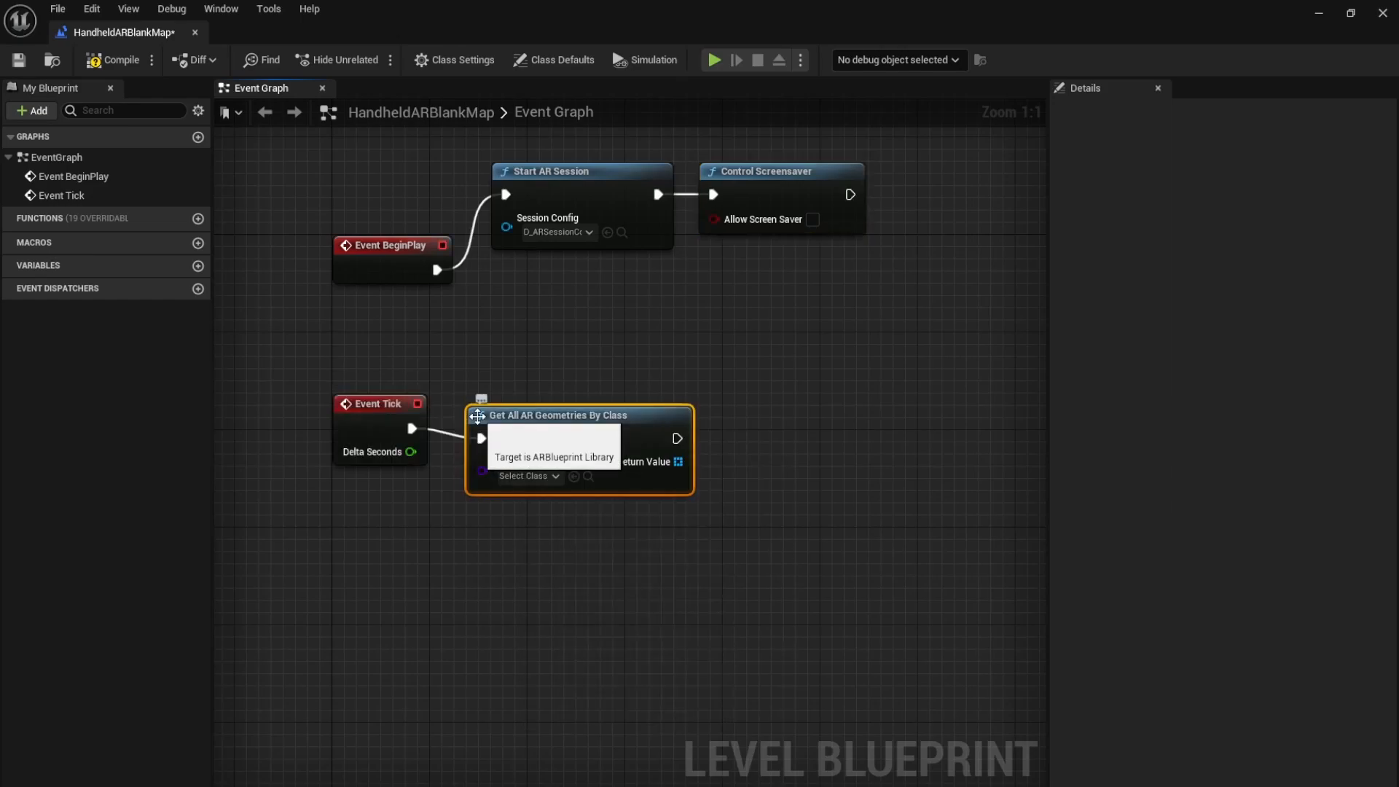
left_click_drag(481, 414, 567, 354)
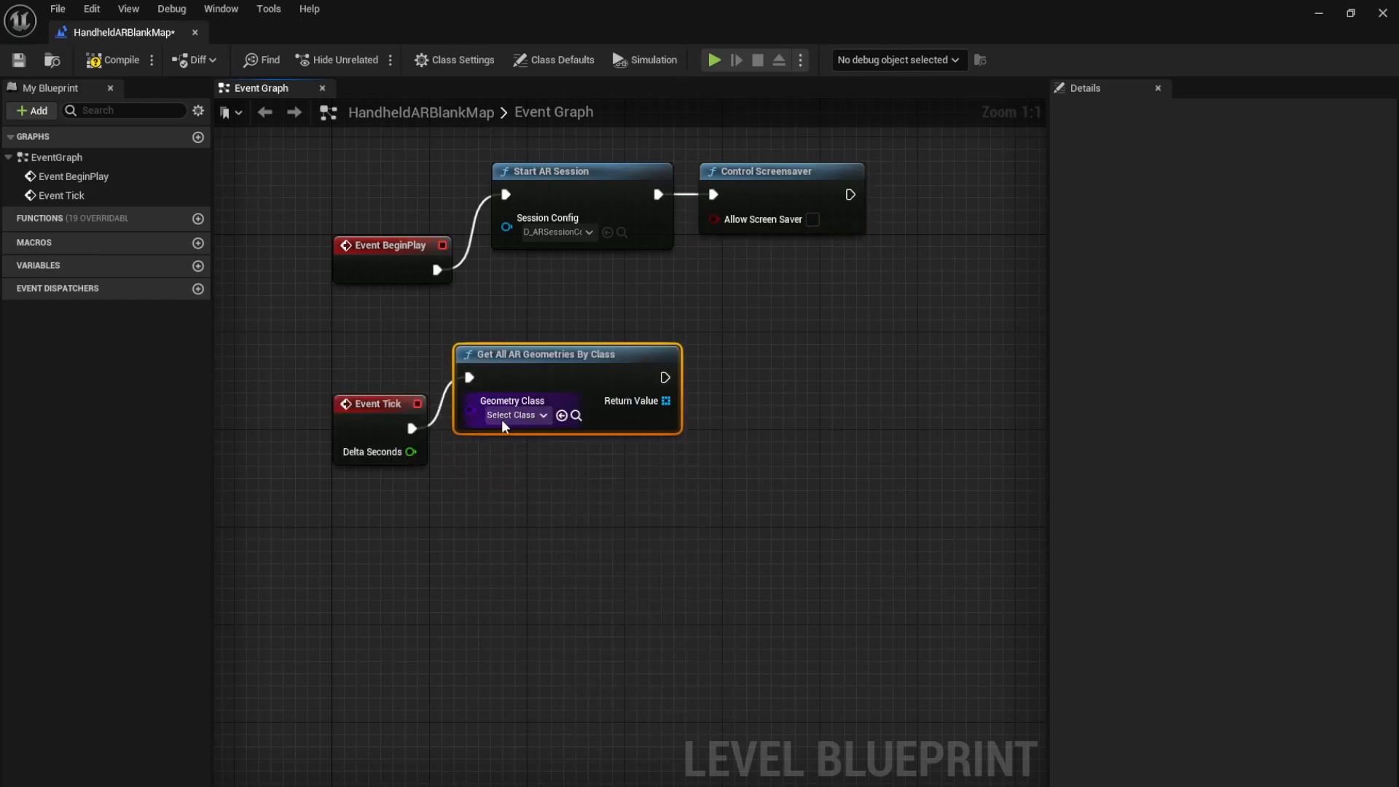
left_click(513, 415)
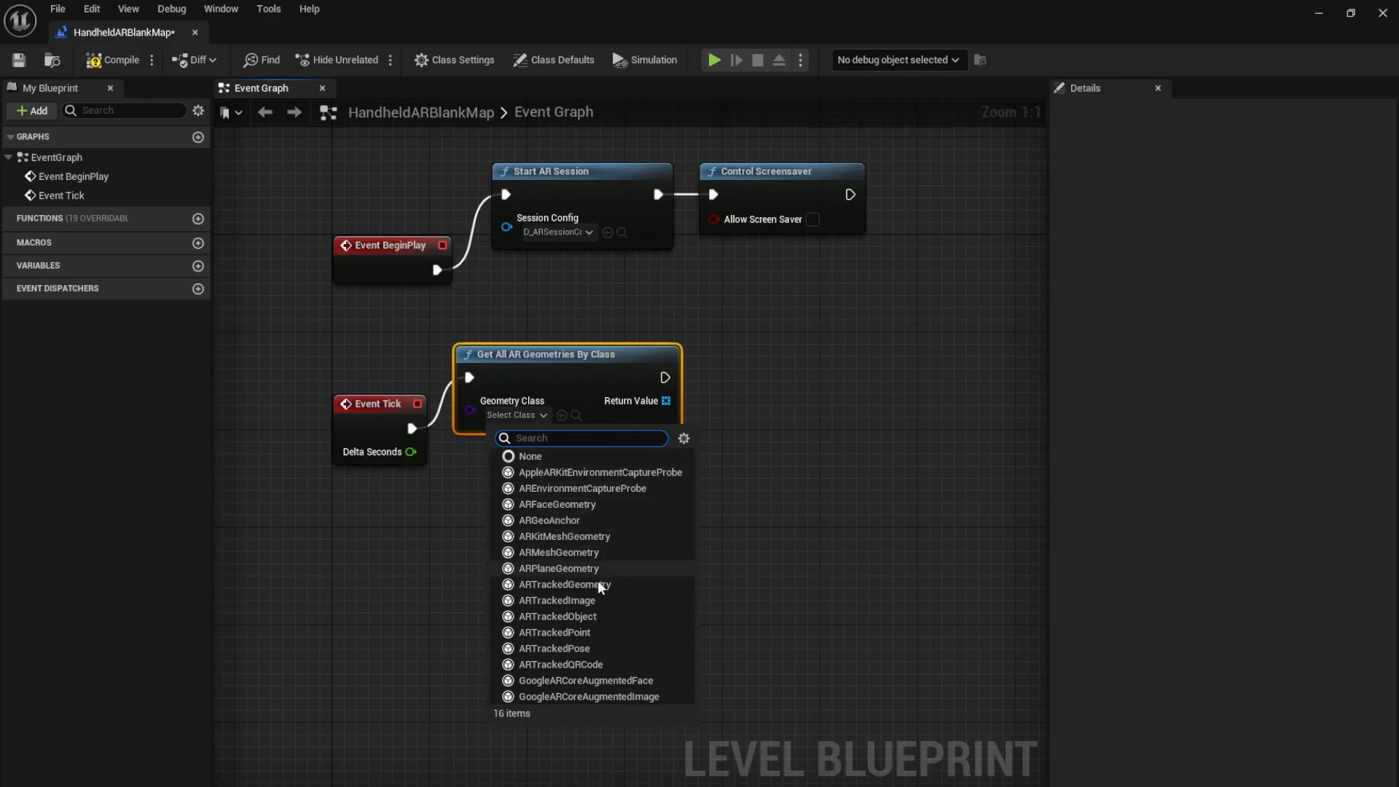
left_click(556, 599)
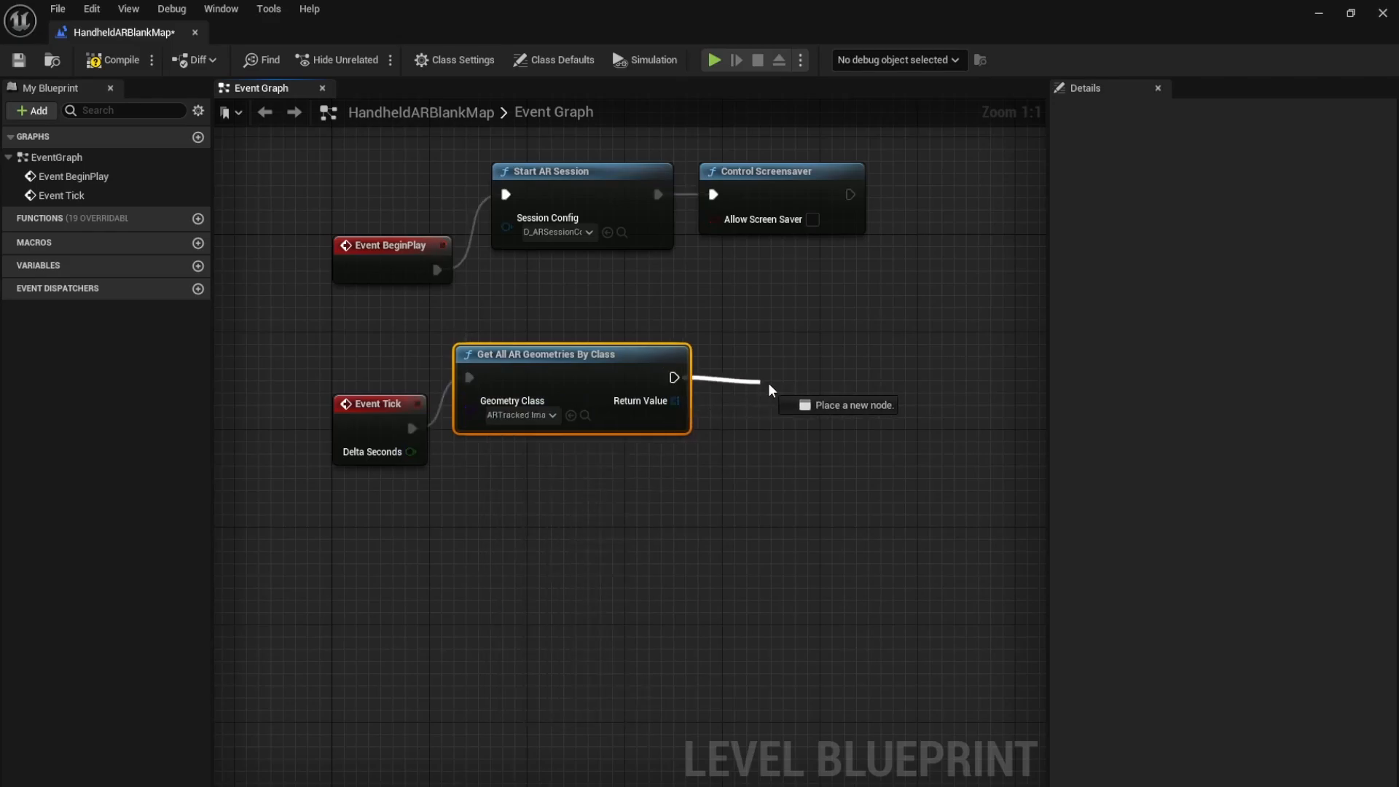
left_click(767, 390)
type("forea")
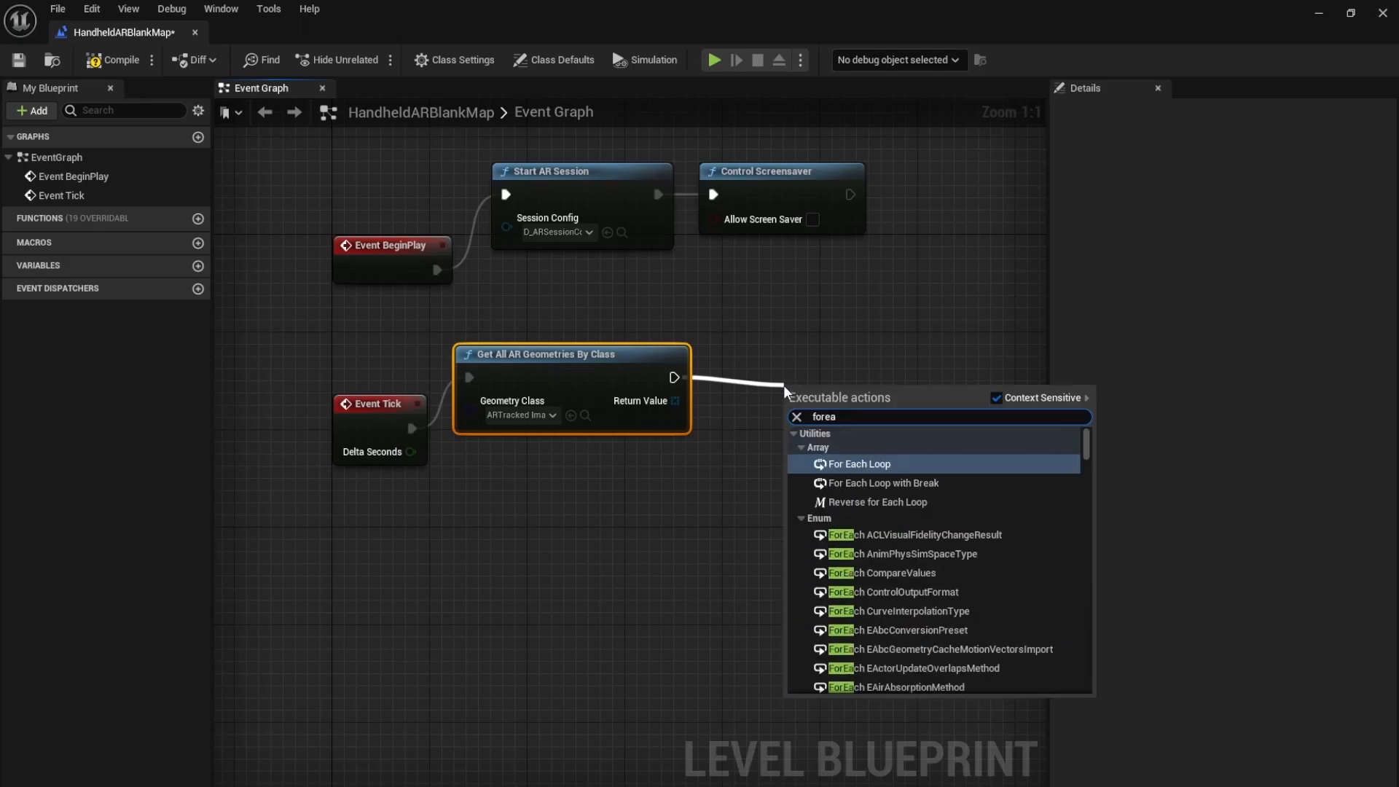
left_click(859, 464)
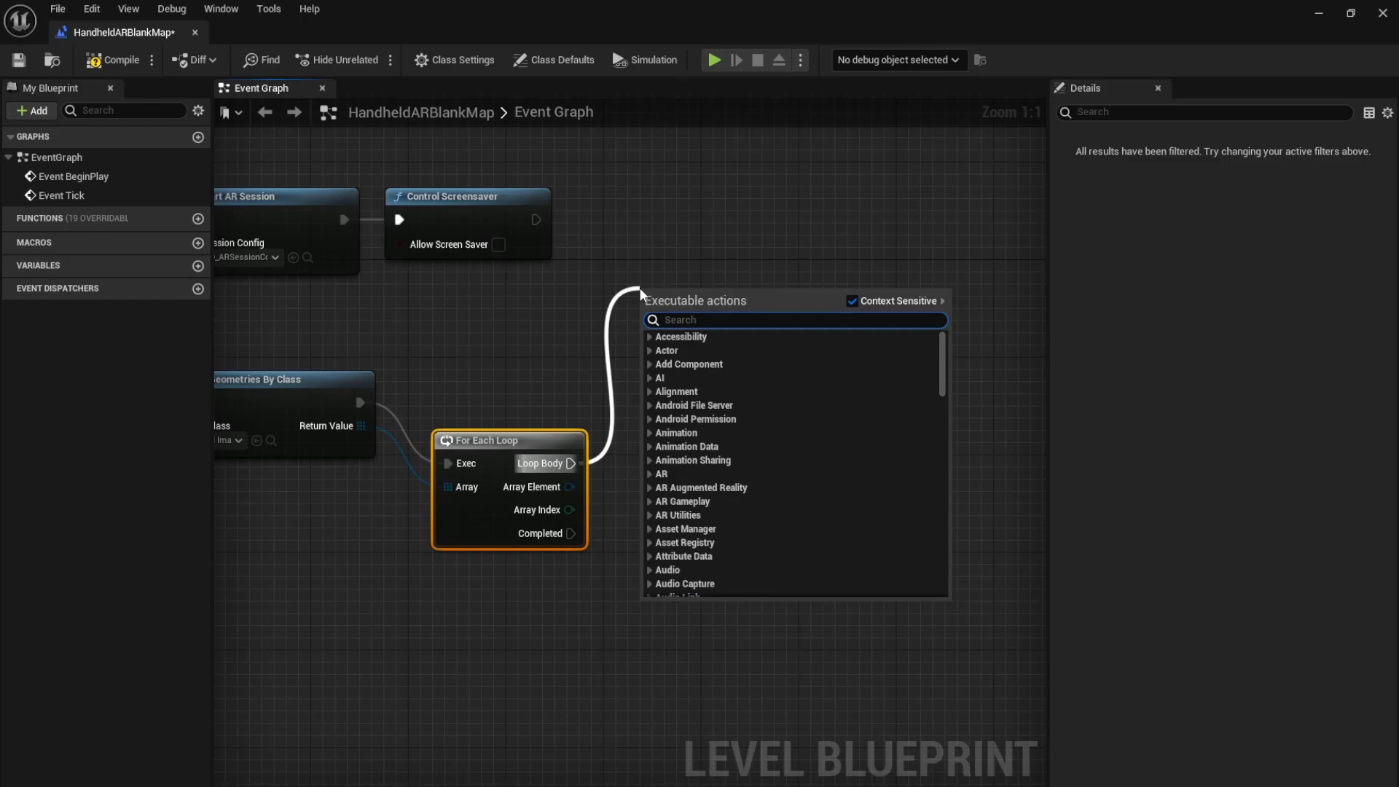
Add Debug Draw Tracked Geometry to the loop body and Get Detected Image from Array Element.
type("debug")
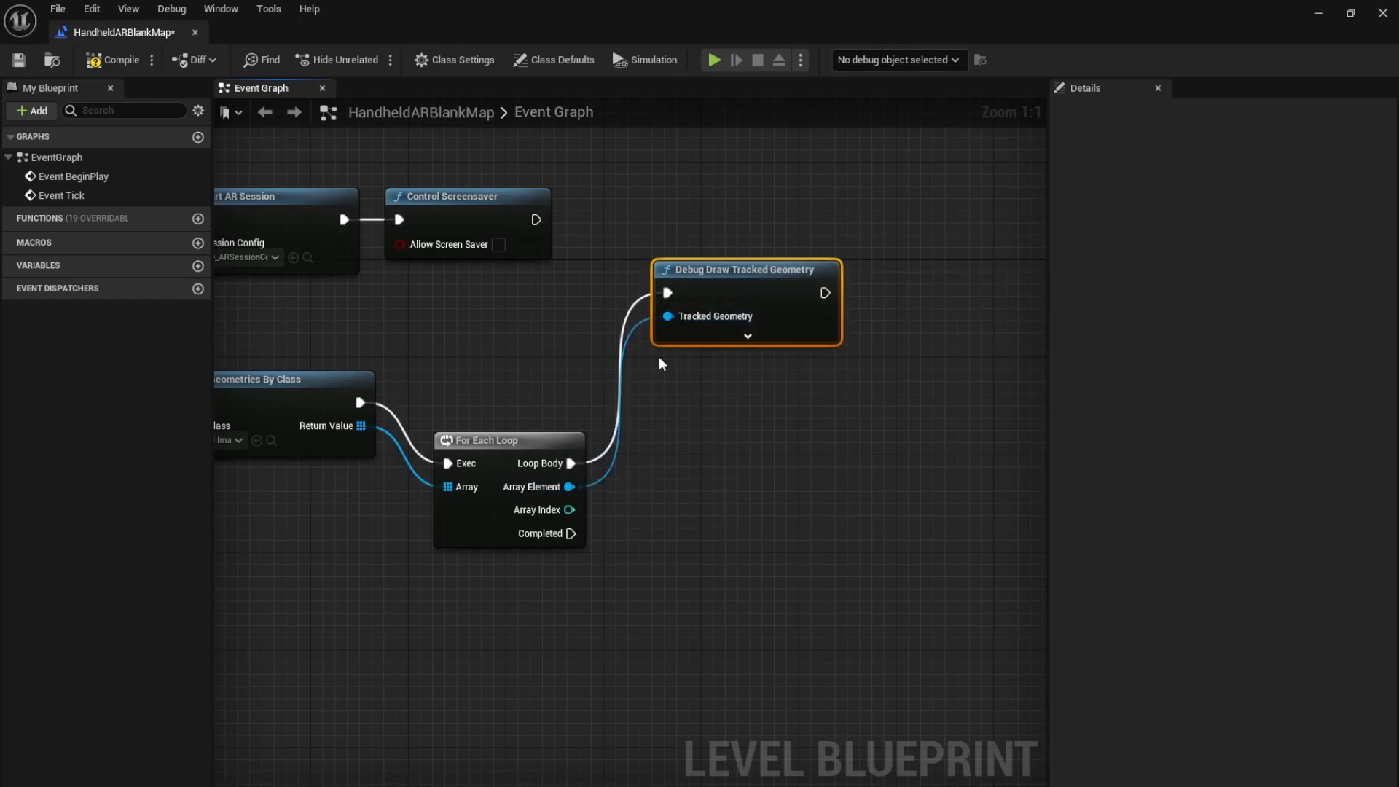
mouse_move(569, 488)
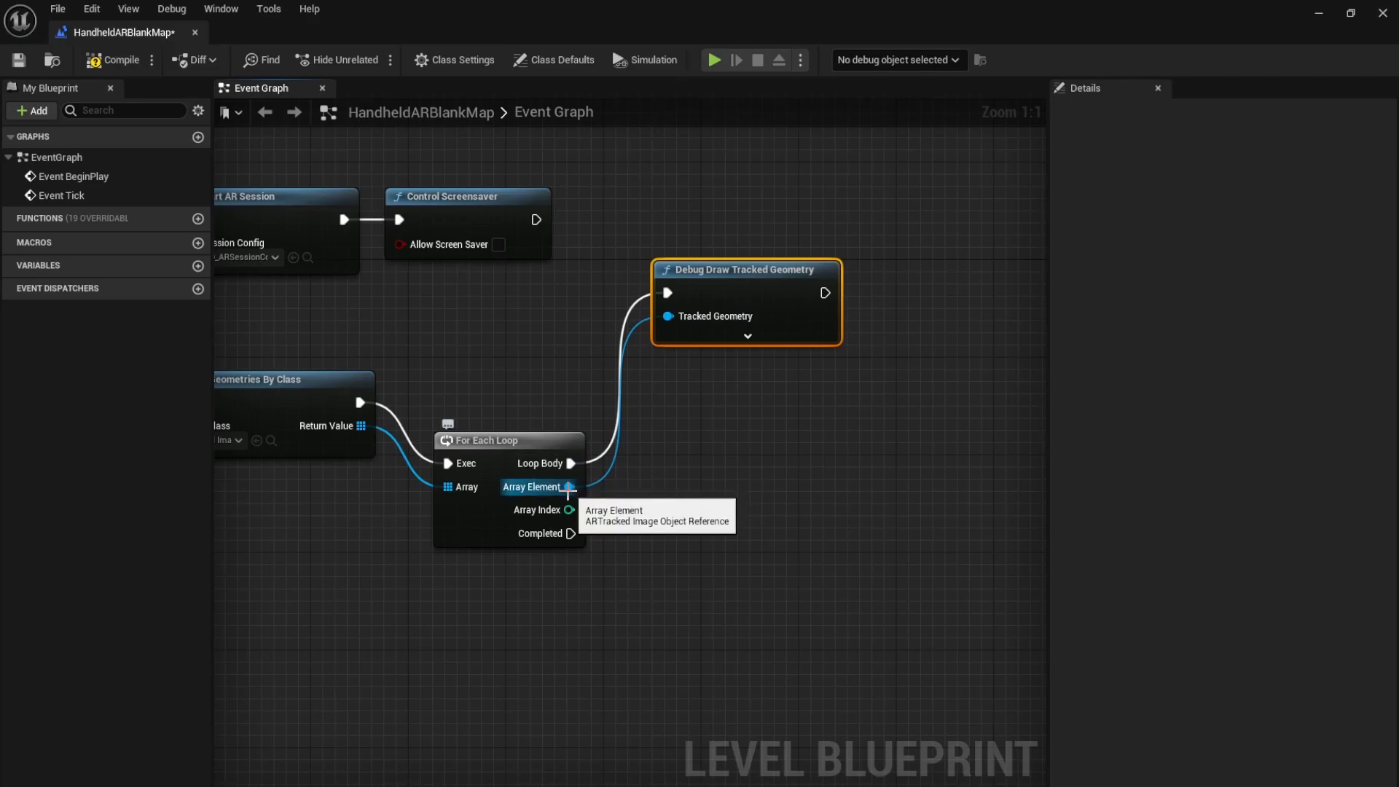
left_click_drag(569, 486, 673, 448)
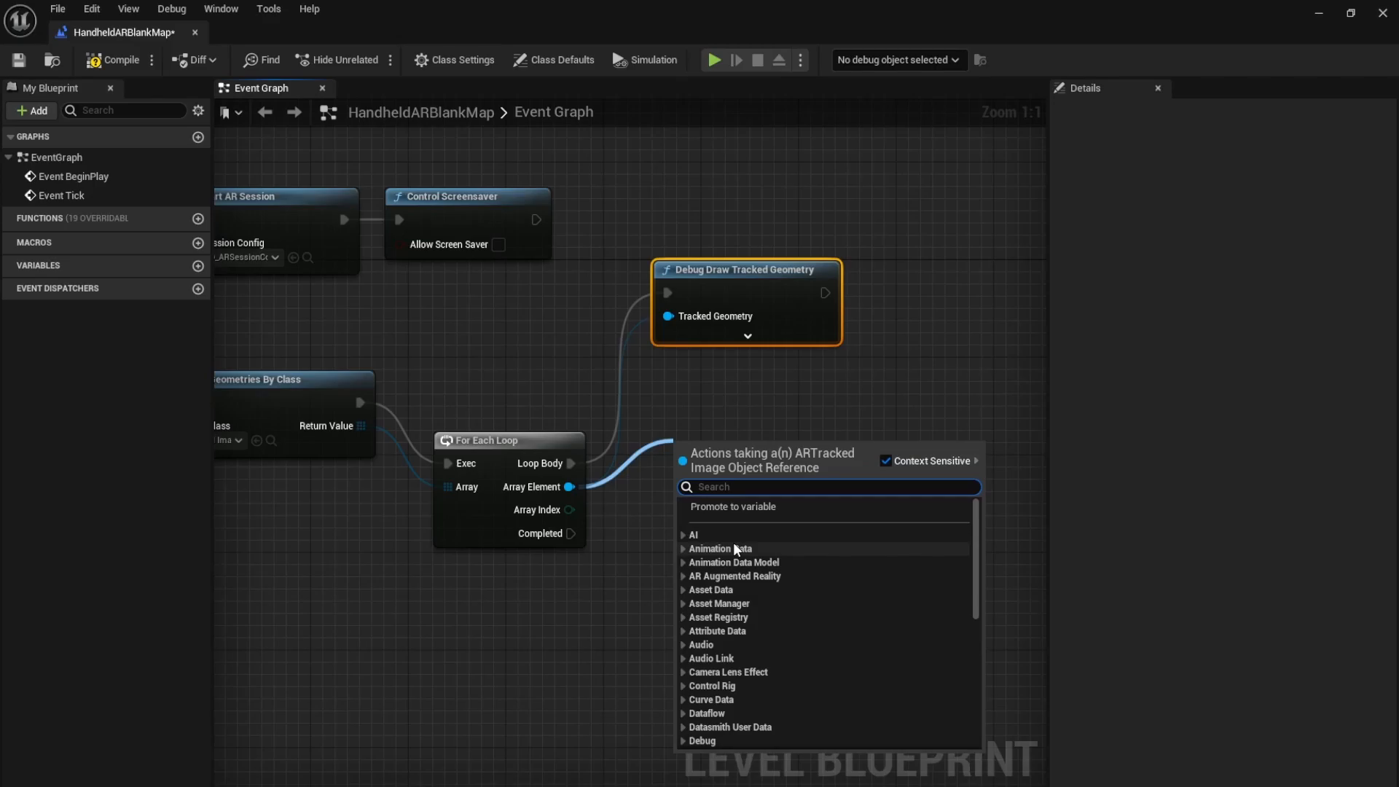
type("gettra")
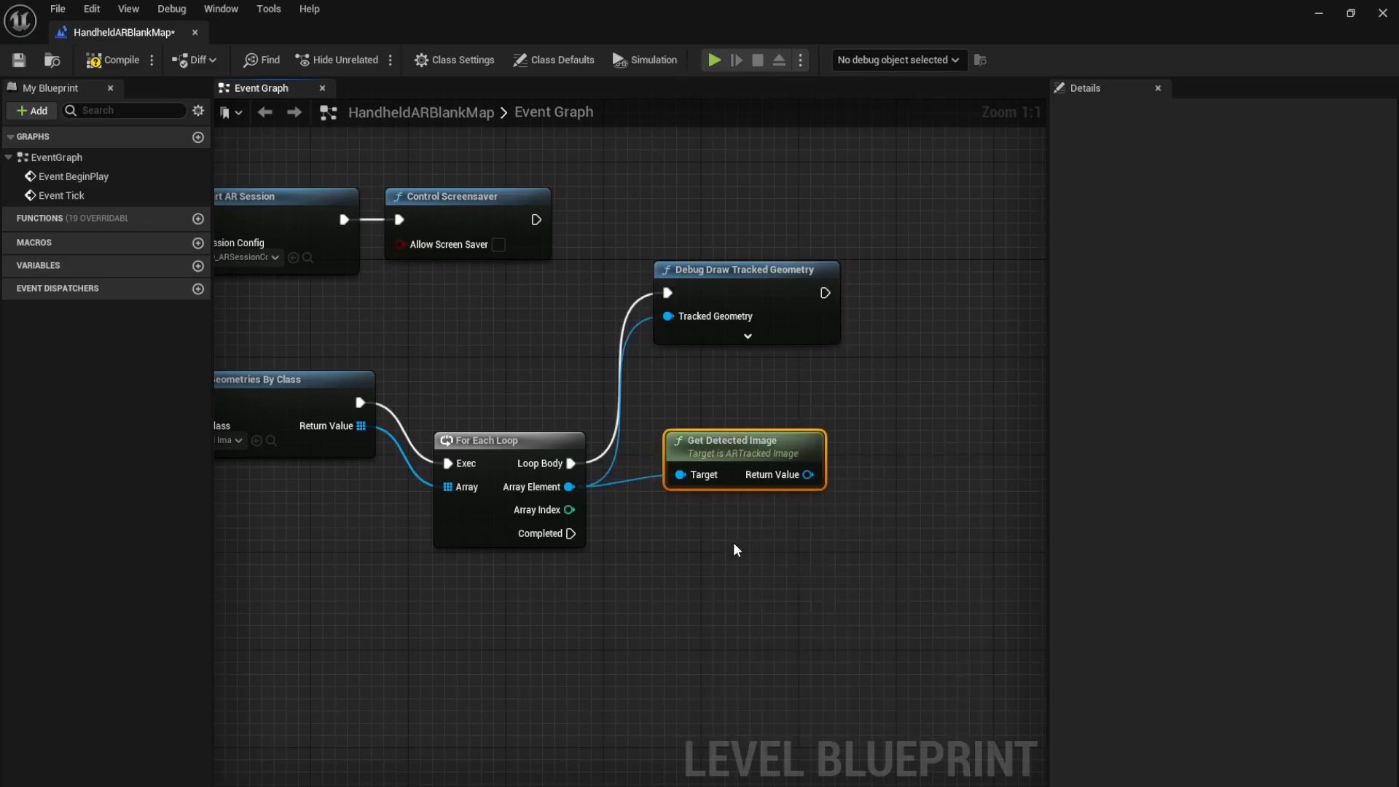
mouse_move(714, 402)
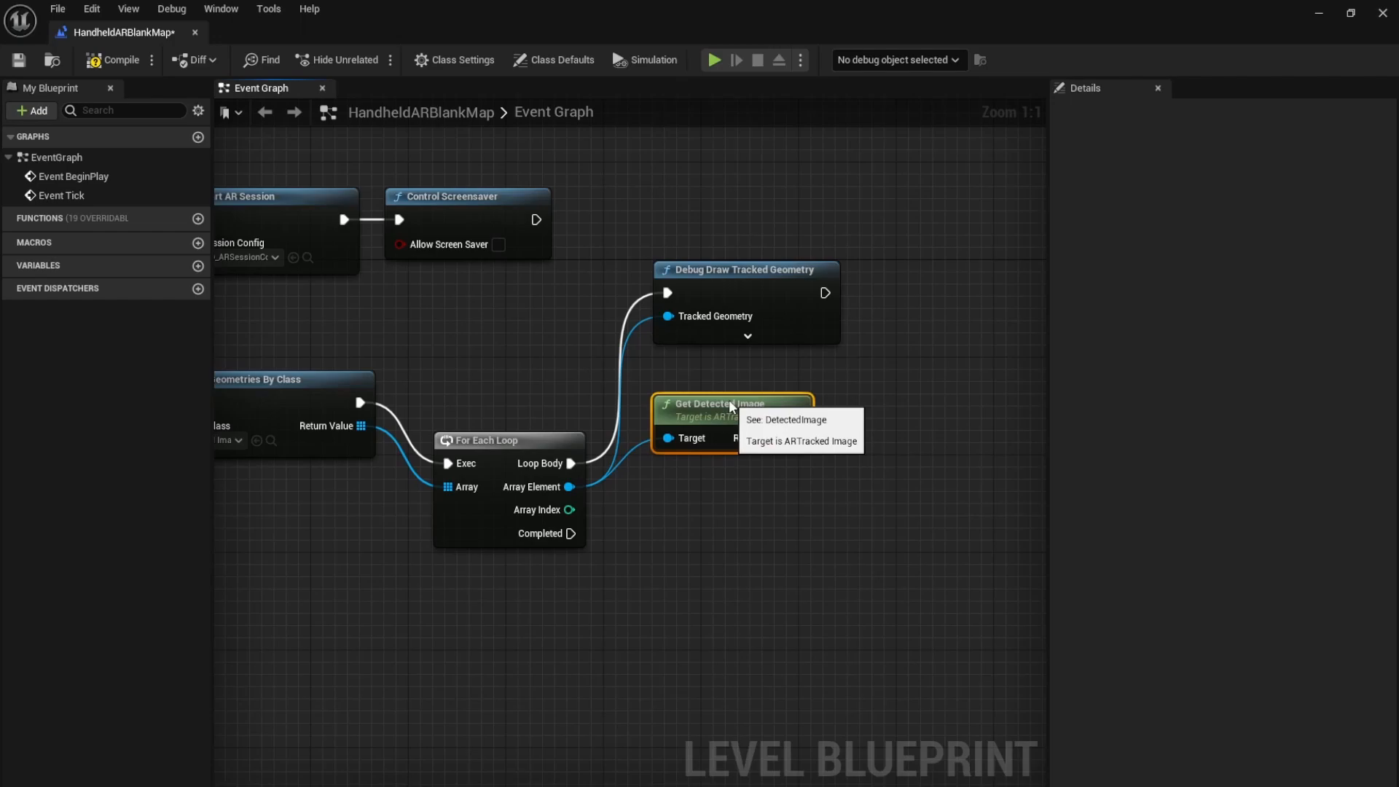
mouse_move(620, 511)
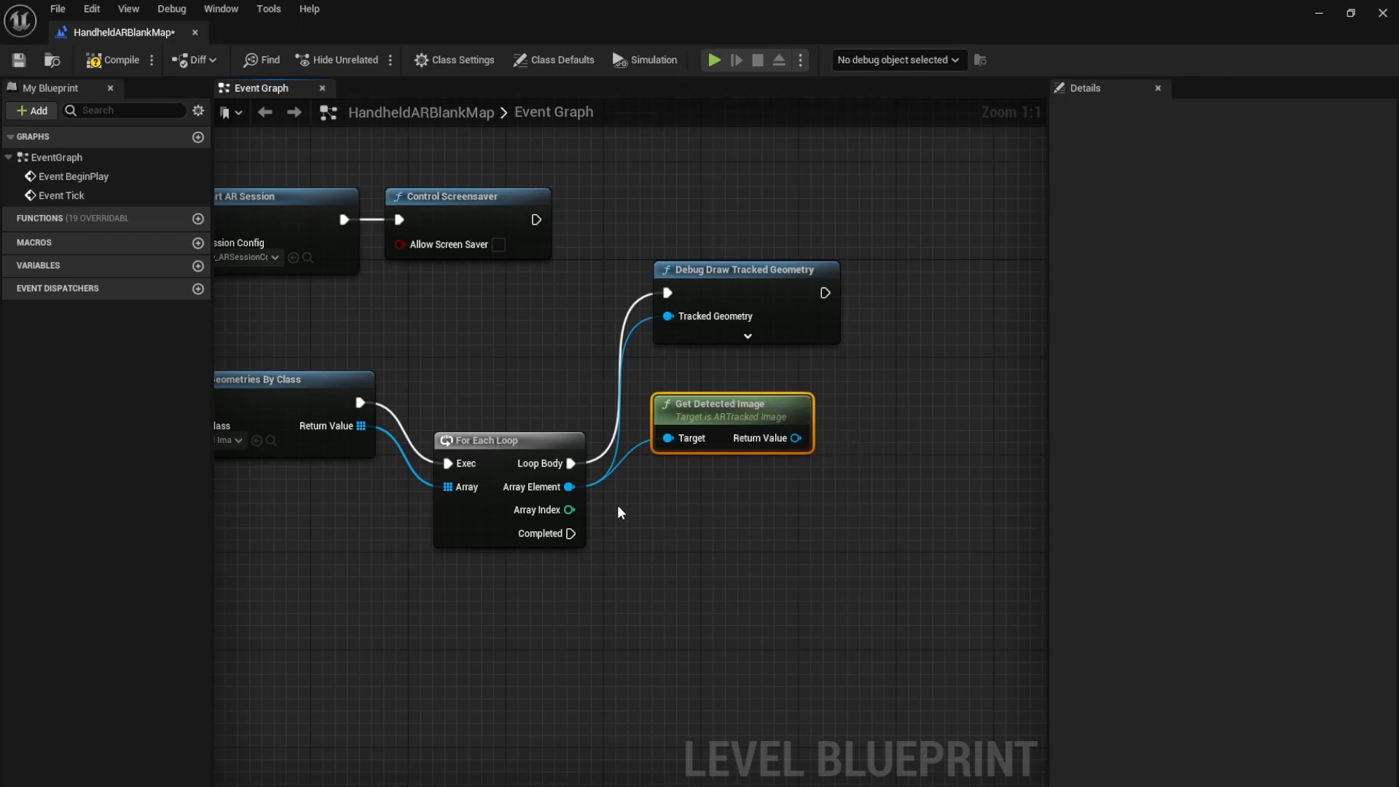
mouse_move(711, 543)
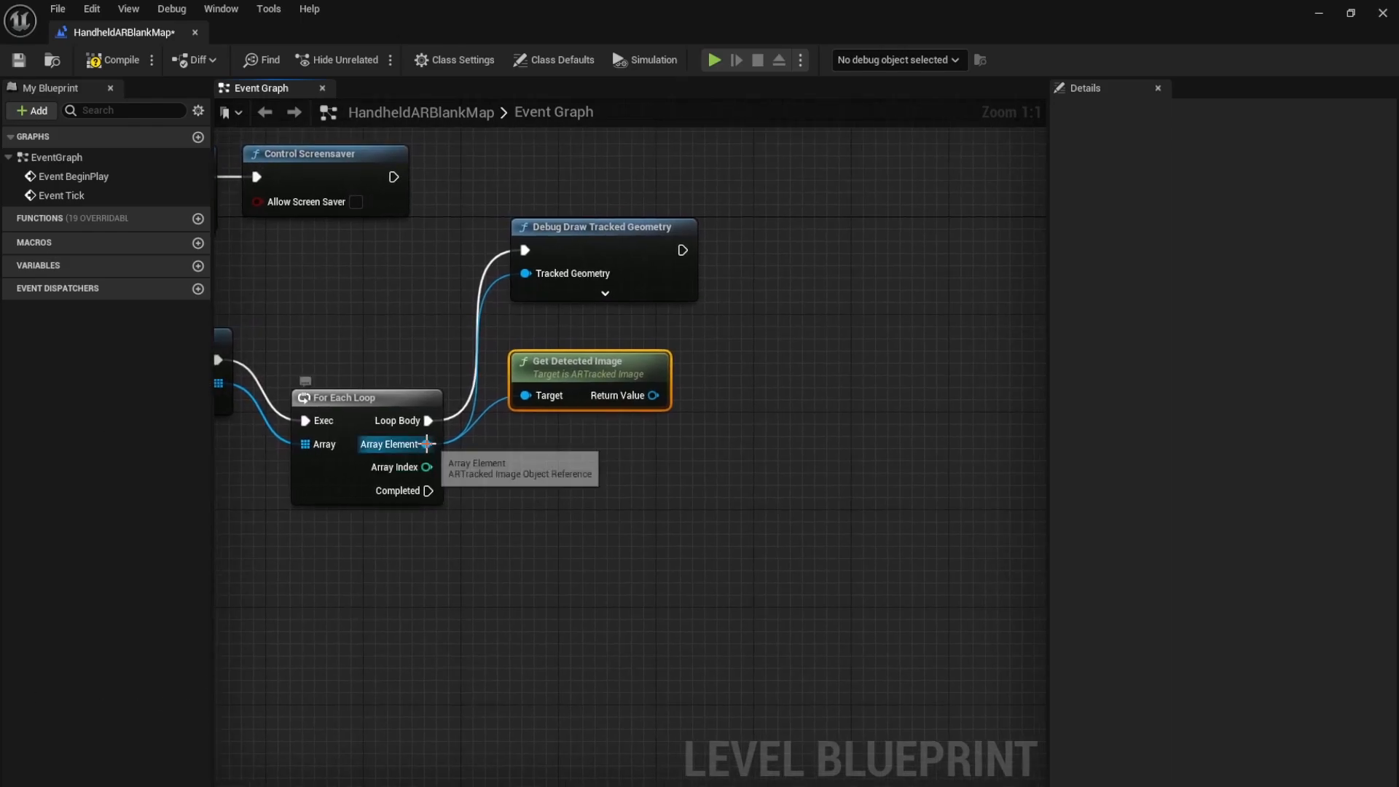
Add a Get Local to World Transform node off the loop's array element.
left_click_drag(428, 444, 513, 513)
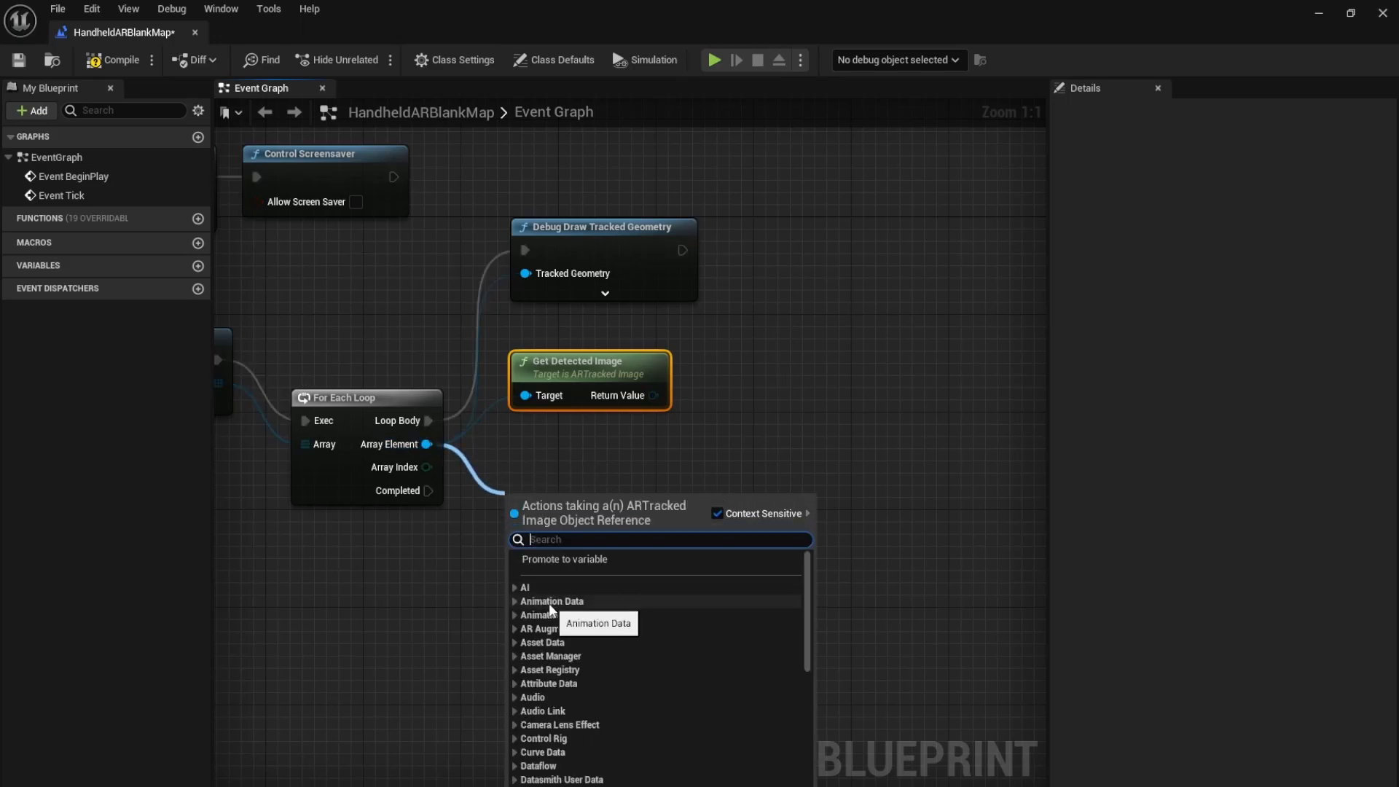
type("getlo")
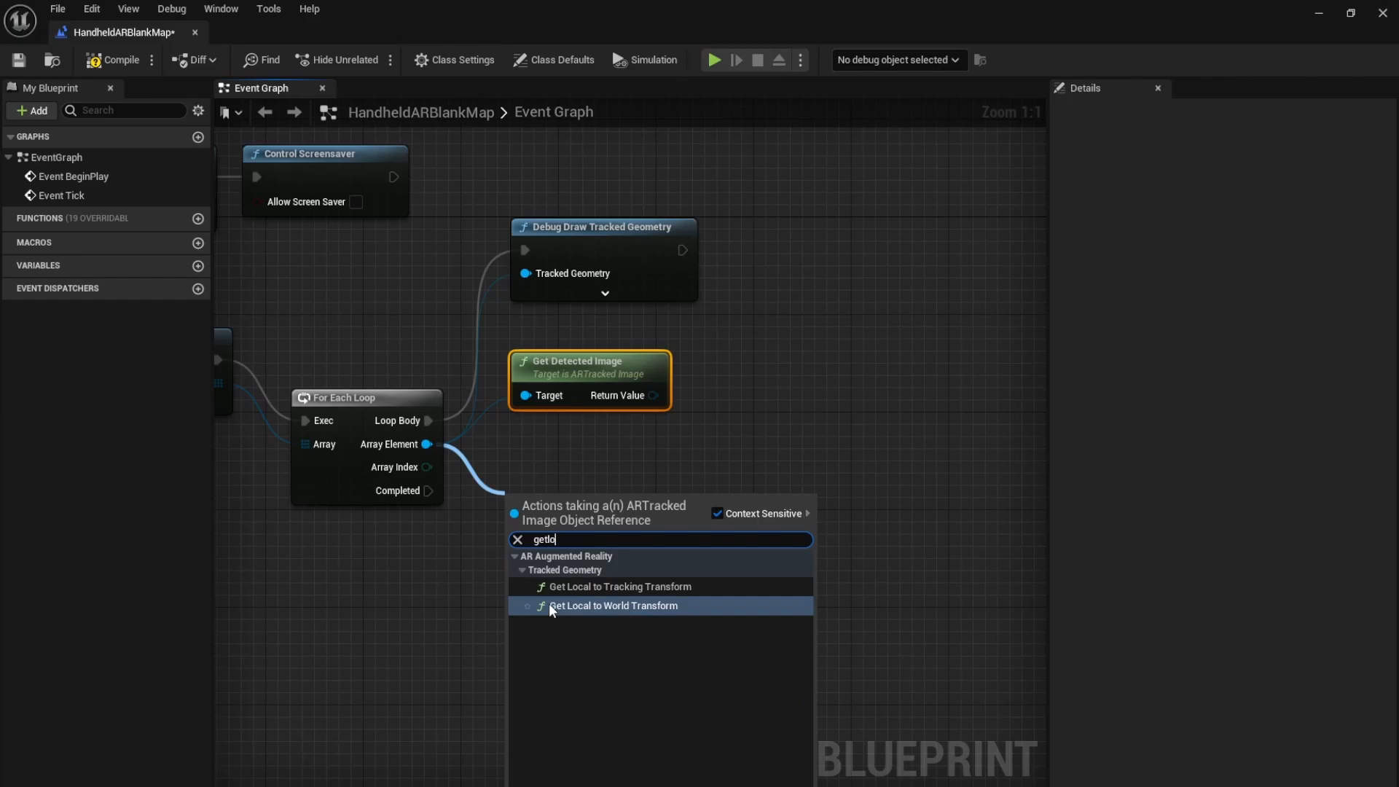
left_click(612, 605)
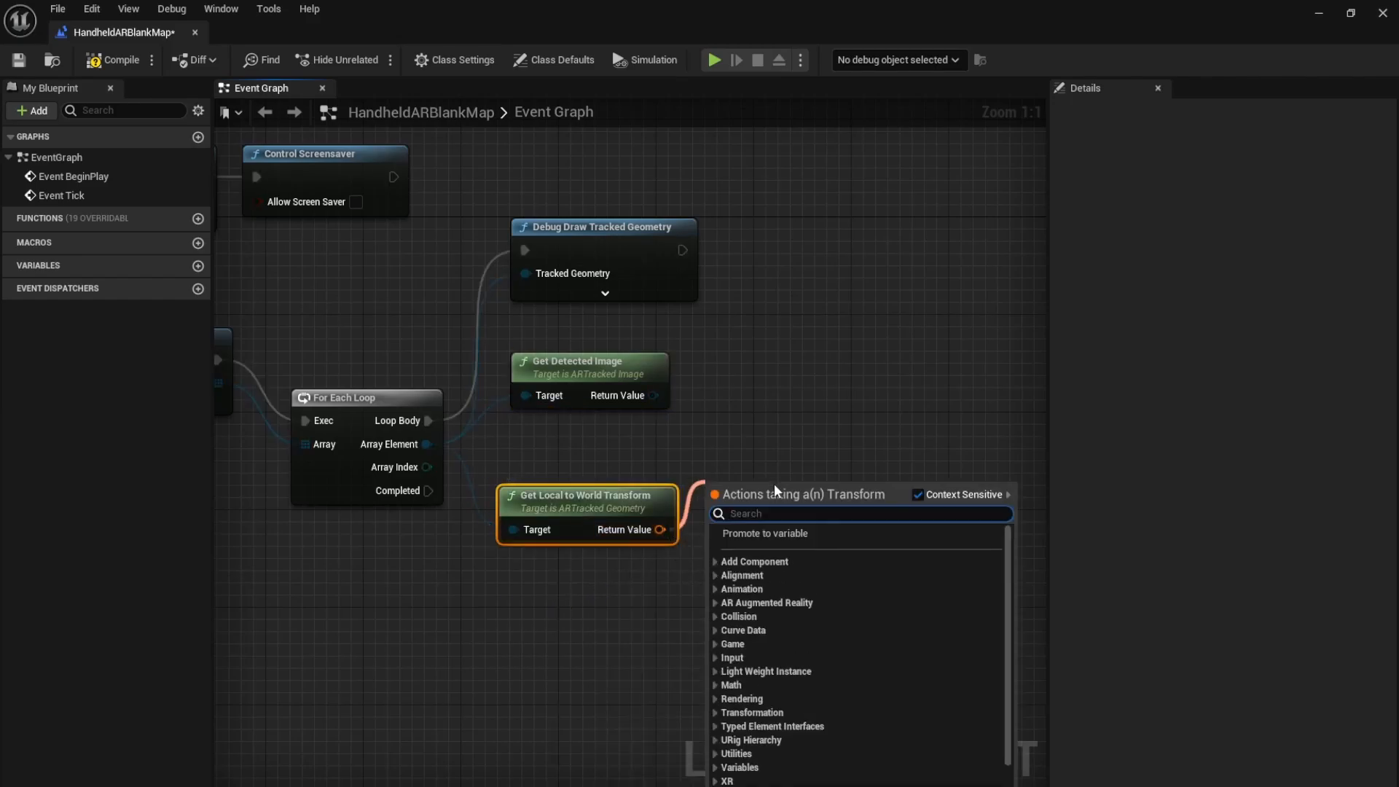
Feed the world transform into Transform Location and Transform Rotation nodes, then save the blueprint.
type("tra")
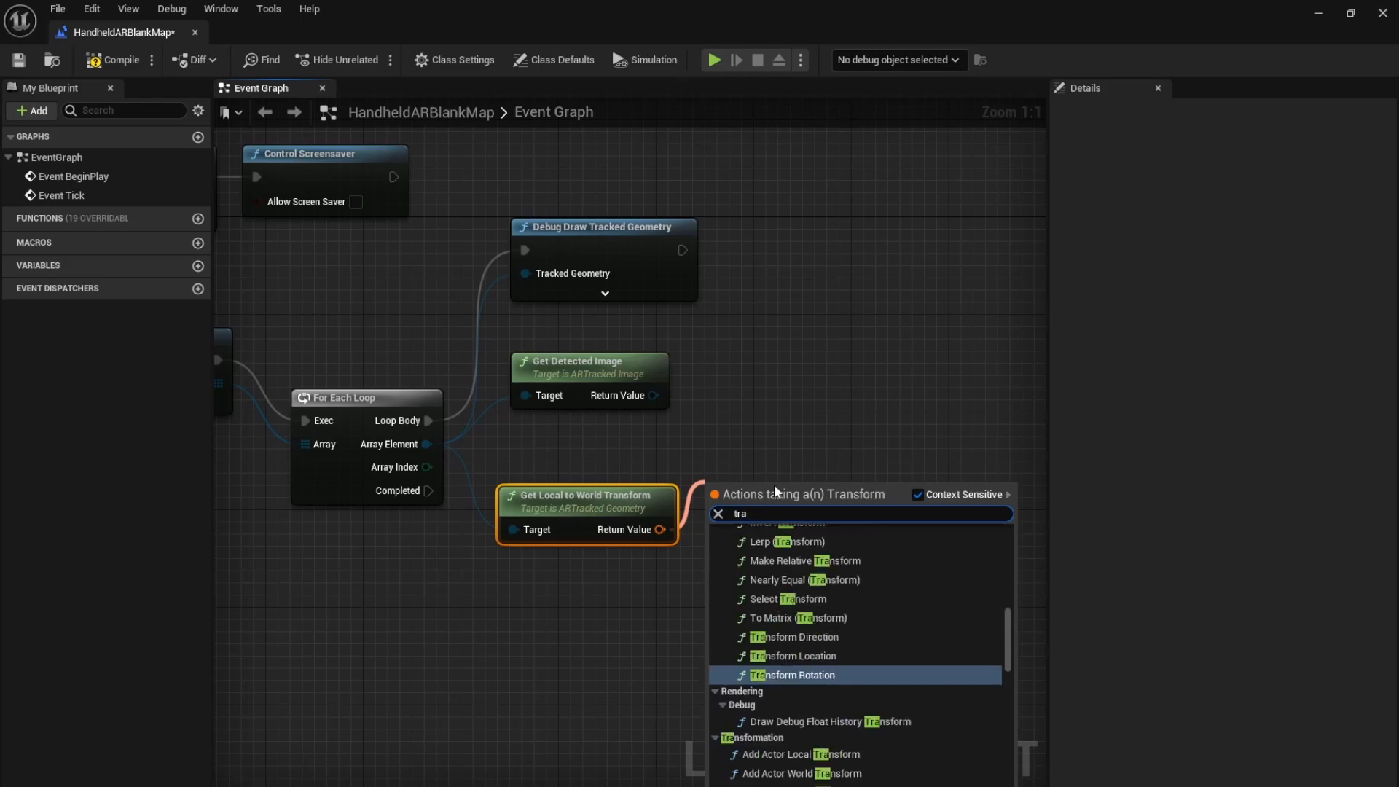
left_click(796, 656)
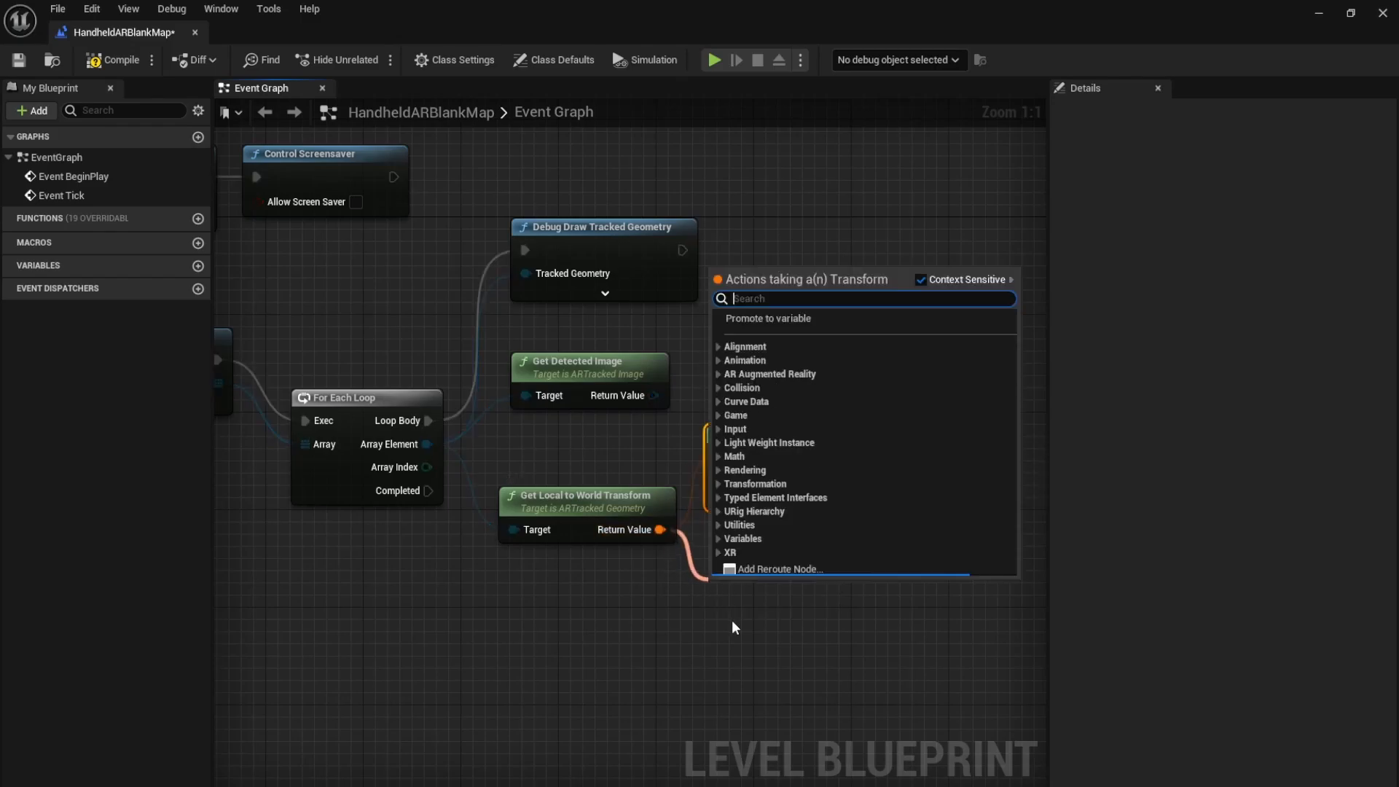
type("tra")
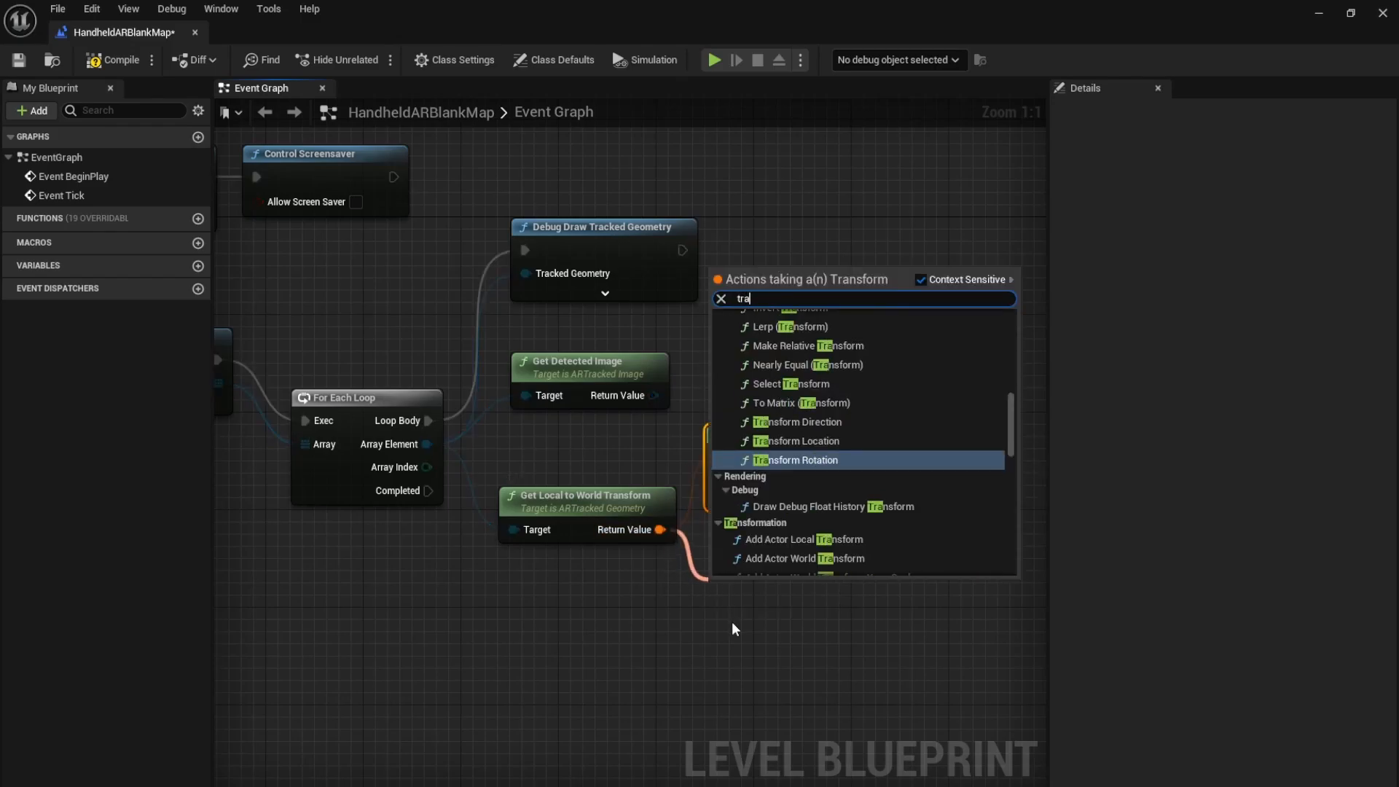
left_click(796, 460)
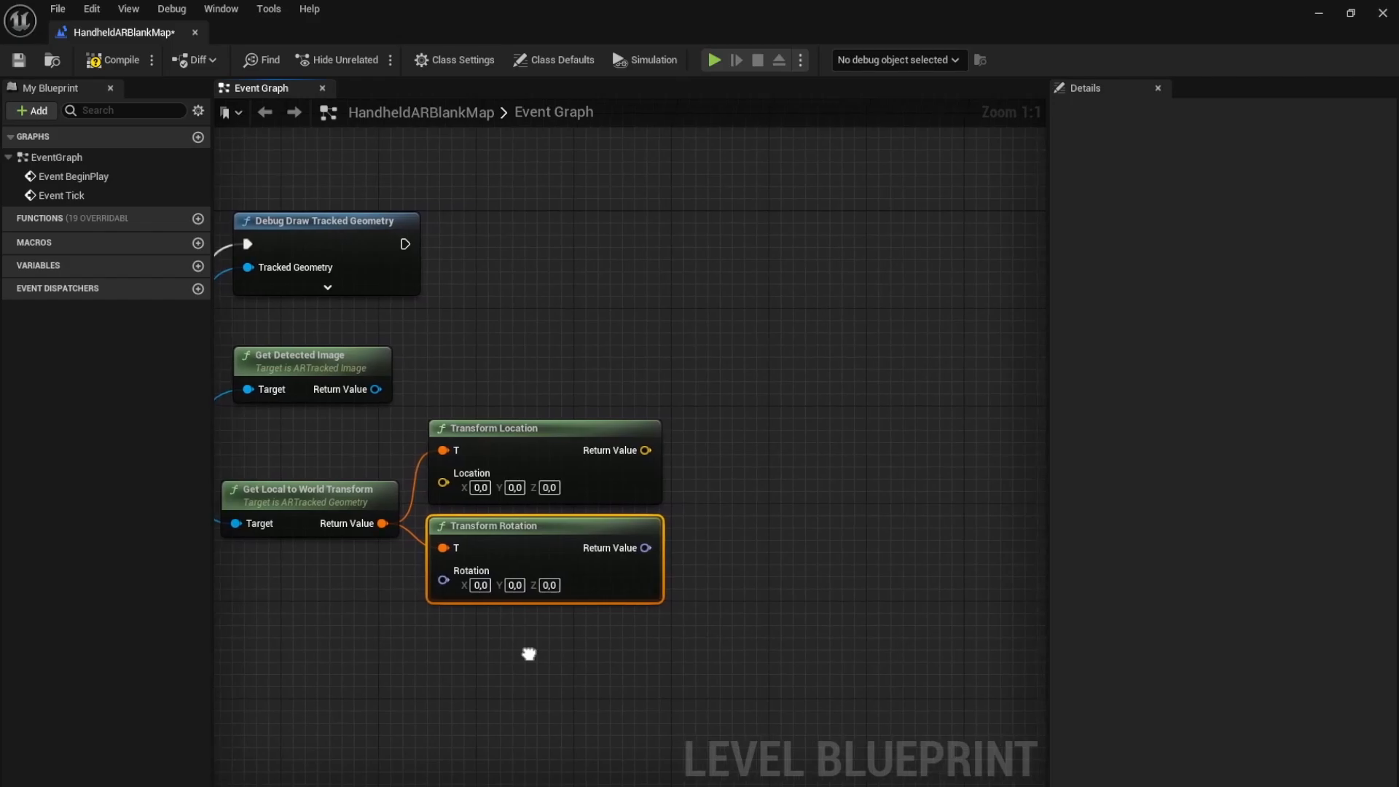
mouse_move(506, 183)
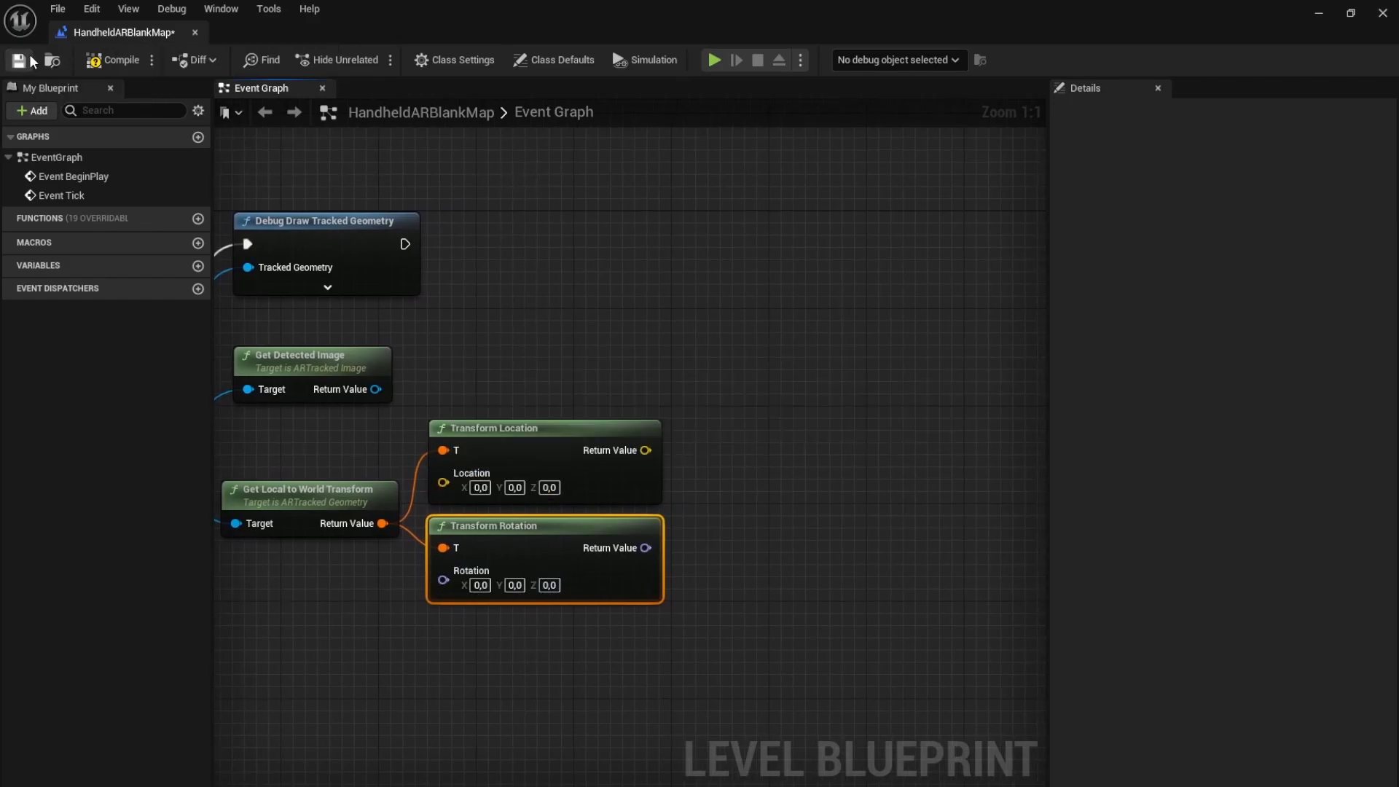
left_click(115, 60)
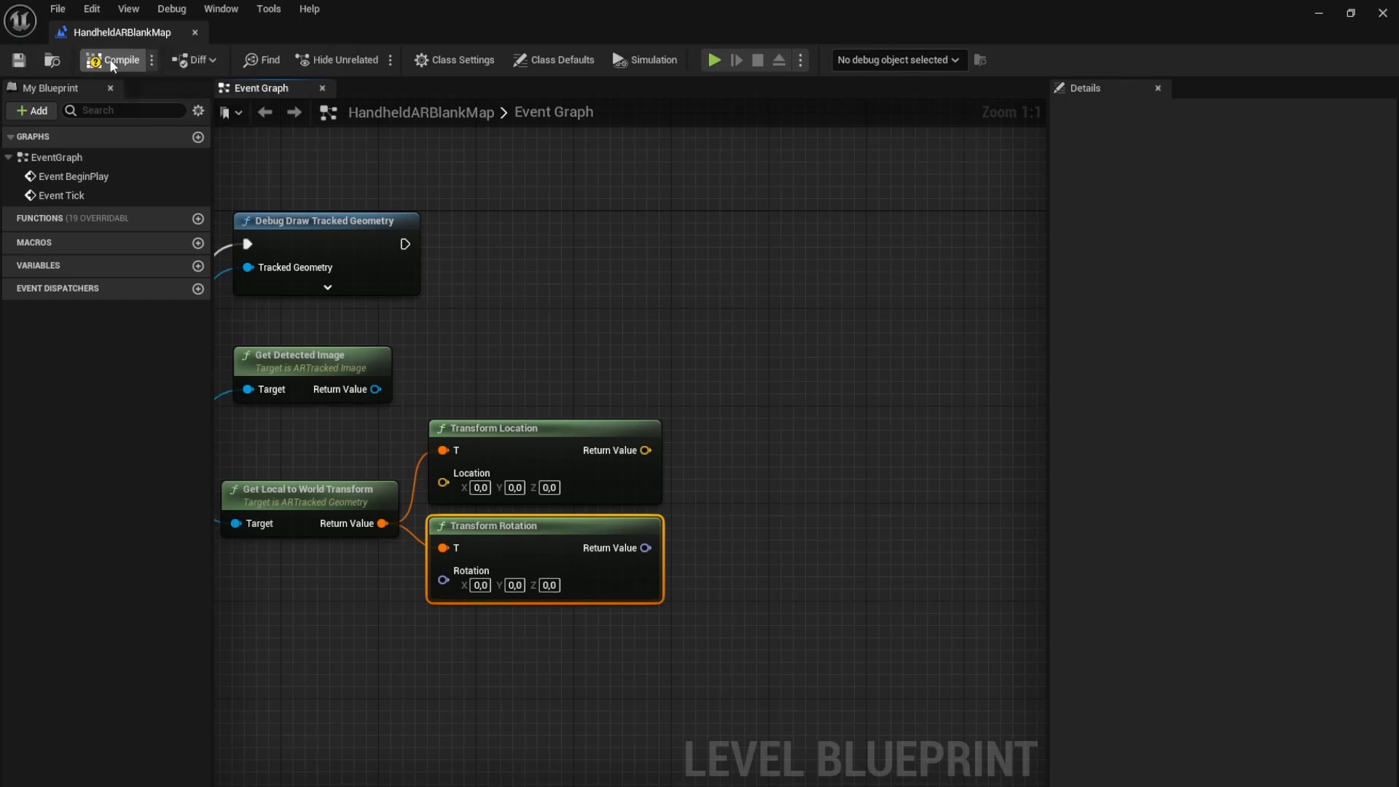
mouse_move(656, 453)
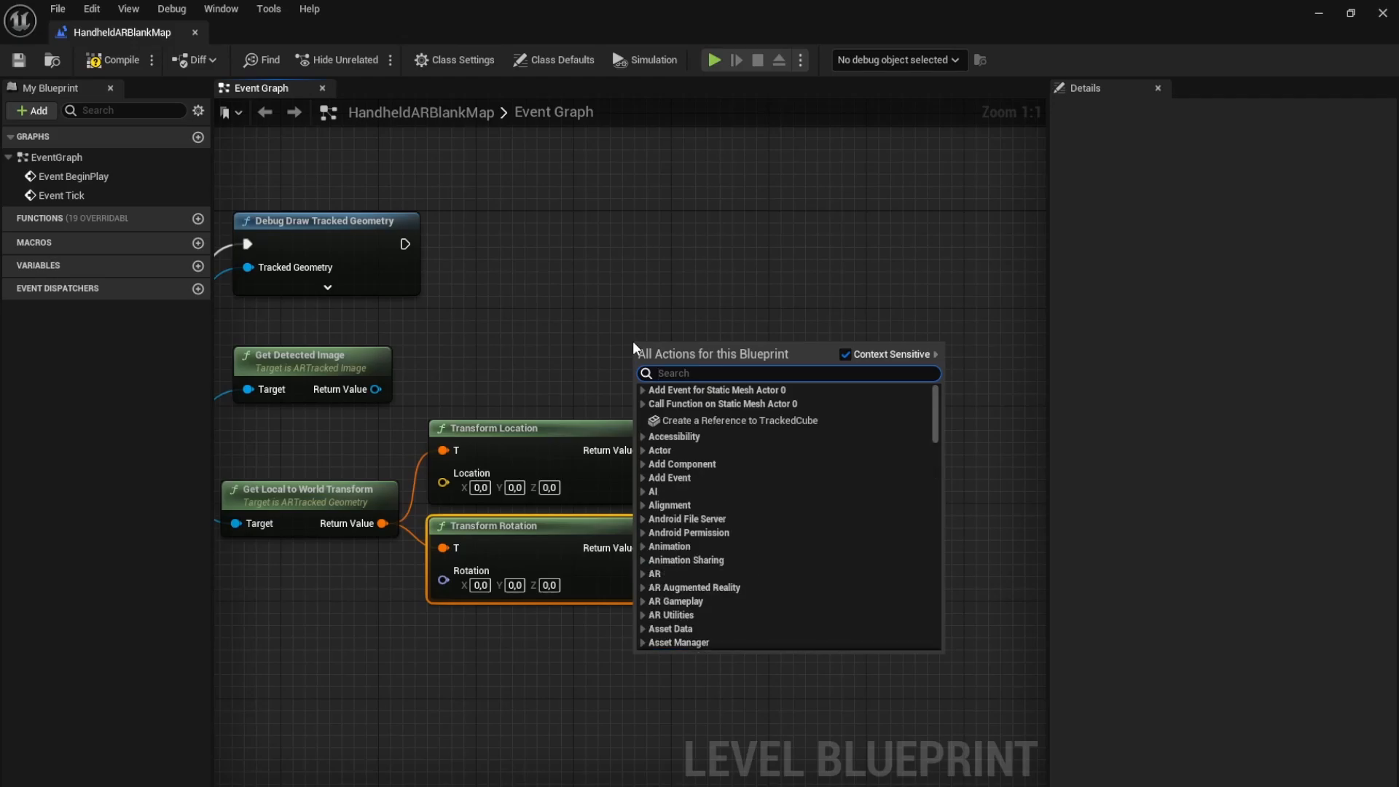
left_click(175, 152)
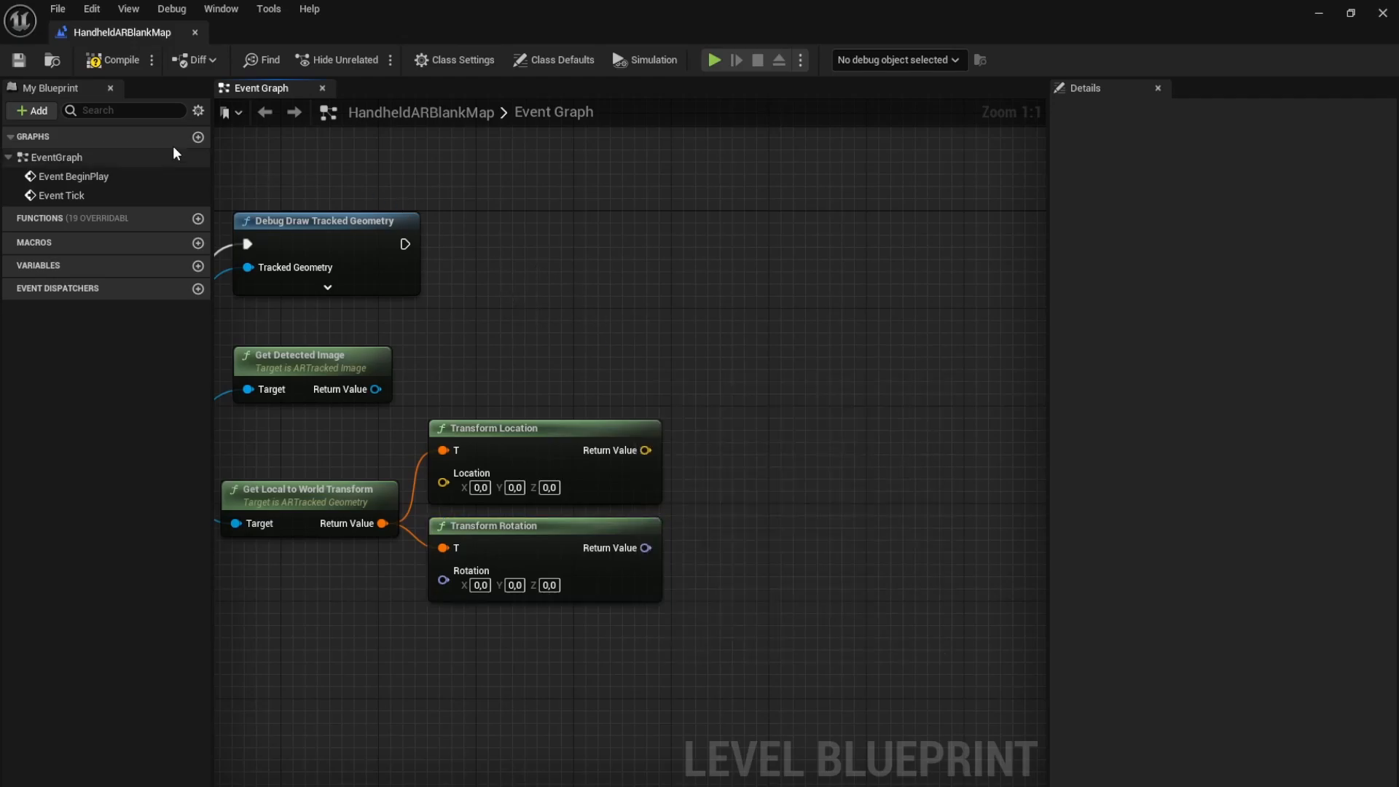
mouse_move(124, 32)
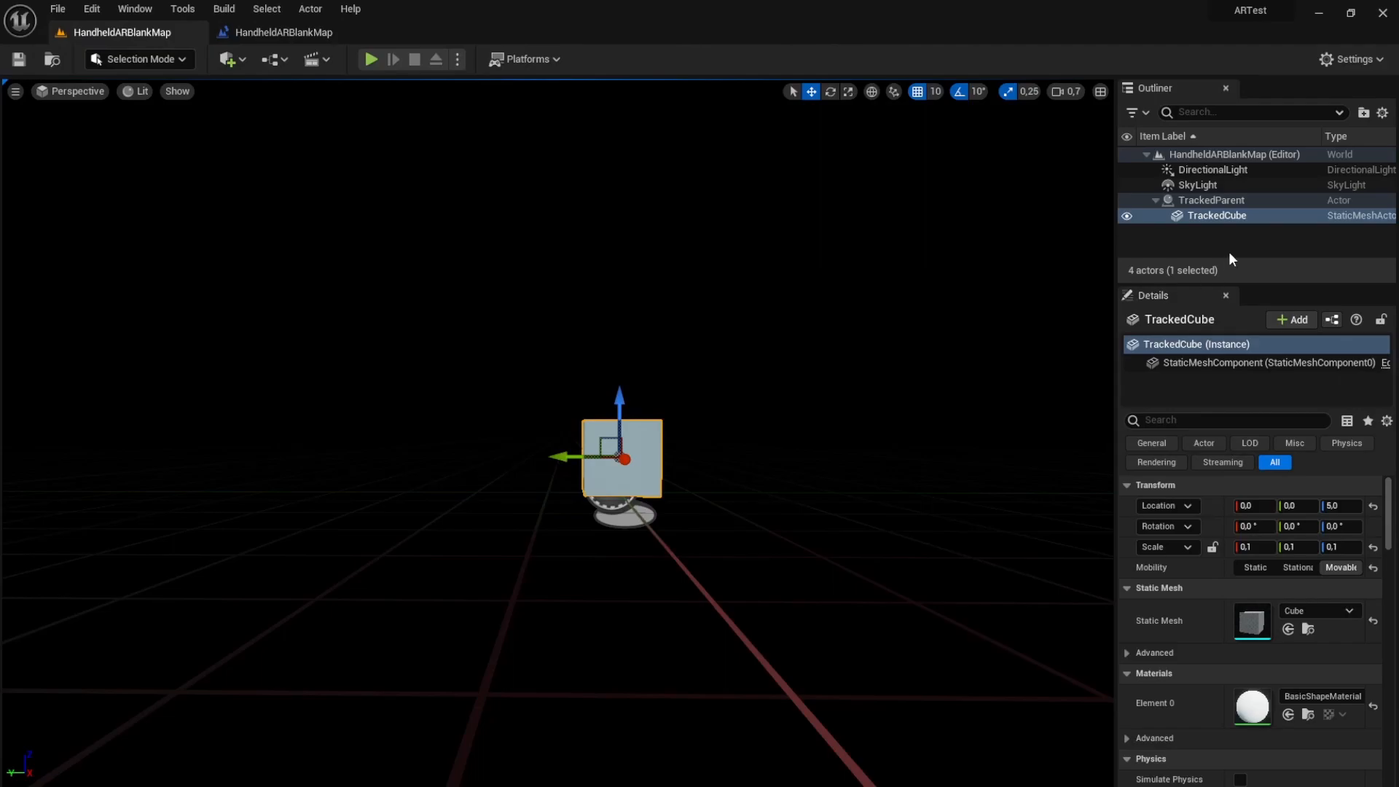
Select the TrackedParent actor in the Outliner to reference it in the Level Blueprint.
left_click(1211, 200)
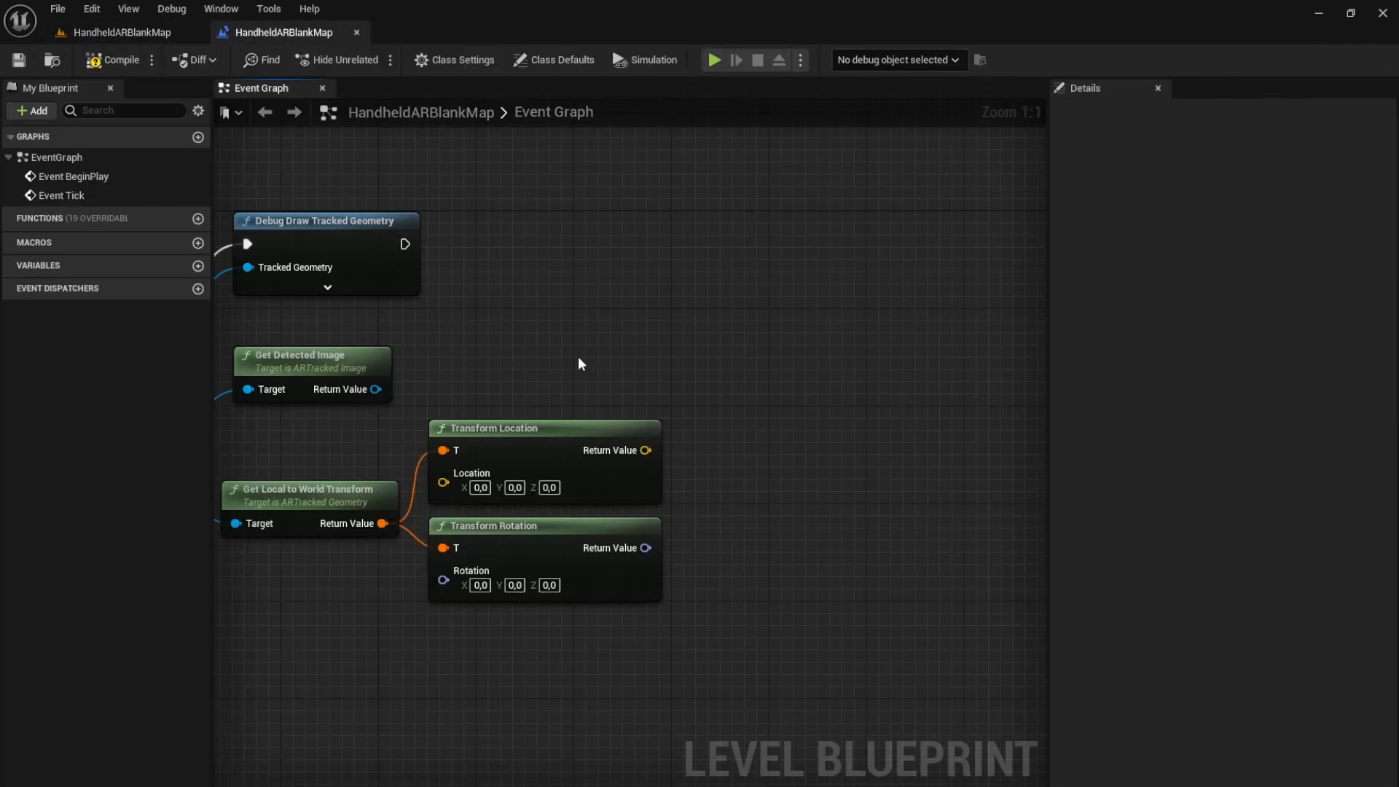
mouse_move(659, 442)
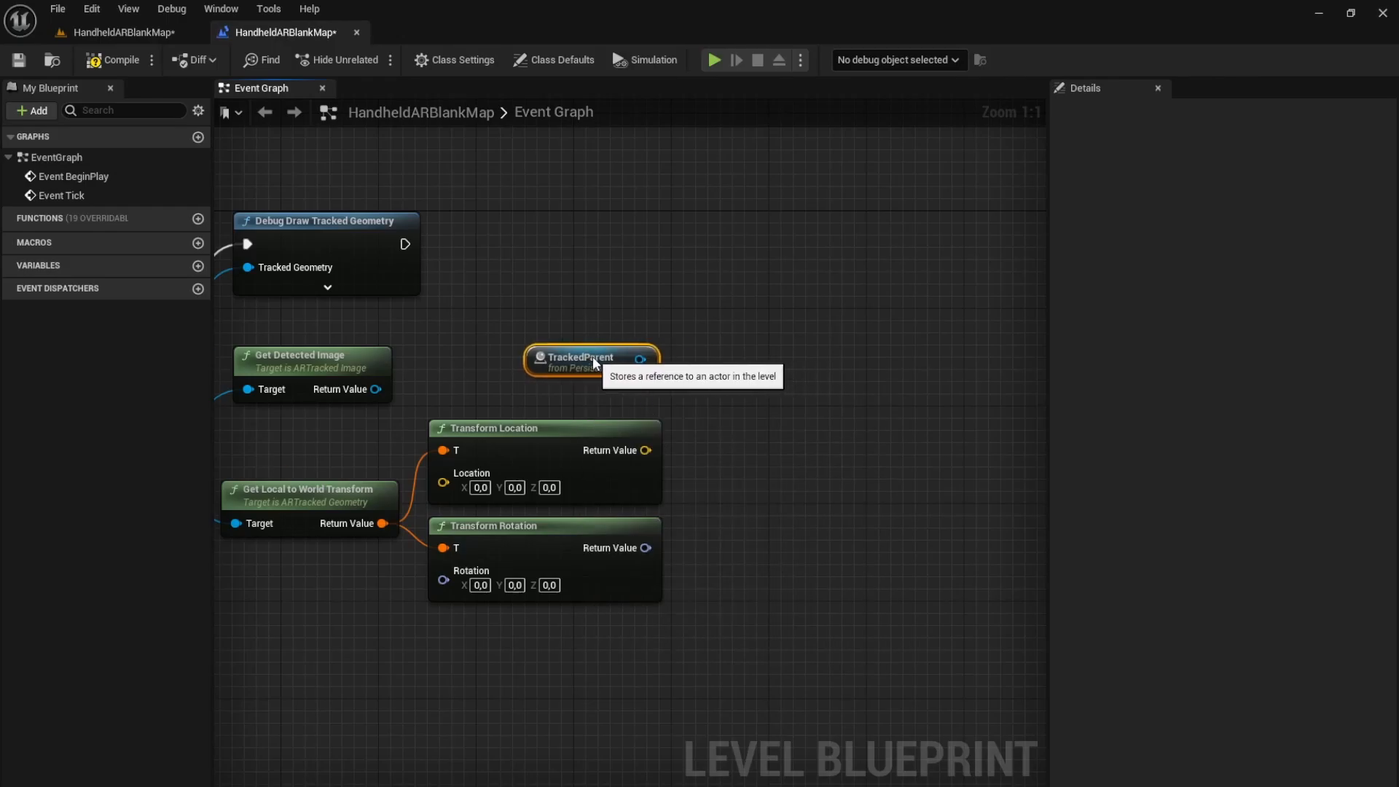
Add a Set Actor Location And Rotation node wired to the transformed location and Debug Draw exec.
right_click(838, 350)
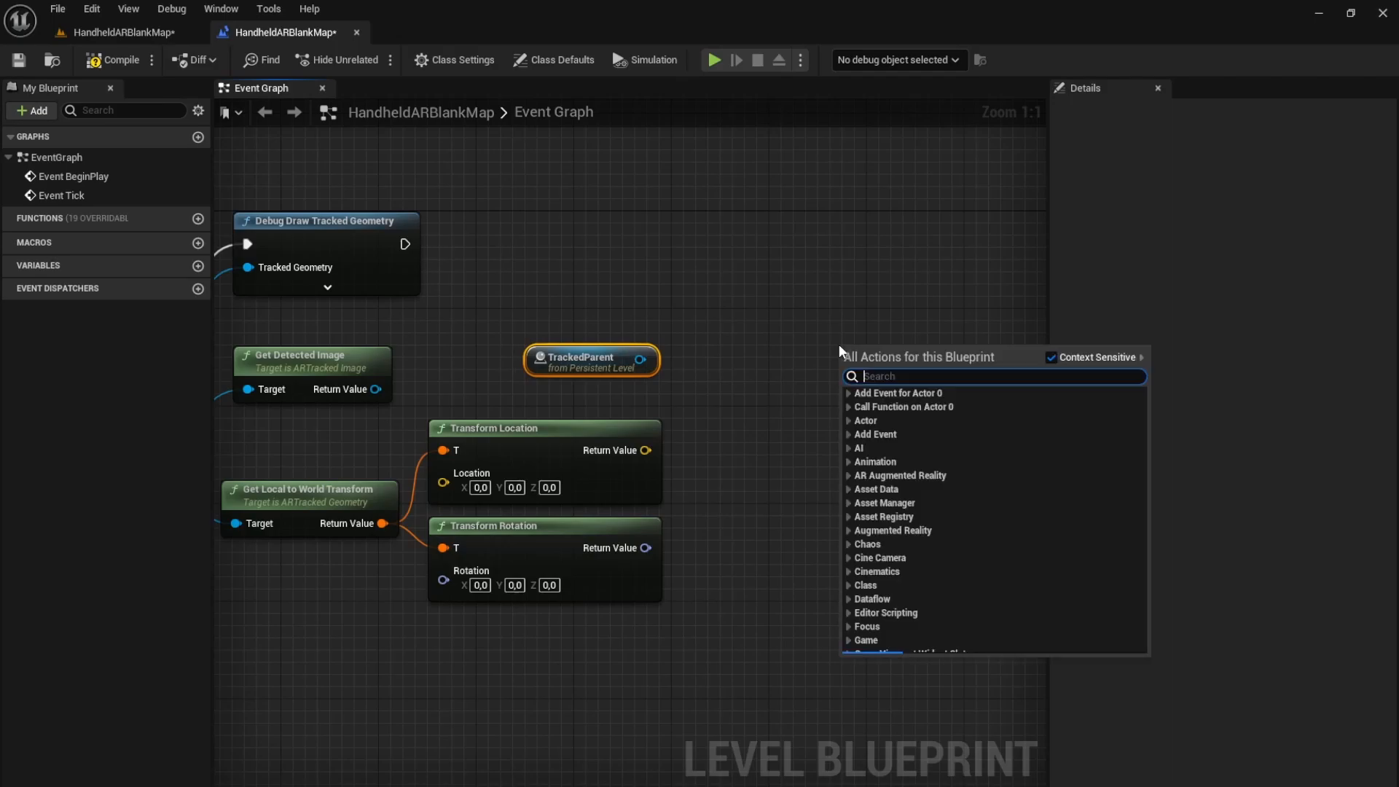
type("set")
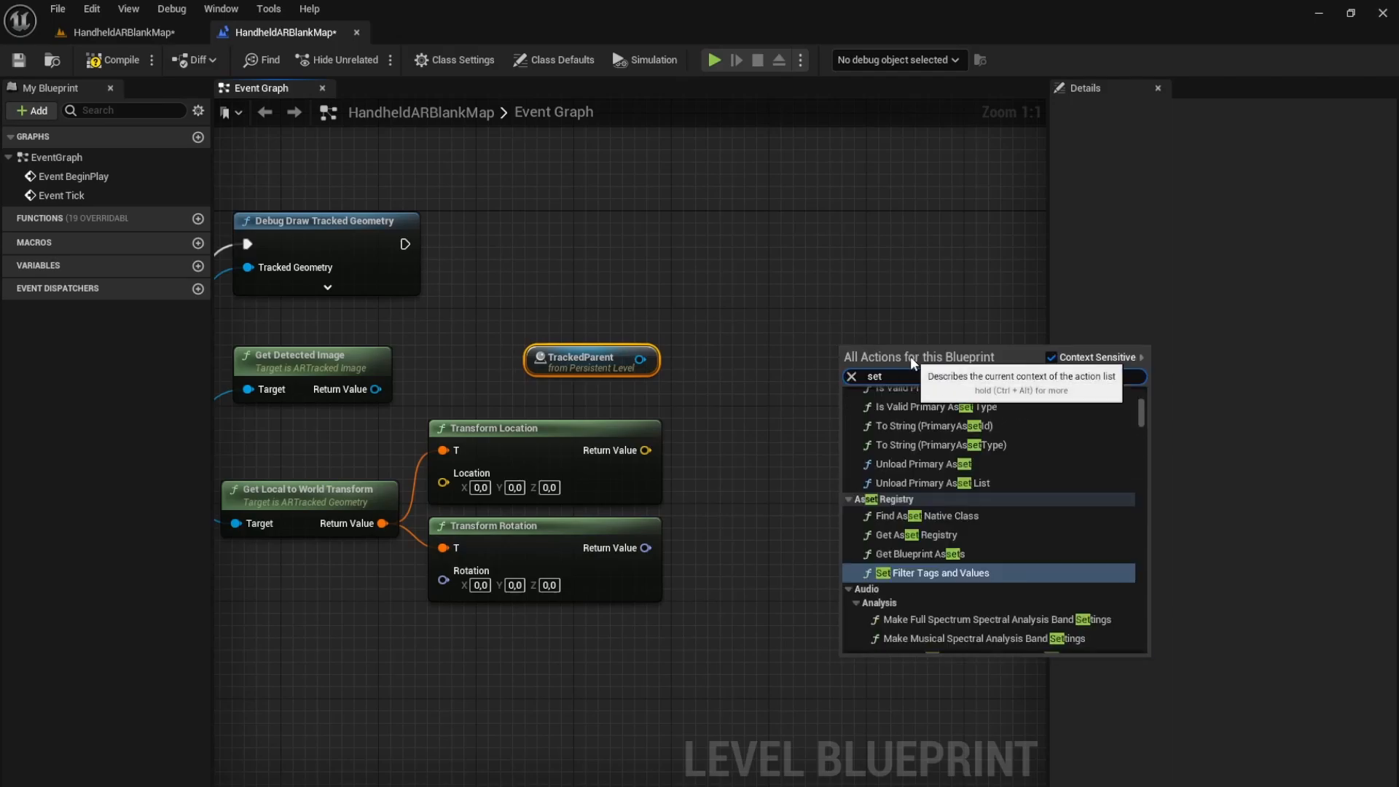
type("actorl")
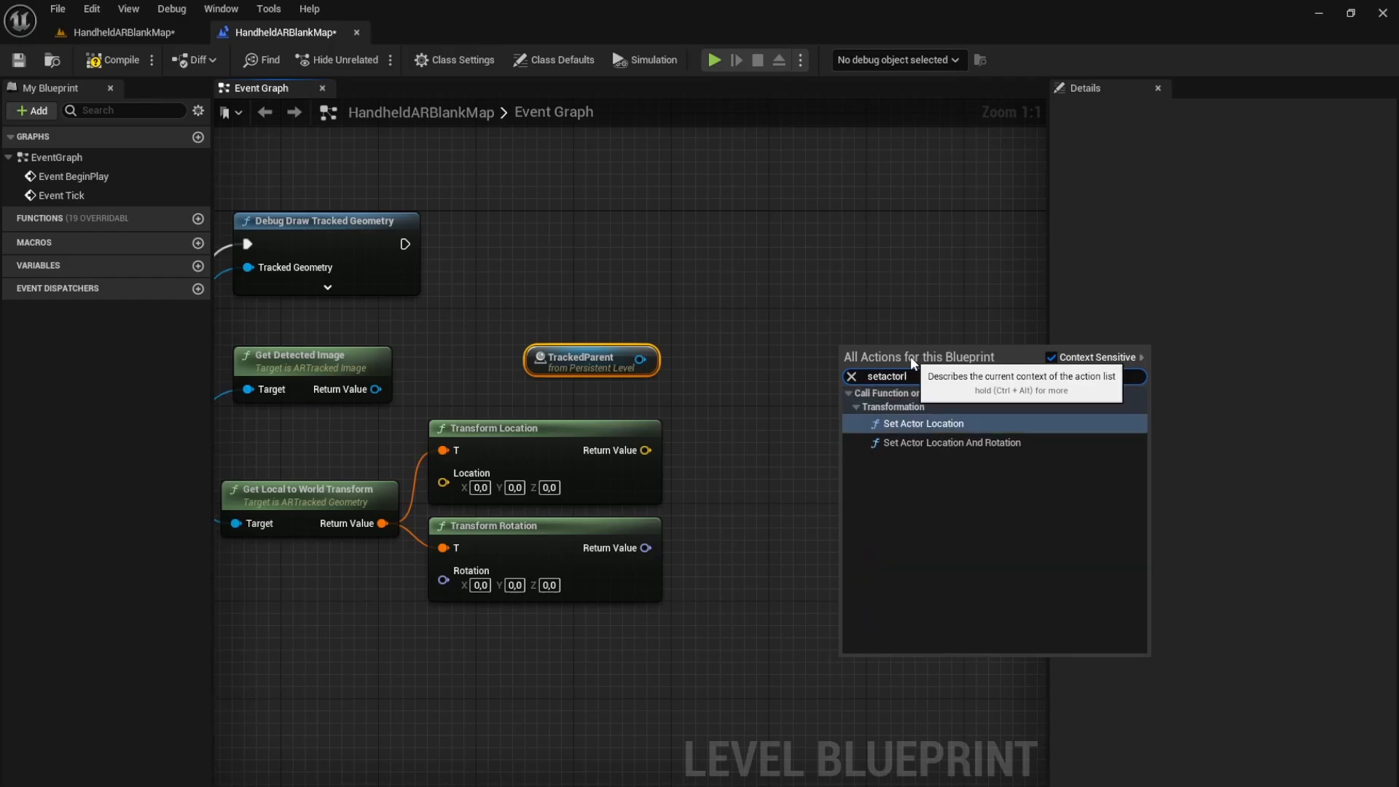
left_click(951, 443)
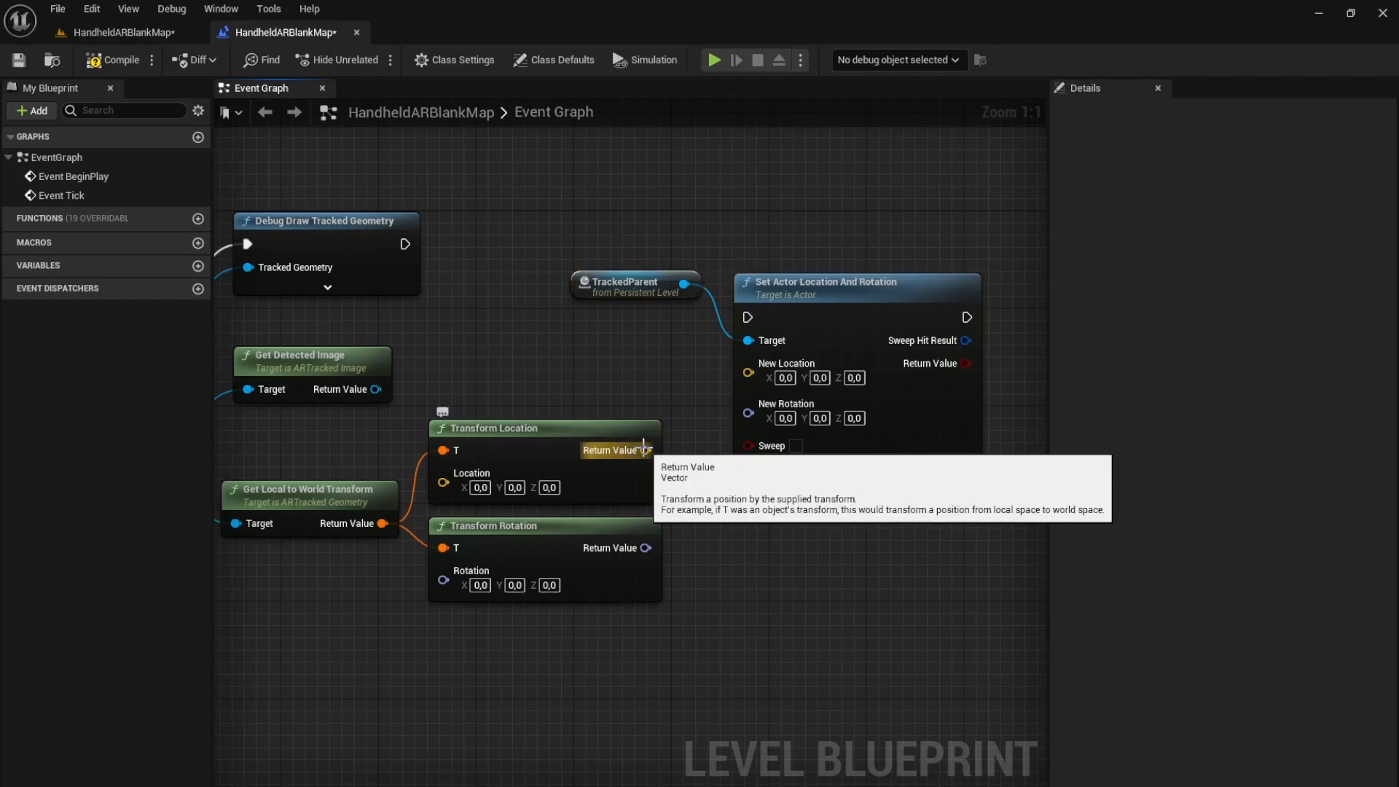
left_click_drag(644, 450, 747, 362)
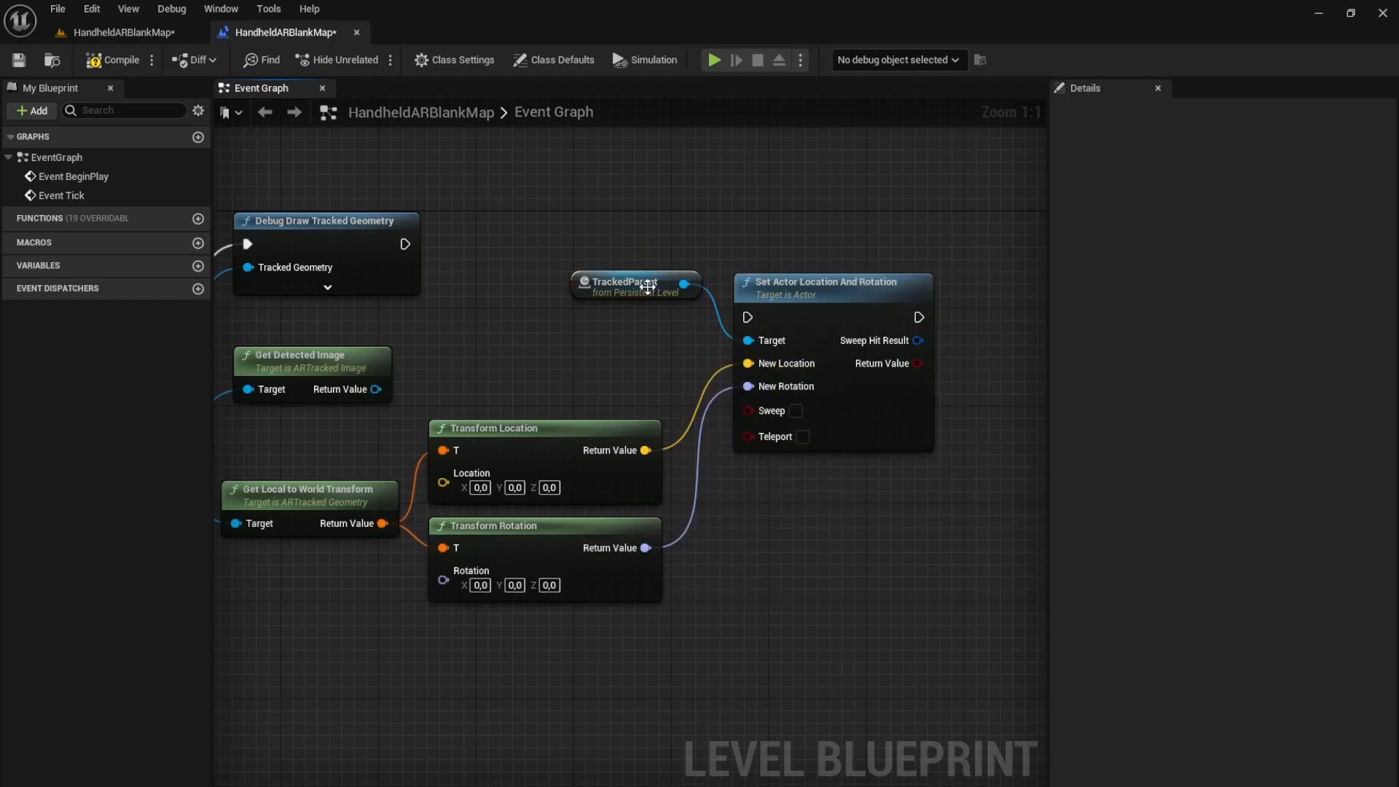
left_click_drag(636, 285, 604, 348)
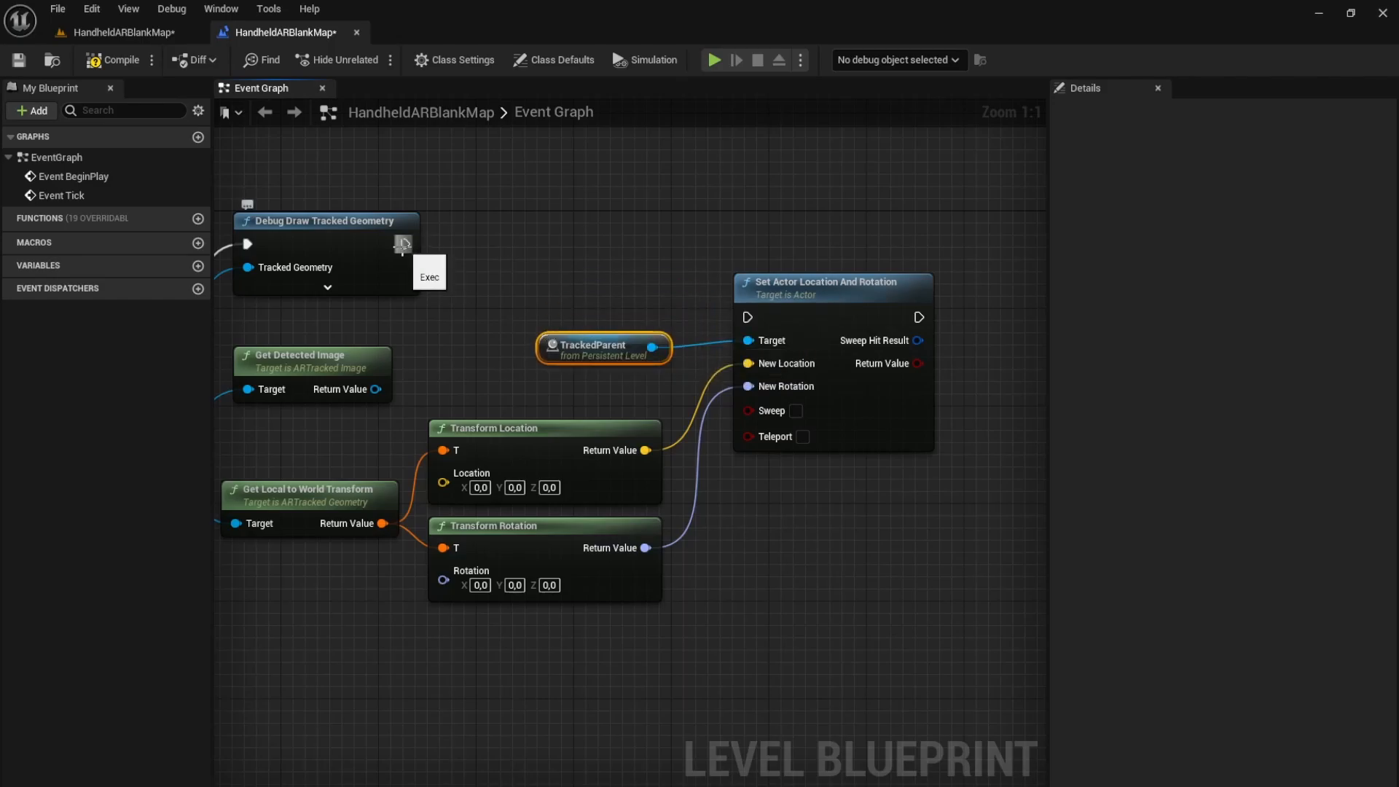
left_click_drag(404, 243, 748, 317)
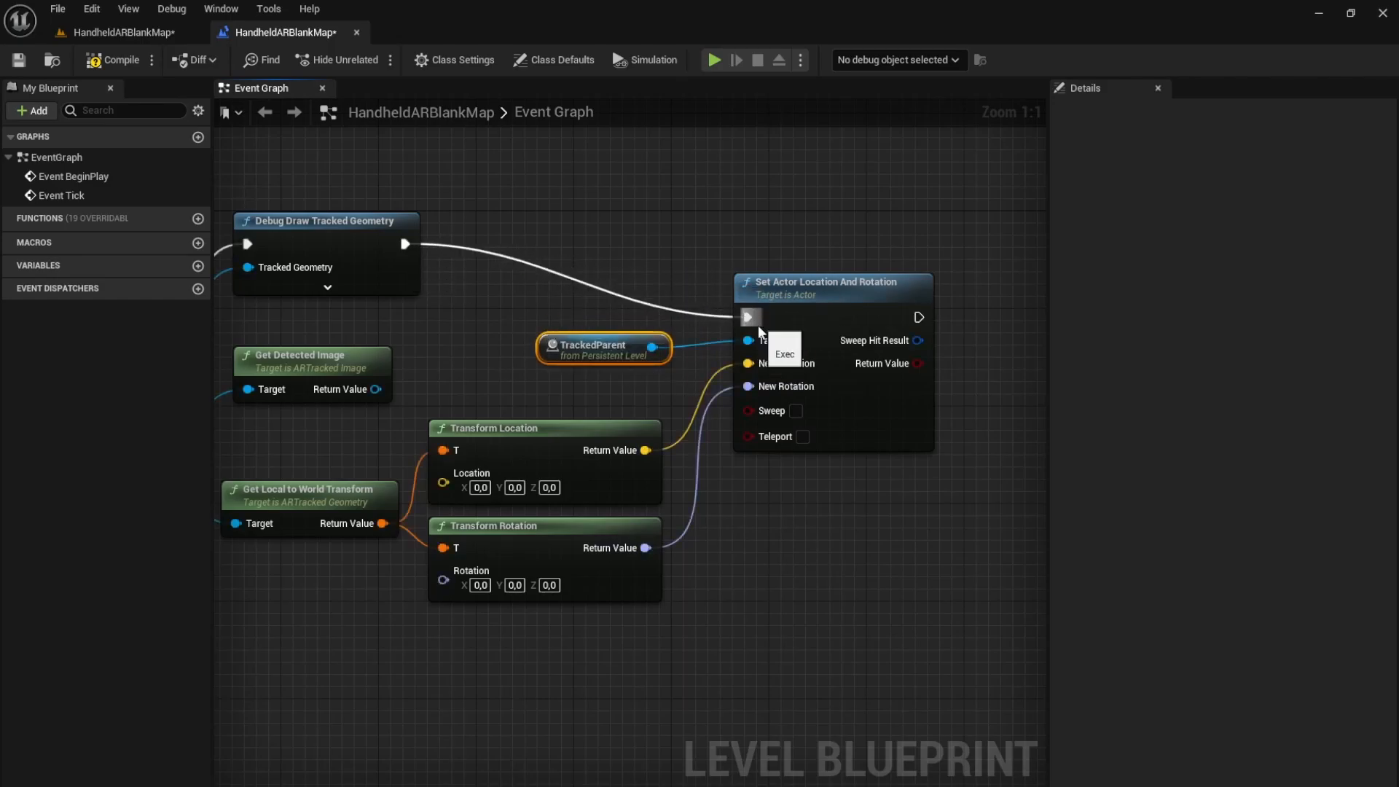
mouse_move(747, 526)
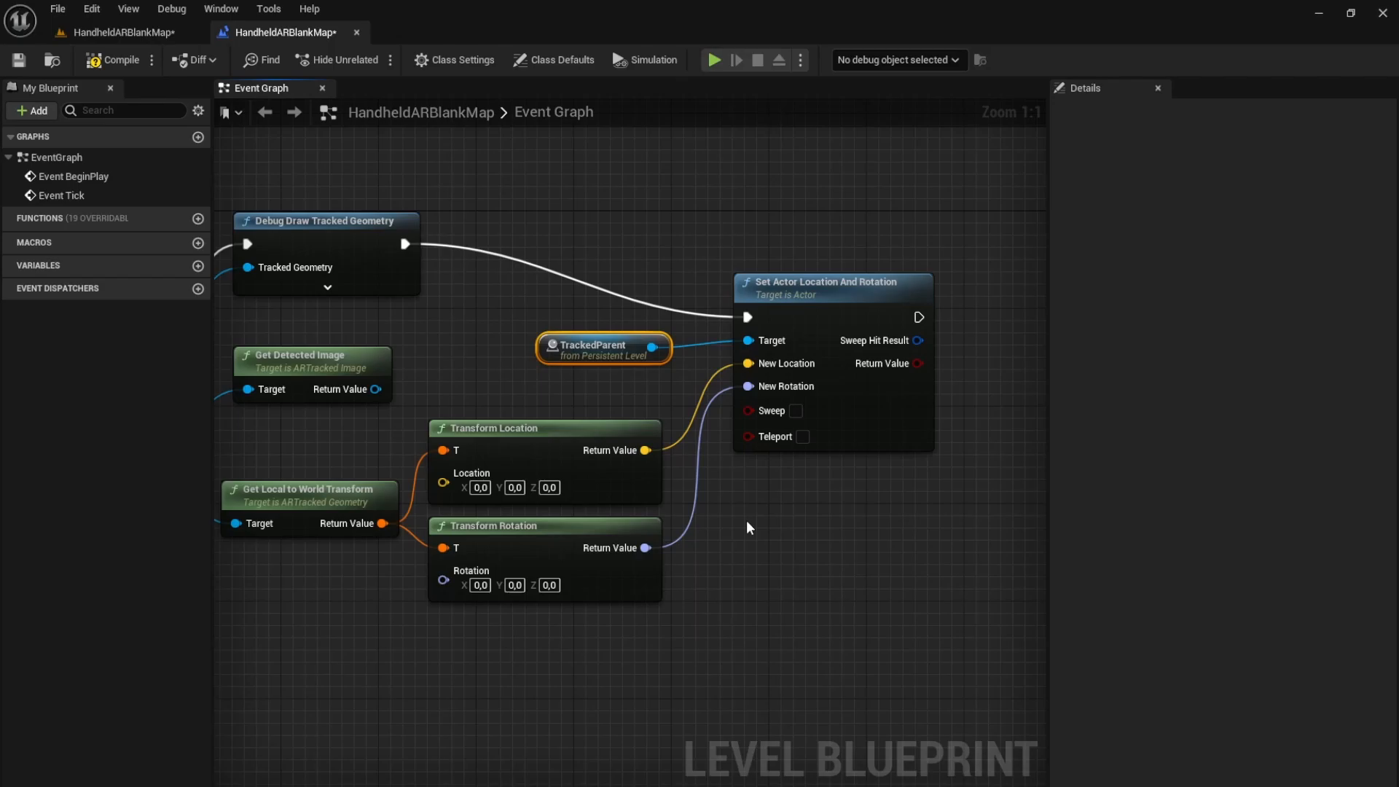
Compile the Level Blueprint and change the debug outline colour to red.
left_click(113, 60)
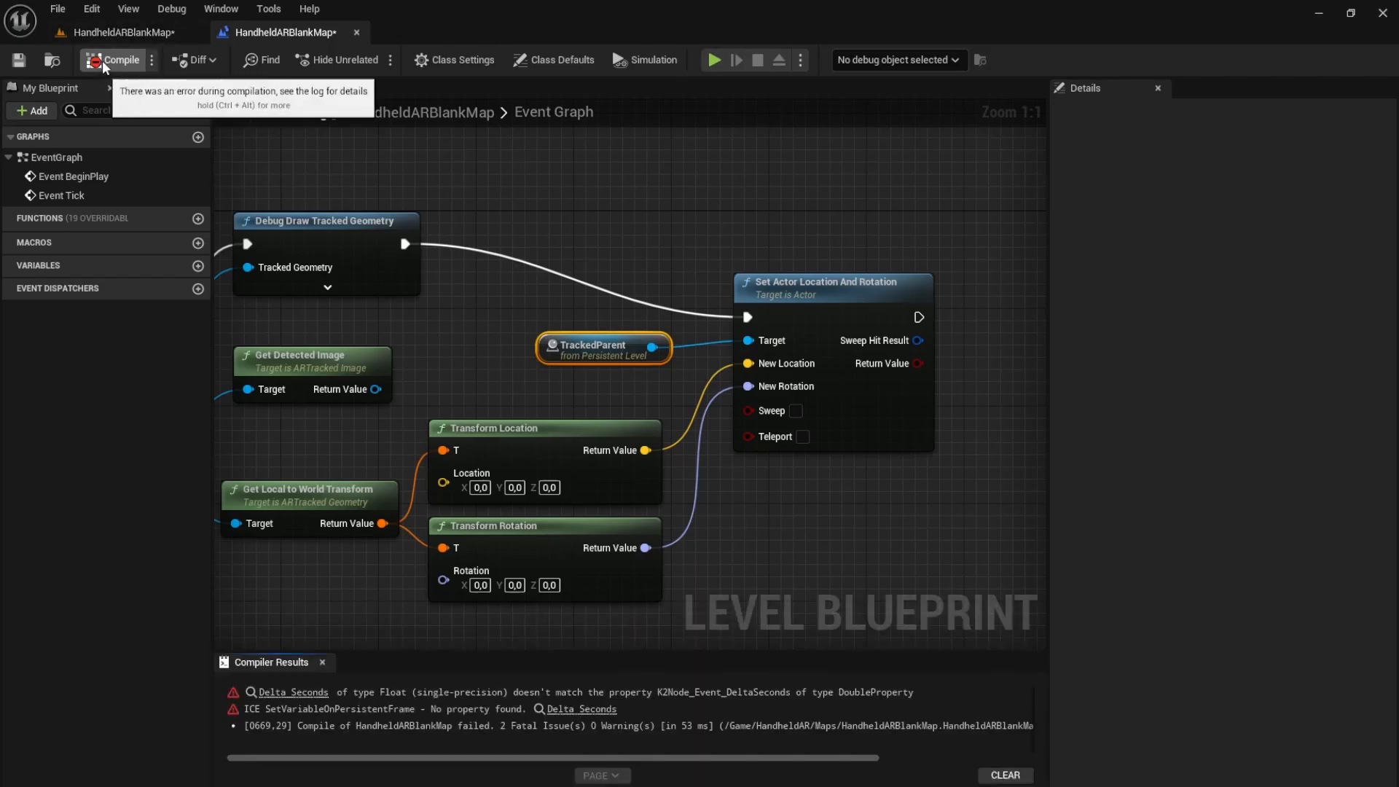
mouse_move(352, 587)
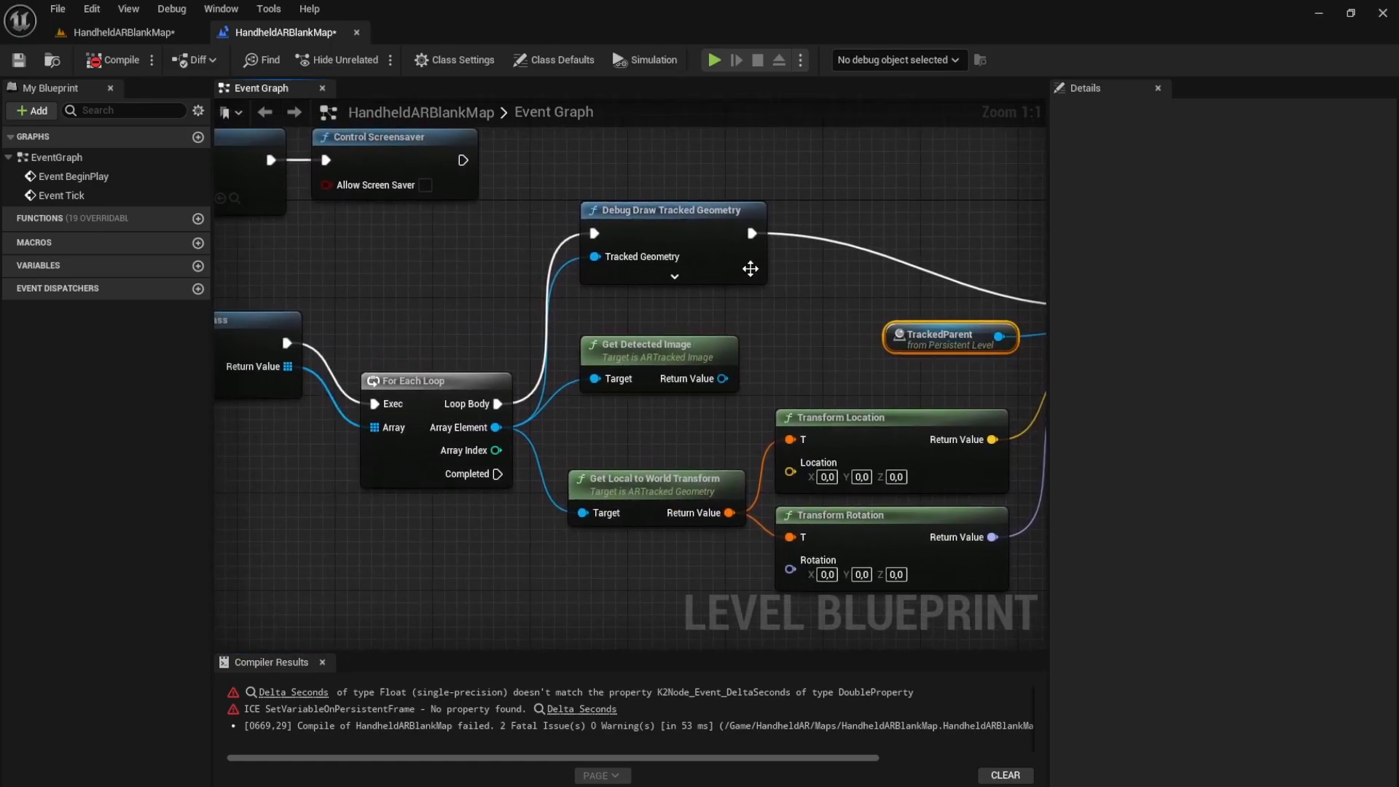
left_click(673, 277)
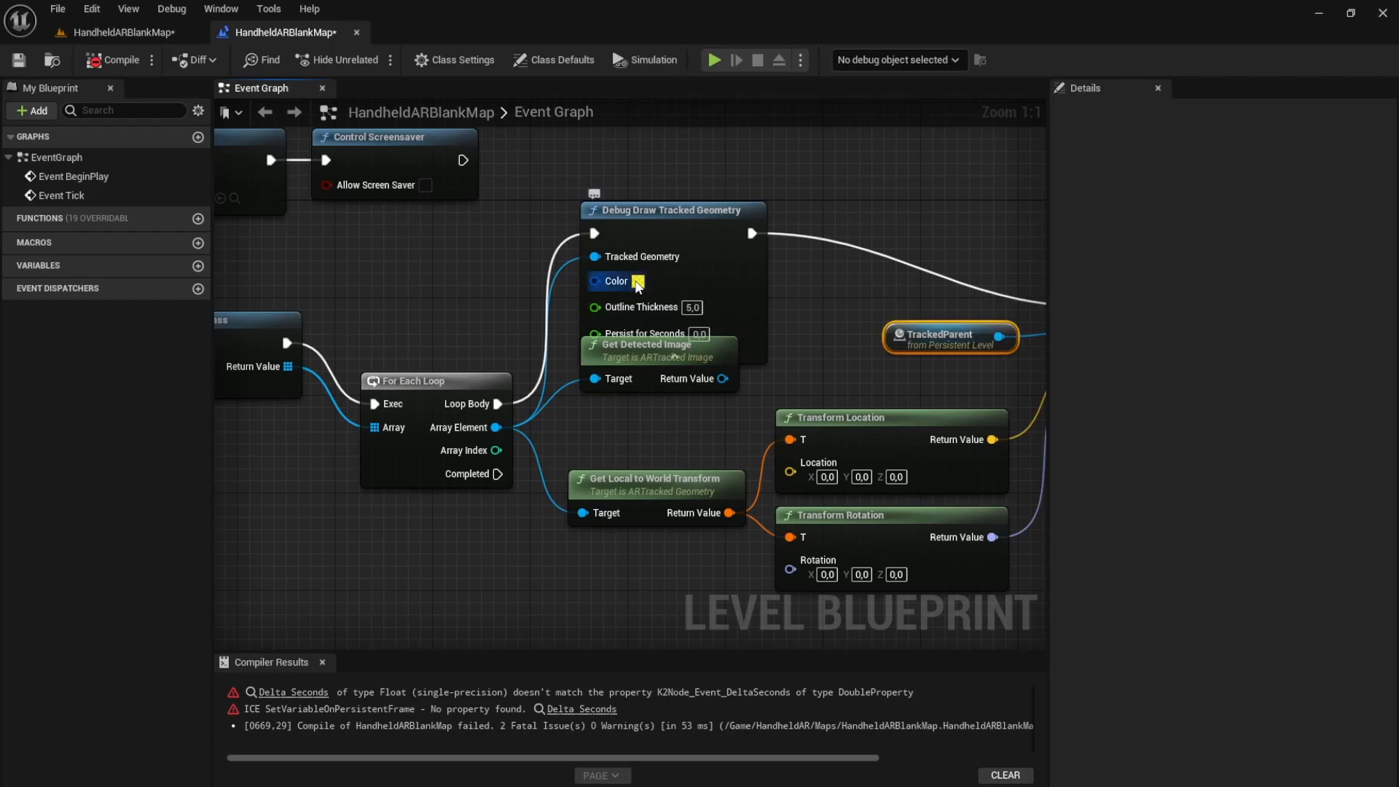
left_click(635, 281)
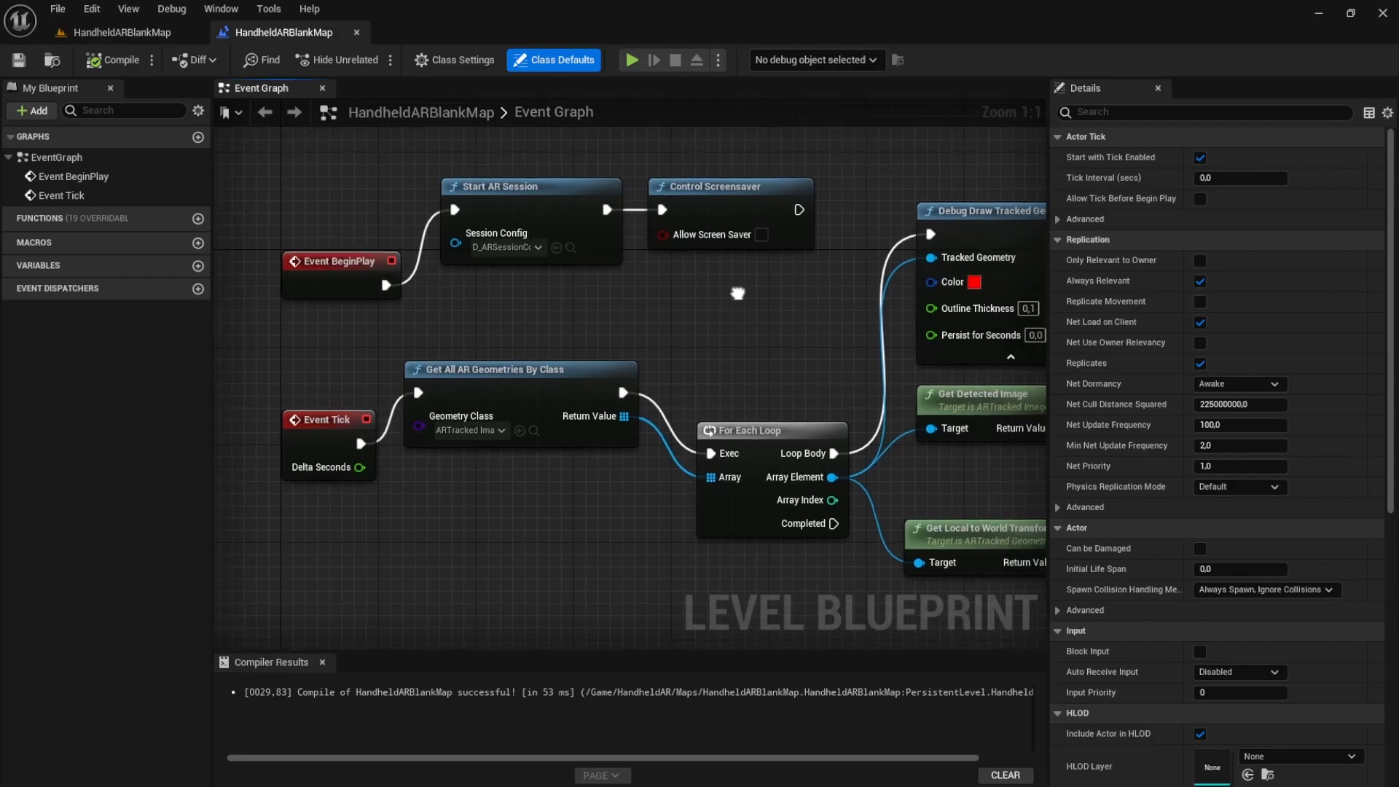
Pan the blueprint graph to bring the Event BeginPlay nodes into view.
left_click_drag(737, 293, 778, 301)
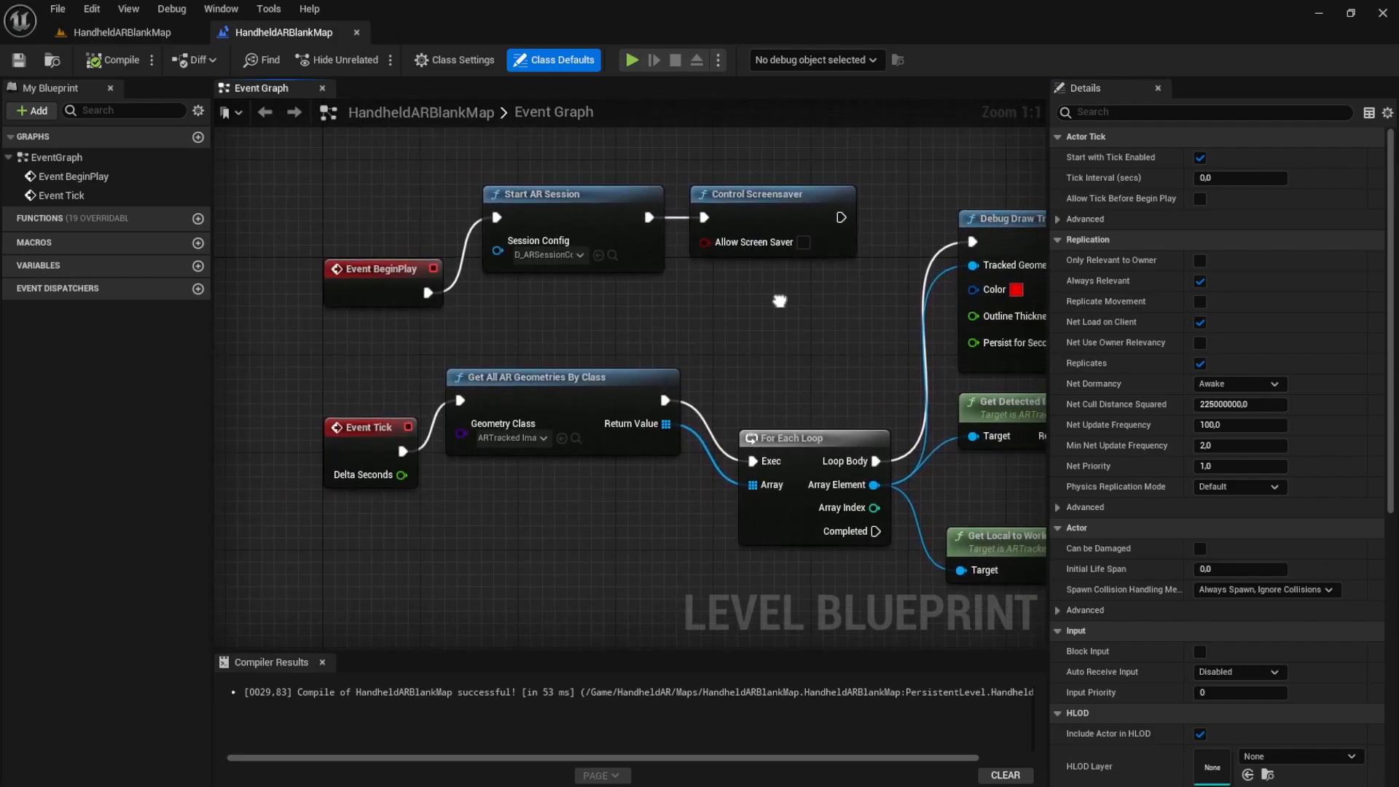
left_click_drag(778, 299, 263, 262)
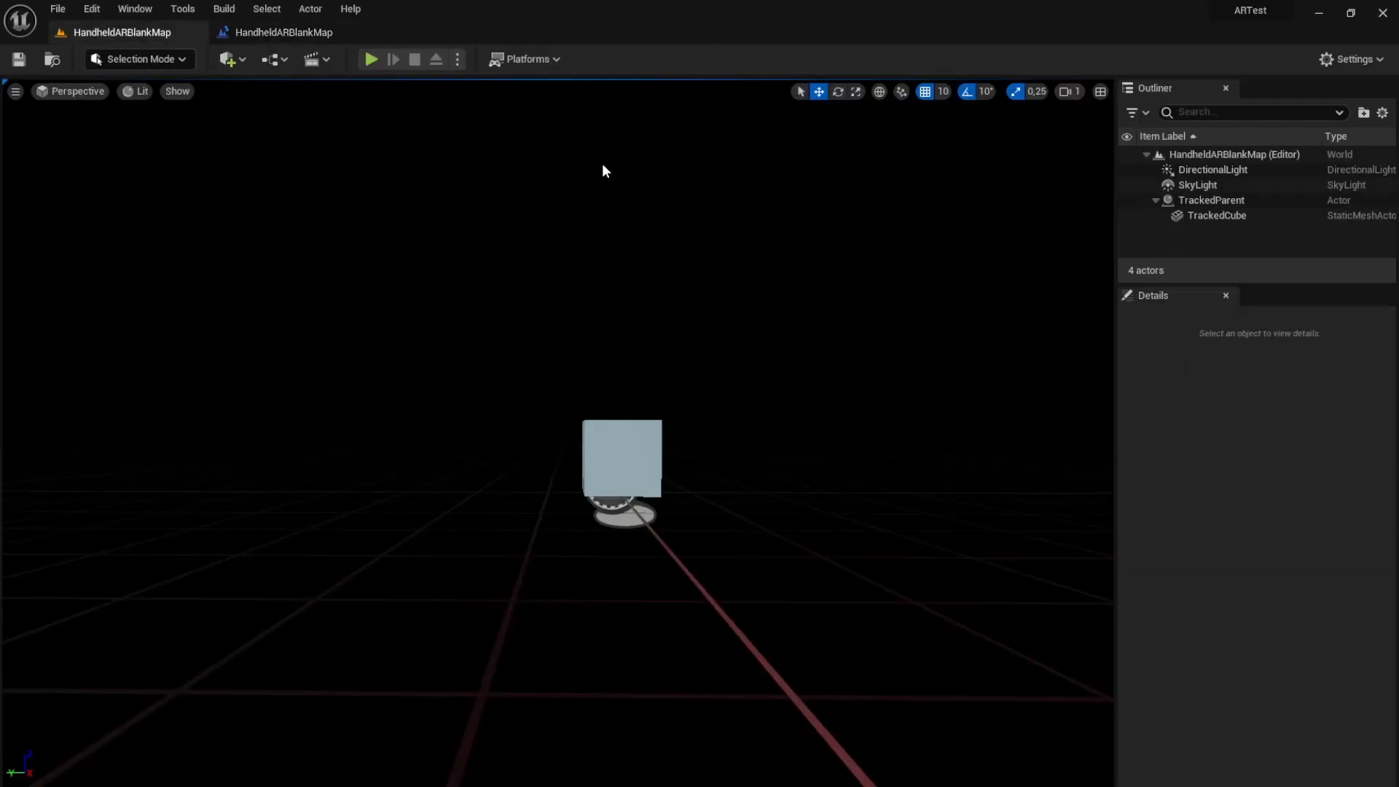
Package the project for Android into a new Build folder inside the project directory.
left_click(525, 59)
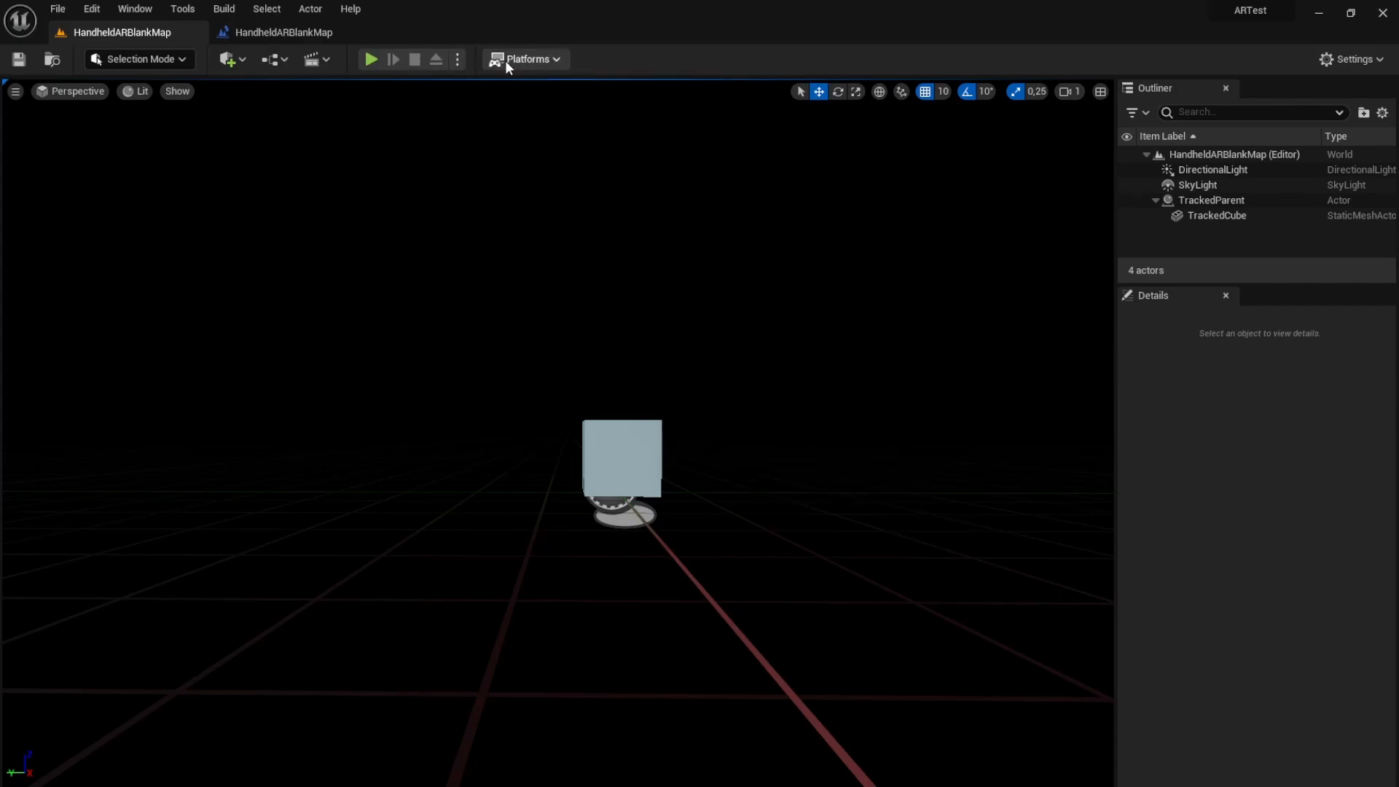
left_click(526, 59)
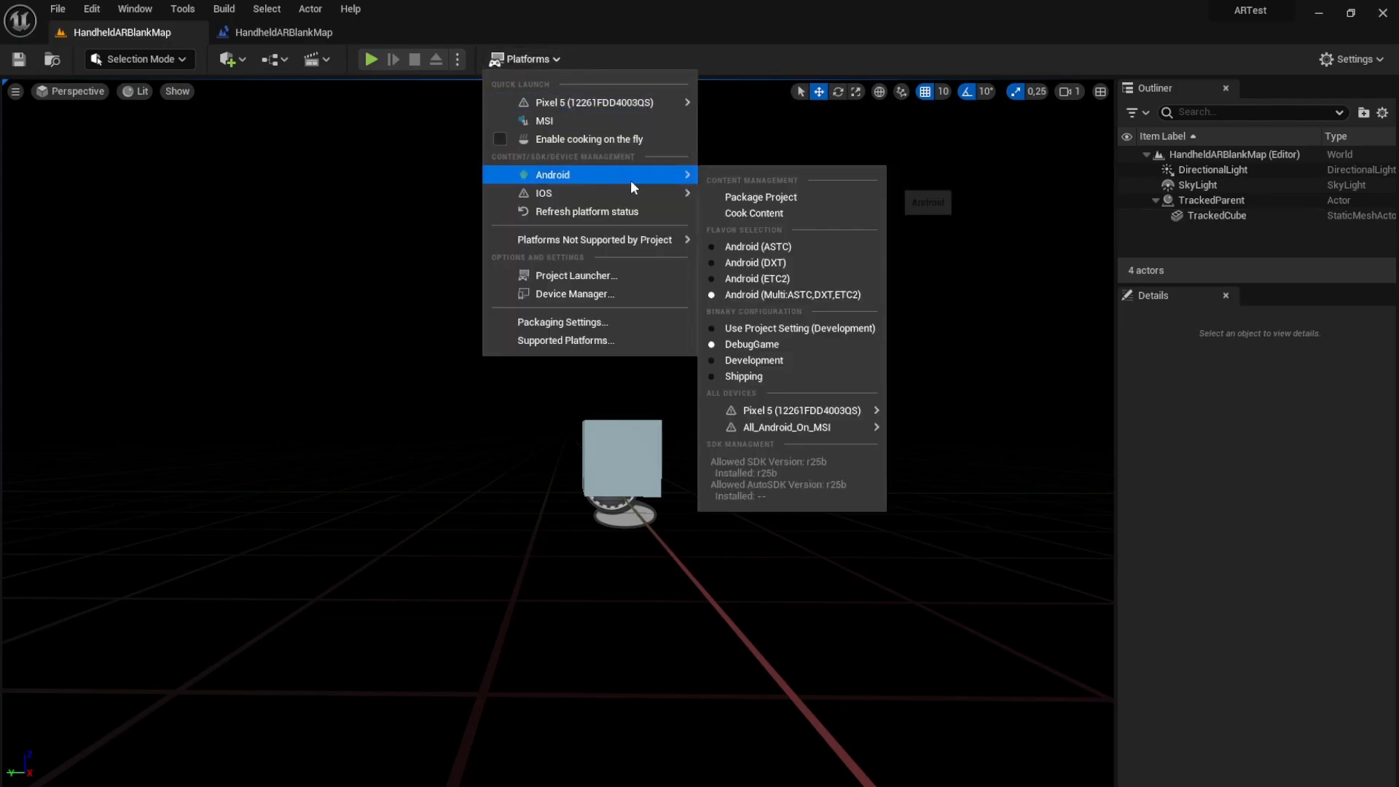
mouse_move(760, 198)
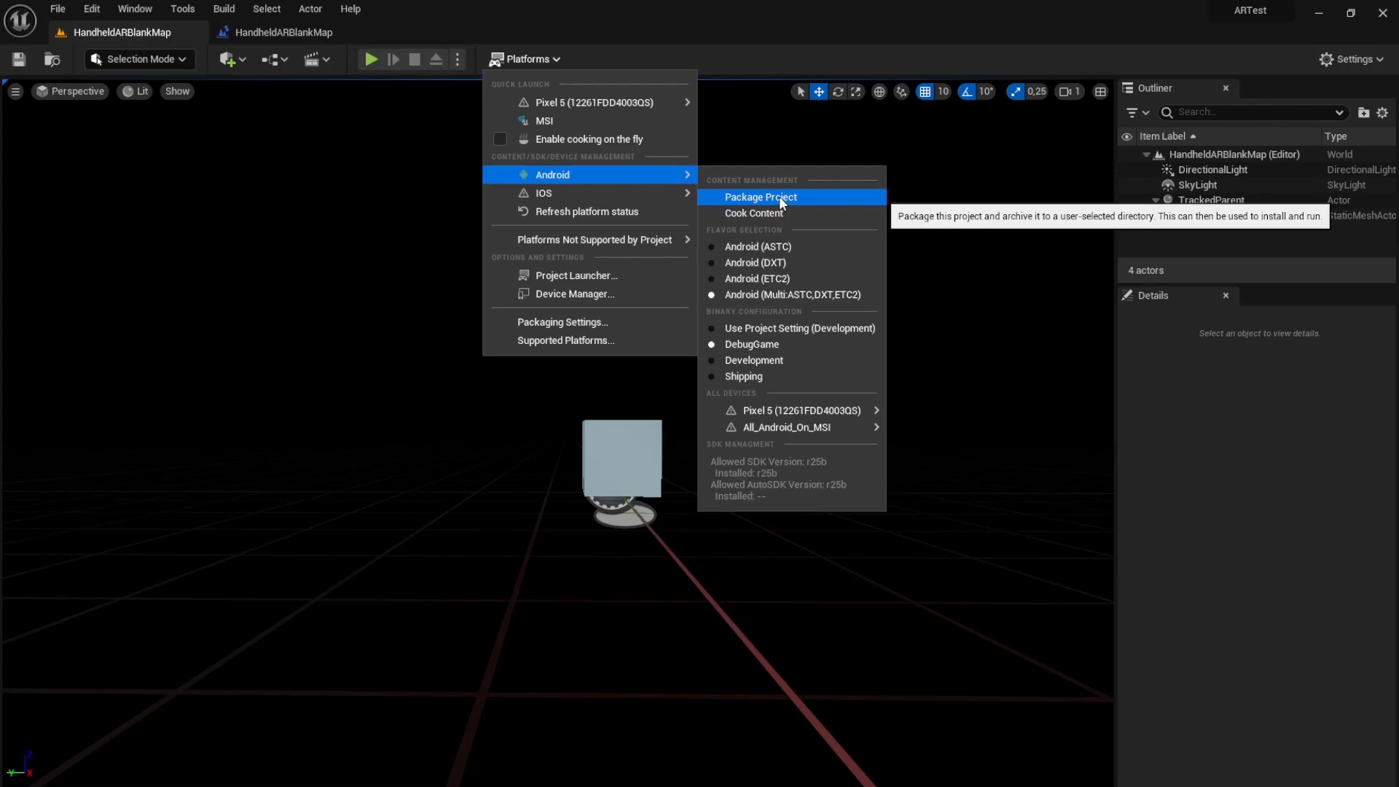
left_click(760, 197)
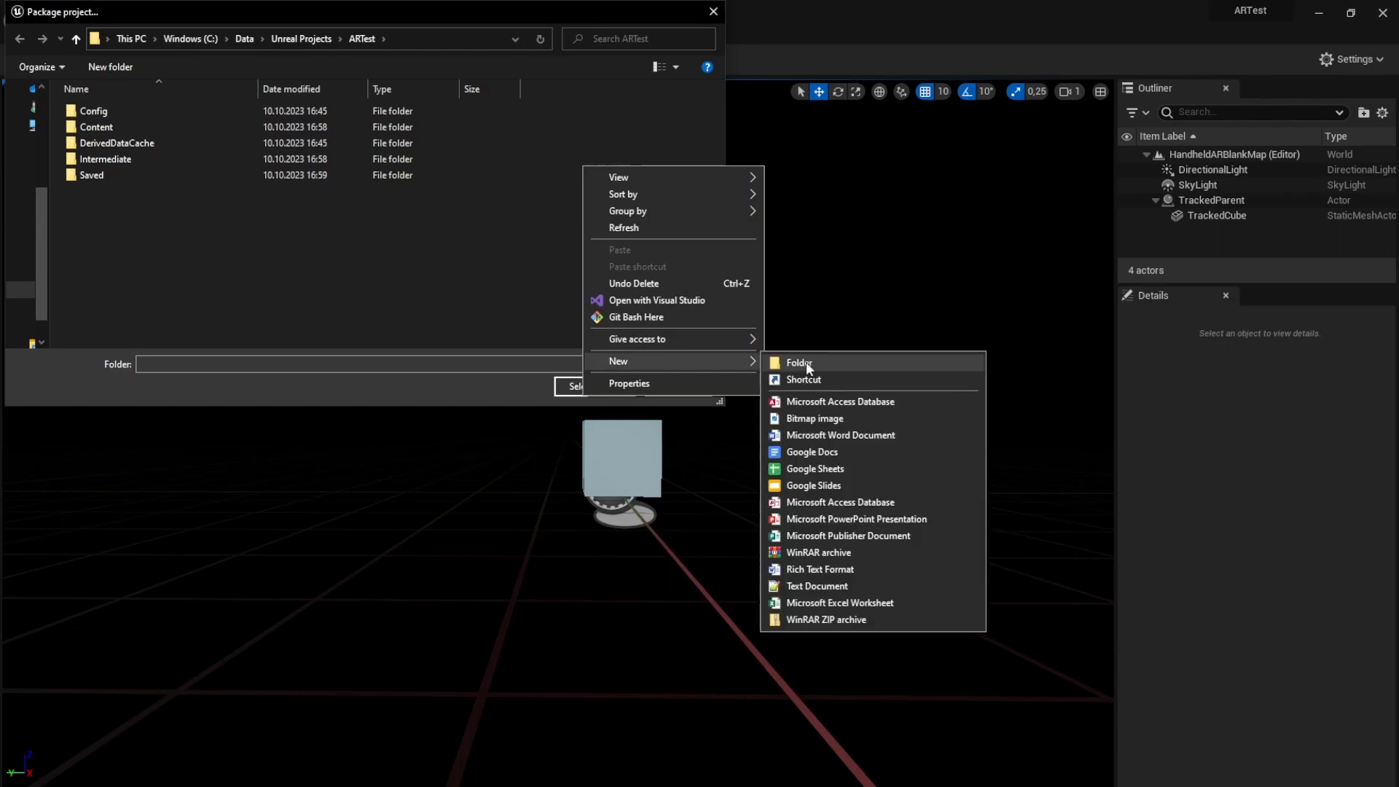
left_click(799, 362)
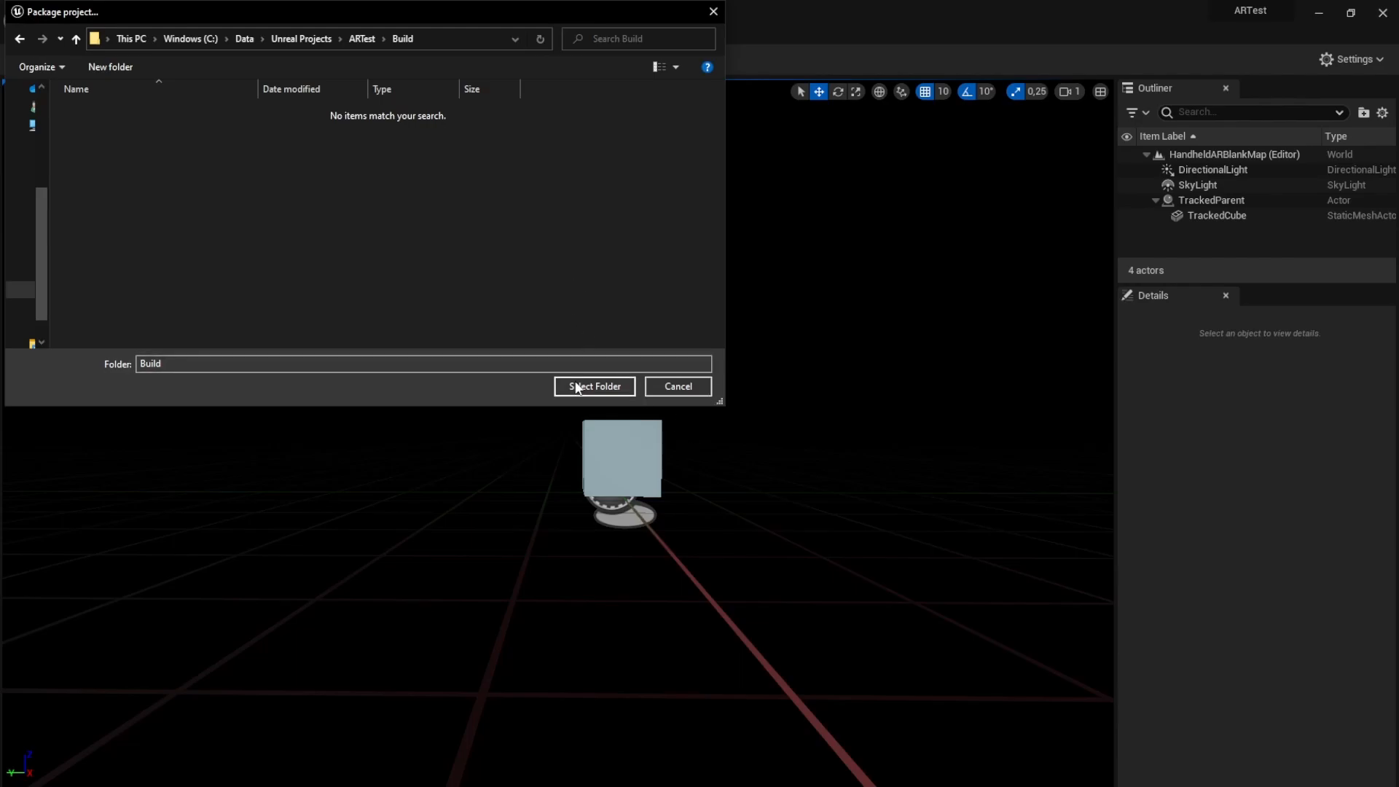
left_click(593, 386)
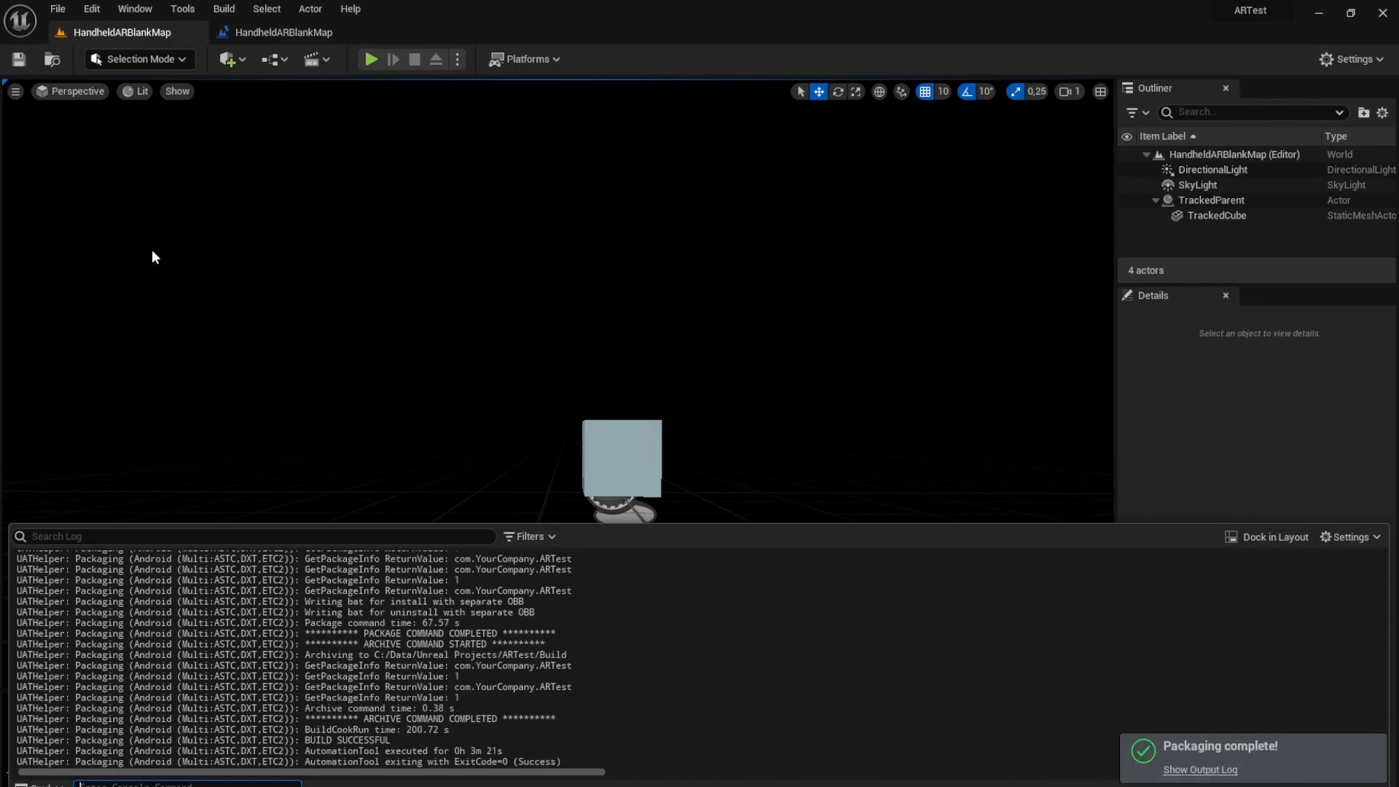
left_click(91, 9)
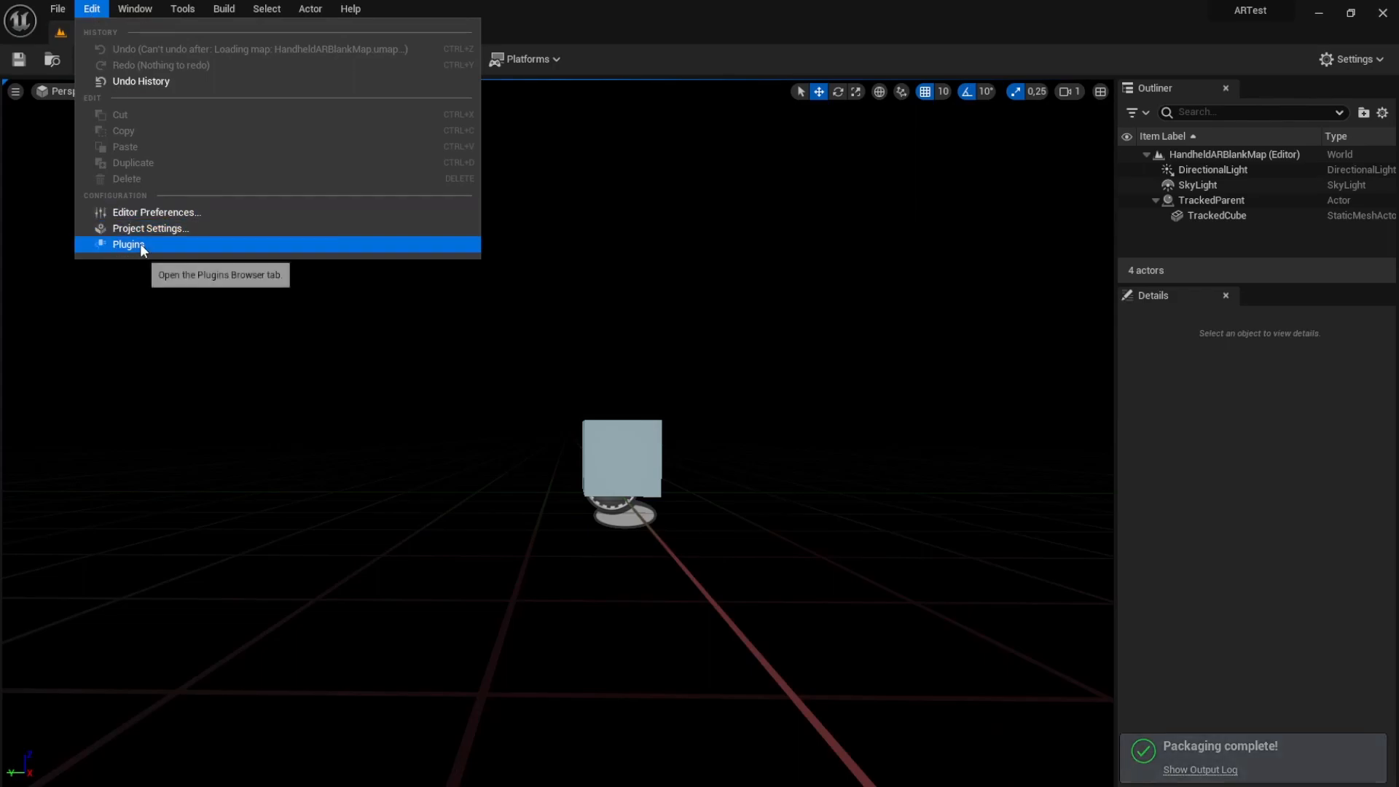
Configure the project for Google Play services in the Android project settings.
left_click(149, 228)
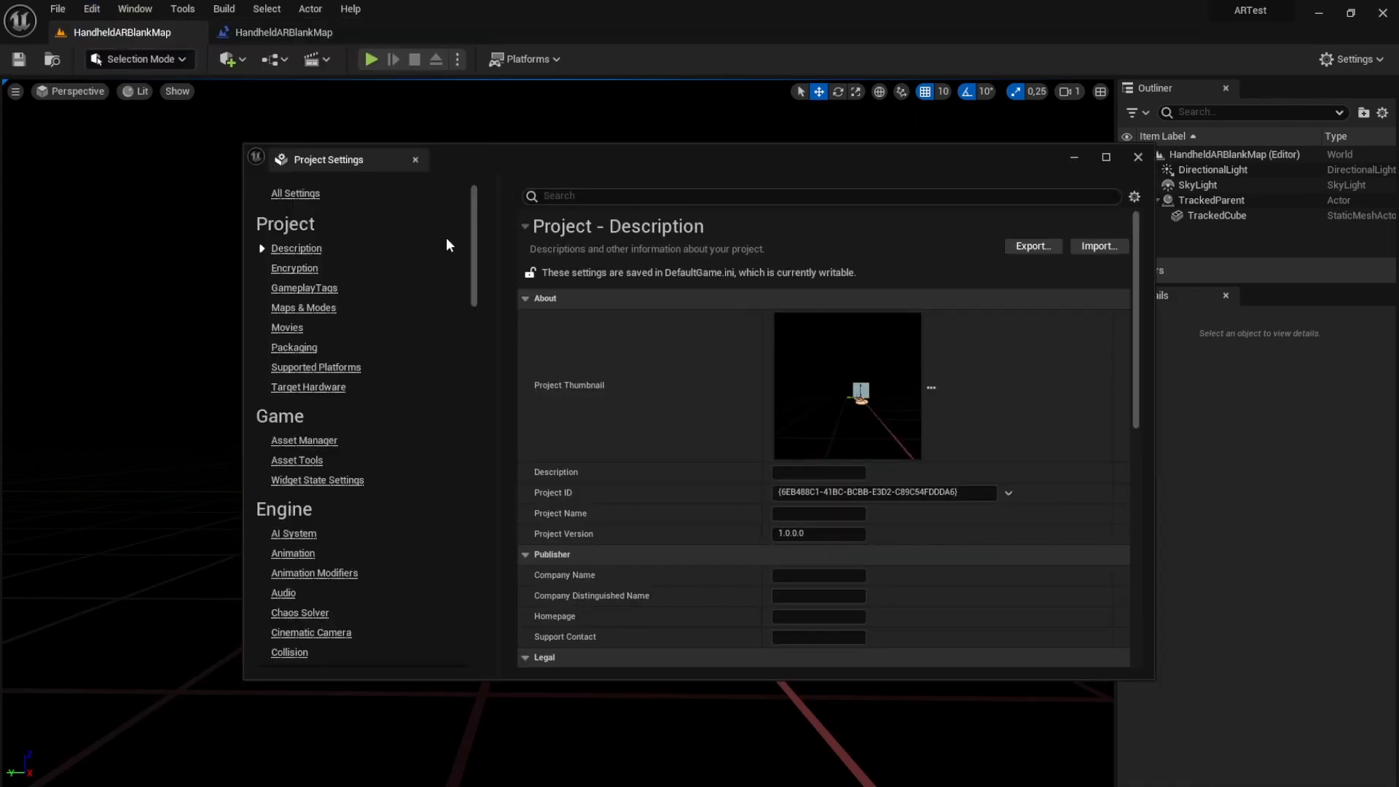
scroll("down", 3)
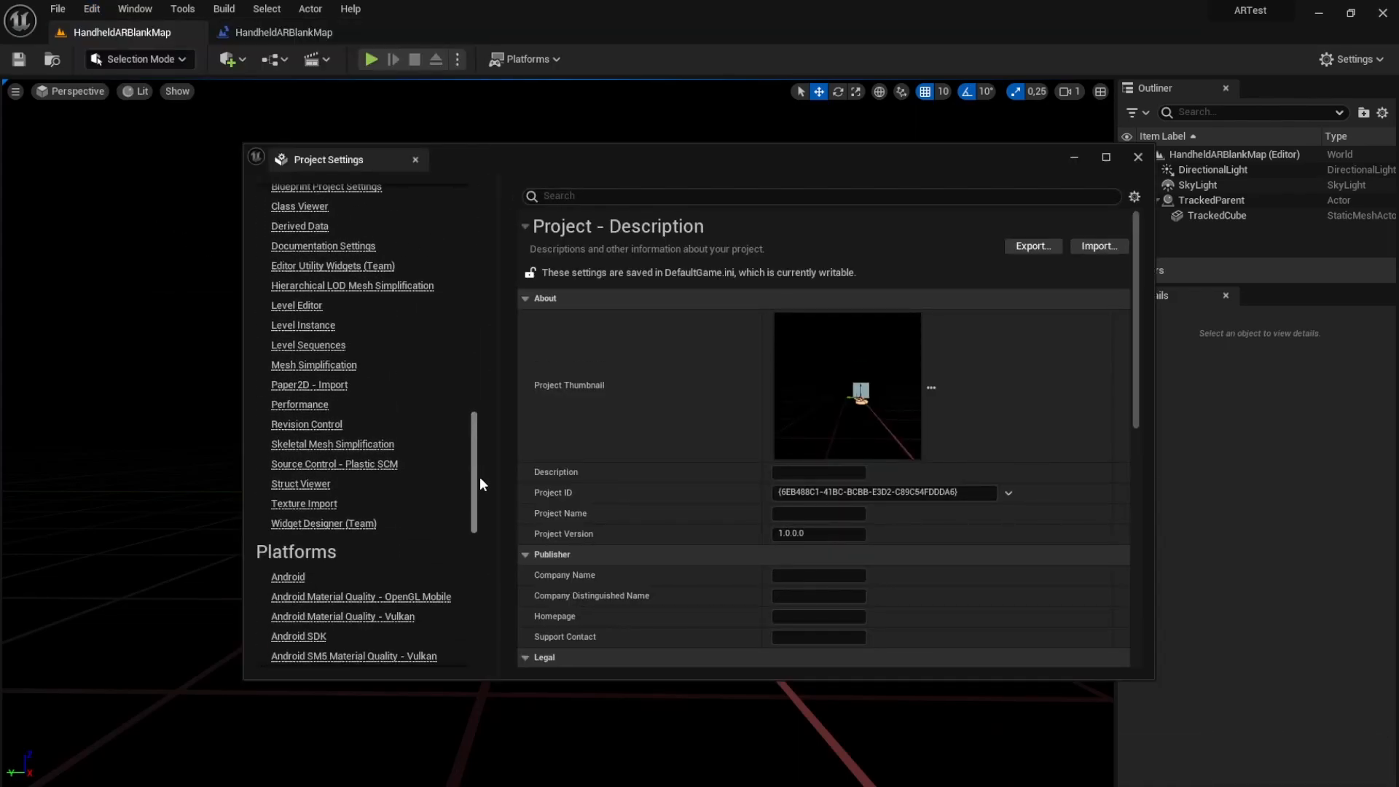
left_click(287, 277)
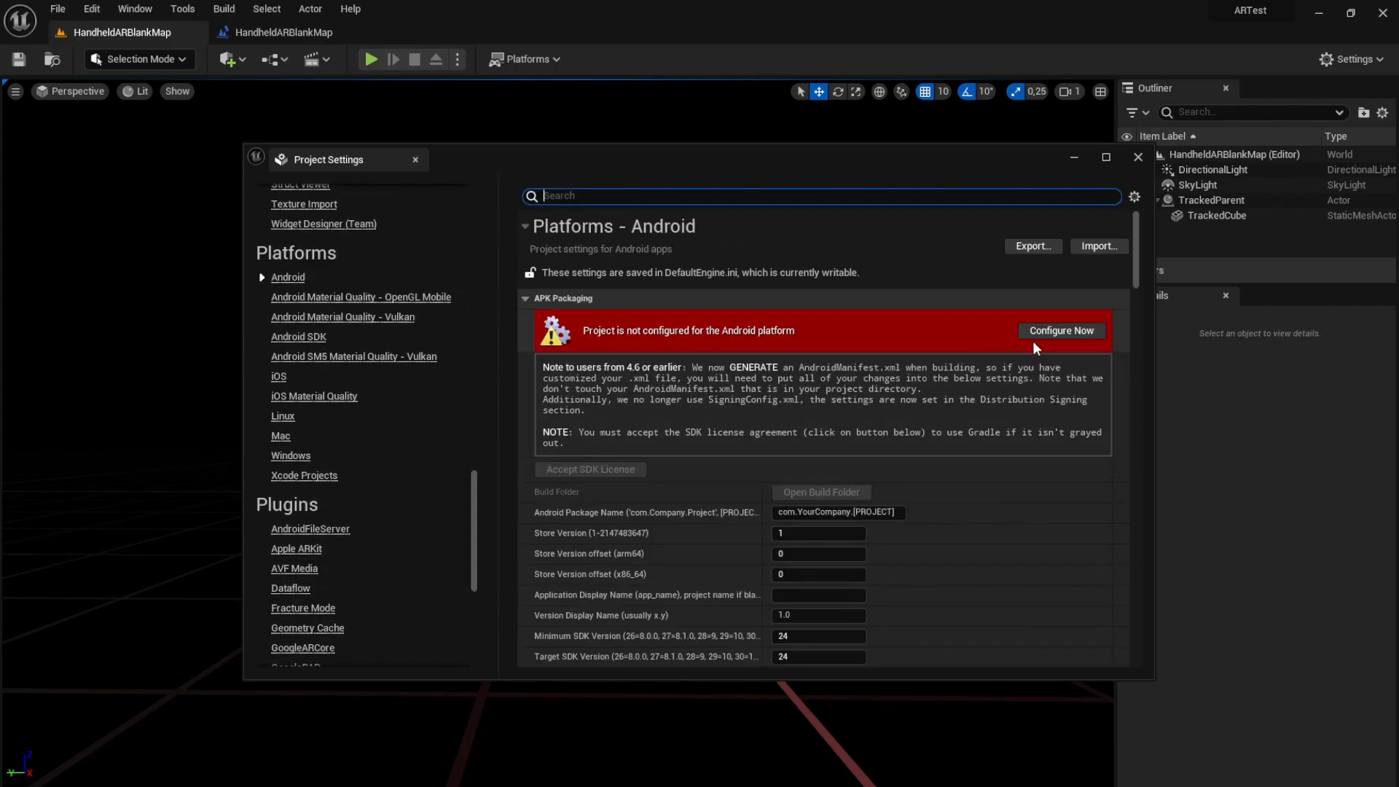
left_click(1060, 330)
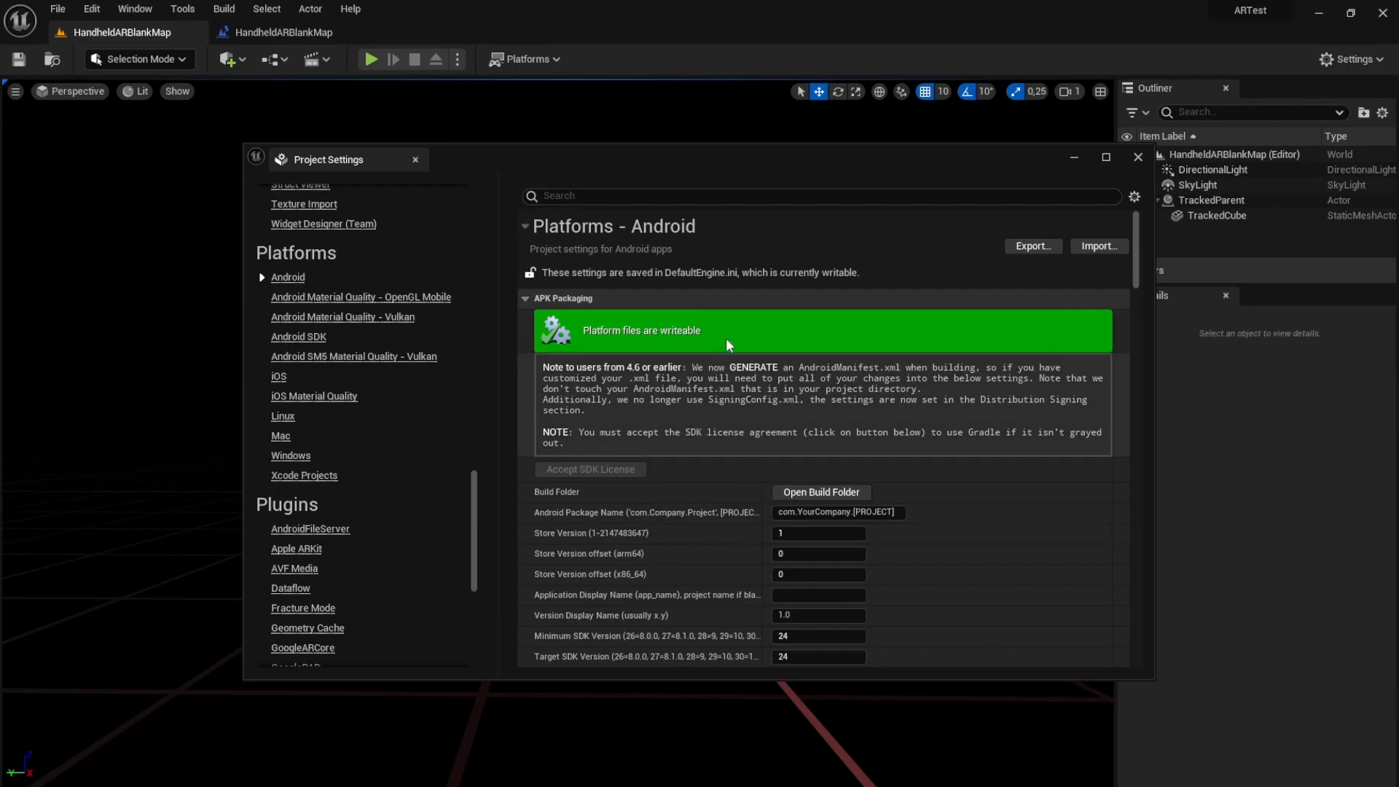
scroll("down", 3)
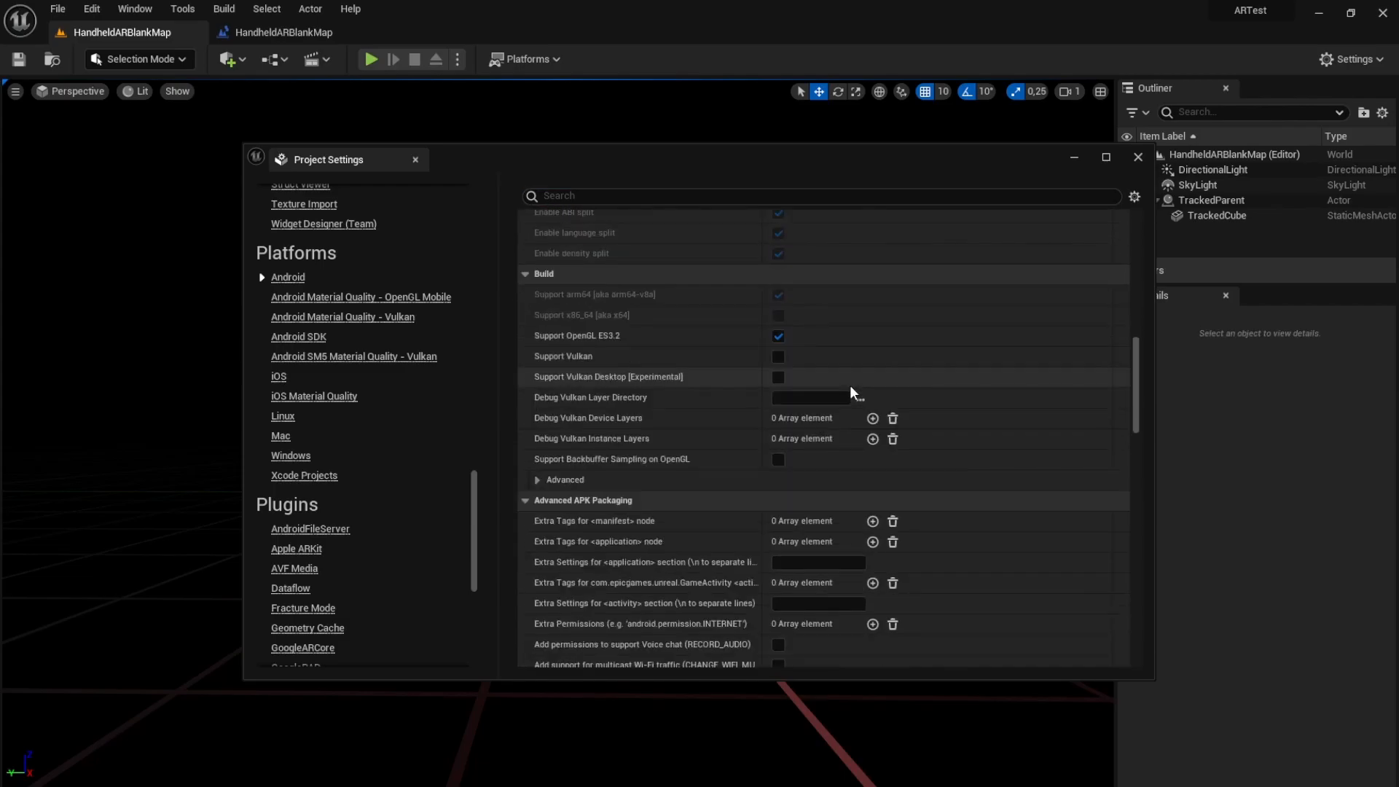
scroll("down", 3)
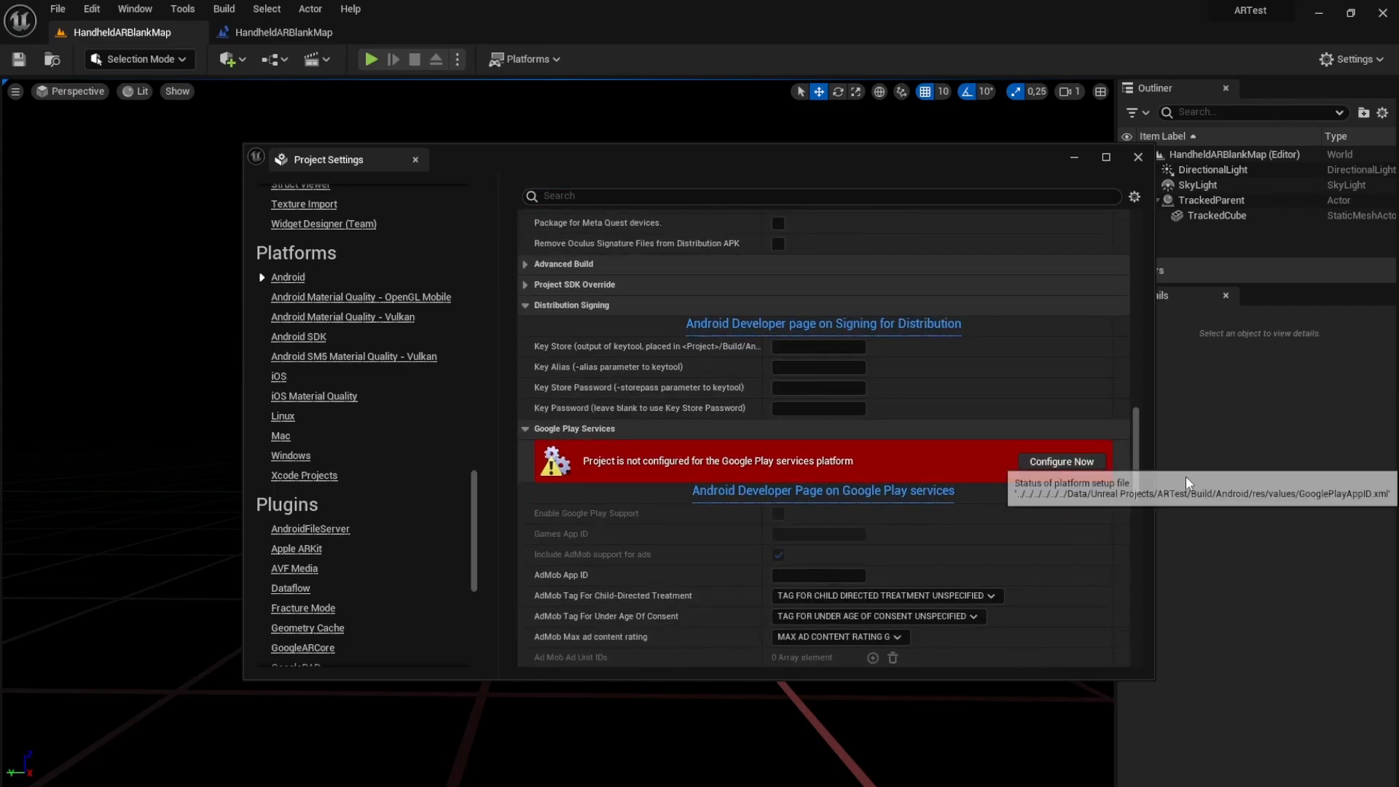
left_click(1060, 462)
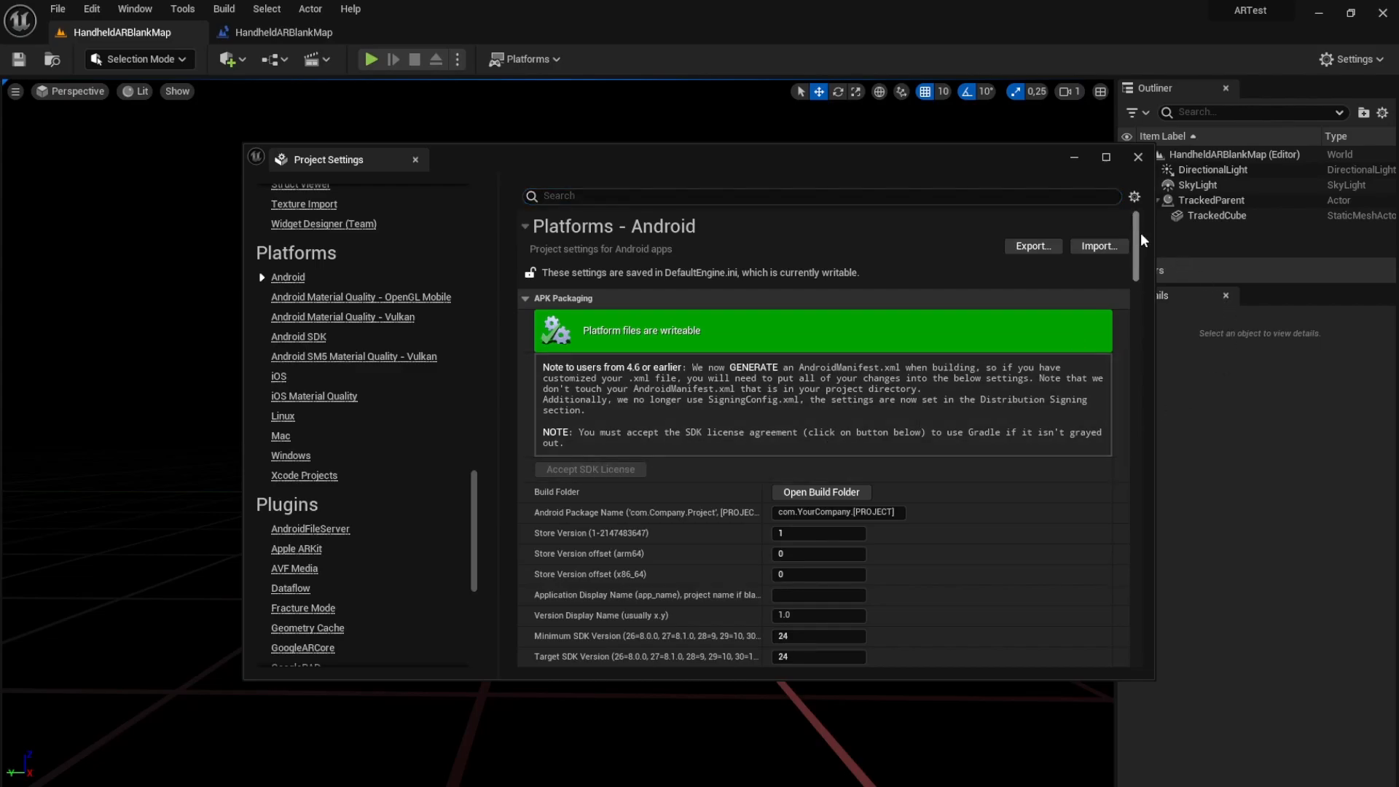
Change the Android package name to com.fdgs.artest and bring up the Android build folder.
left_click(834, 512)
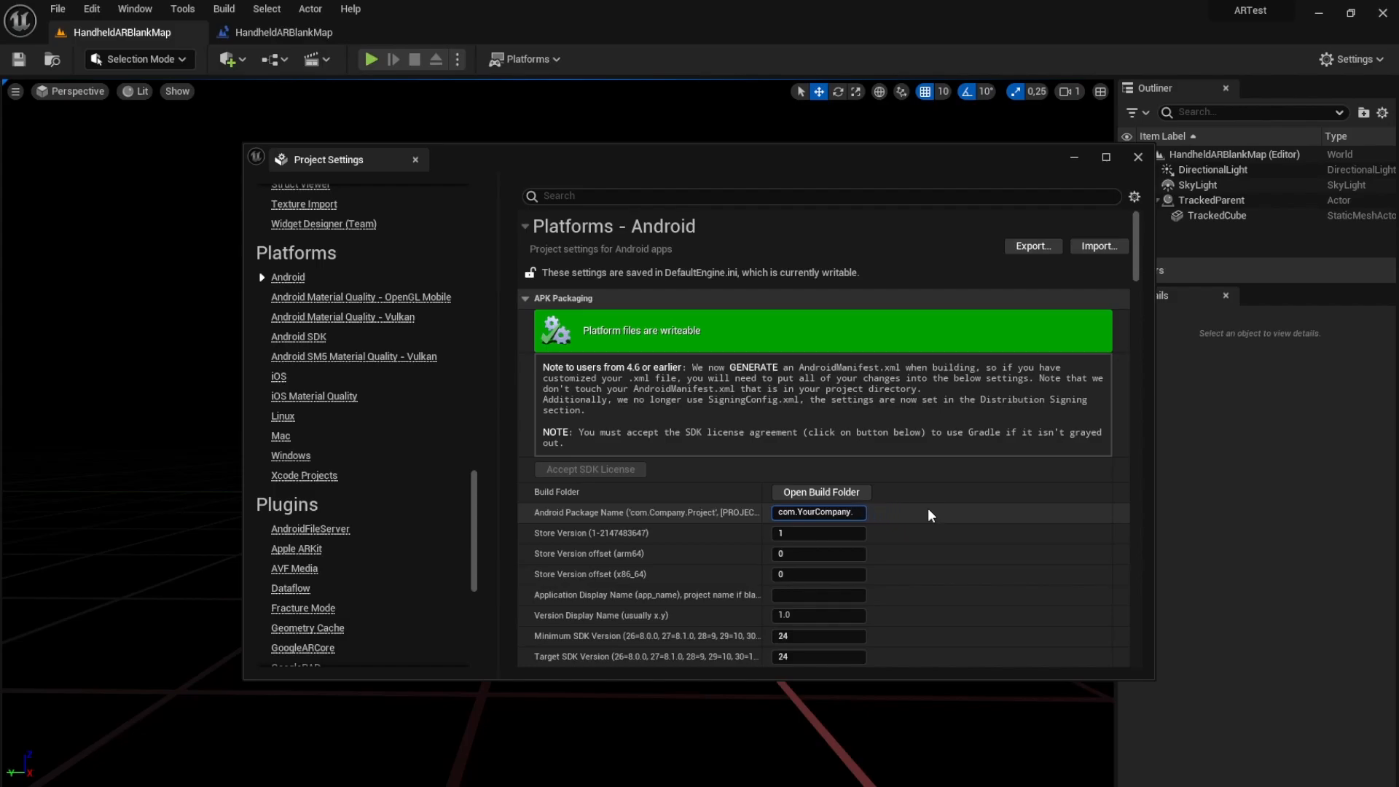
type("artes")
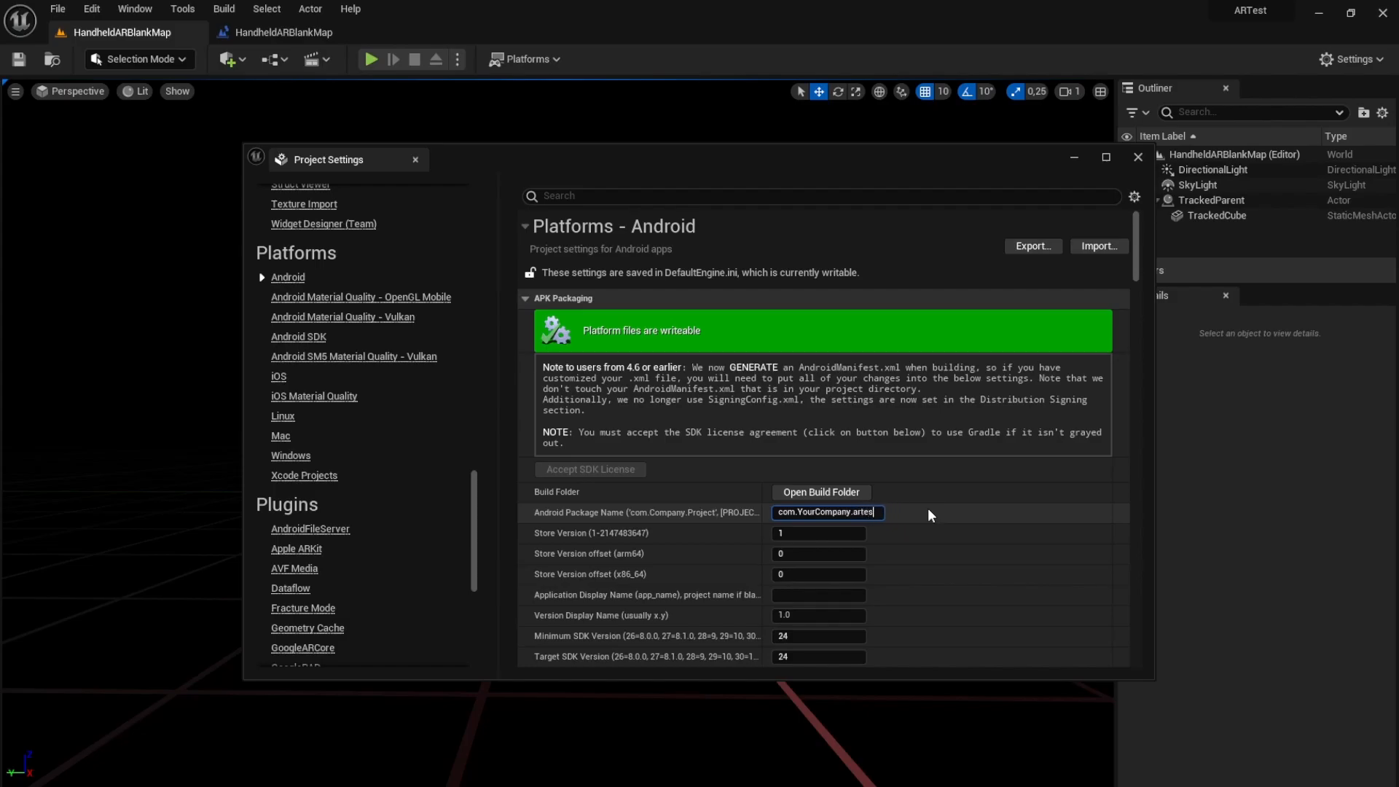
type("test")
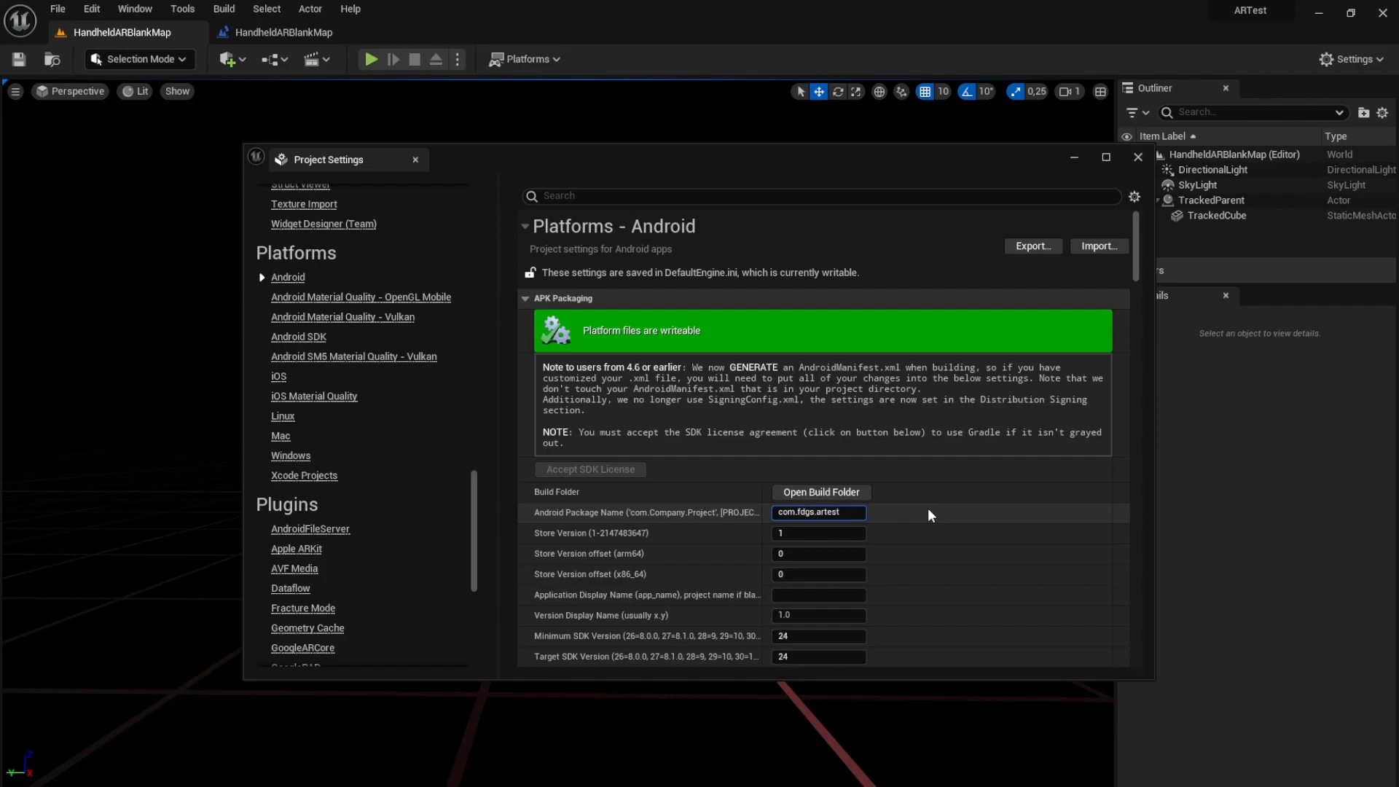
scroll("down", 3)
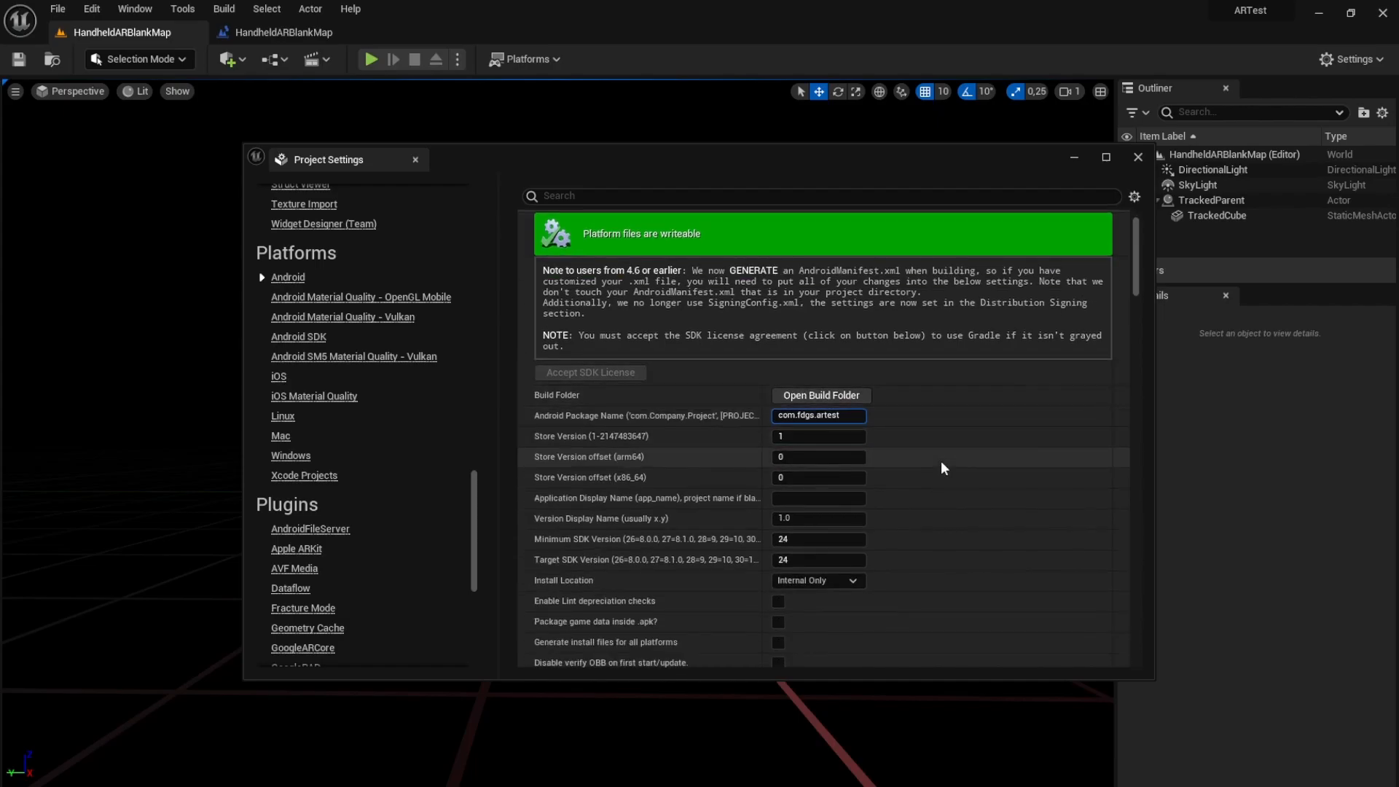
scroll("down", 3)
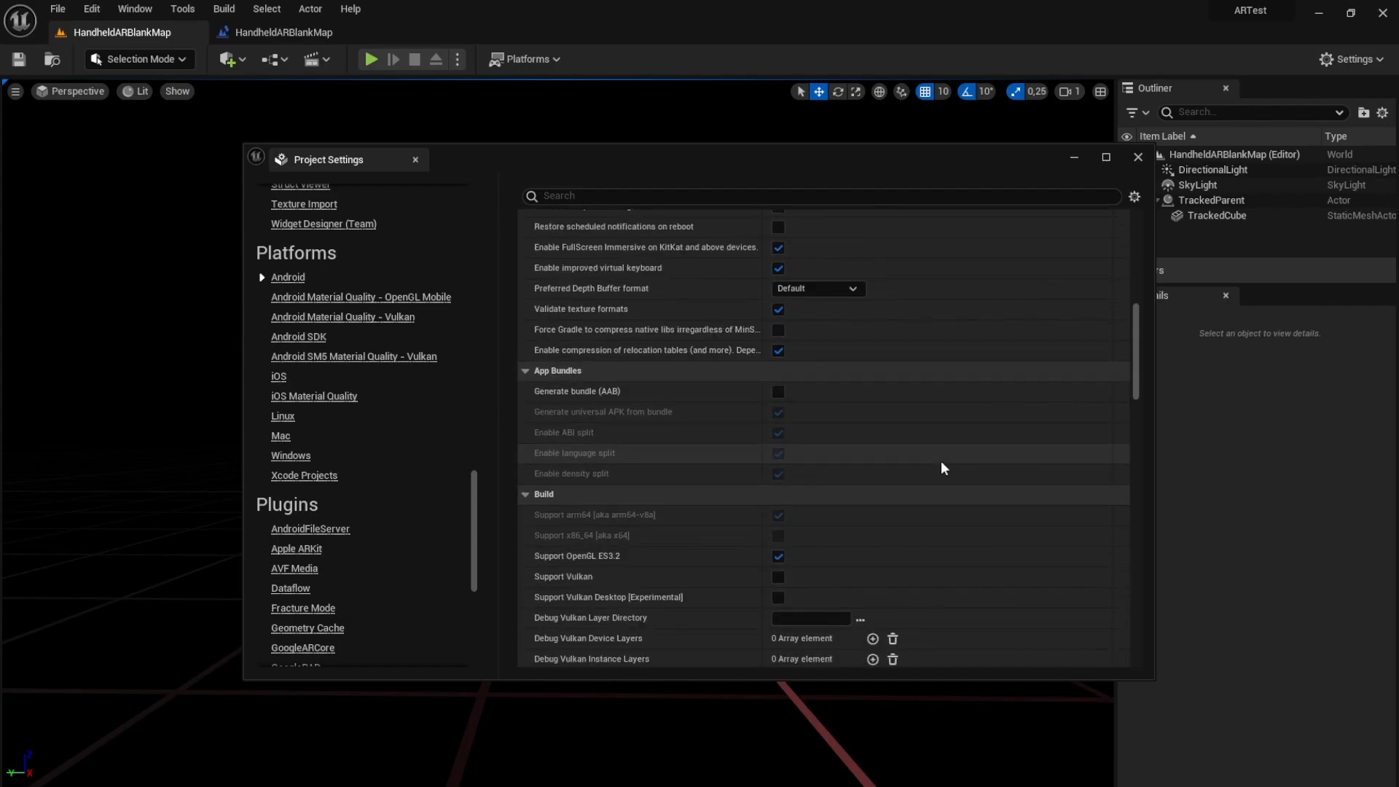
scroll("down", 3)
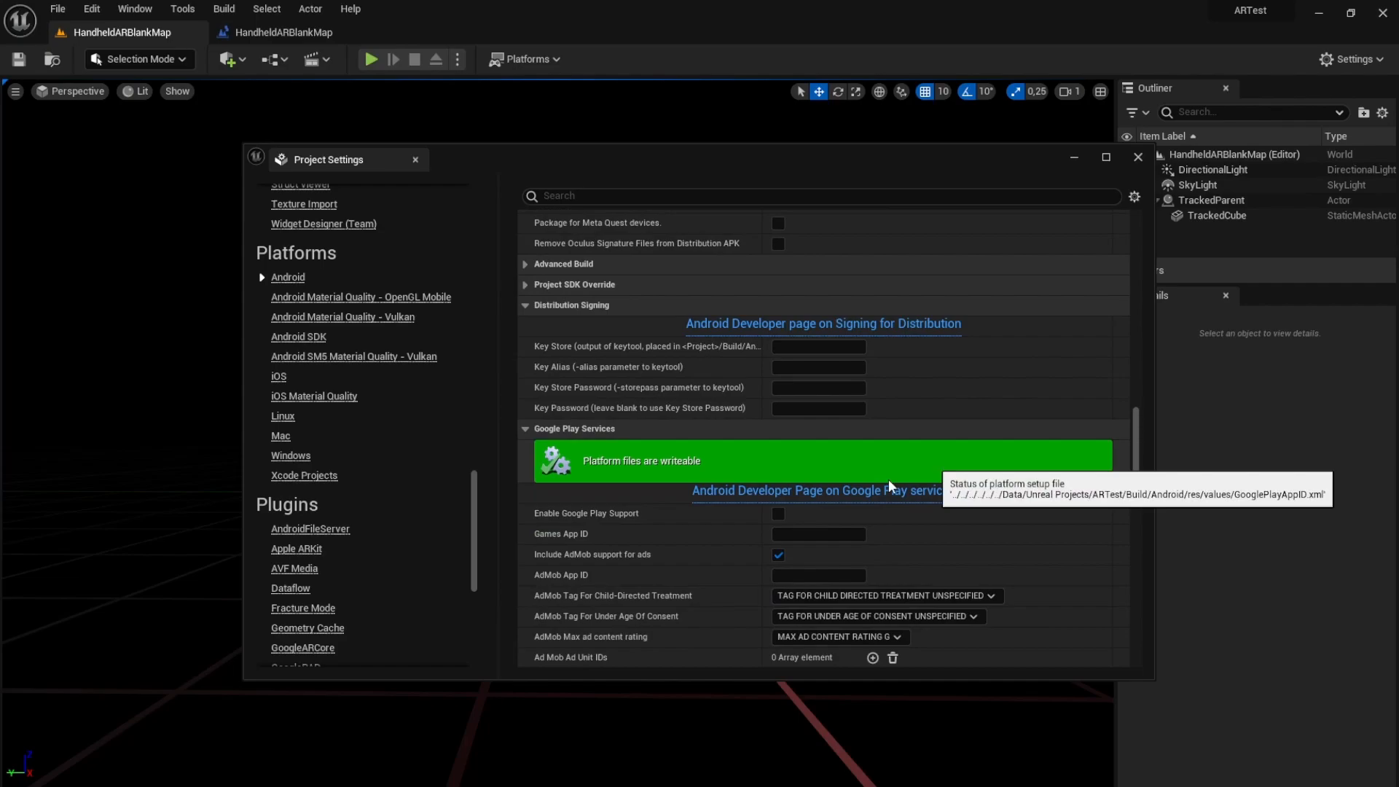
scroll("down", 3)
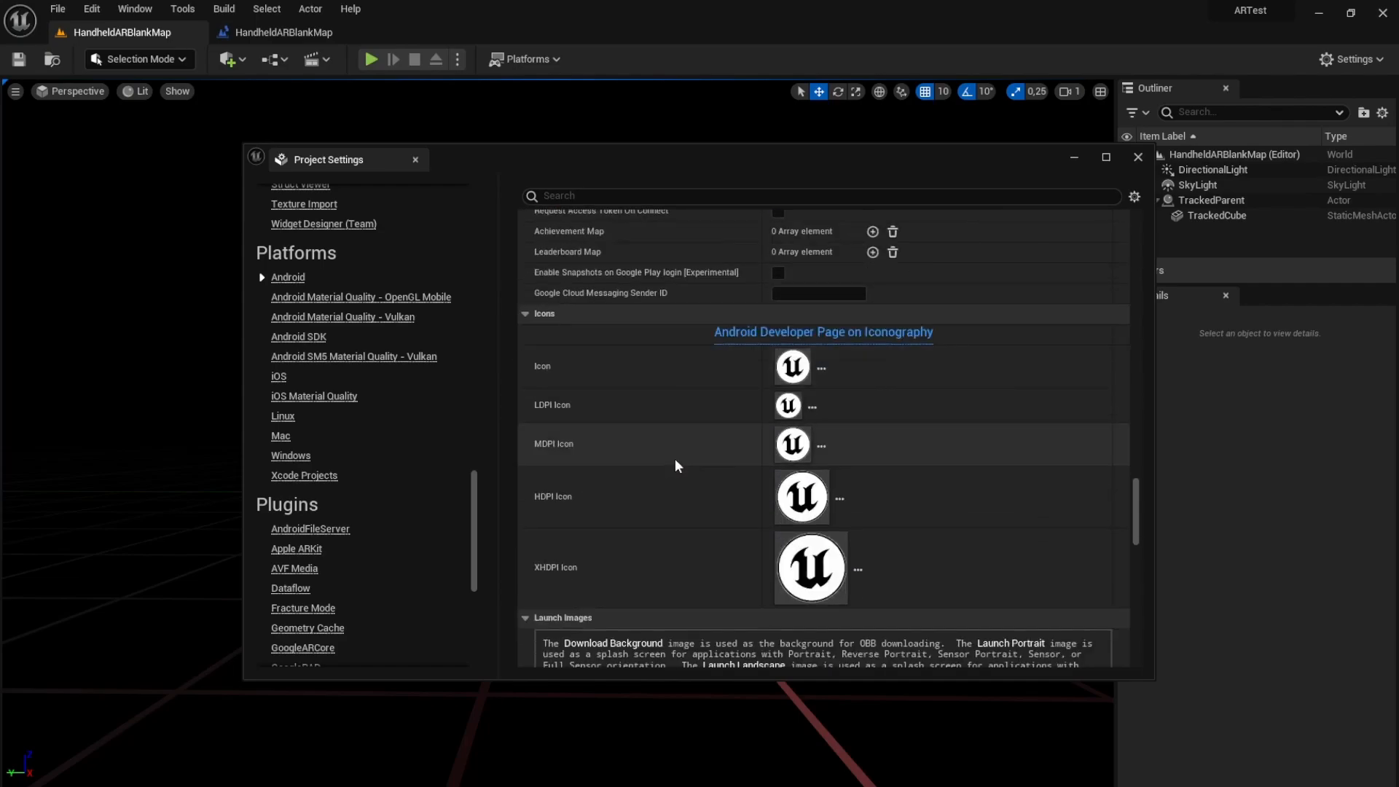
mouse_move(1124, 517)
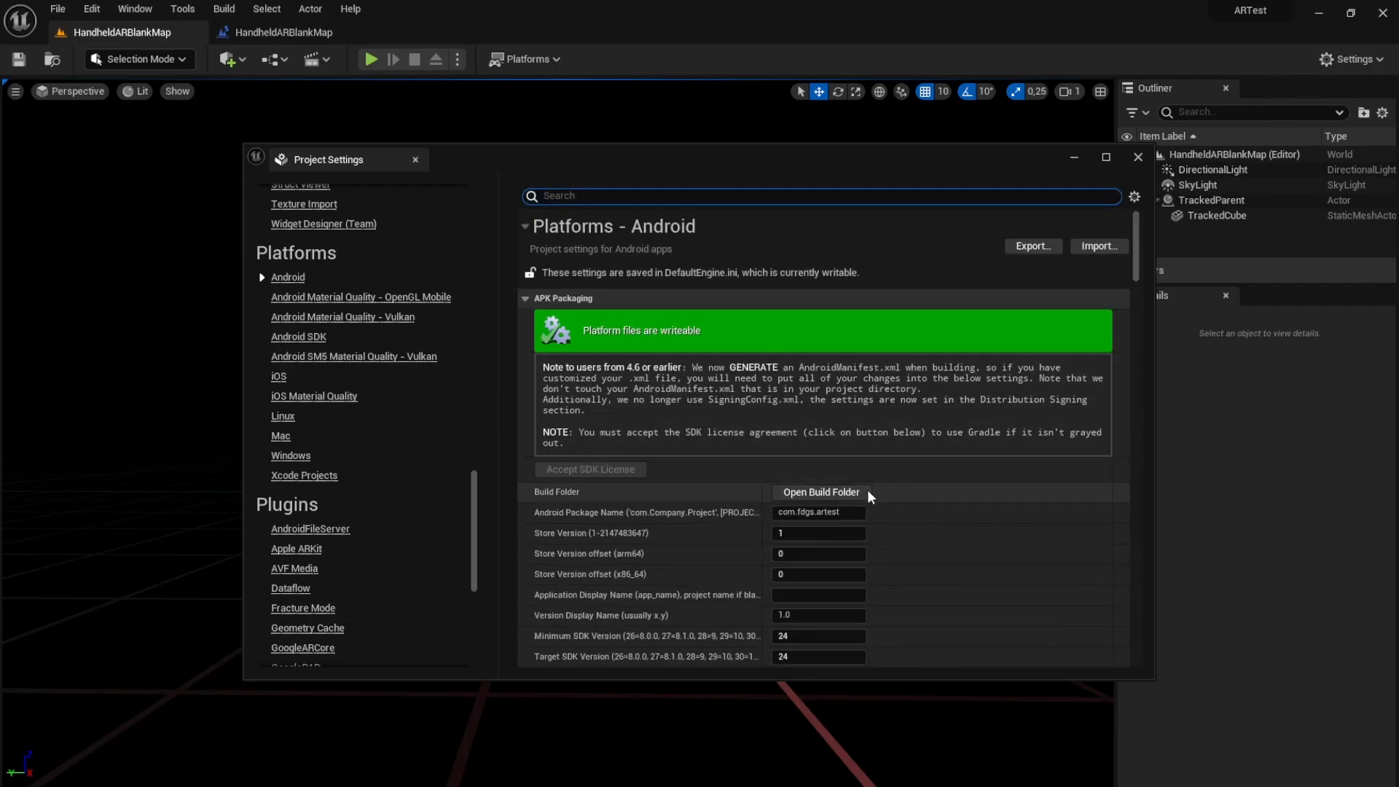
left_click(819, 492)
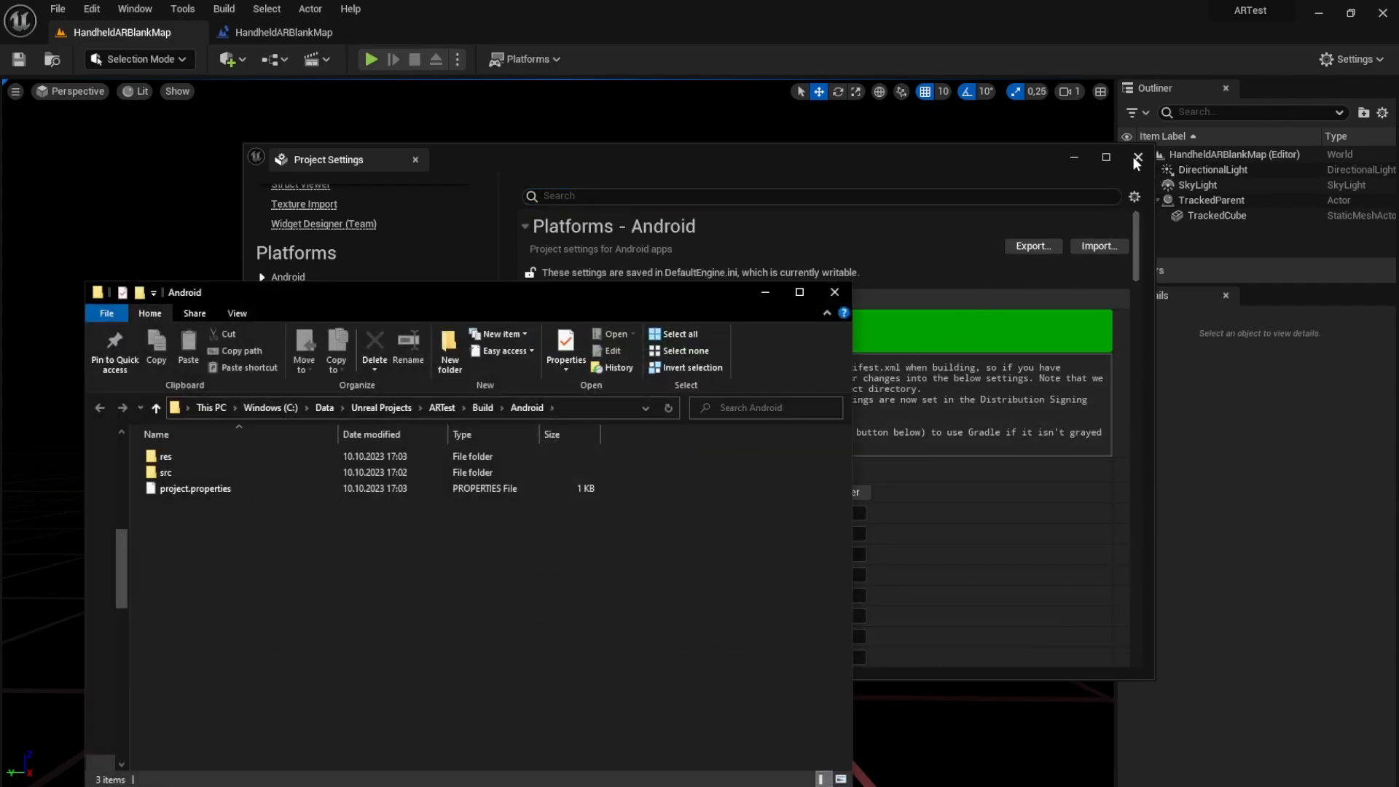
Close Project Settings and repackage ARTest for Android into the Build folder, watching the output log.
left_click(1137, 158)
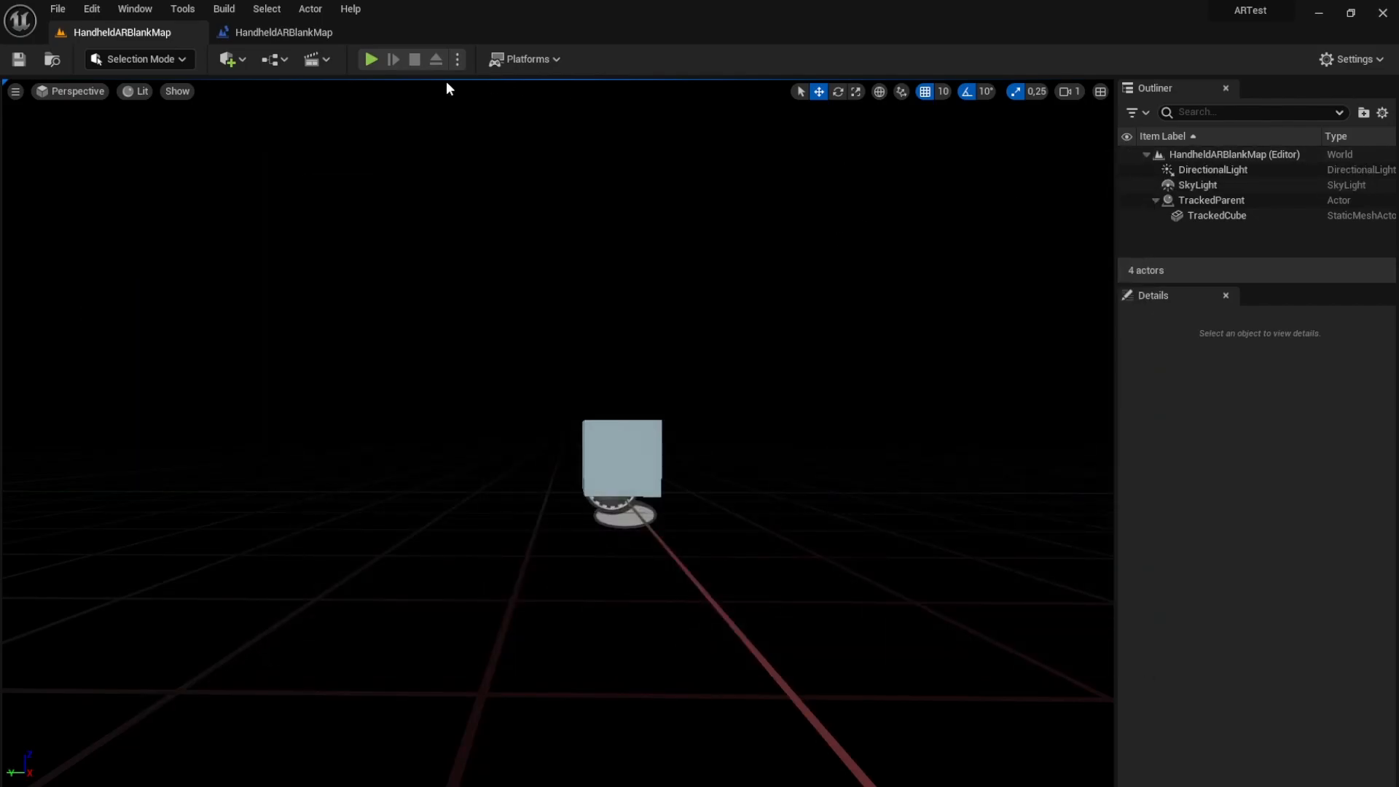
left_click(525, 59)
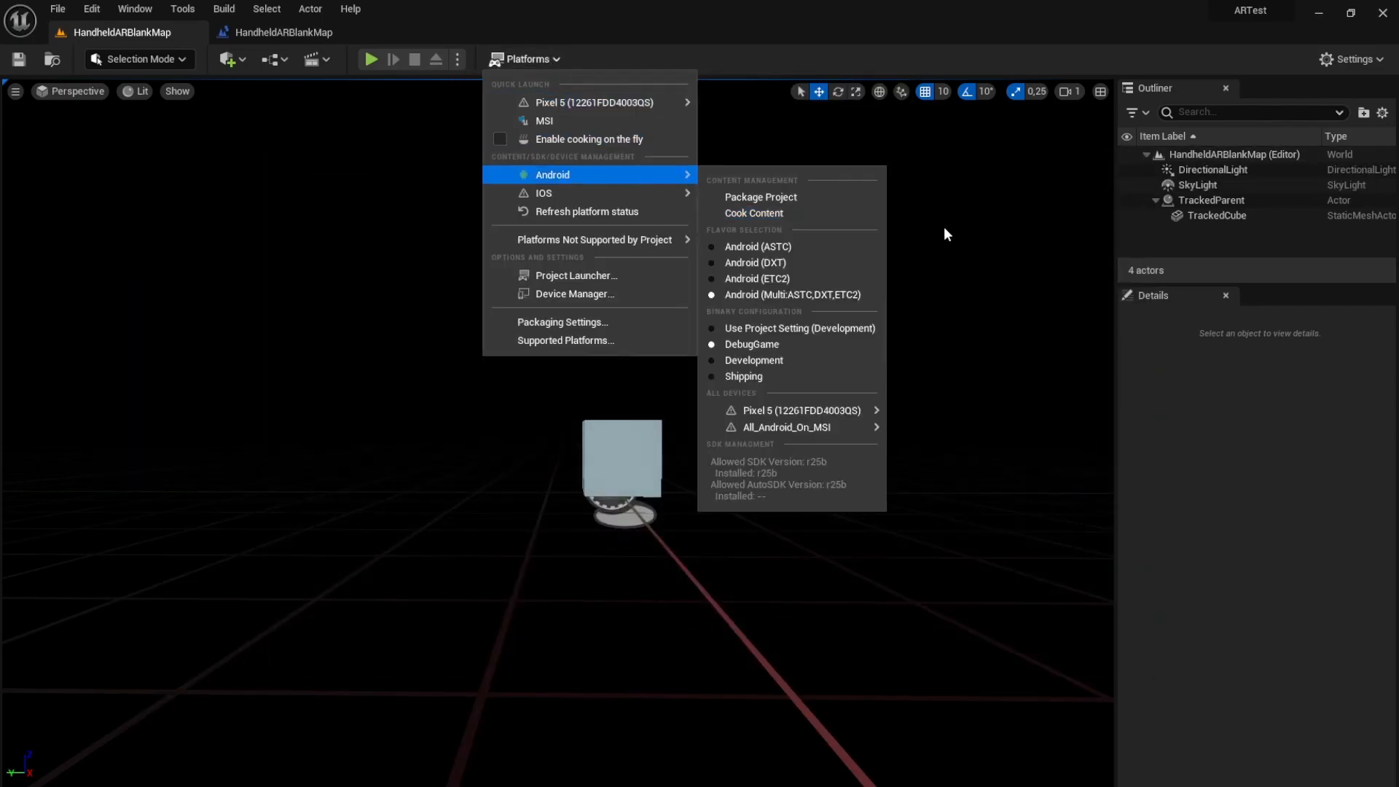
left_click(760, 198)
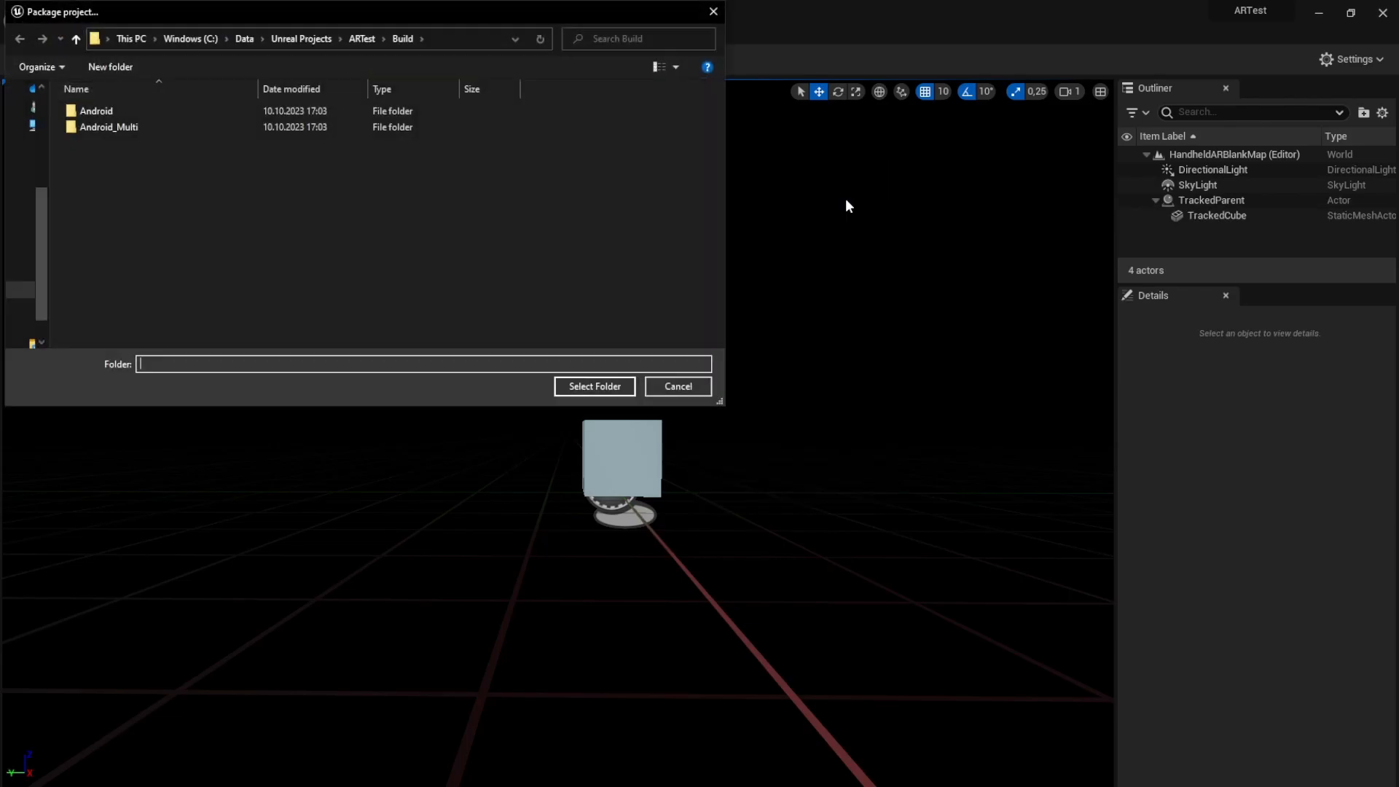
left_click(595, 386)
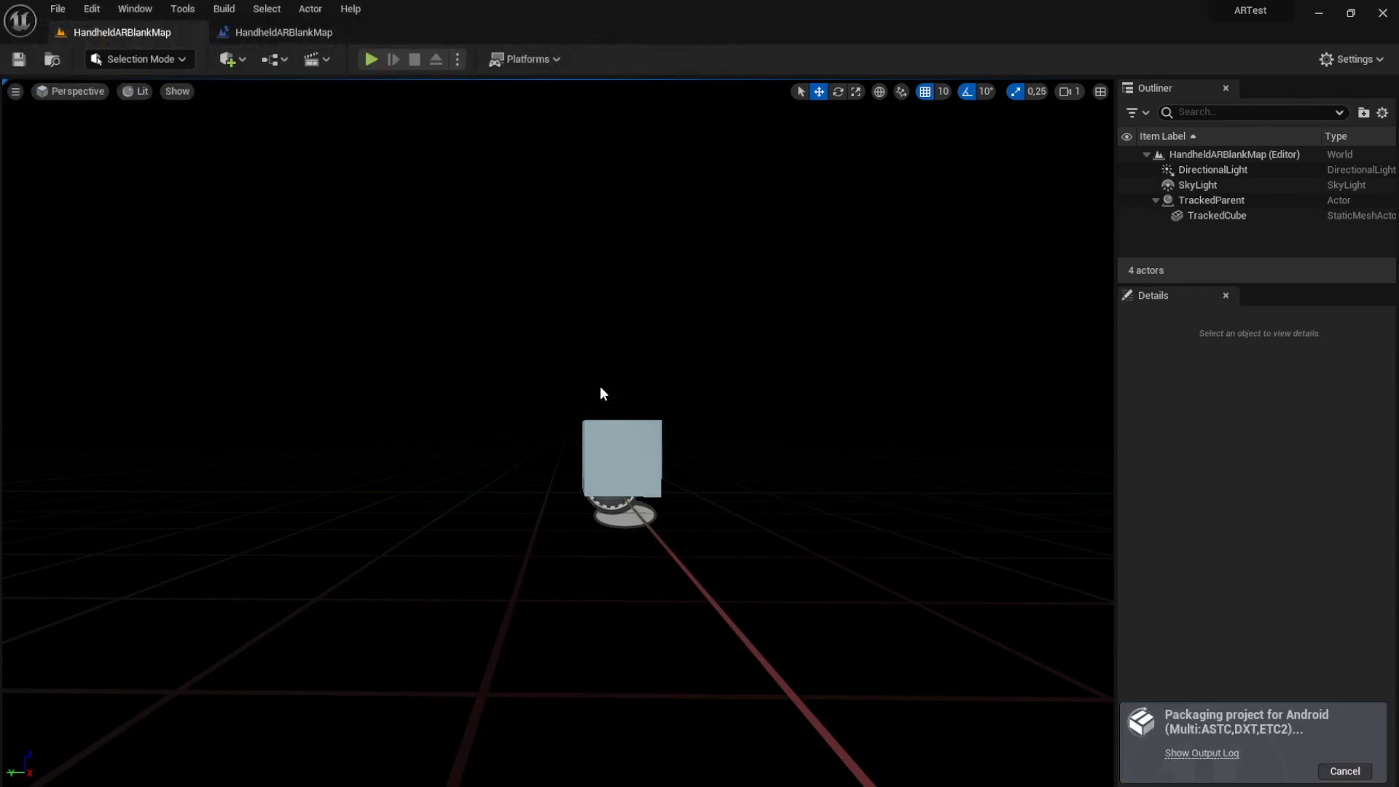
left_click(1201, 752)
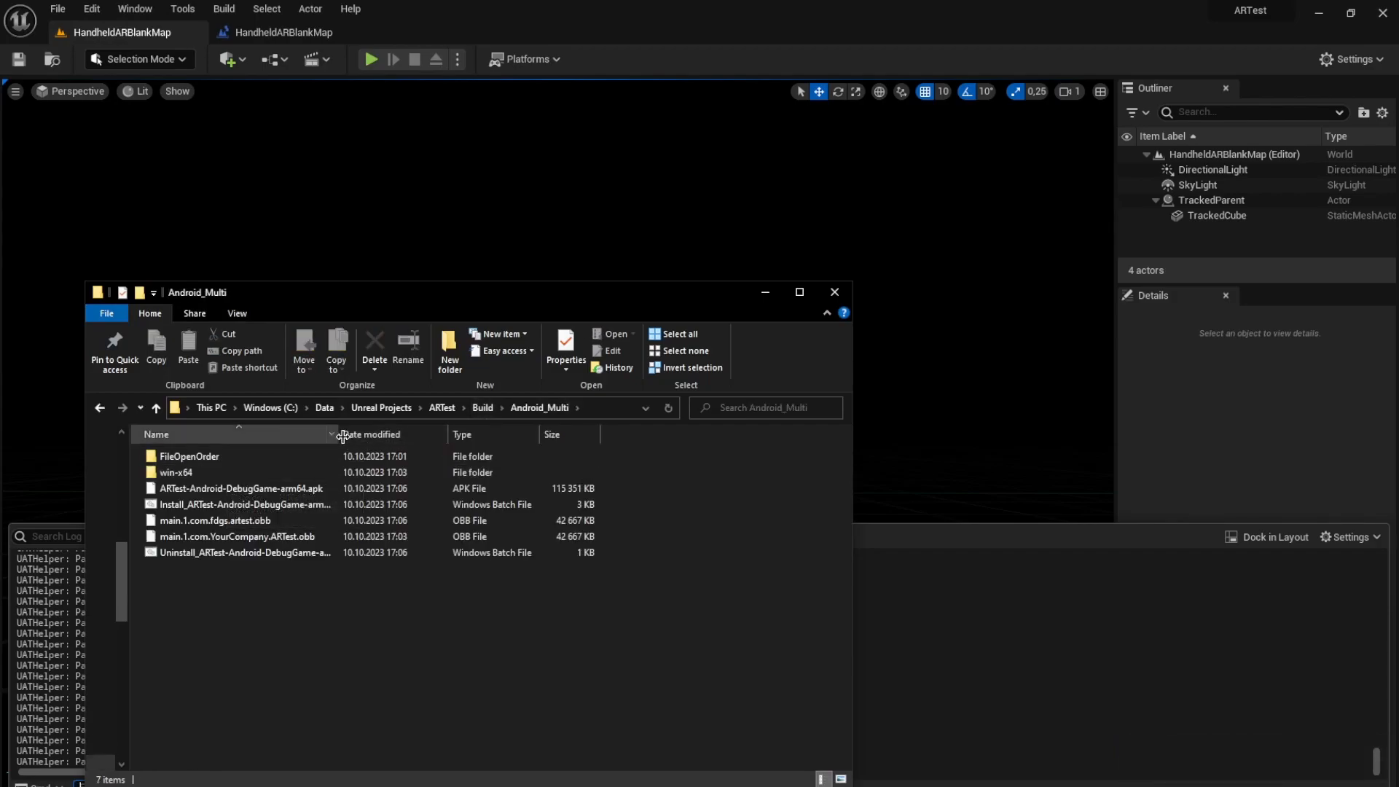
Run Install_ARTest-Android-DebugGame-arm64.bat to install the app on the phone.
left_click(253, 504)
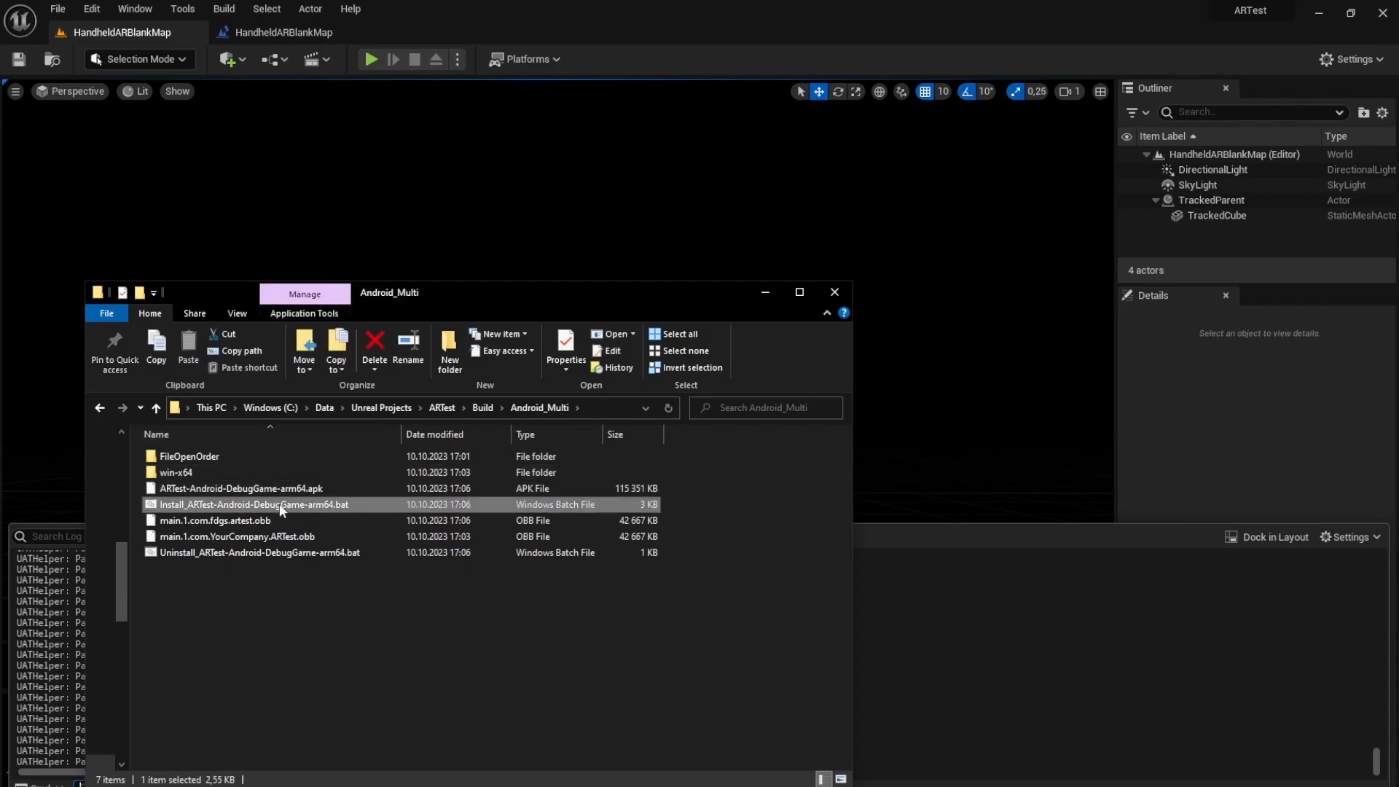
double_click(253, 504)
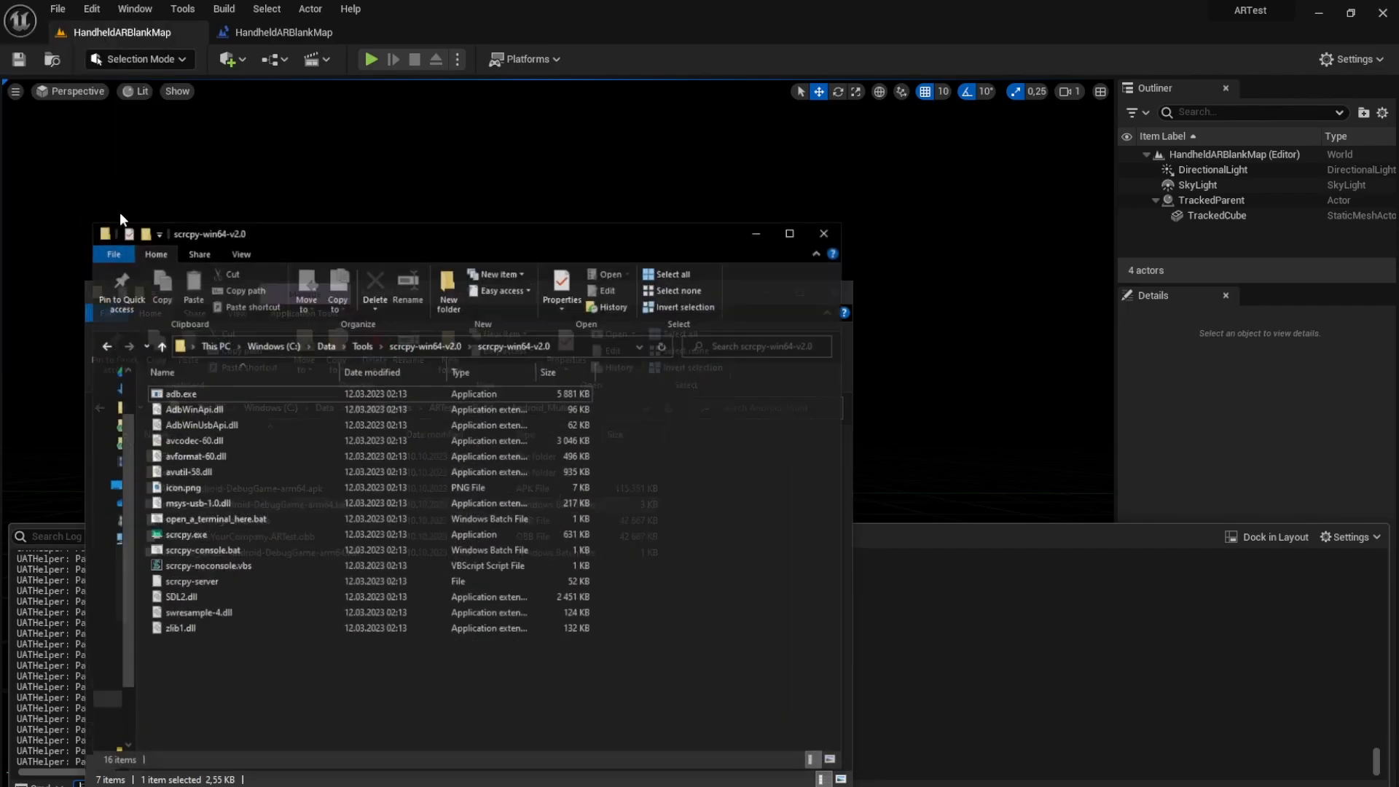
Launch scrcpy, view hiro.png, and place the Pixel 5 mirror window beside it.
double_click(186, 533)
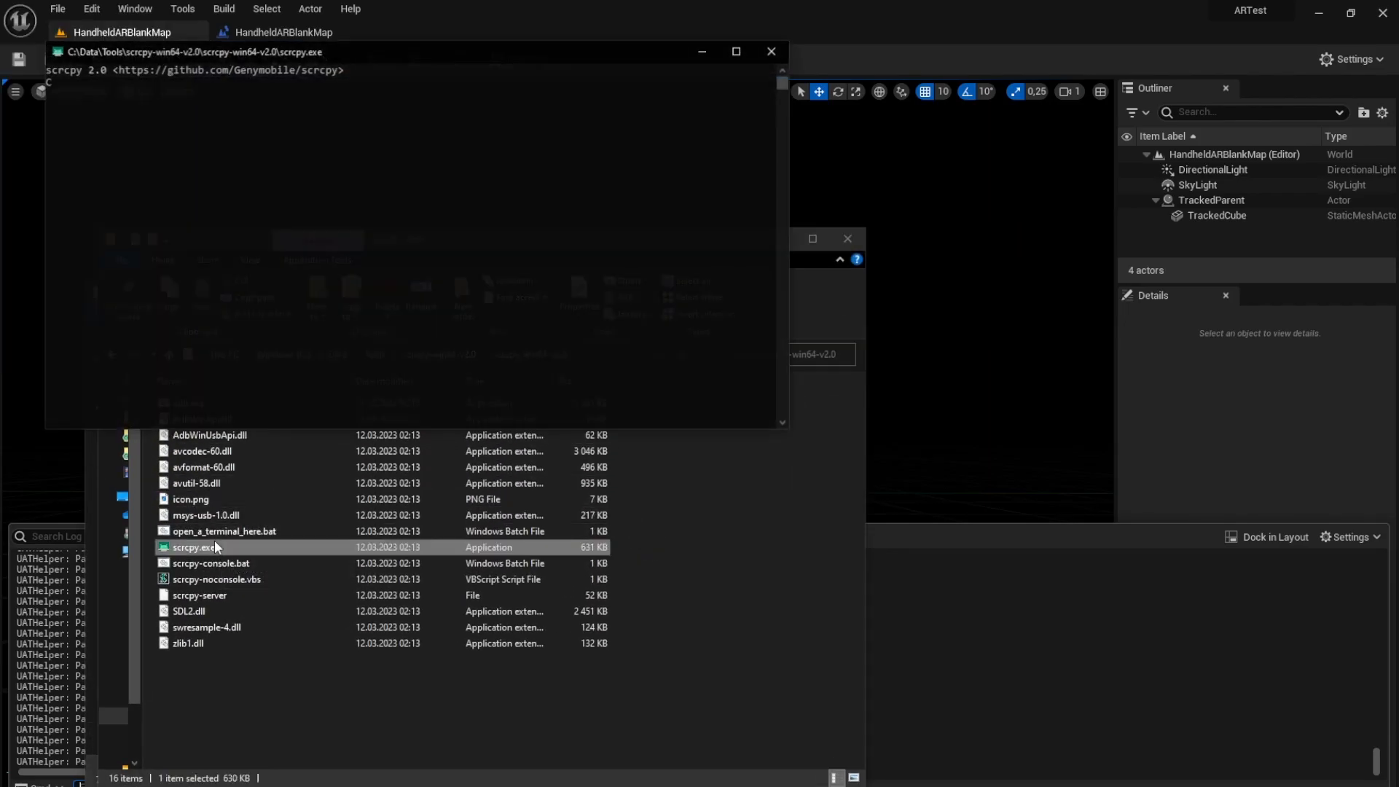
double_click(194, 547)
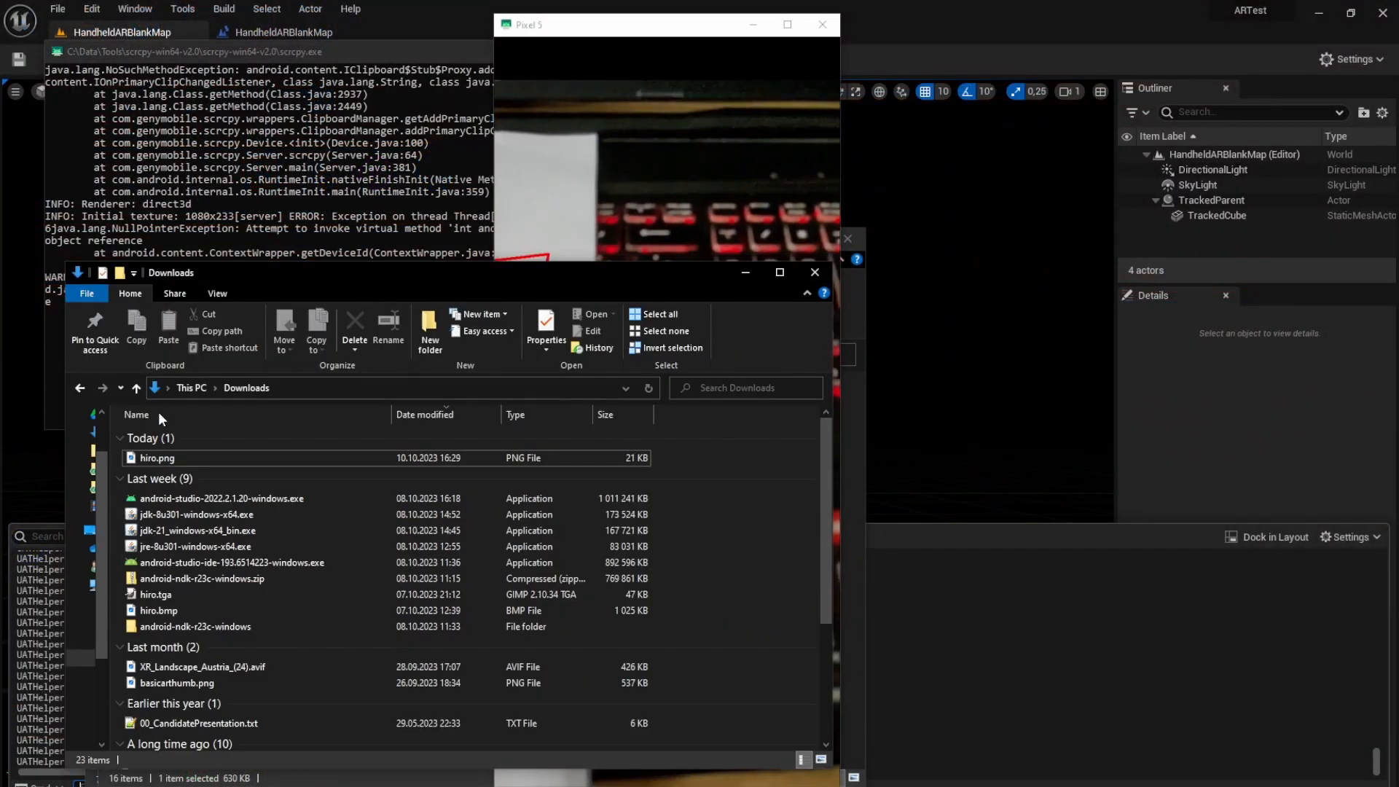
double_click(158, 458)
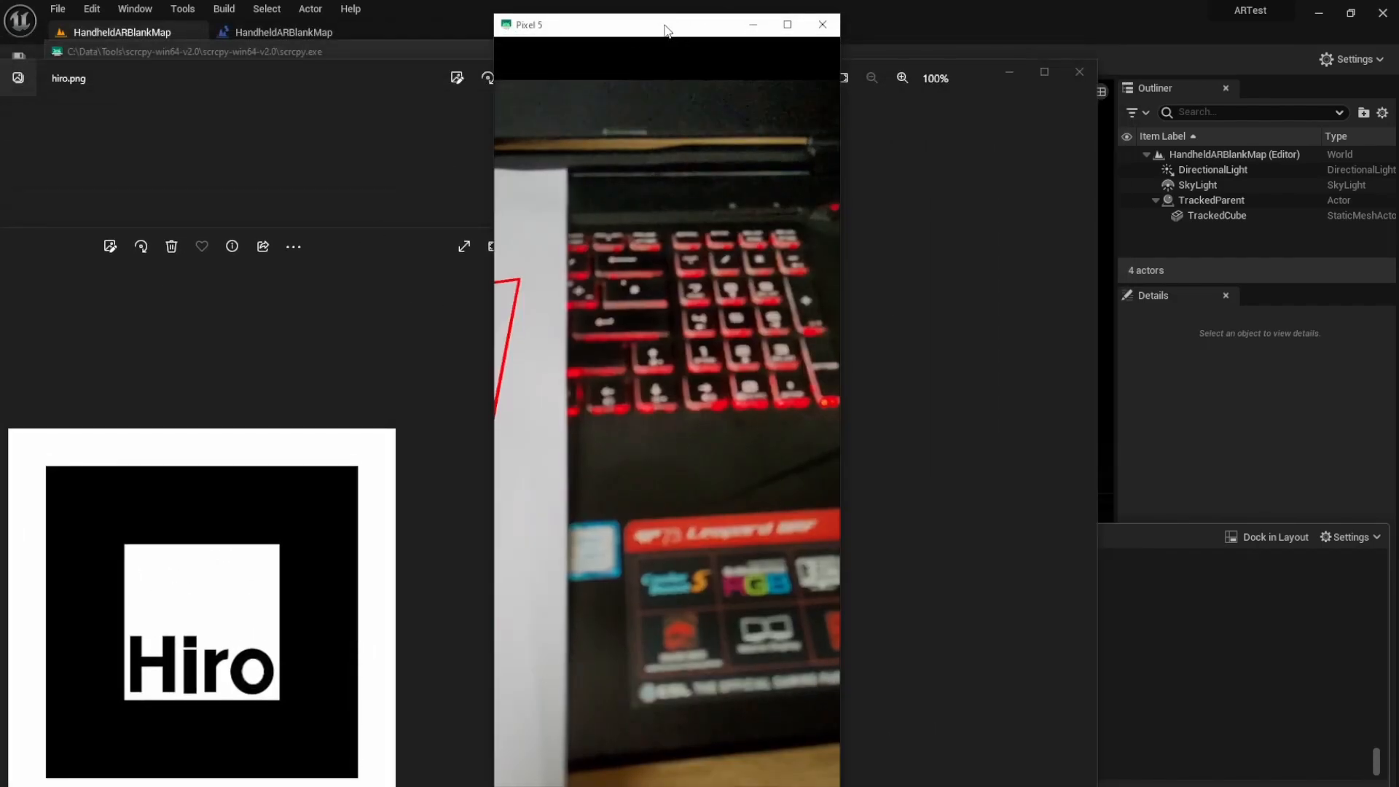
left_click_drag(667, 24, 825, 29)
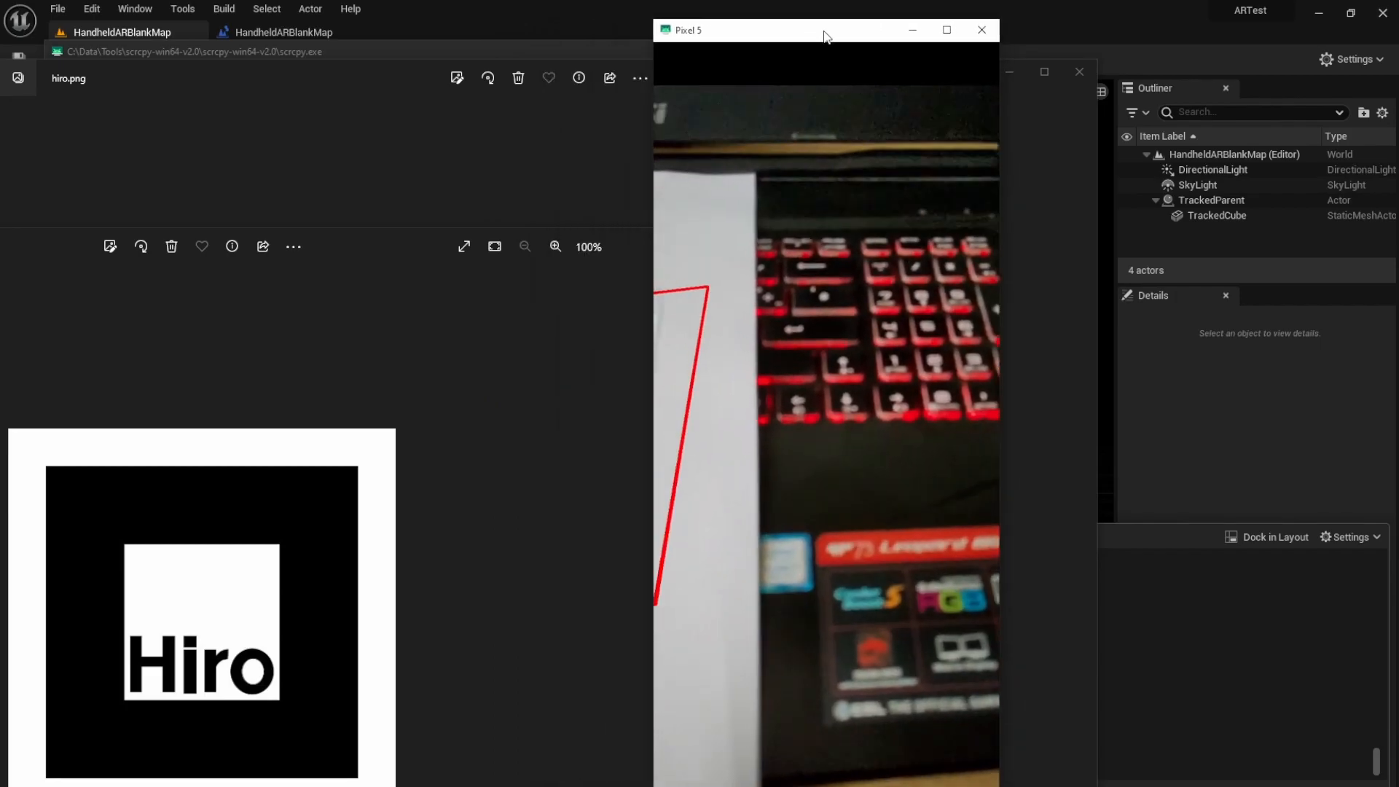